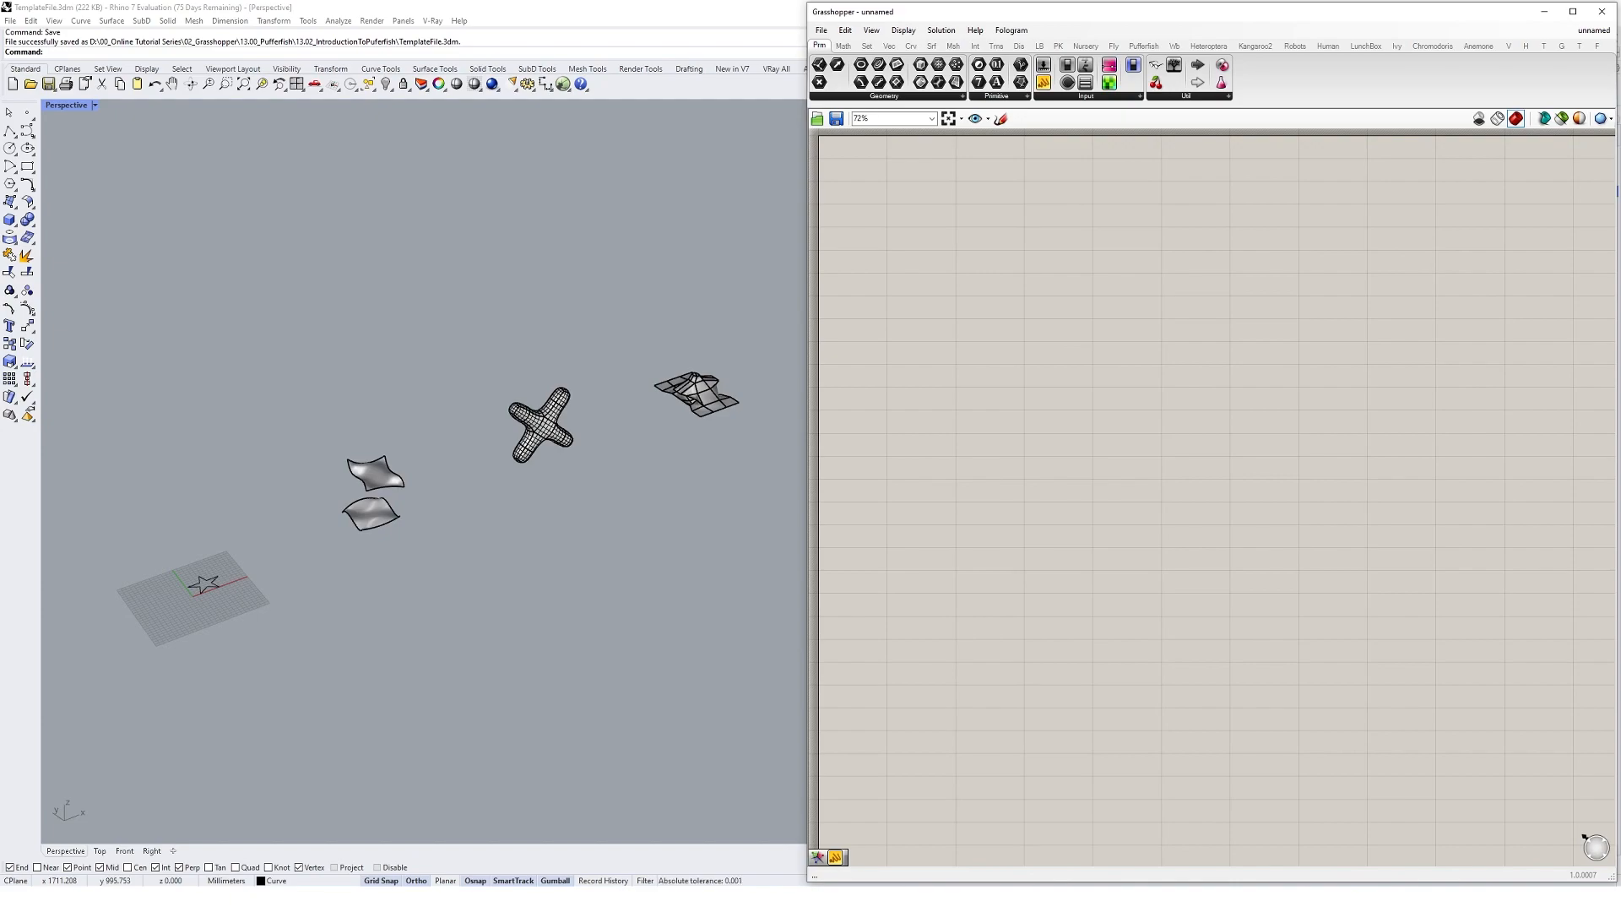
{"action": "mouse_move", "coordinate": [215, 596]}
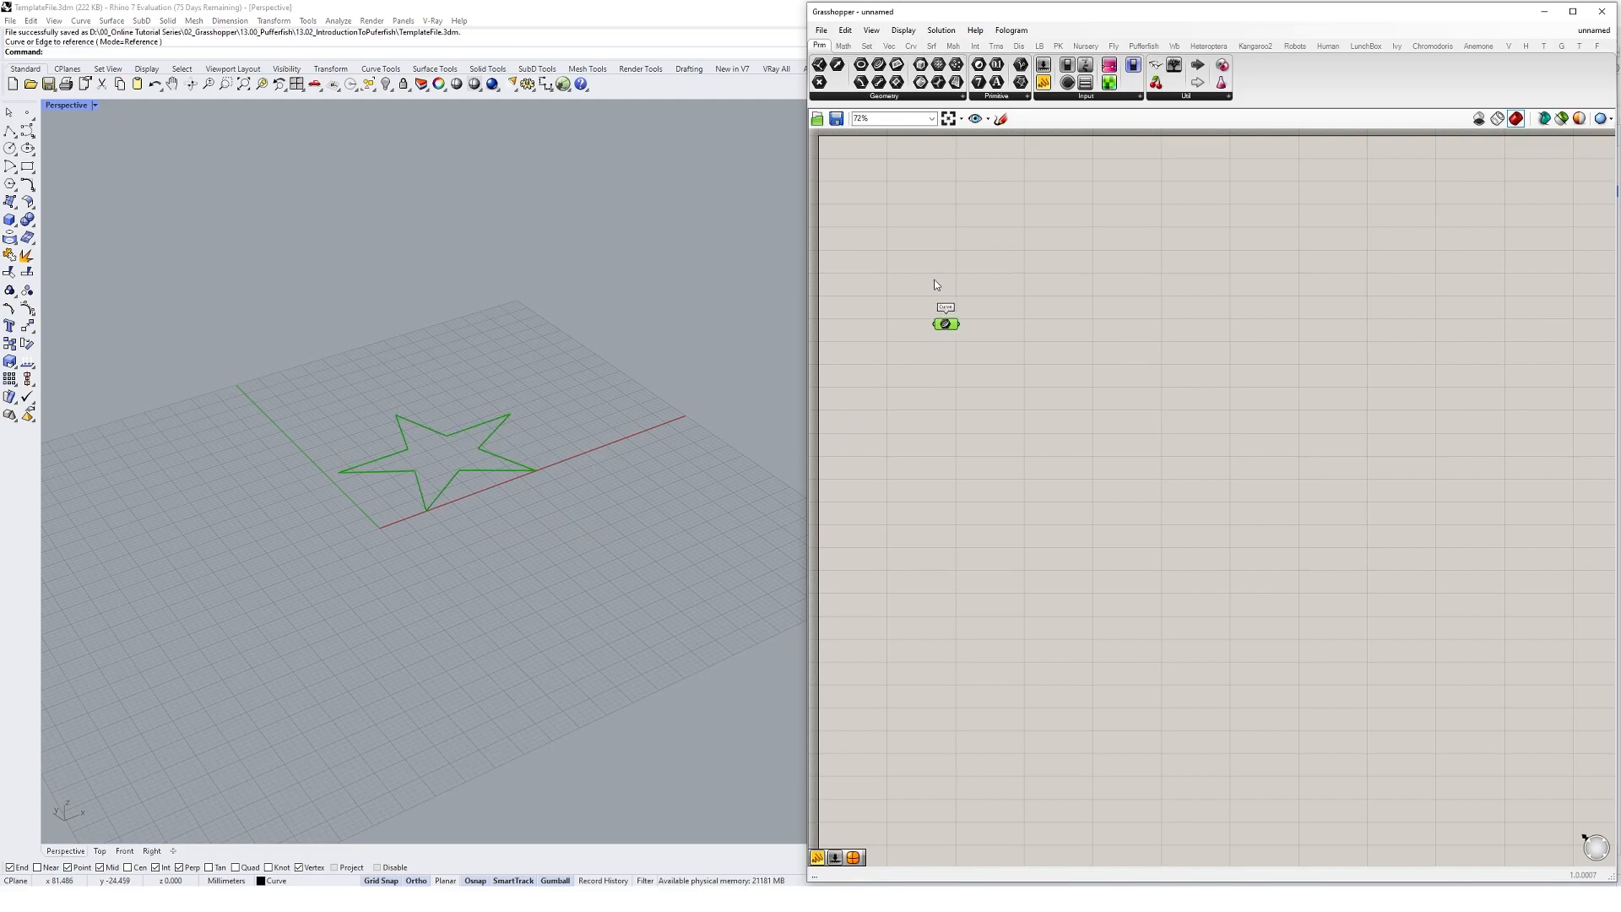
- Place a Curve parameter and reference the Rhino star curve into it
{"action": "scroll", "scroll_direction": "up", "scroll_amount": 3}
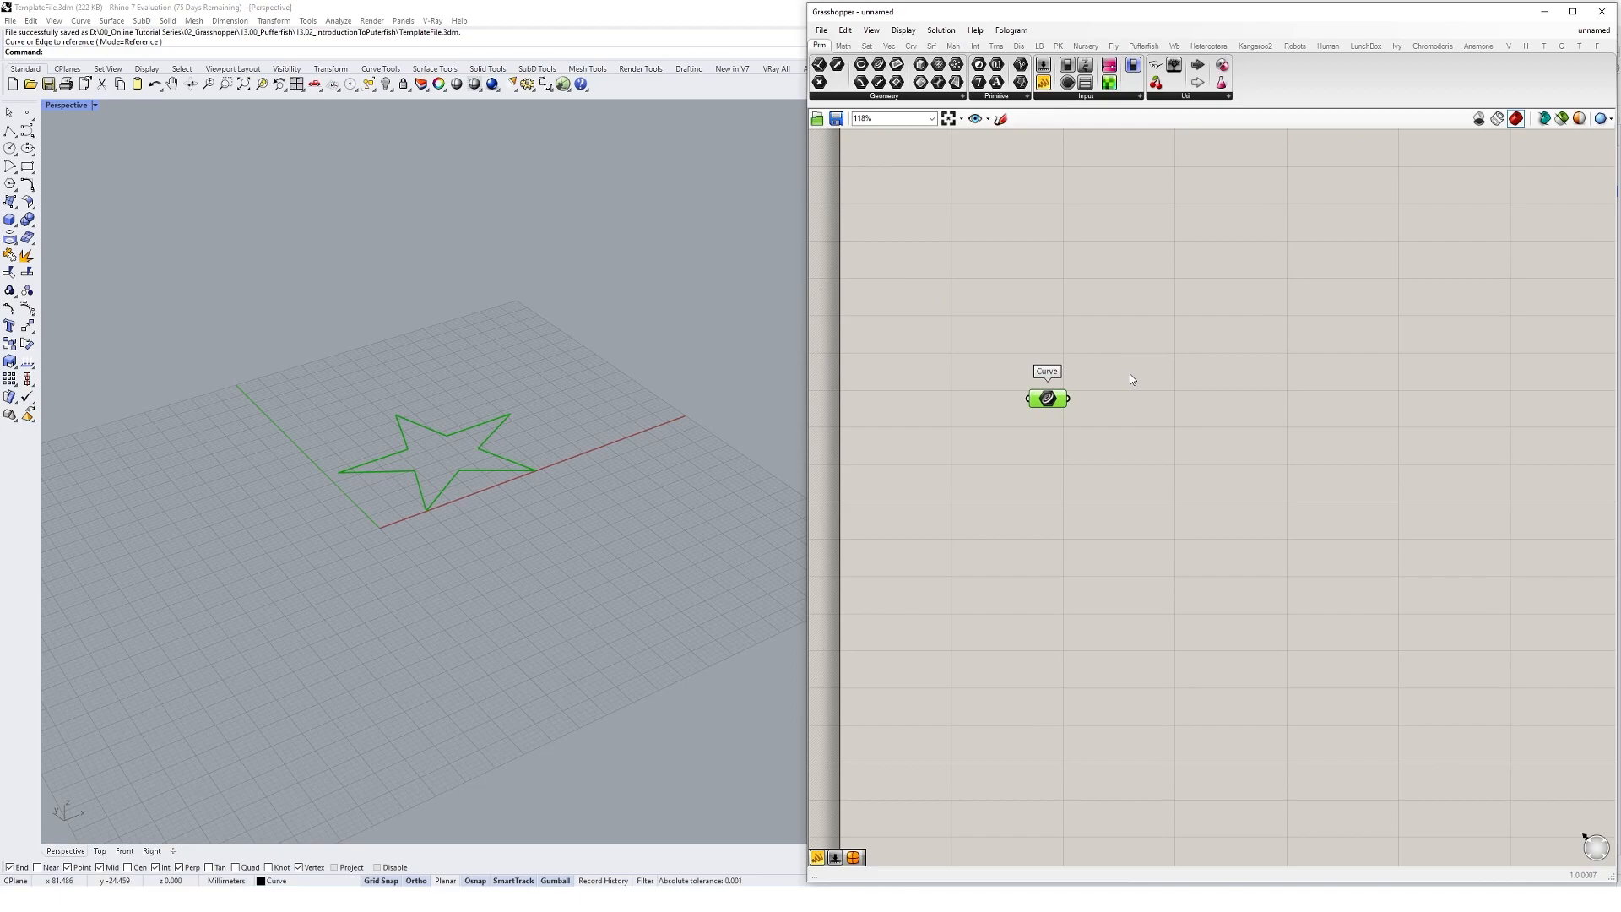
{"action": "mouse_move", "coordinate": [1403, 68]}
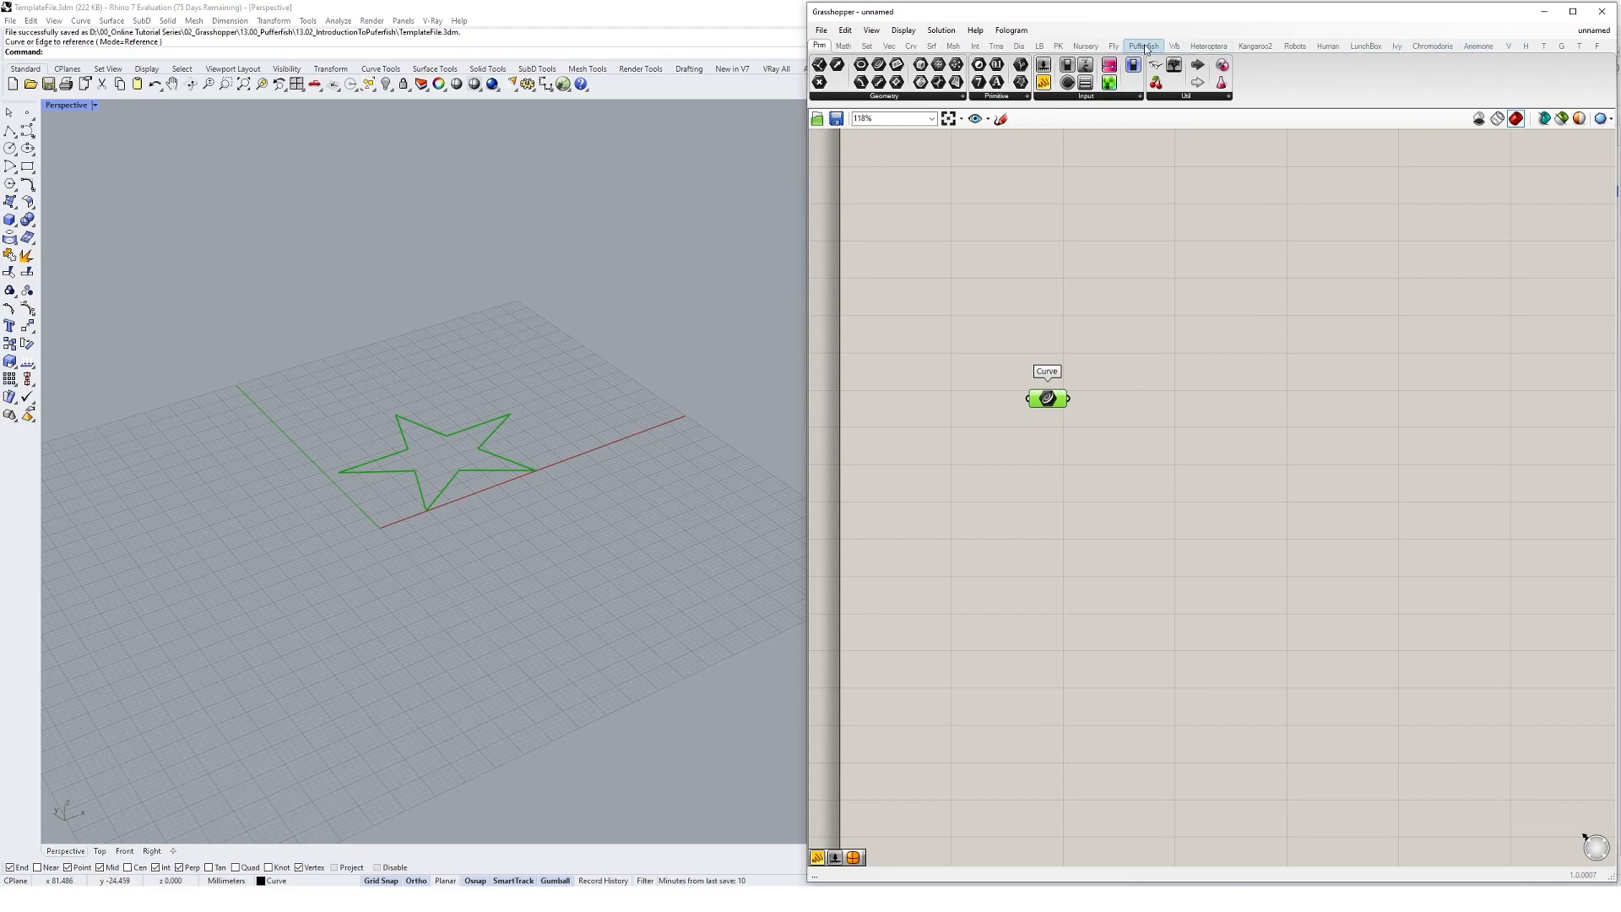
- Add Pufferfish's Prude Curve and feed it the star's Curve parameter
{"action": "left_click", "coordinate": [1144, 45]}
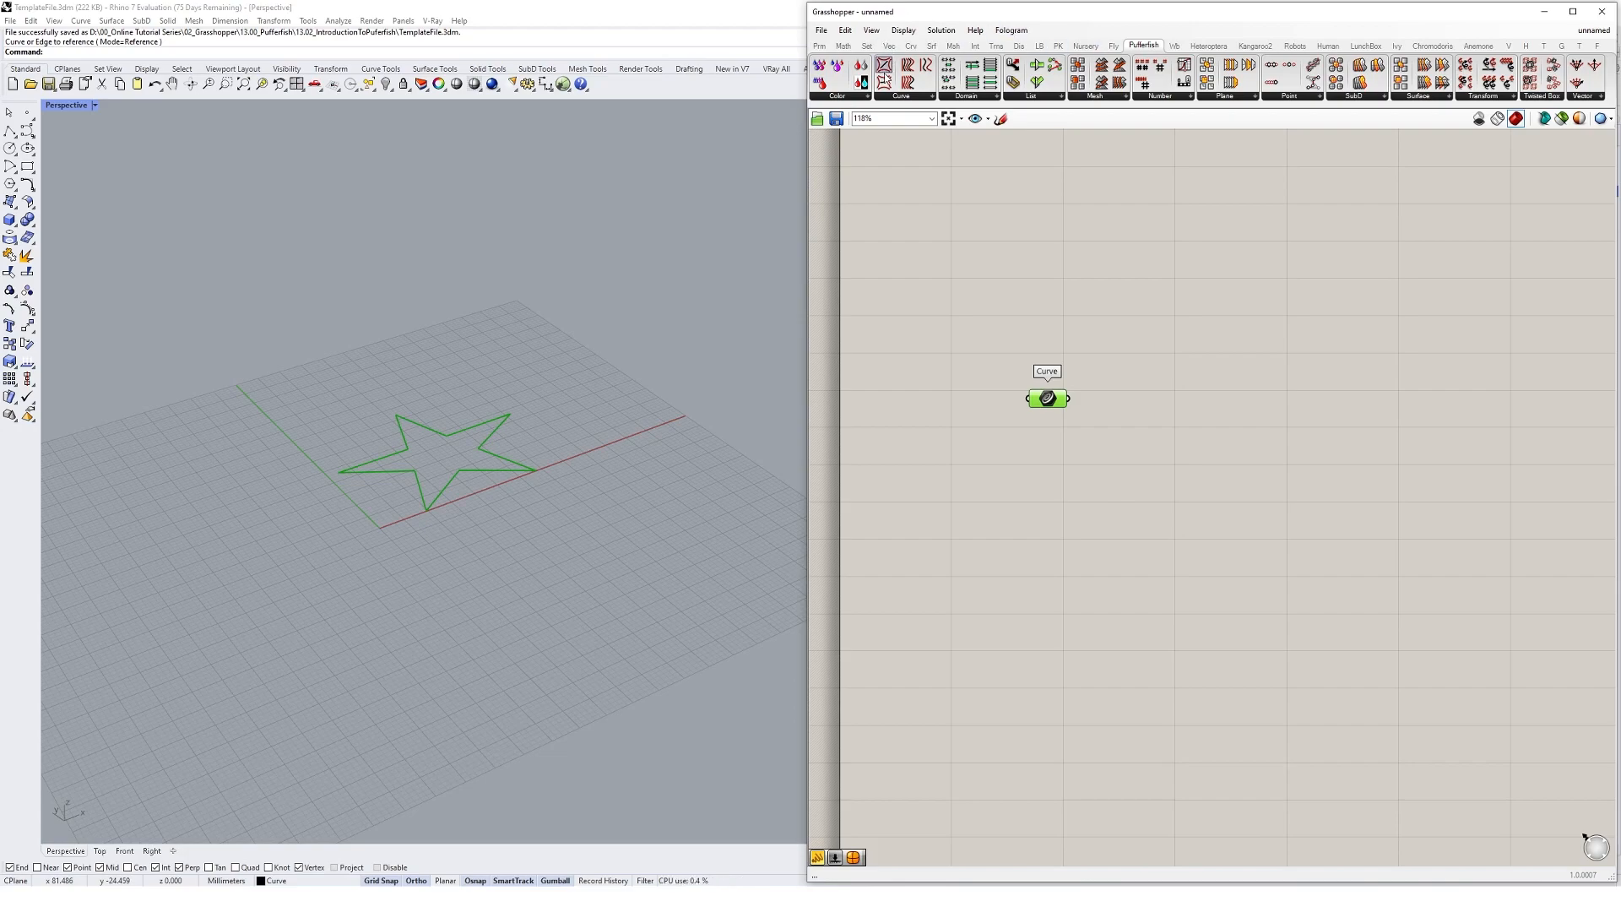
{"action": "left_click", "coordinate": [900, 95]}
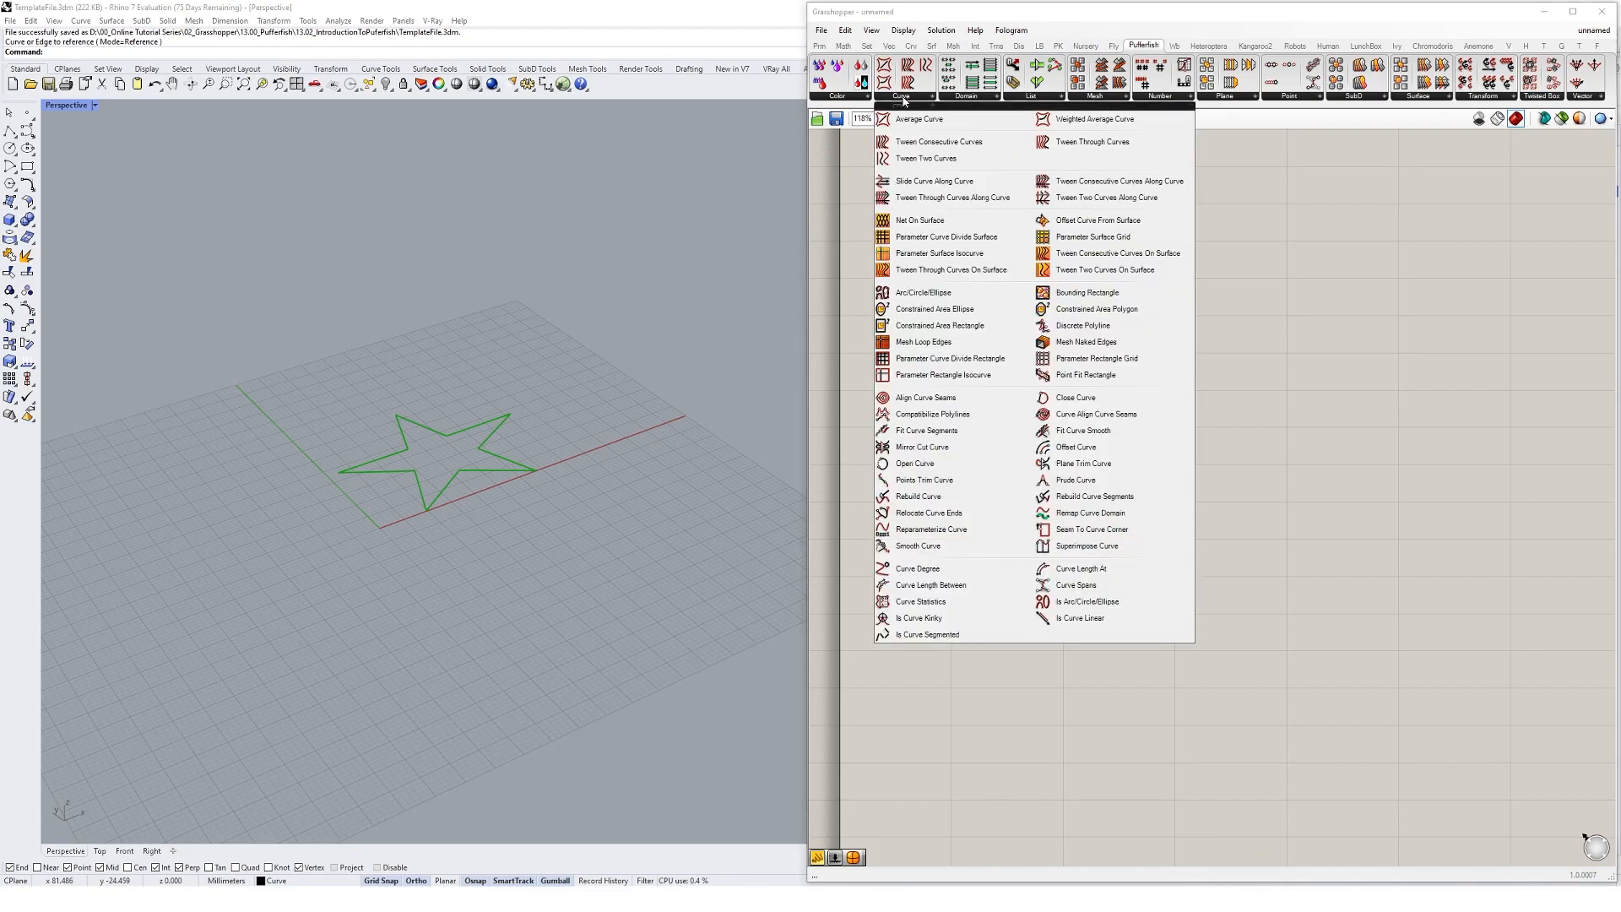
{"action": "mouse_move", "coordinate": [1075, 396]}
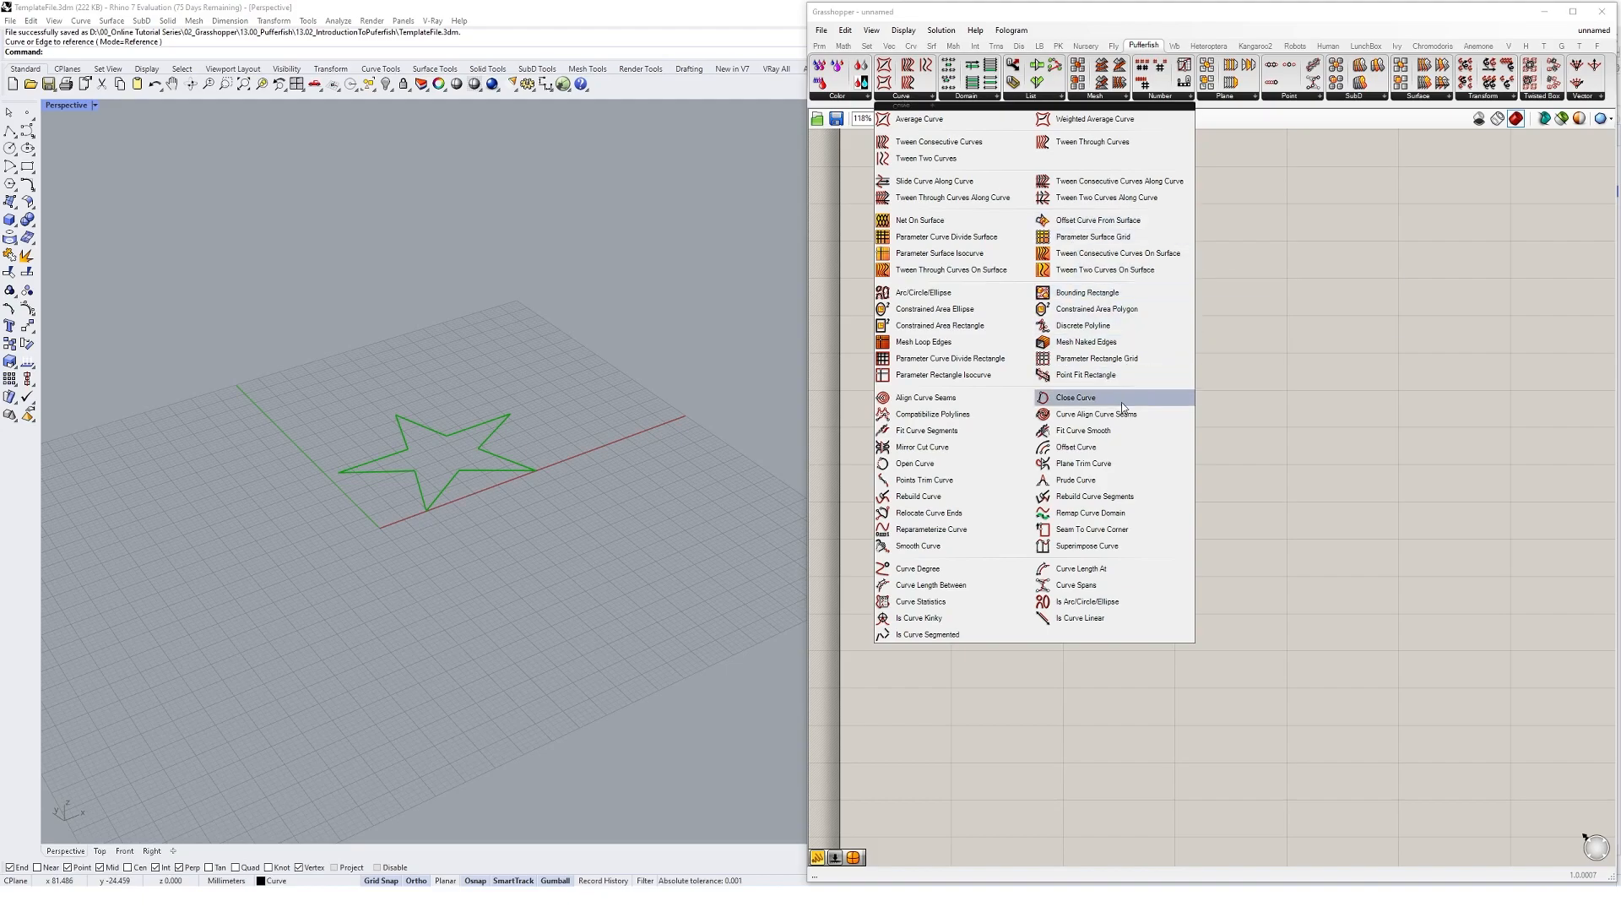
{"action": "left_click", "coordinate": [1074, 478]}
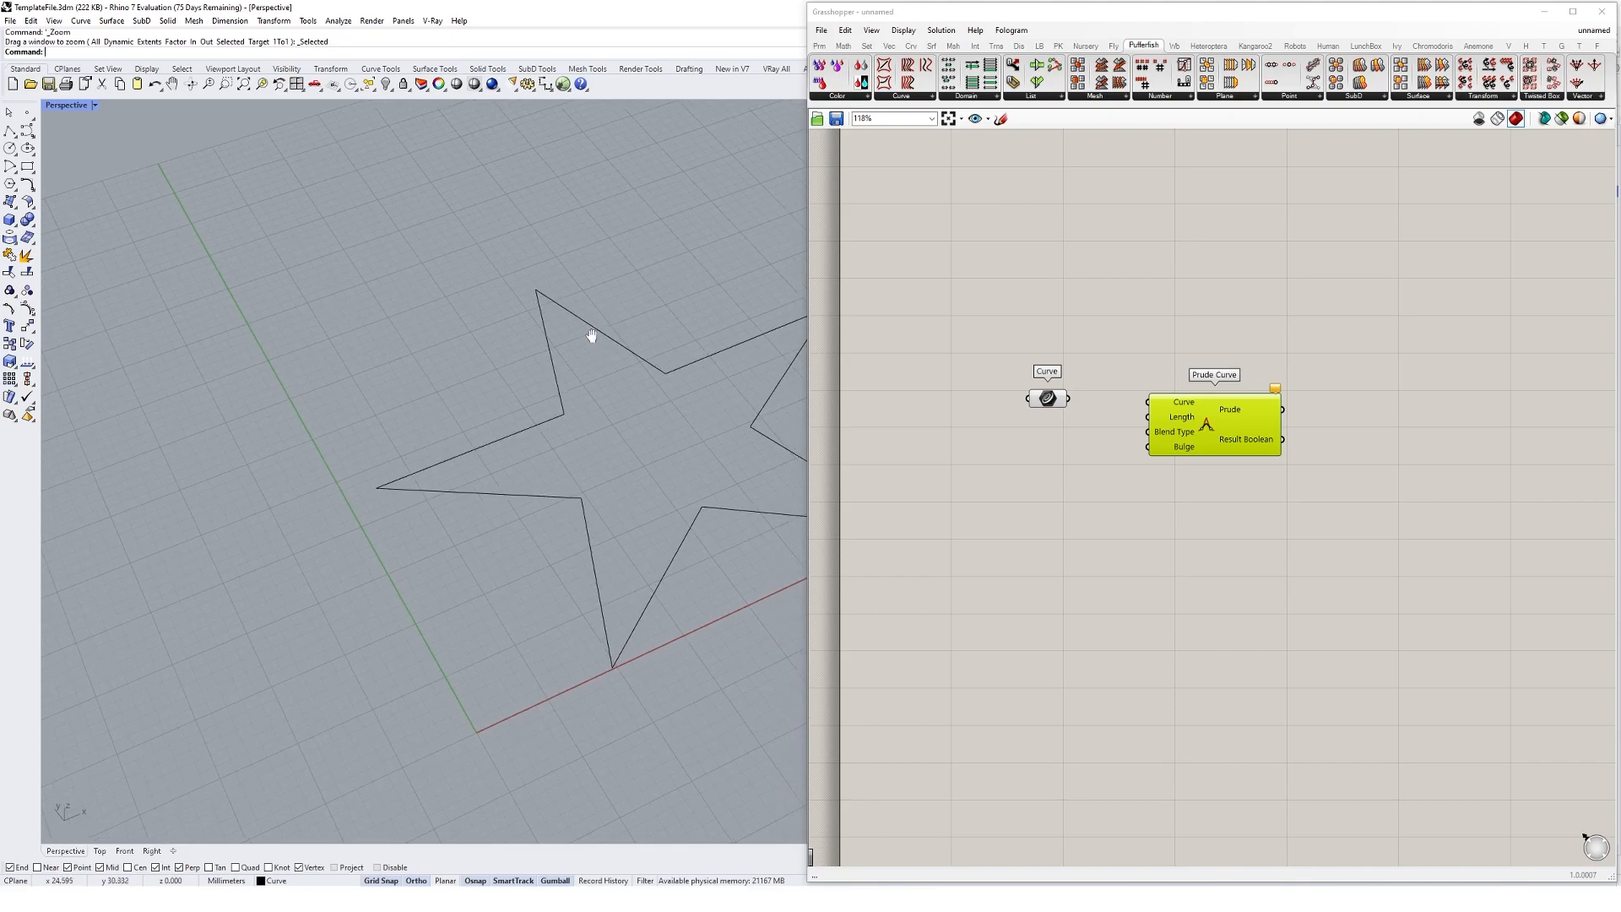
{"action": "scroll", "scroll_direction": "down", "scroll_amount": 3}
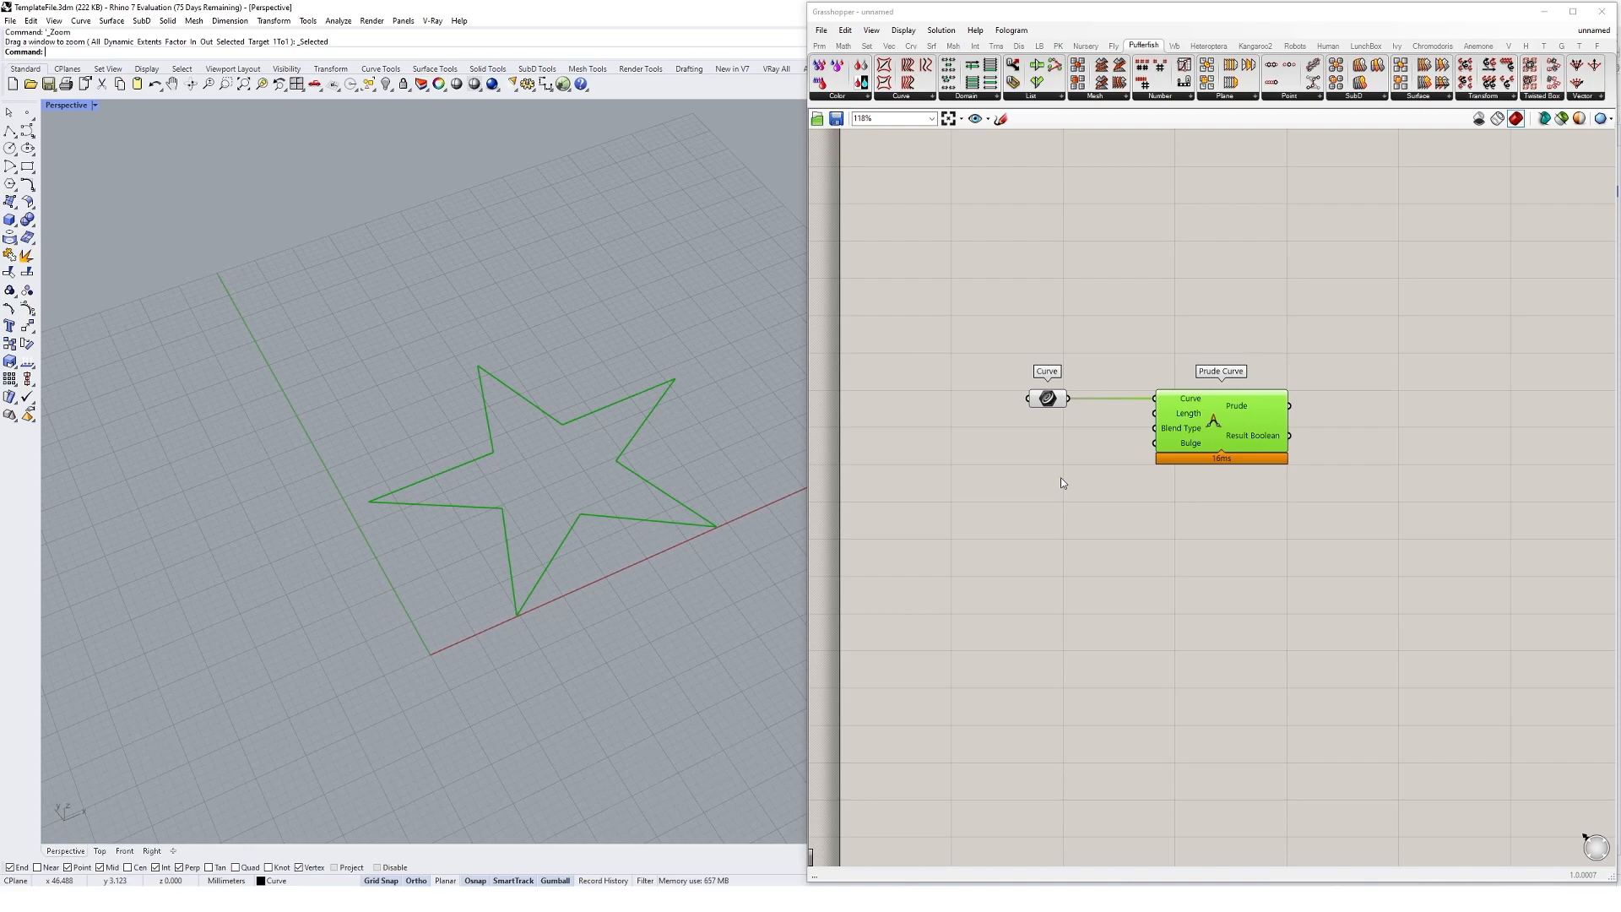
{"action": "mouse_move", "coordinate": [1035, 482]}
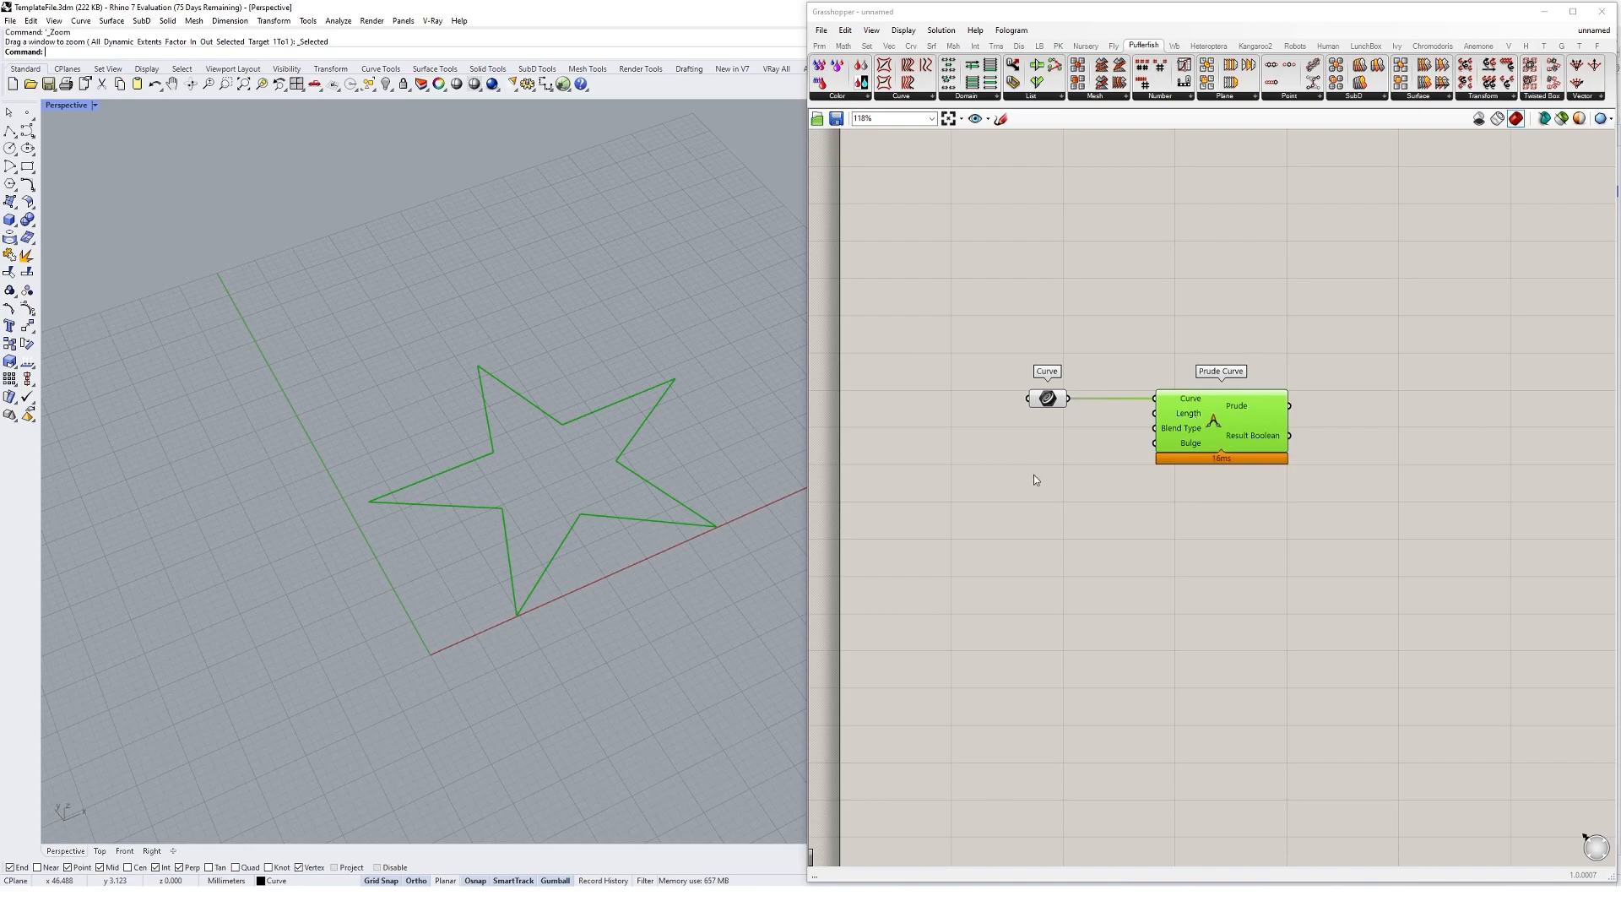
- Drive Prude Curve's Length (25), Blend Type (1) and Bulge with number sliders
{"action": "double_click", "coordinate": [1028, 460]}
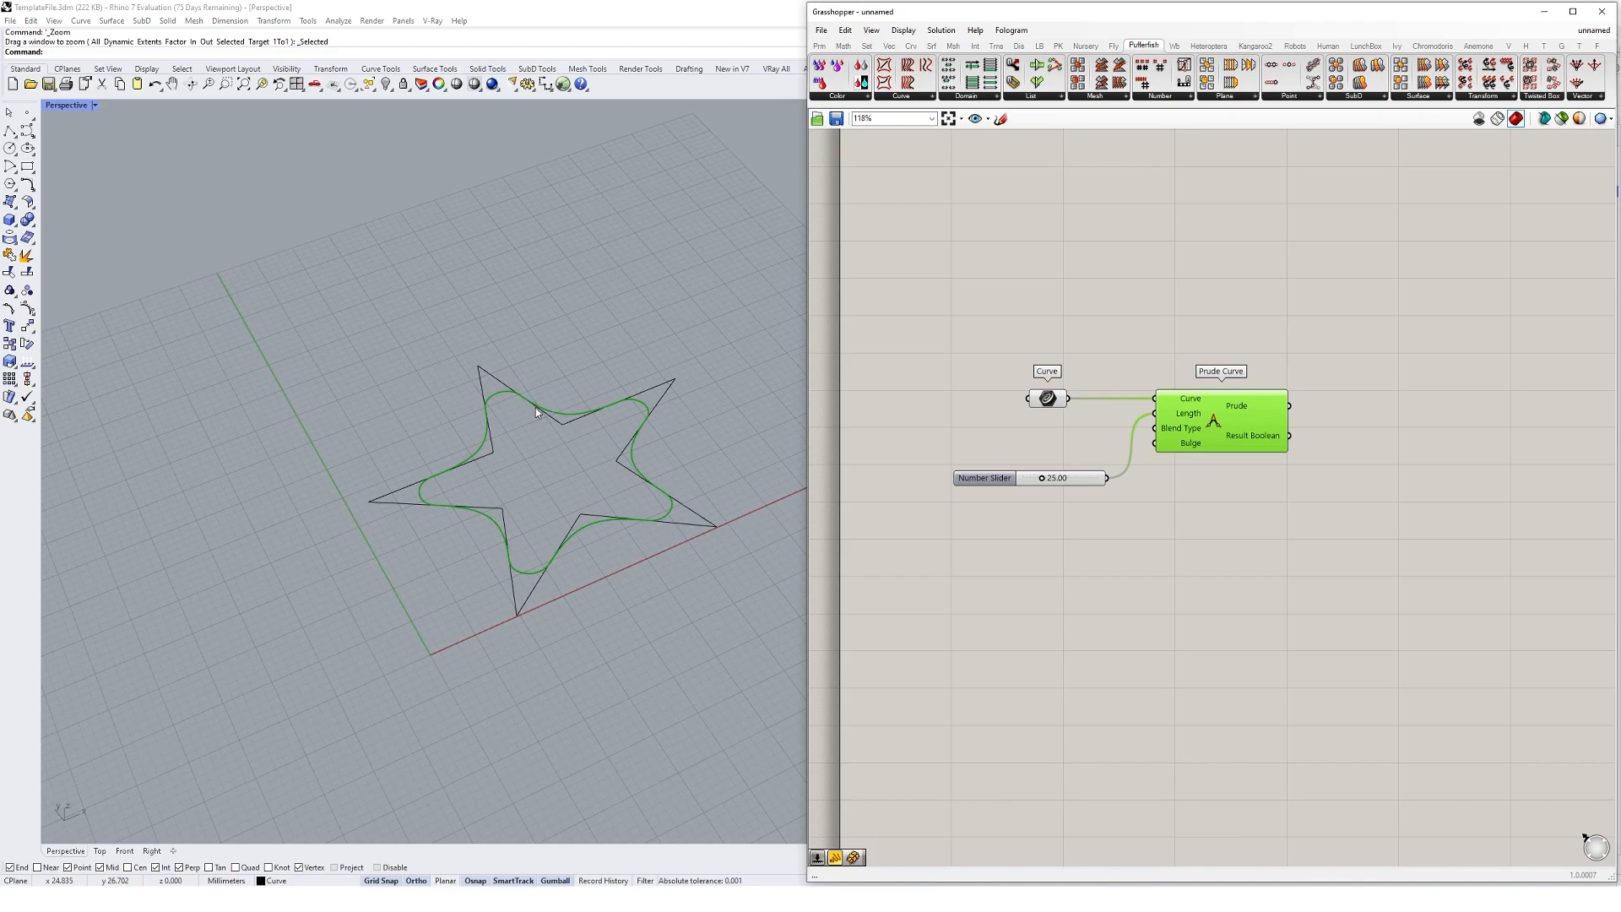
{"action": "mouse_move", "coordinate": [672, 530]}
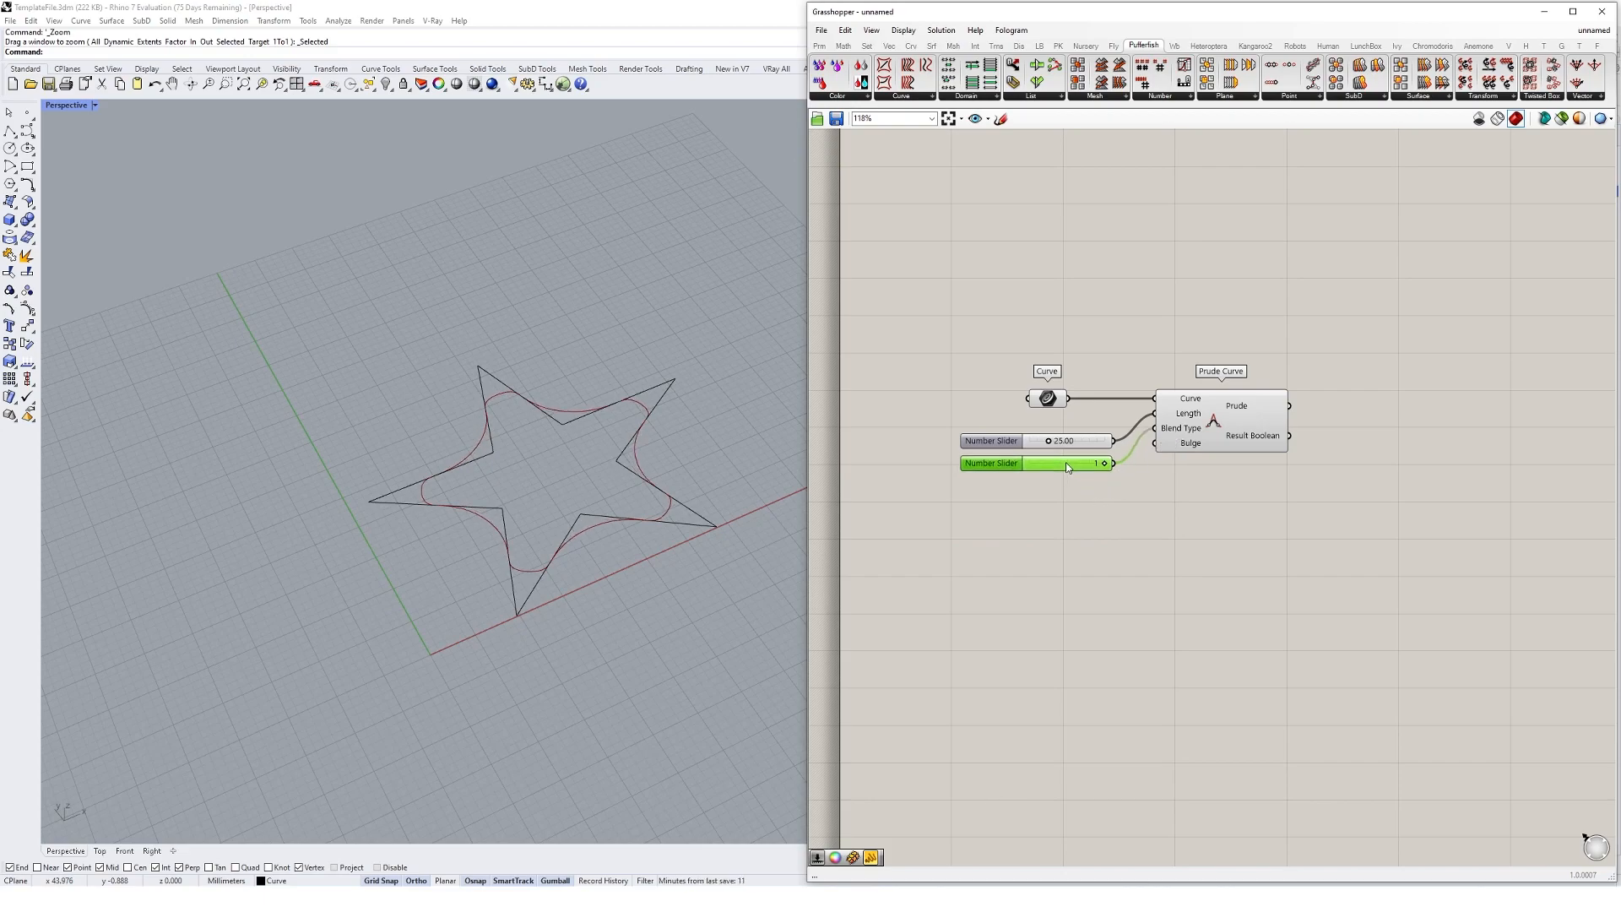
{"action": "mouse_move", "coordinate": [1177, 427]}
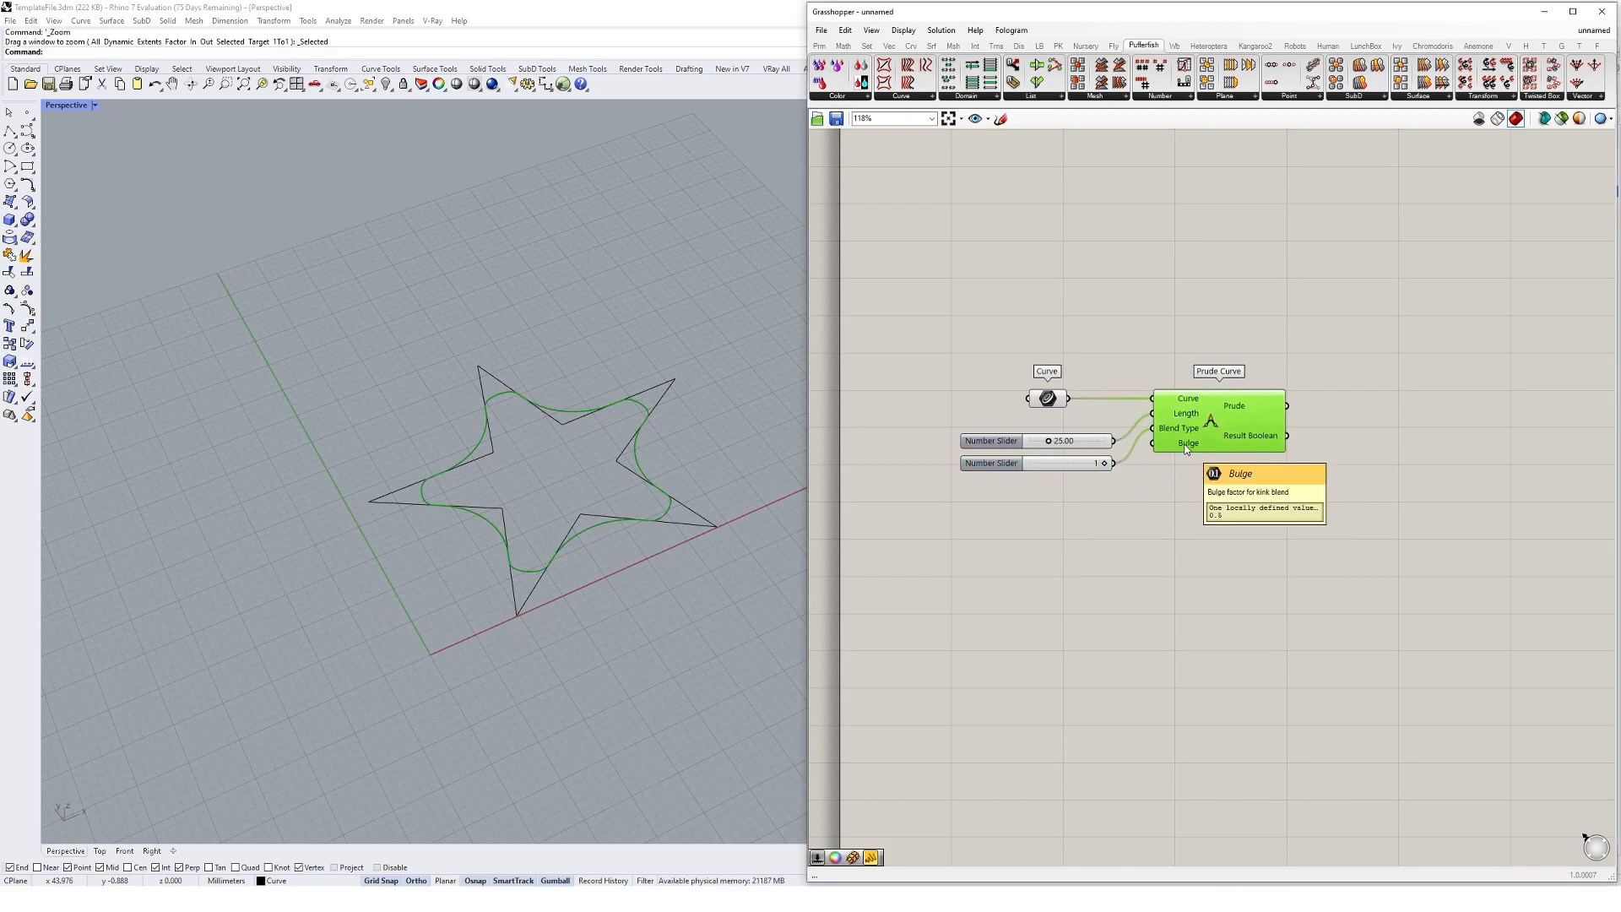
{"action": "mouse_move", "coordinate": [1023, 518]}
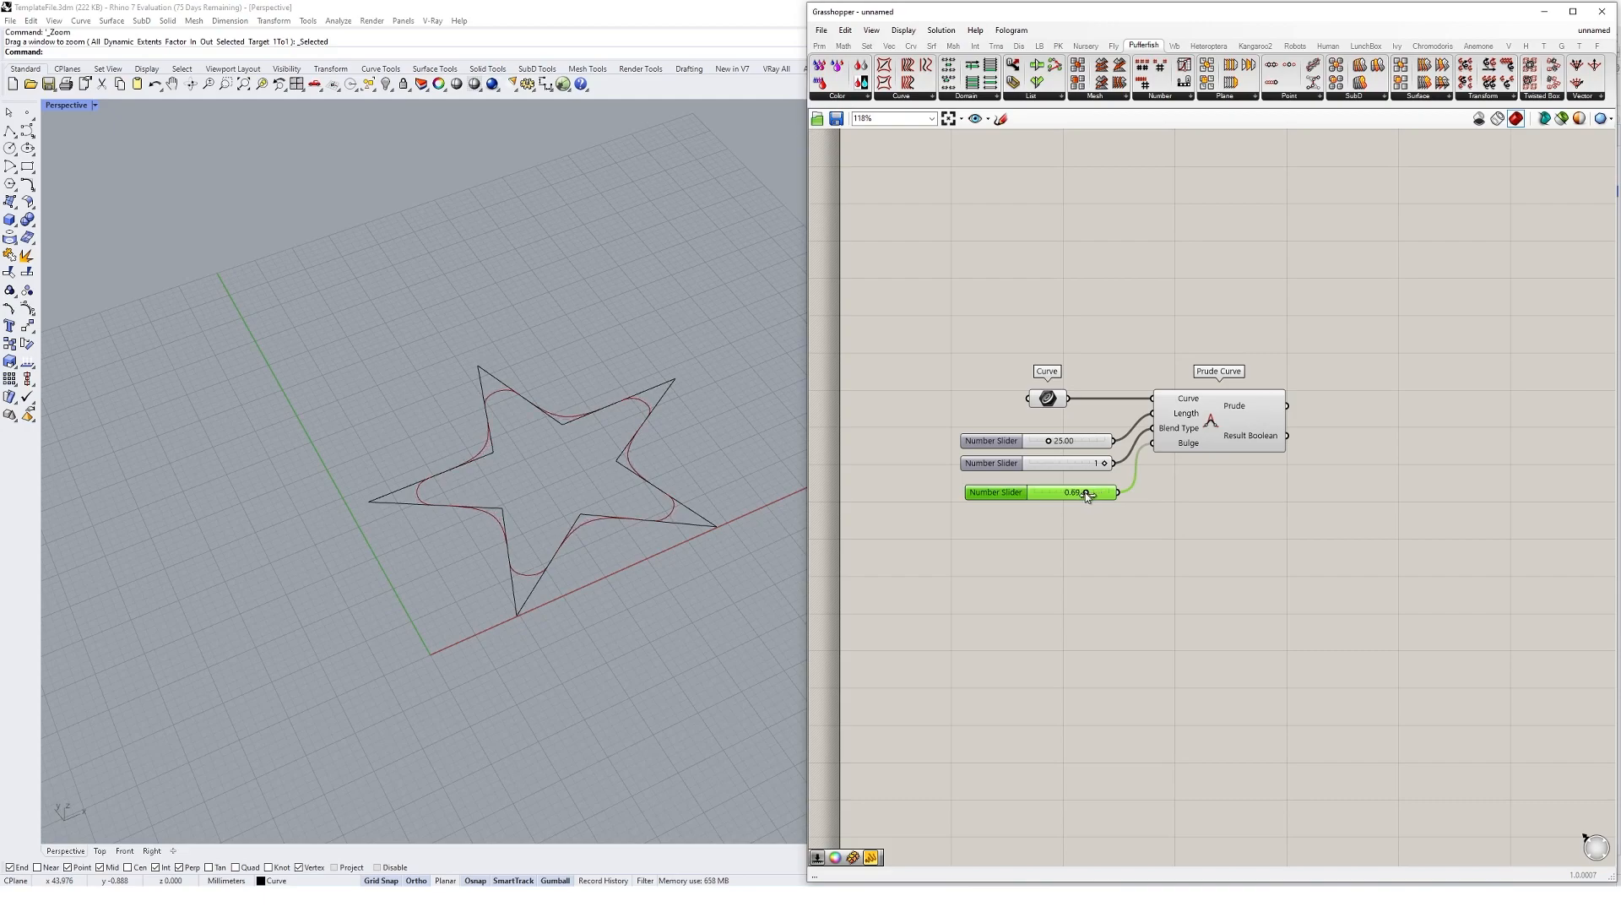
{"action": "double_click", "coordinate": [1079, 491]}
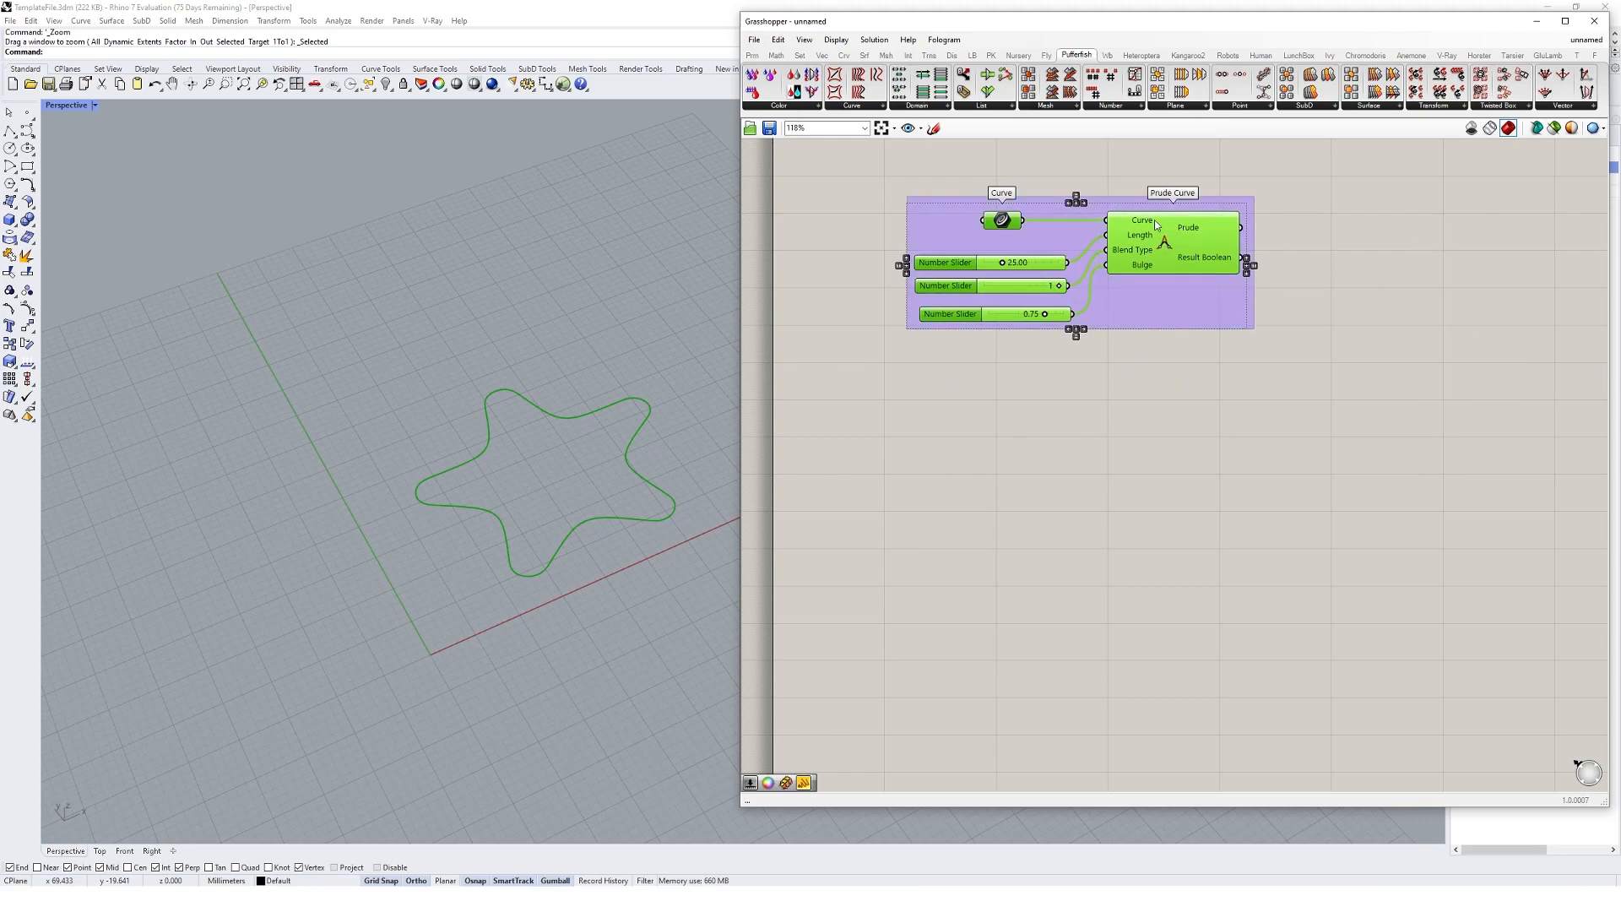
- Name the group Prude and bake the rounded star into Rhino
{"action": "right_click", "coordinate": [1079, 193]}
{"action": "type", "text": "Prude"}
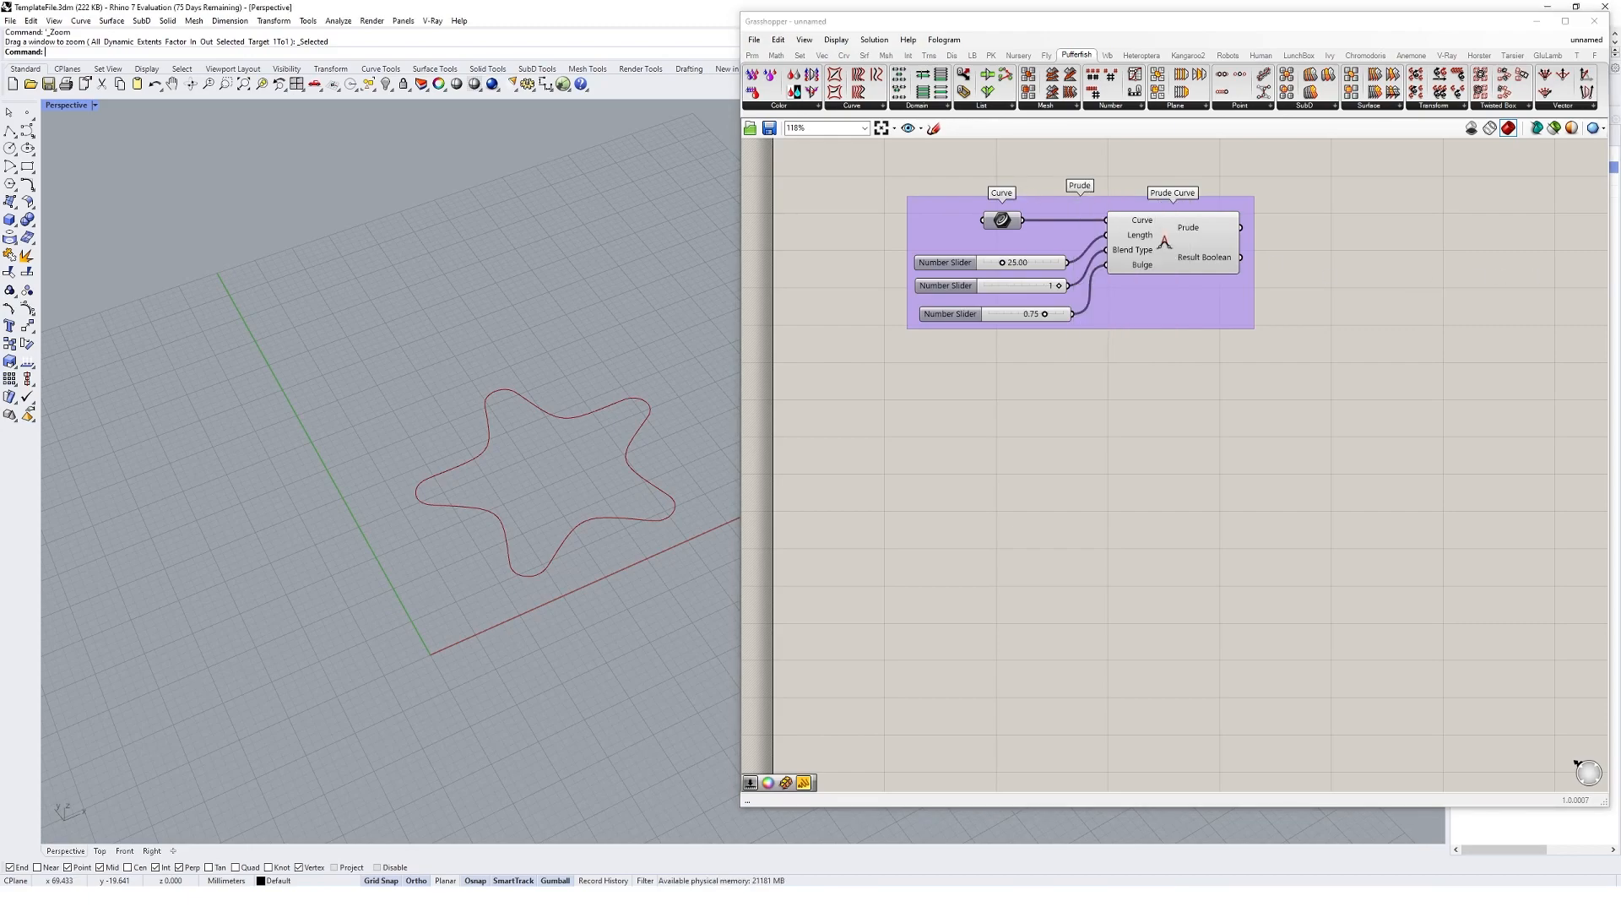
{"action": "right_click", "coordinate": [1188, 228]}
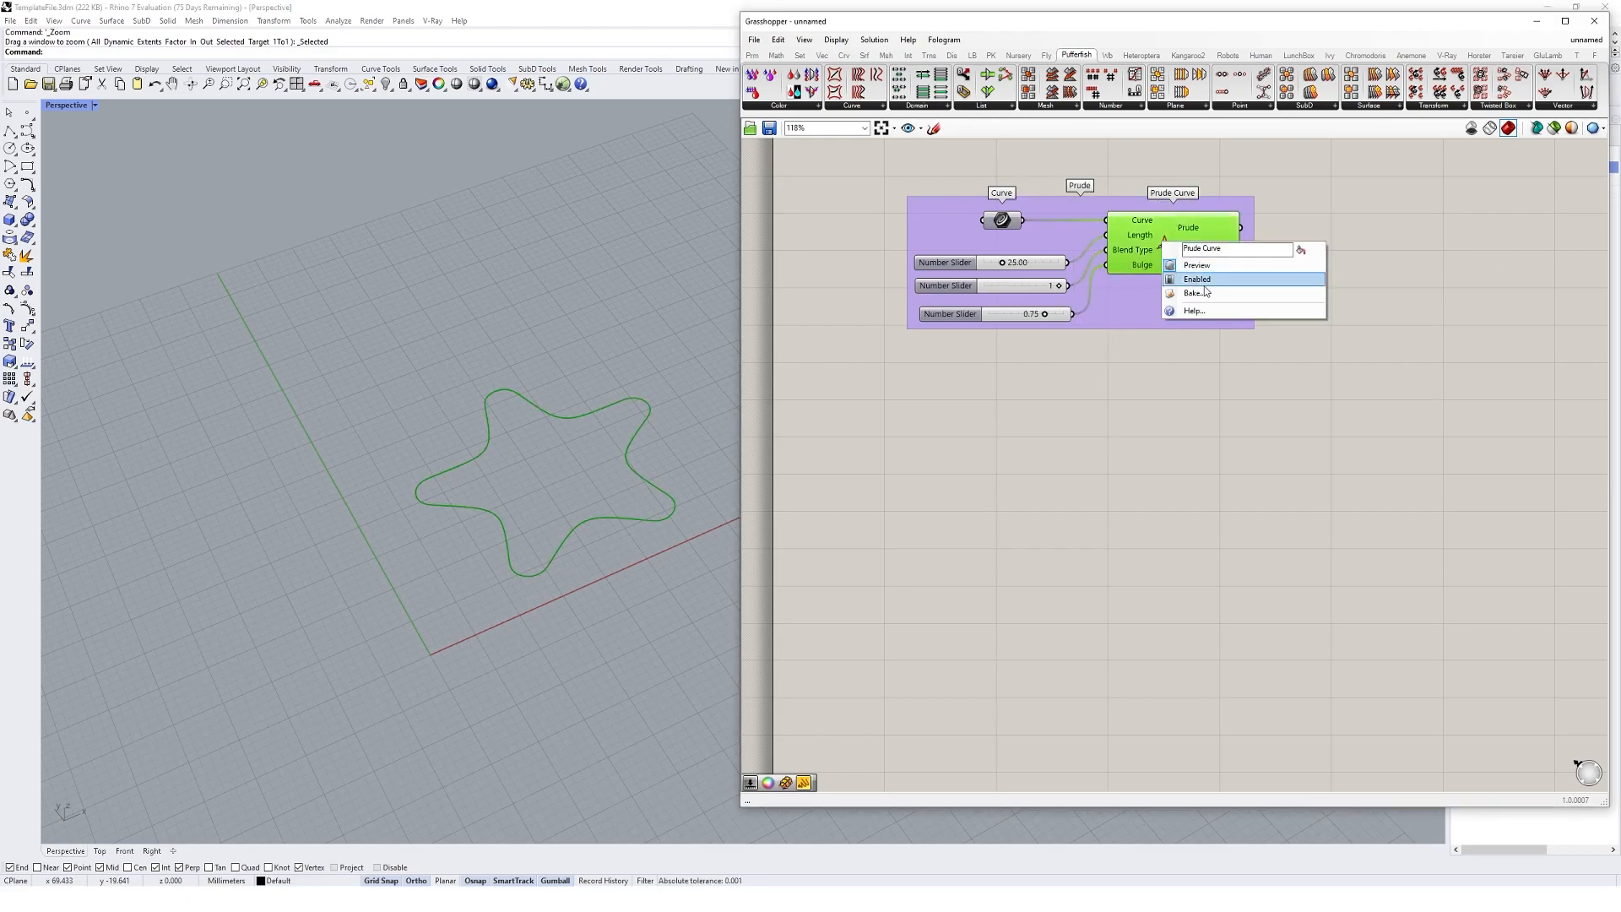
{"action": "left_click", "coordinate": [1196, 279]}
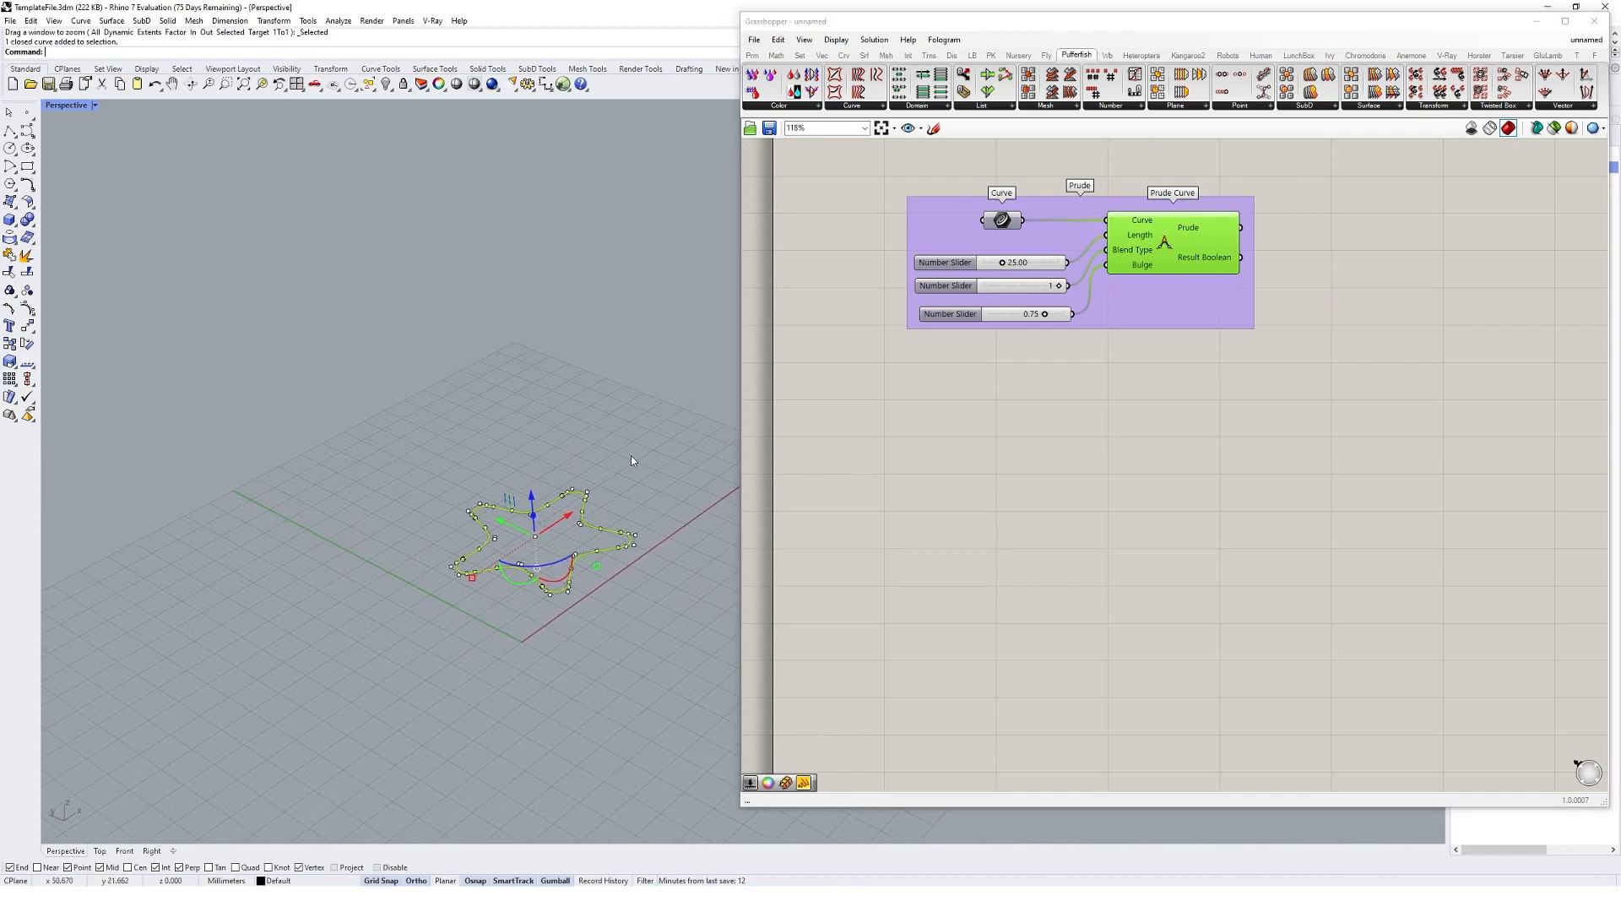
- Copy the baked star upward twice with the gumball, scaling one copy smaller and one larger
{"action": "left_click", "coordinate": [528, 583]}
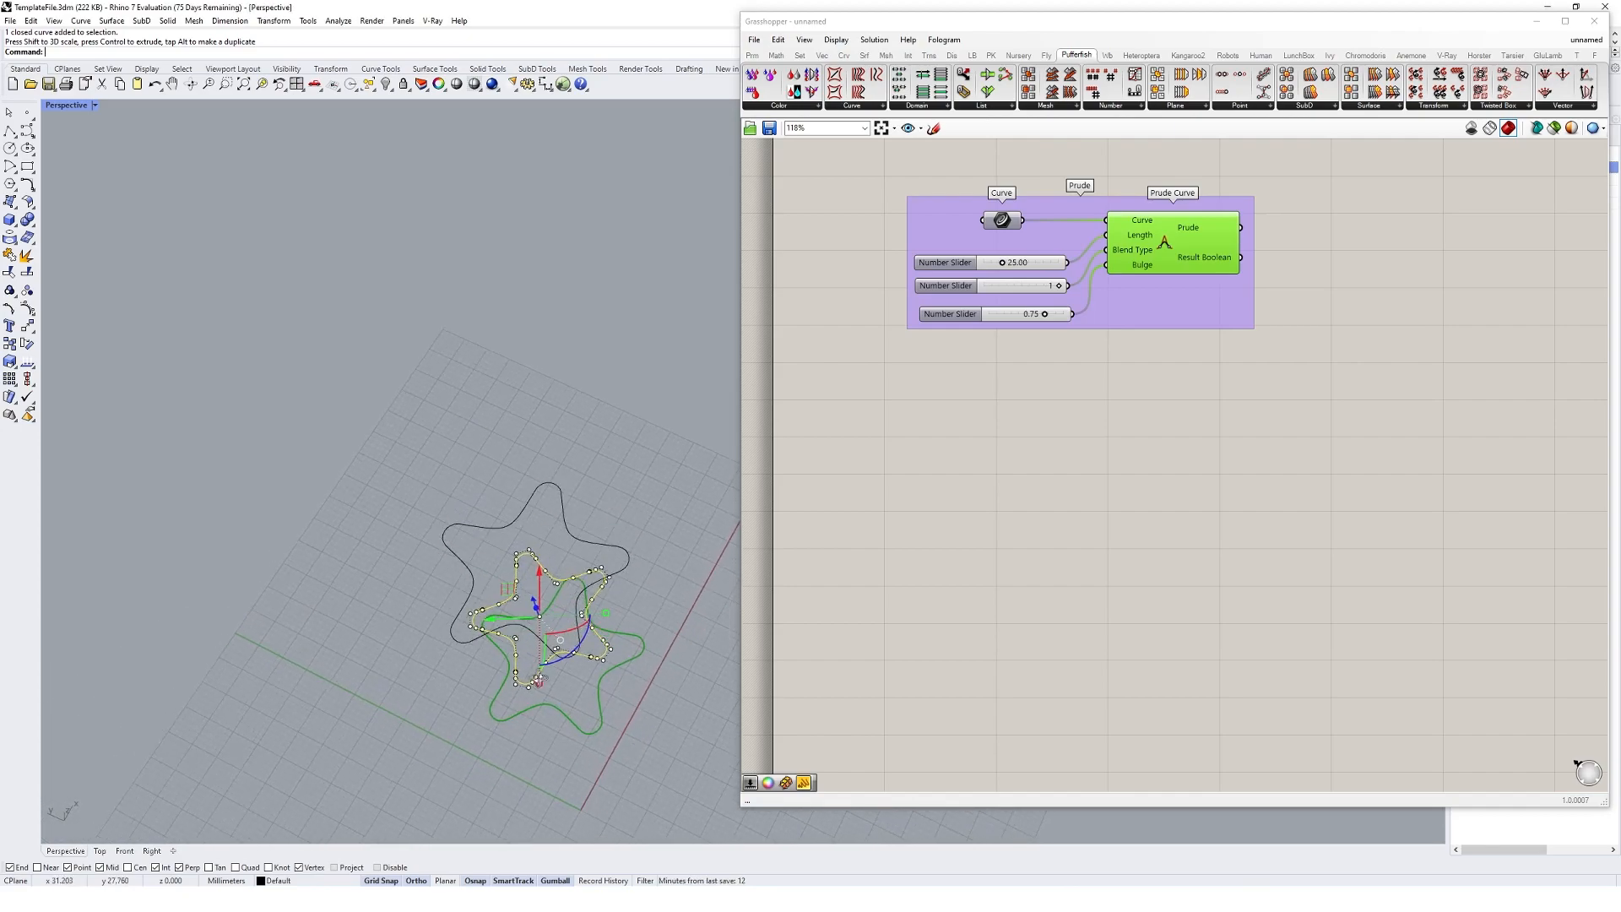
{"action": "key", "text": "ctrl+z"}
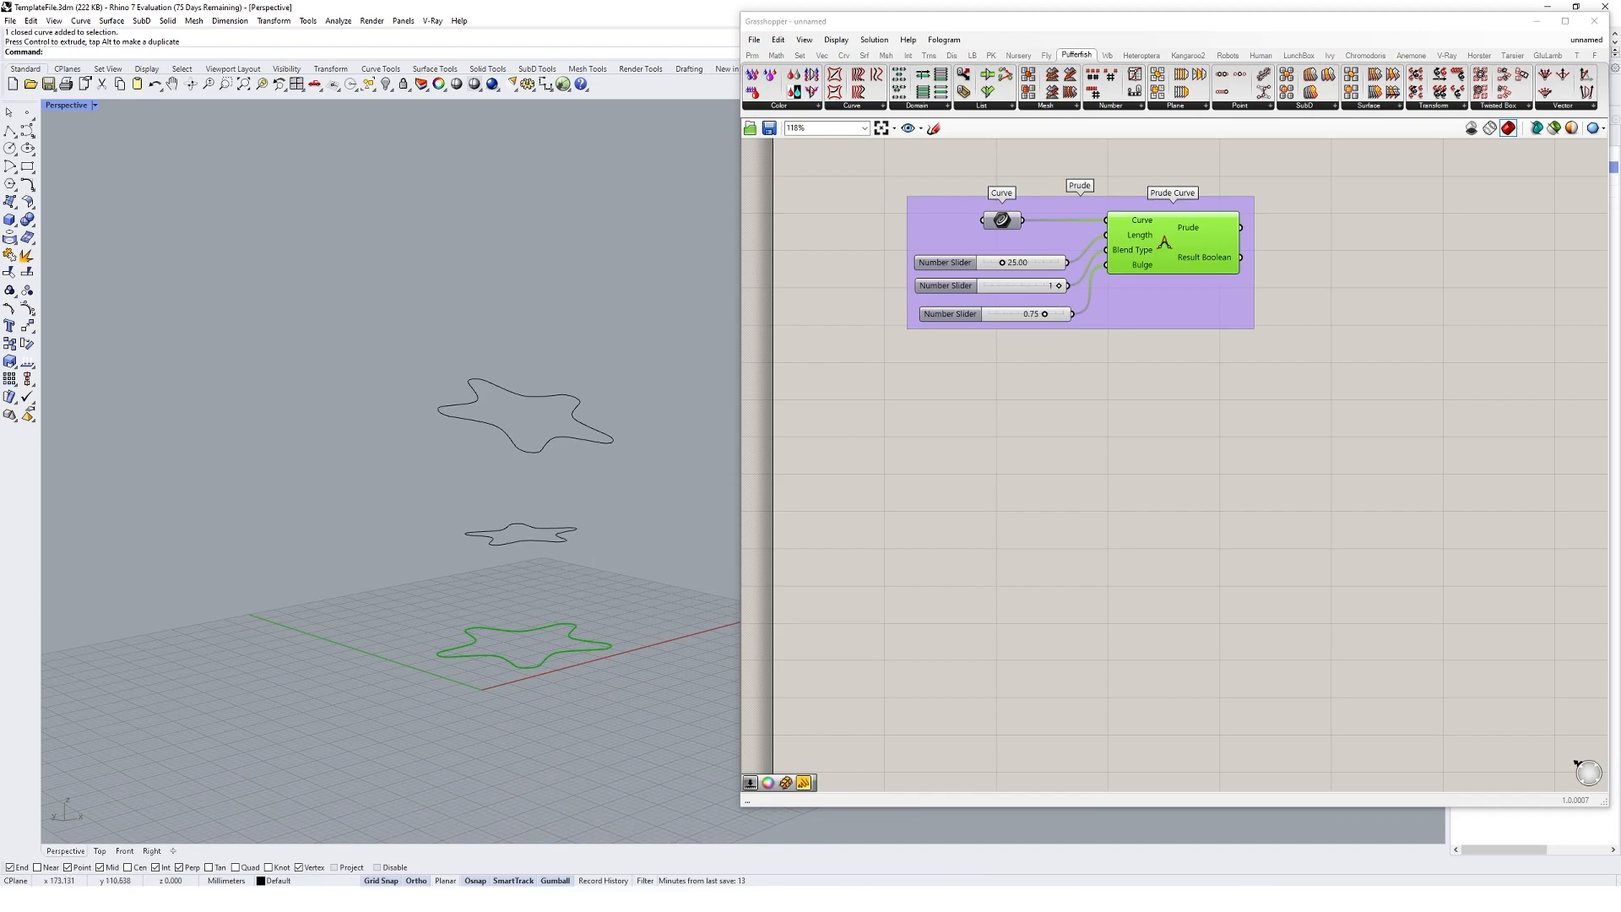
{"action": "left_click", "coordinate": [851, 104]}
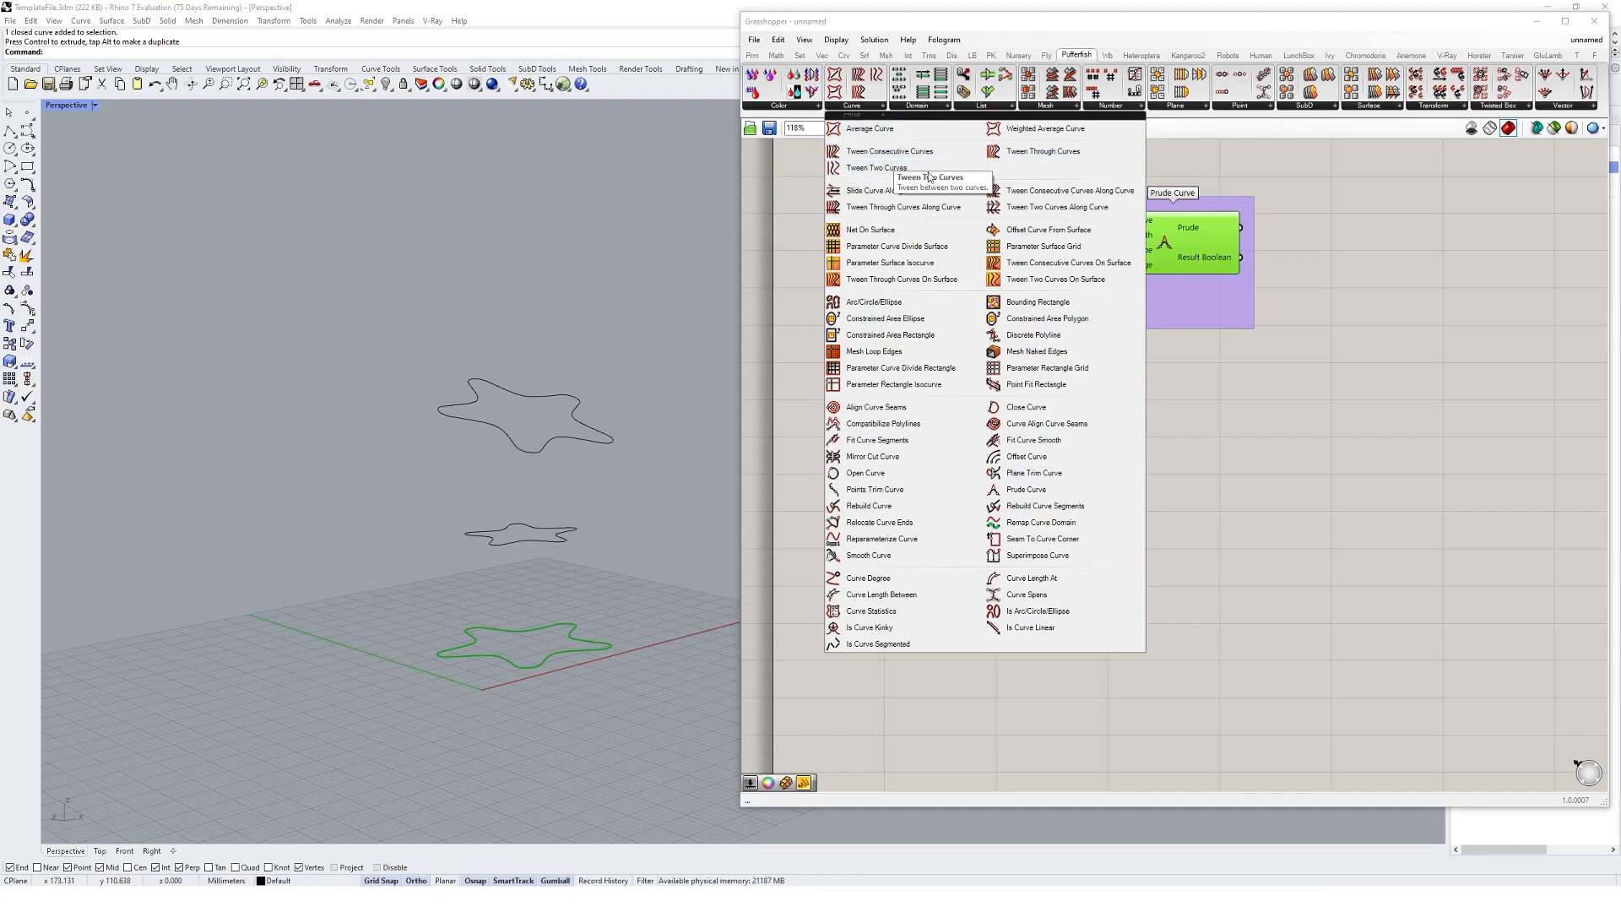
{"action": "mouse_move", "coordinate": [886, 150]}
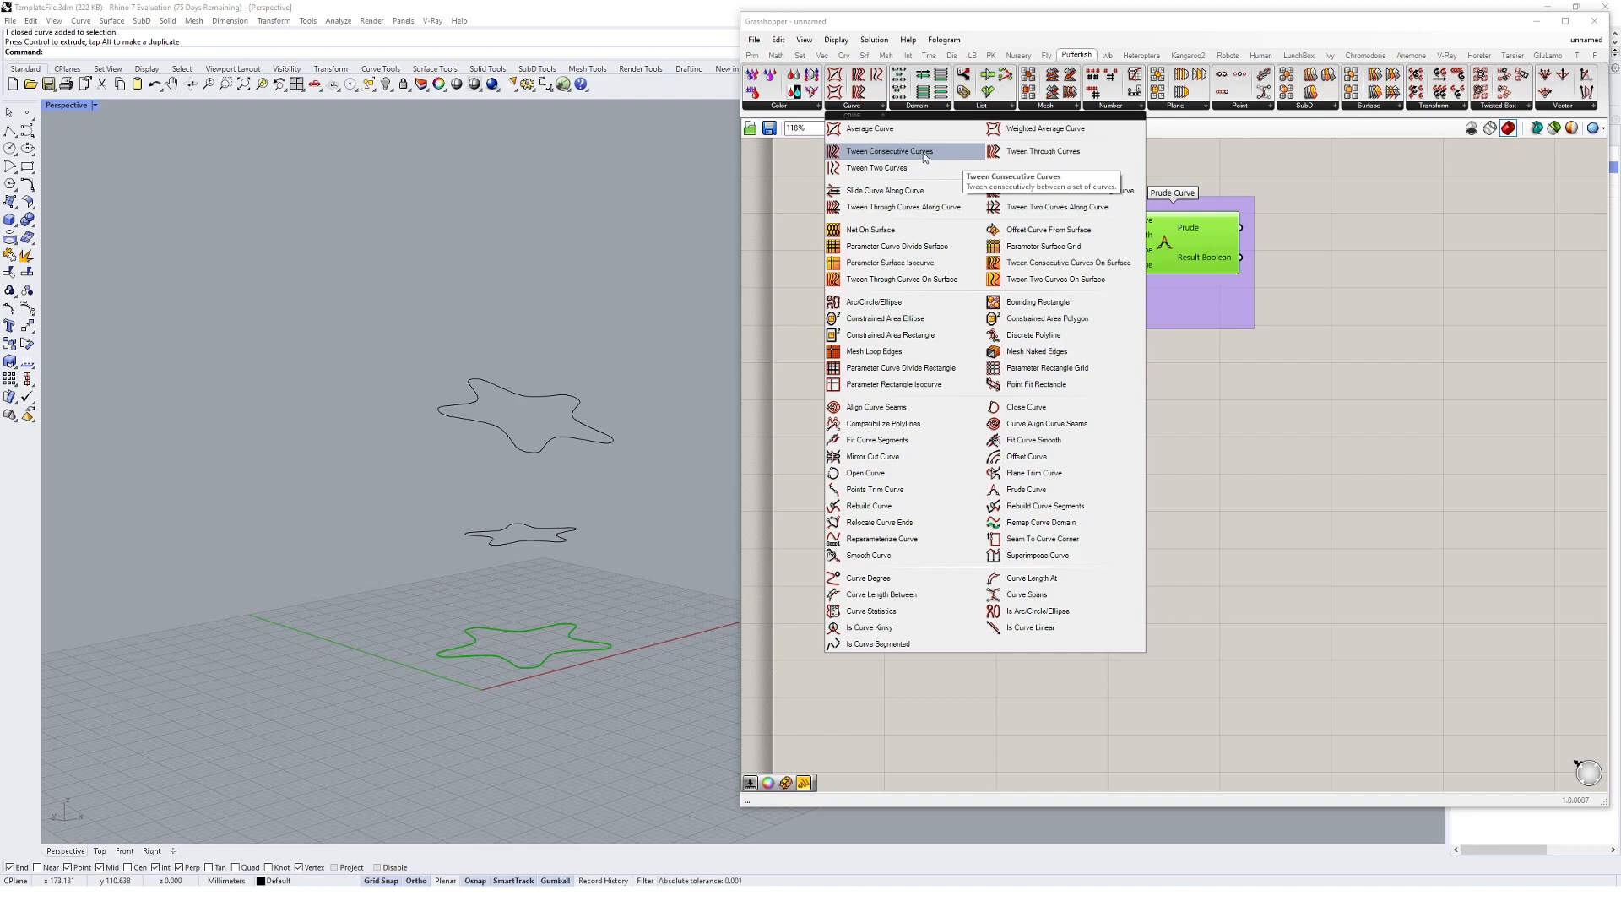
- Add Tween Consecutive Curves, set the three stacked stars as multiple curves, and show results in a panel
{"action": "left_click", "coordinate": [886, 151]}
{"action": "type", "text": "Crv"}
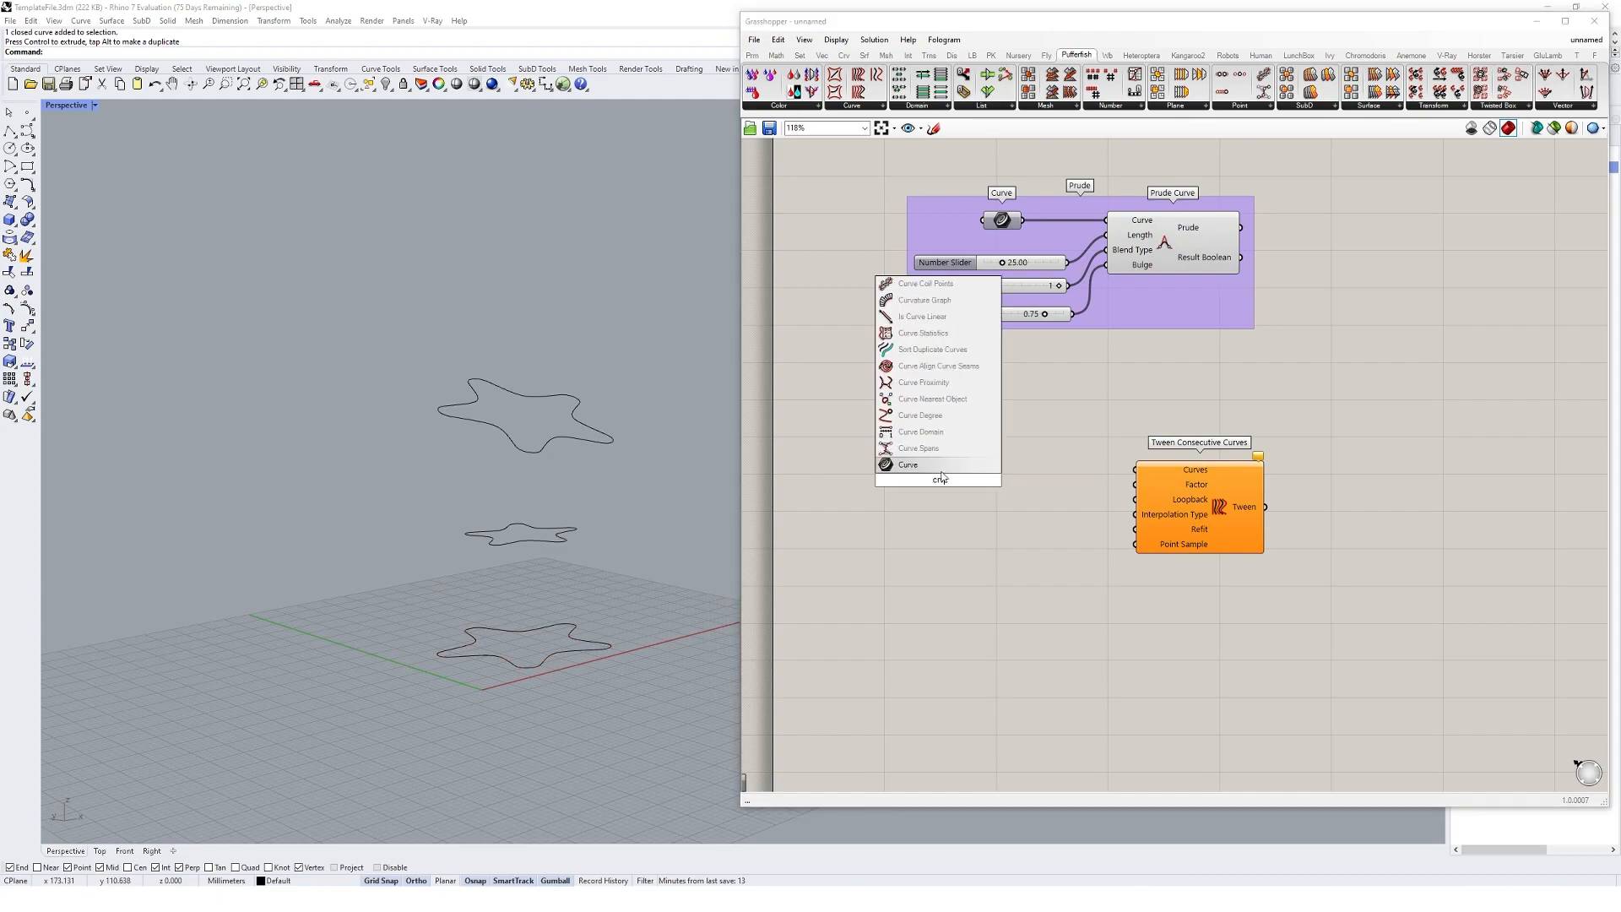
{"action": "right_click", "coordinate": [938, 478]}
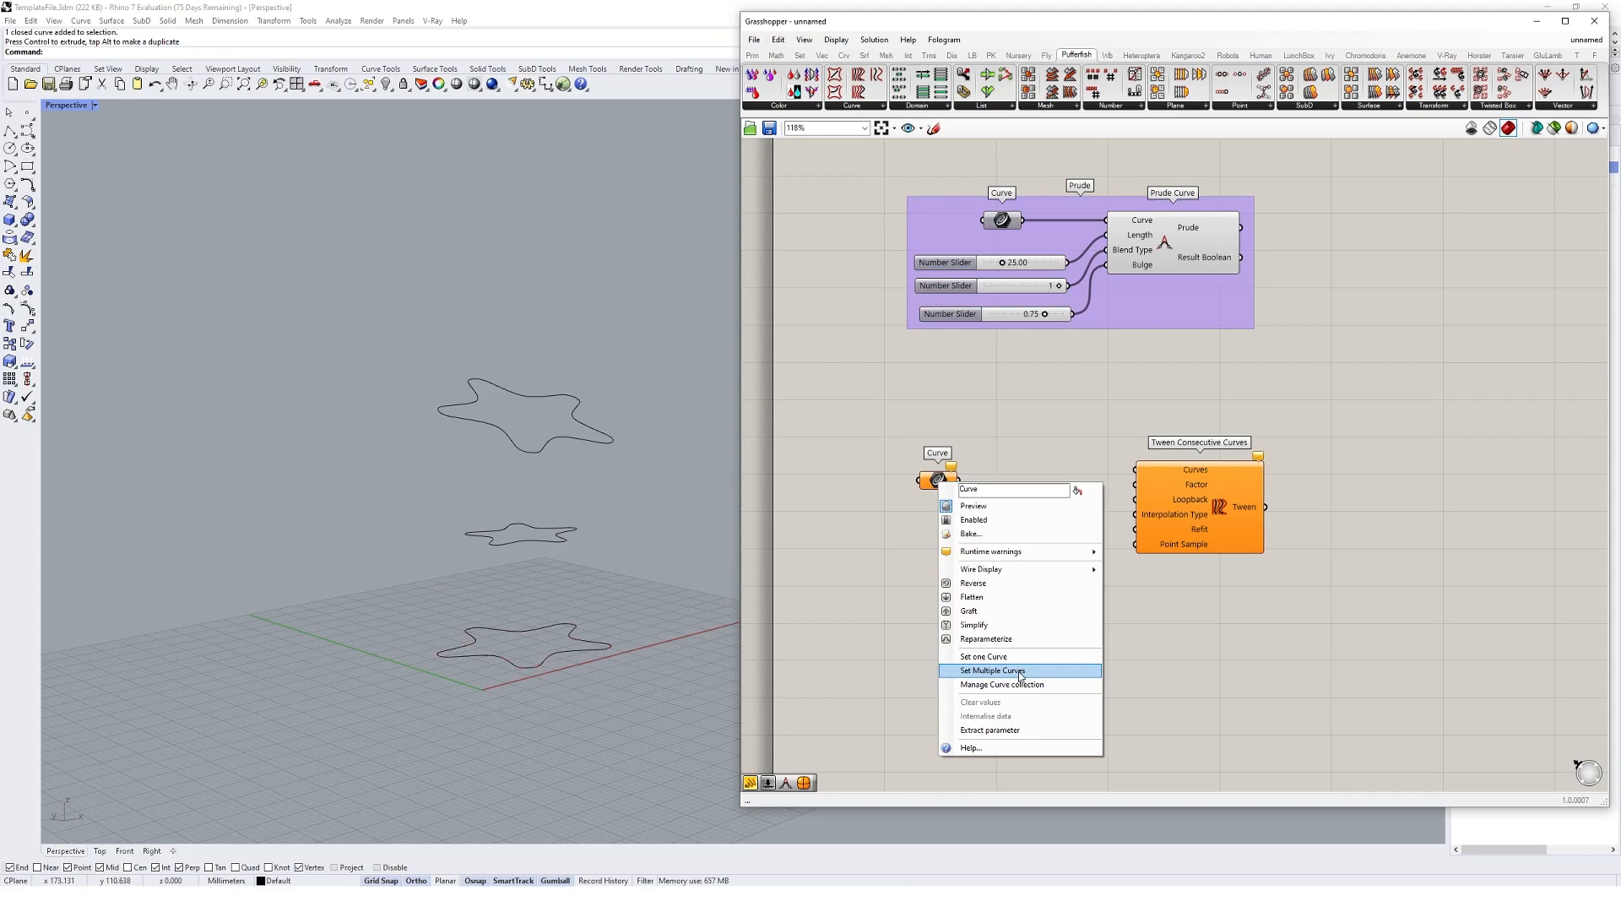
{"action": "left_click", "coordinate": [989, 670]}
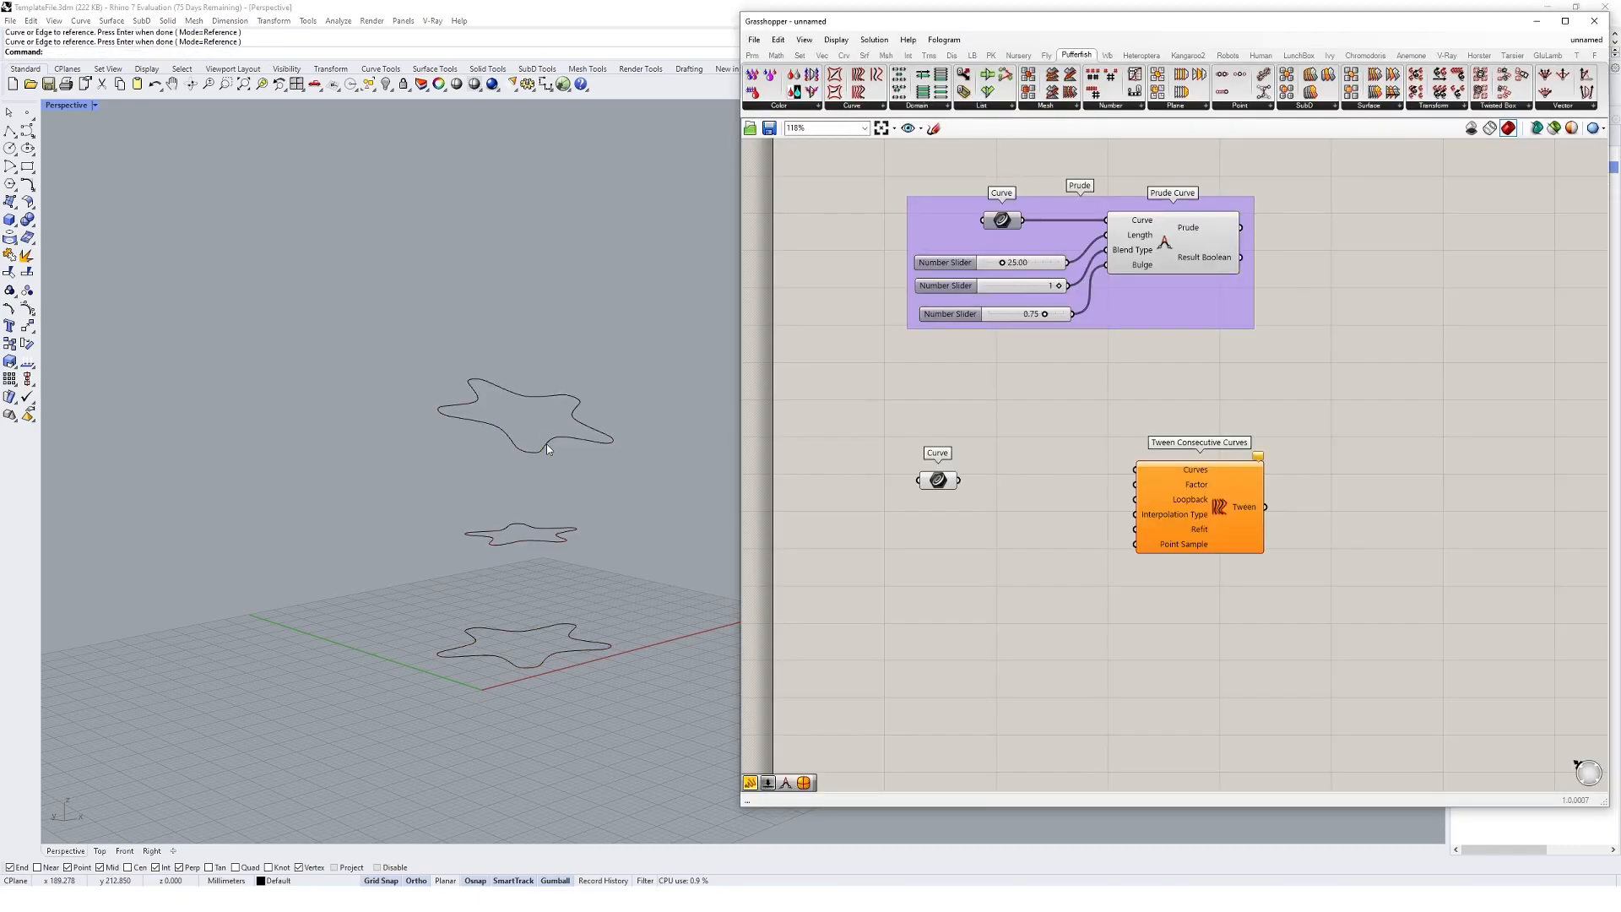
{"action": "left_click", "coordinate": [943, 459]}
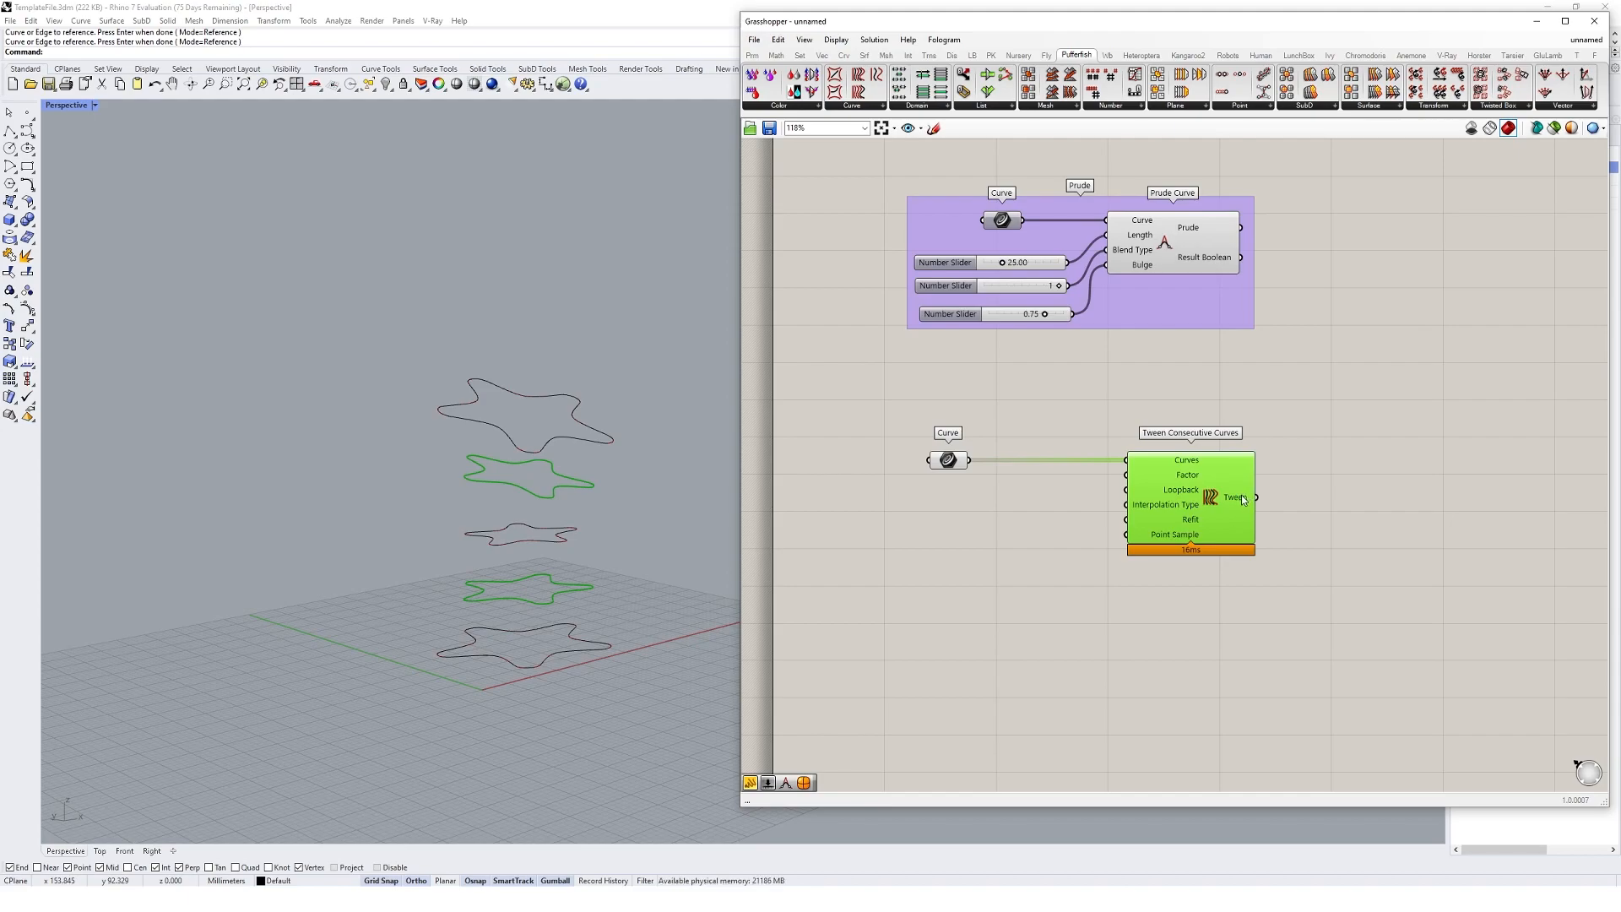
{"action": "left_click", "coordinate": [1332, 518]}
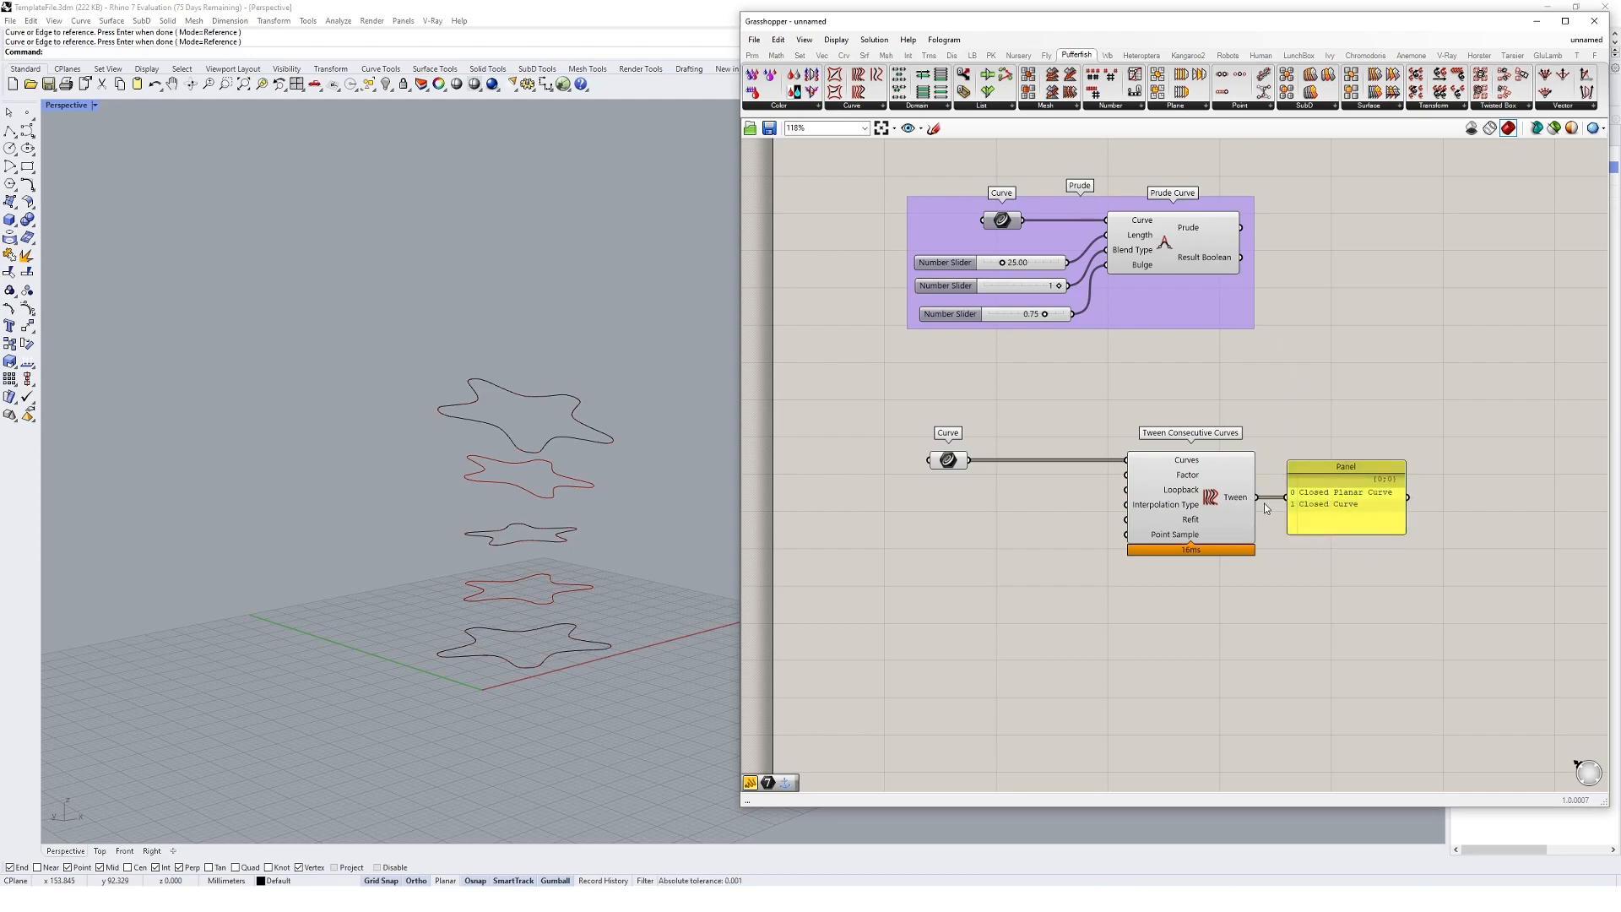
- Wire the Curve parameter into Tween Consecutive Curves so the panel lists two closed tween curves
{"action": "left_click", "coordinate": [1190, 496]}
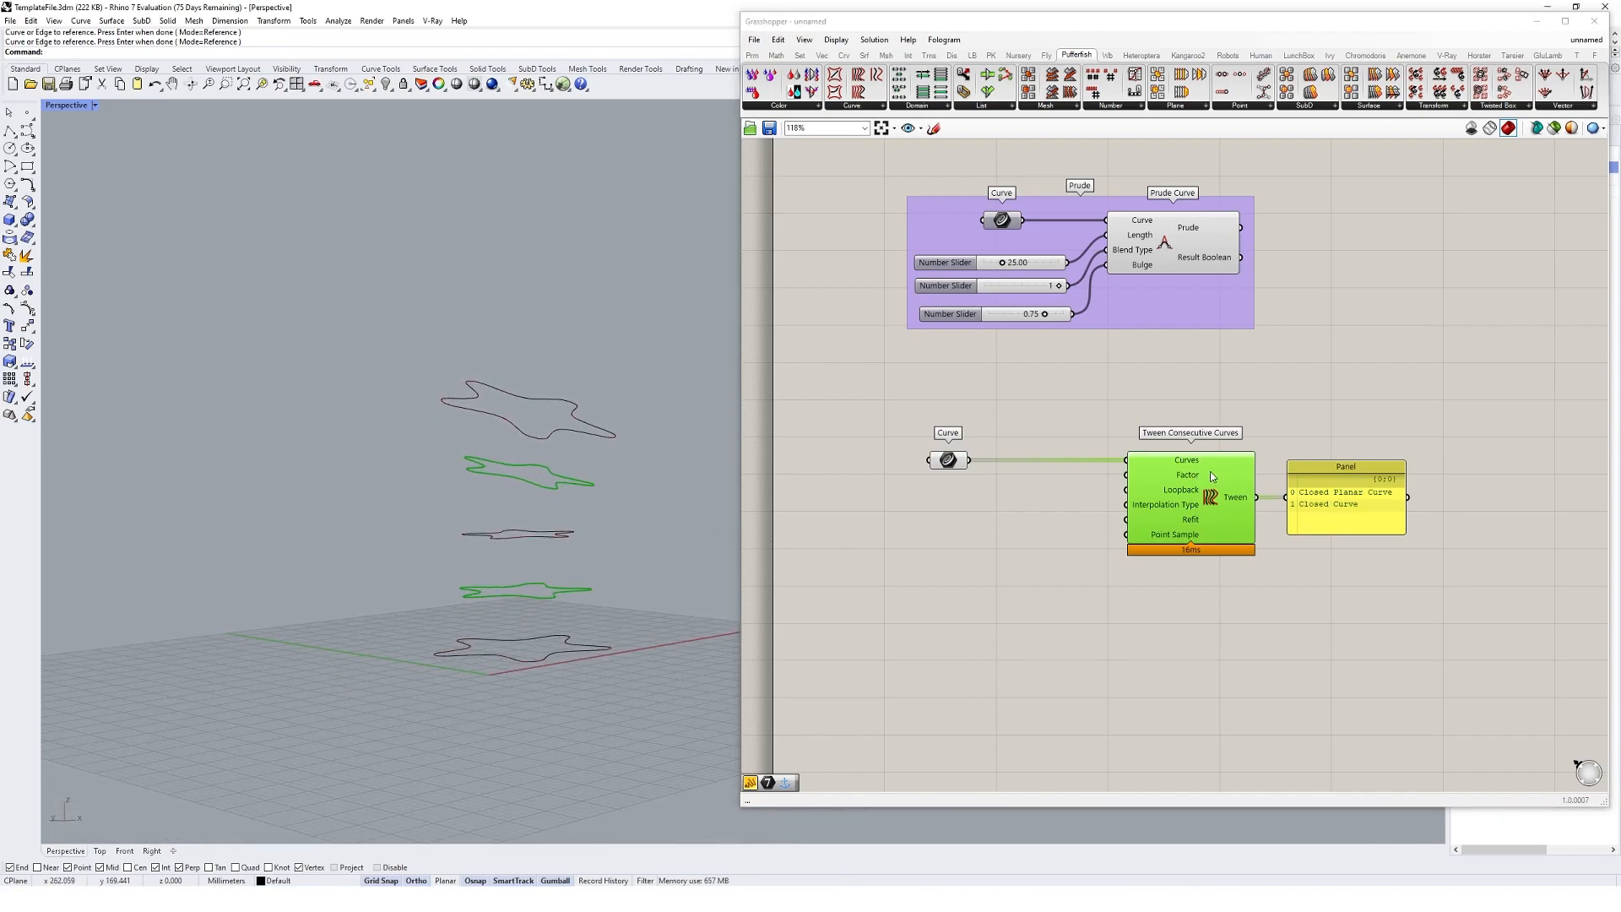
{"action": "mouse_move", "coordinate": [1204, 474]}
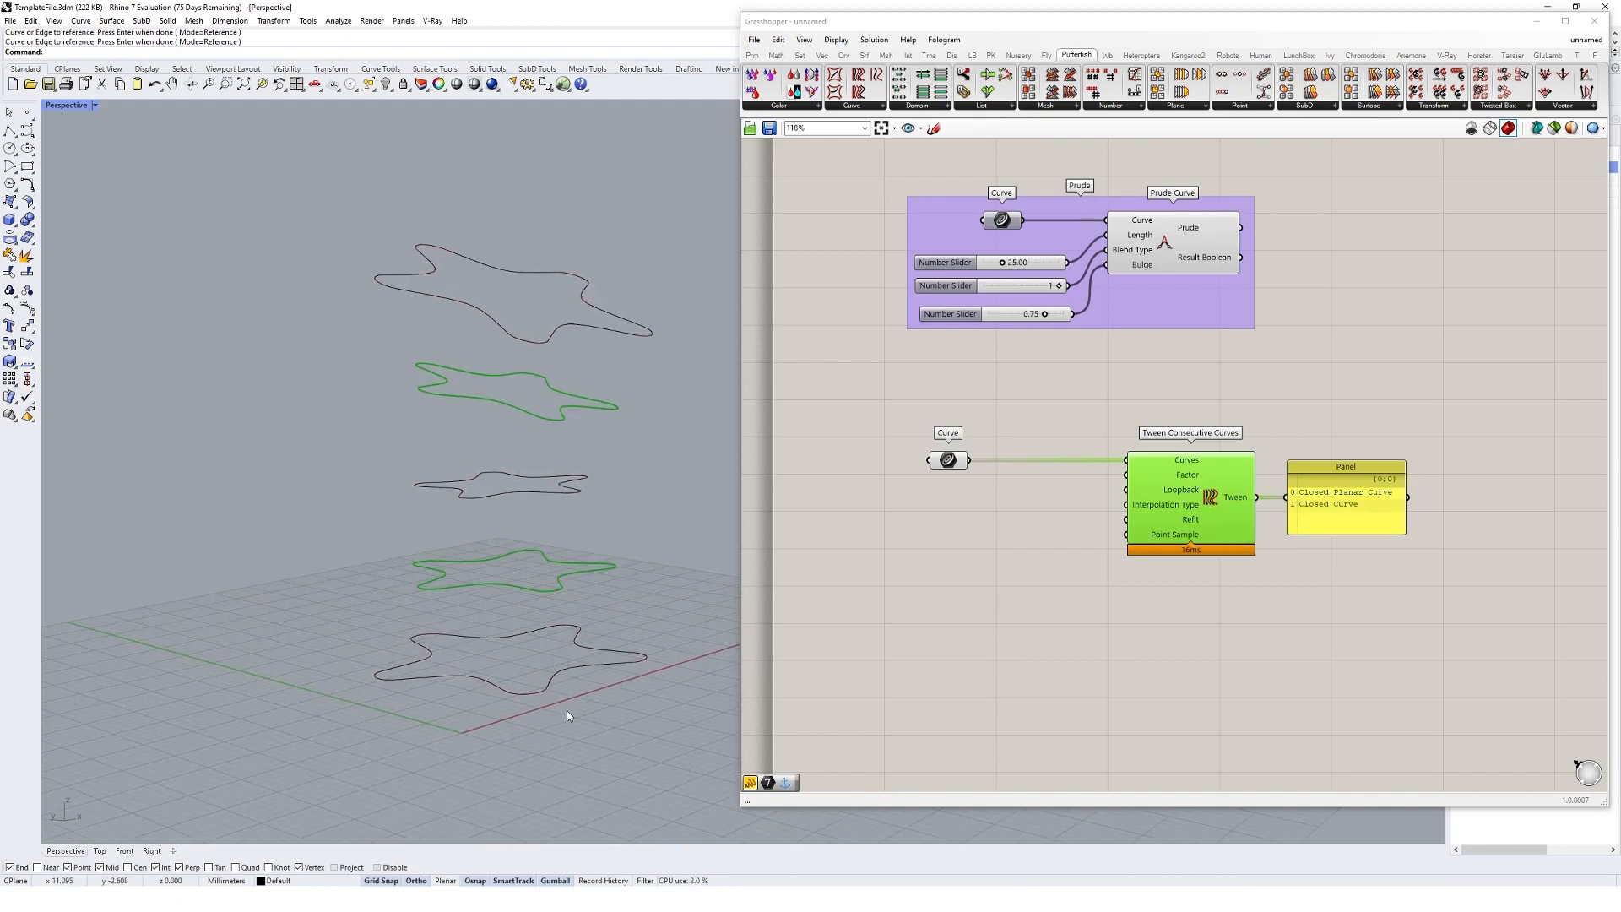
{"action": "left_click", "coordinate": [496, 486]}
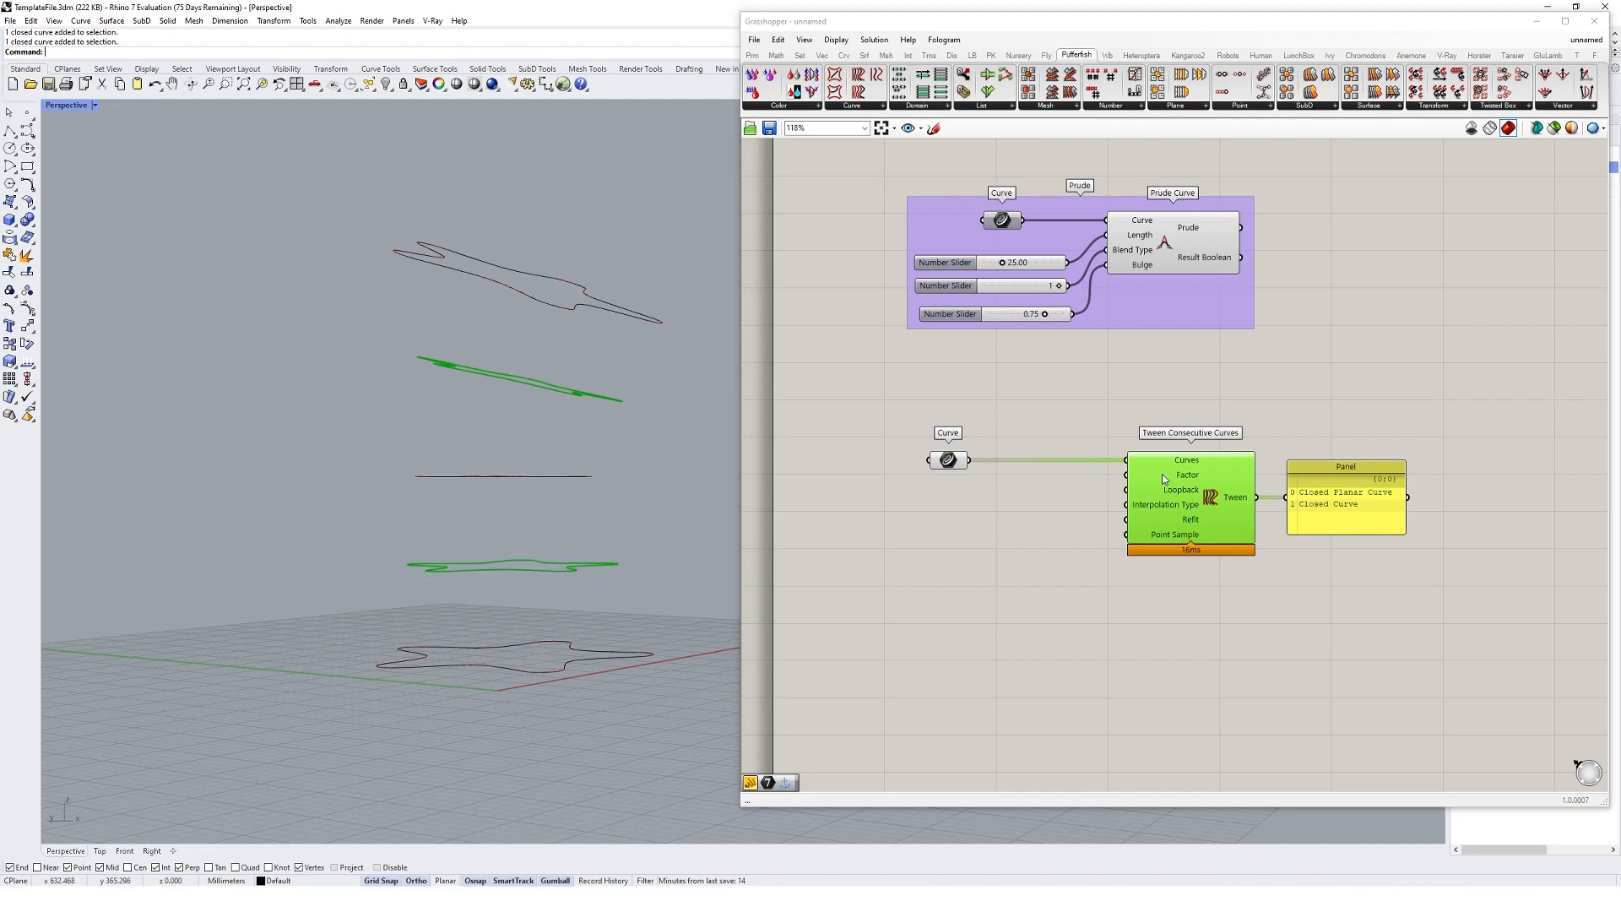
{"action": "mouse_move", "coordinate": [1187, 474]}
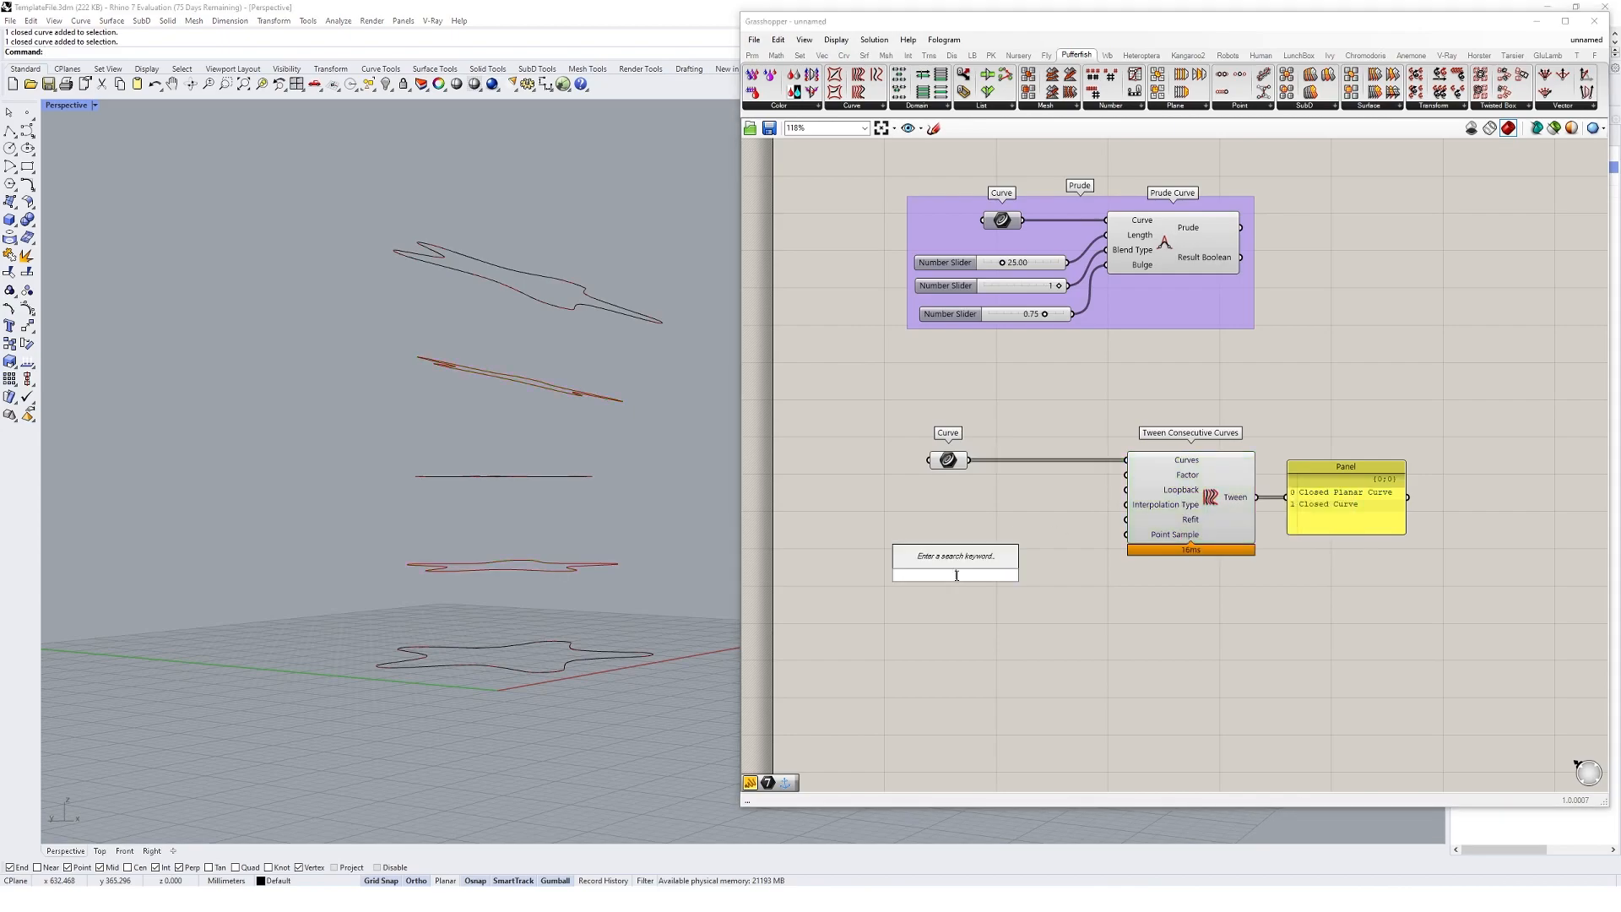
{"action": "type", "text": "Number Slider"}
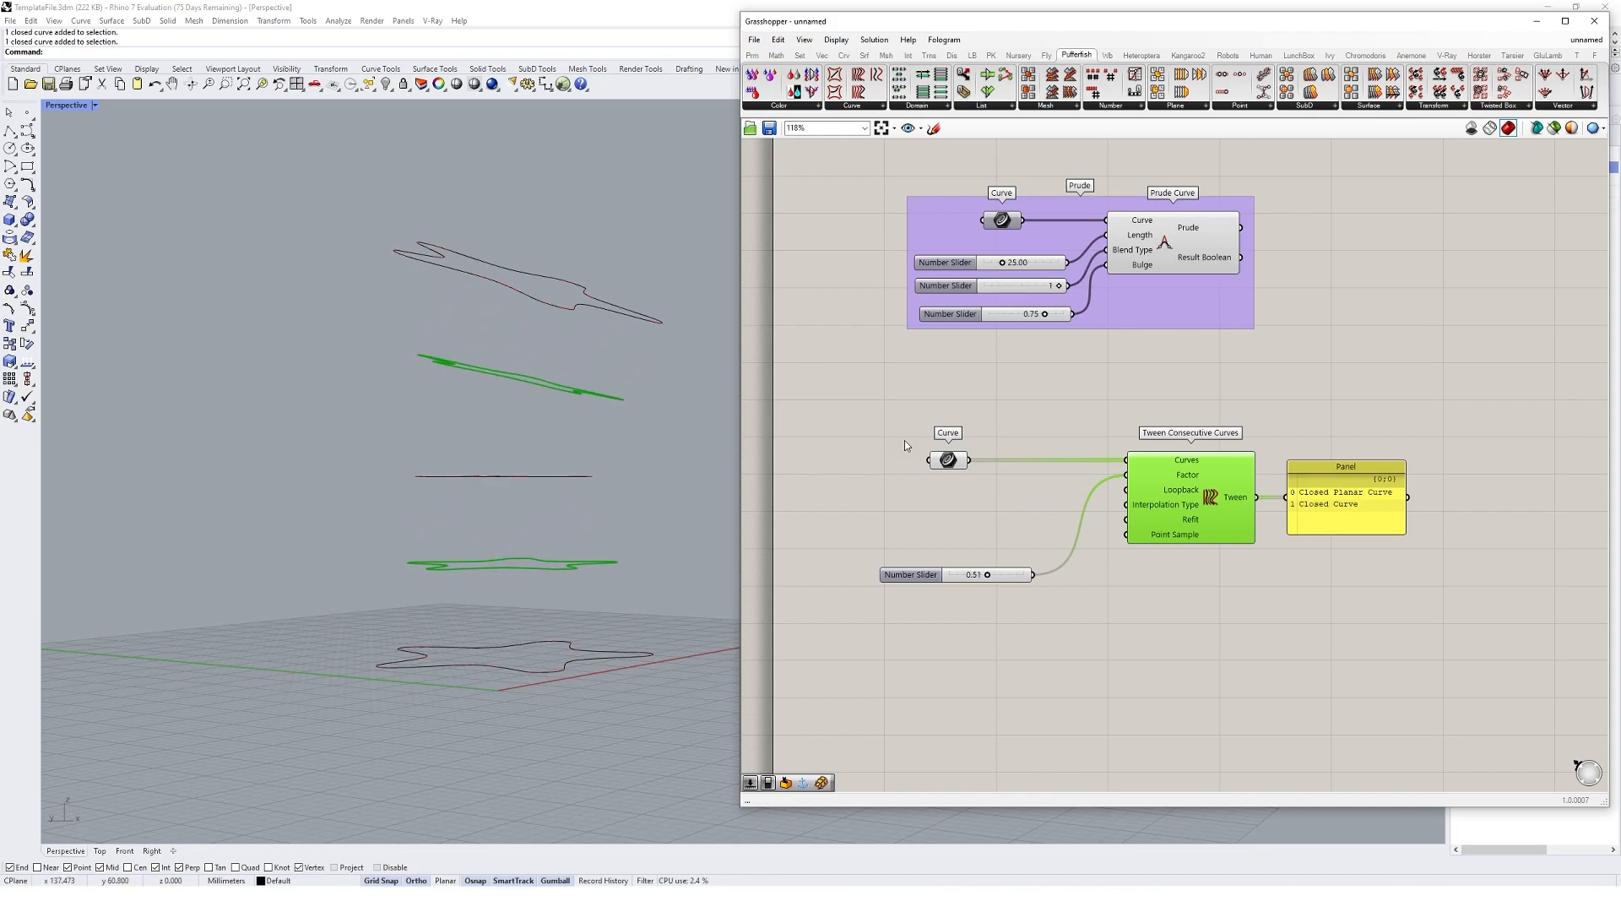
{"action": "mouse_move", "coordinate": [1052, 564]}
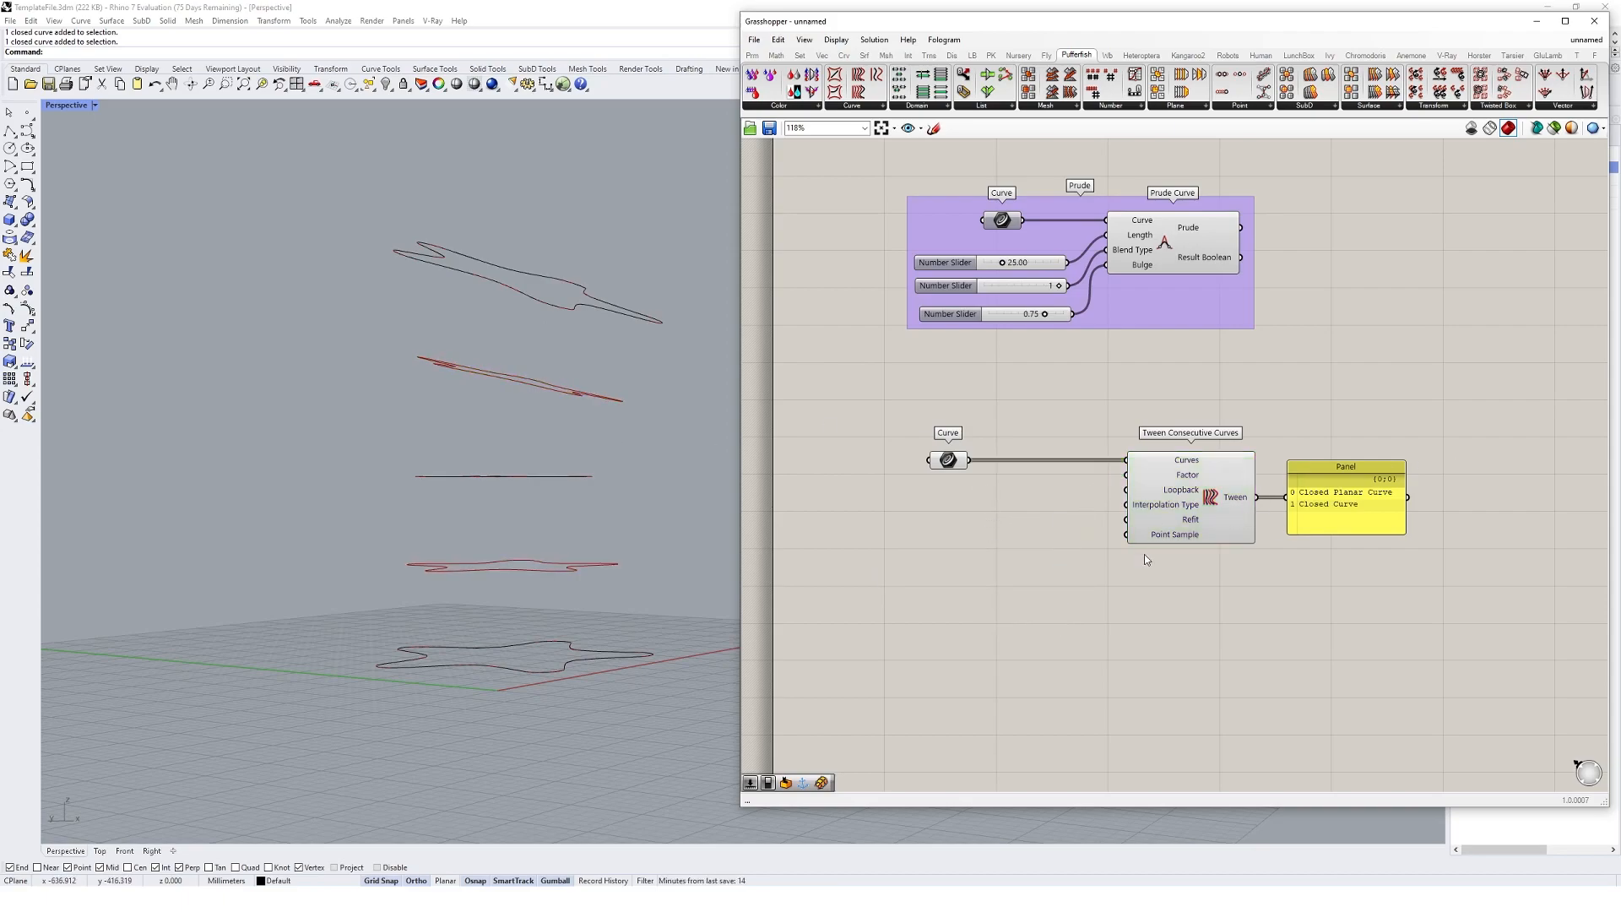
{"action": "mouse_move", "coordinate": [1108, 503]}
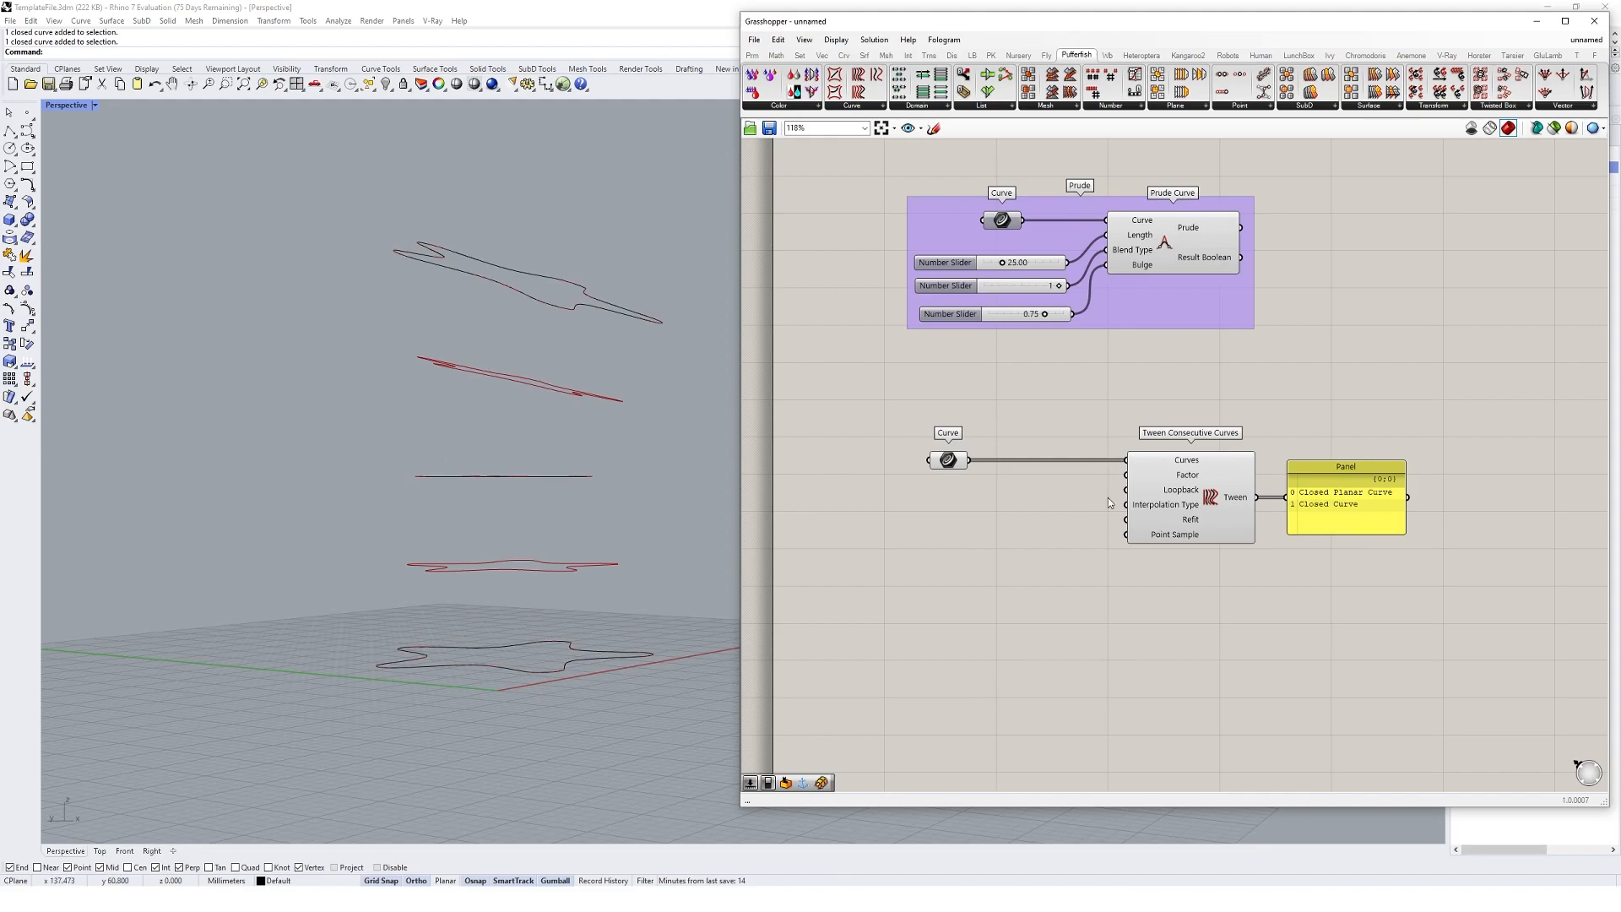
- Add a Range with a 30-step slider and feed it into the tween Factor for a dense curve stack
{"action": "double_click", "coordinate": [1017, 532]}
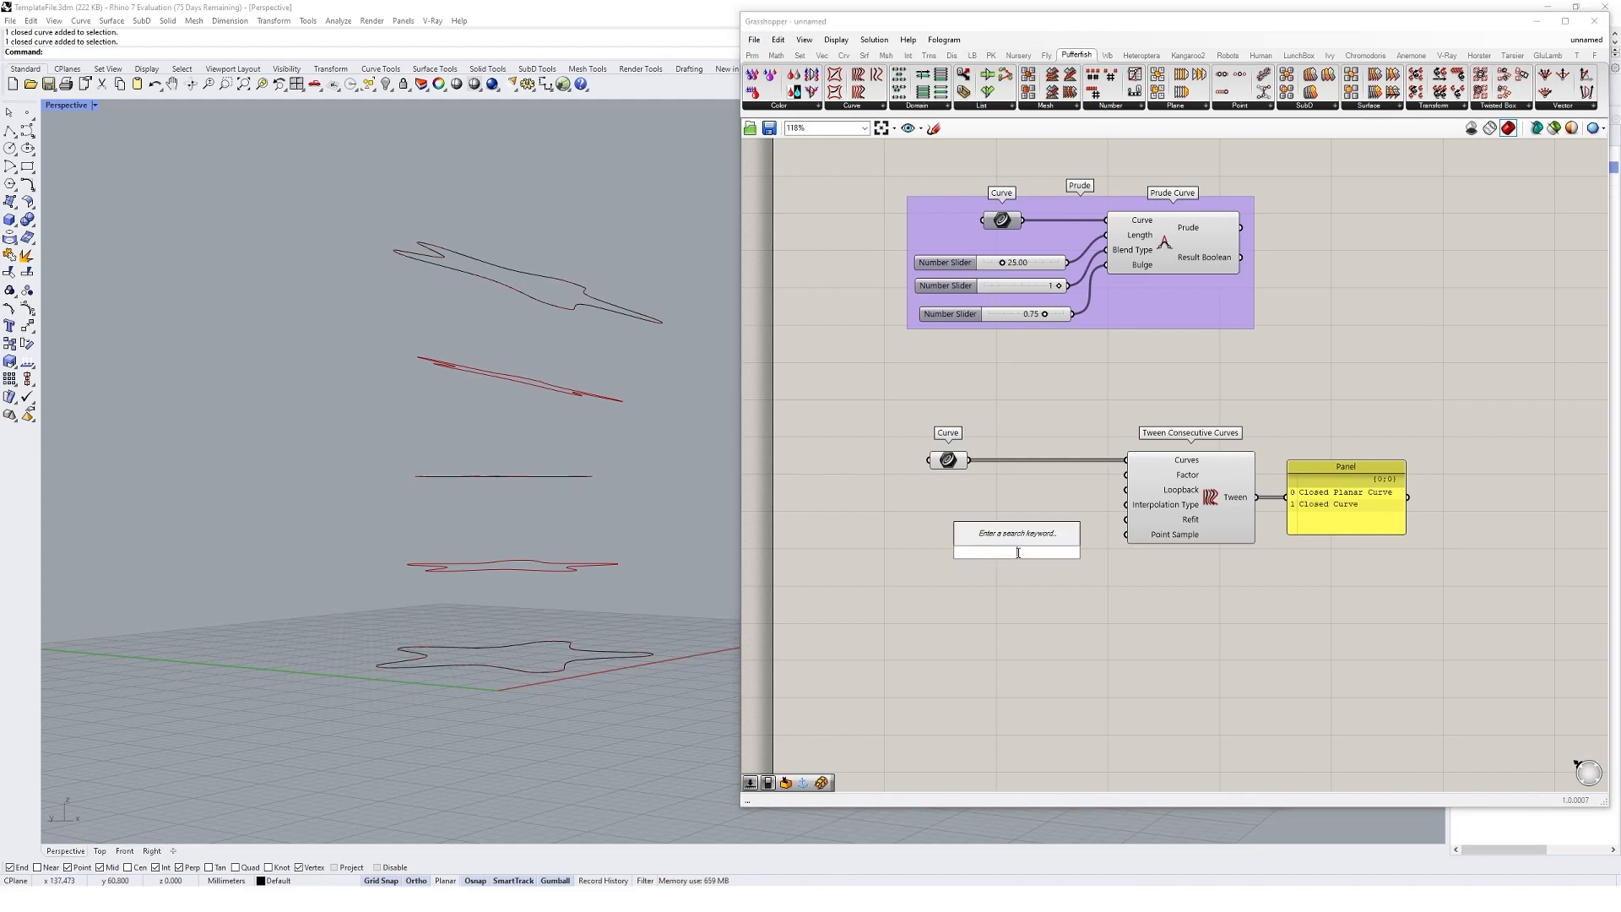
{"action": "type", "text": "ran"}
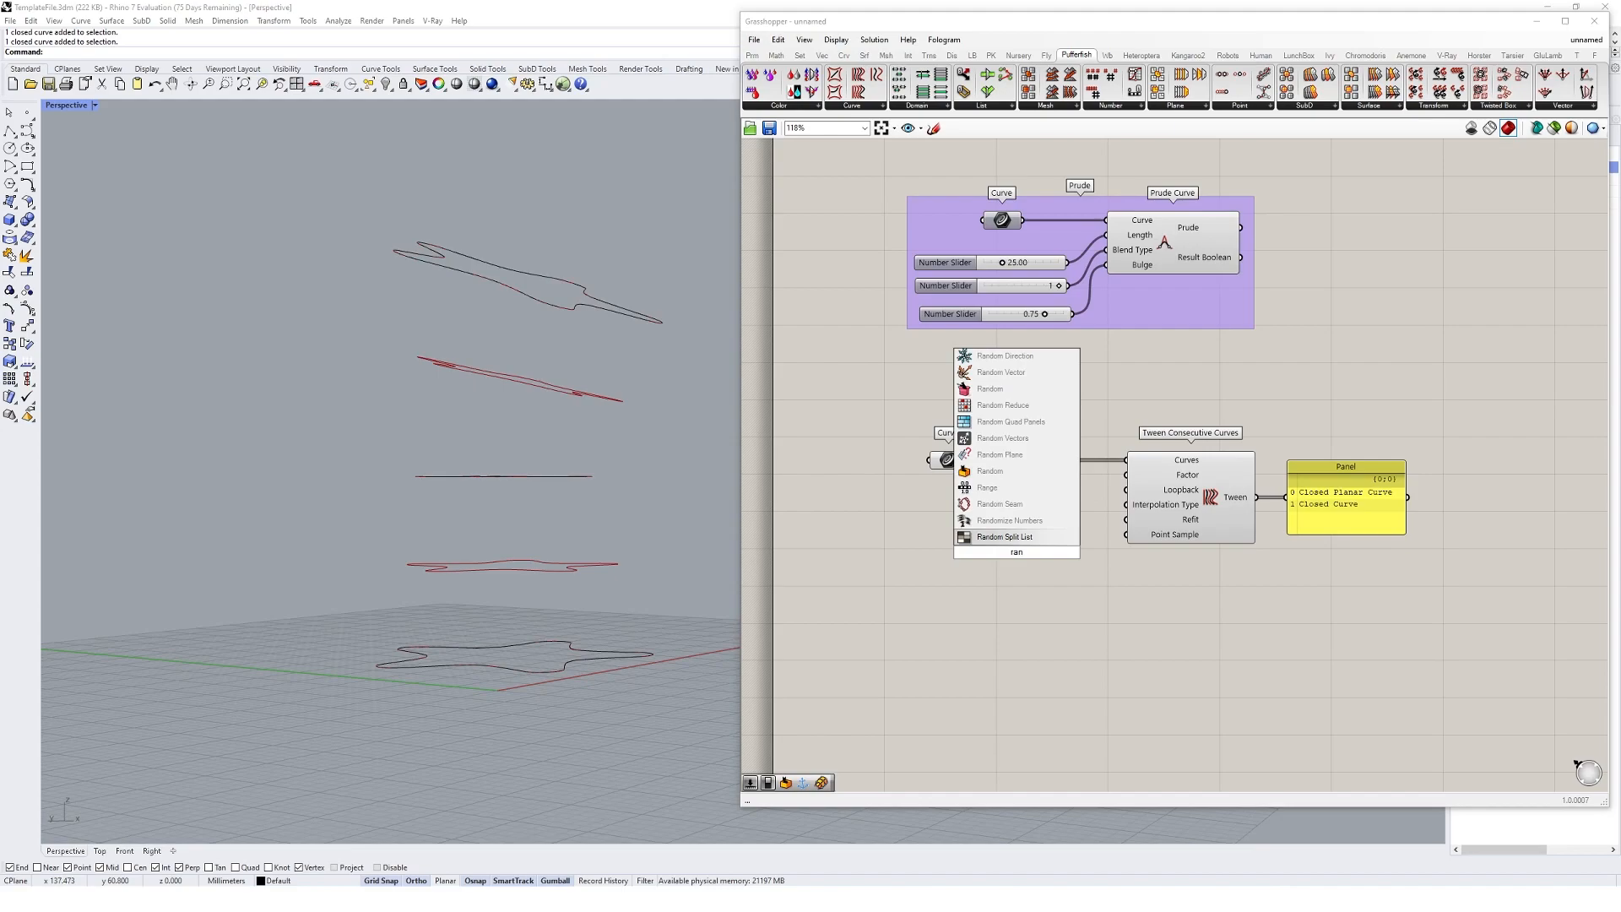
{"action": "left_click", "coordinate": [986, 486]}
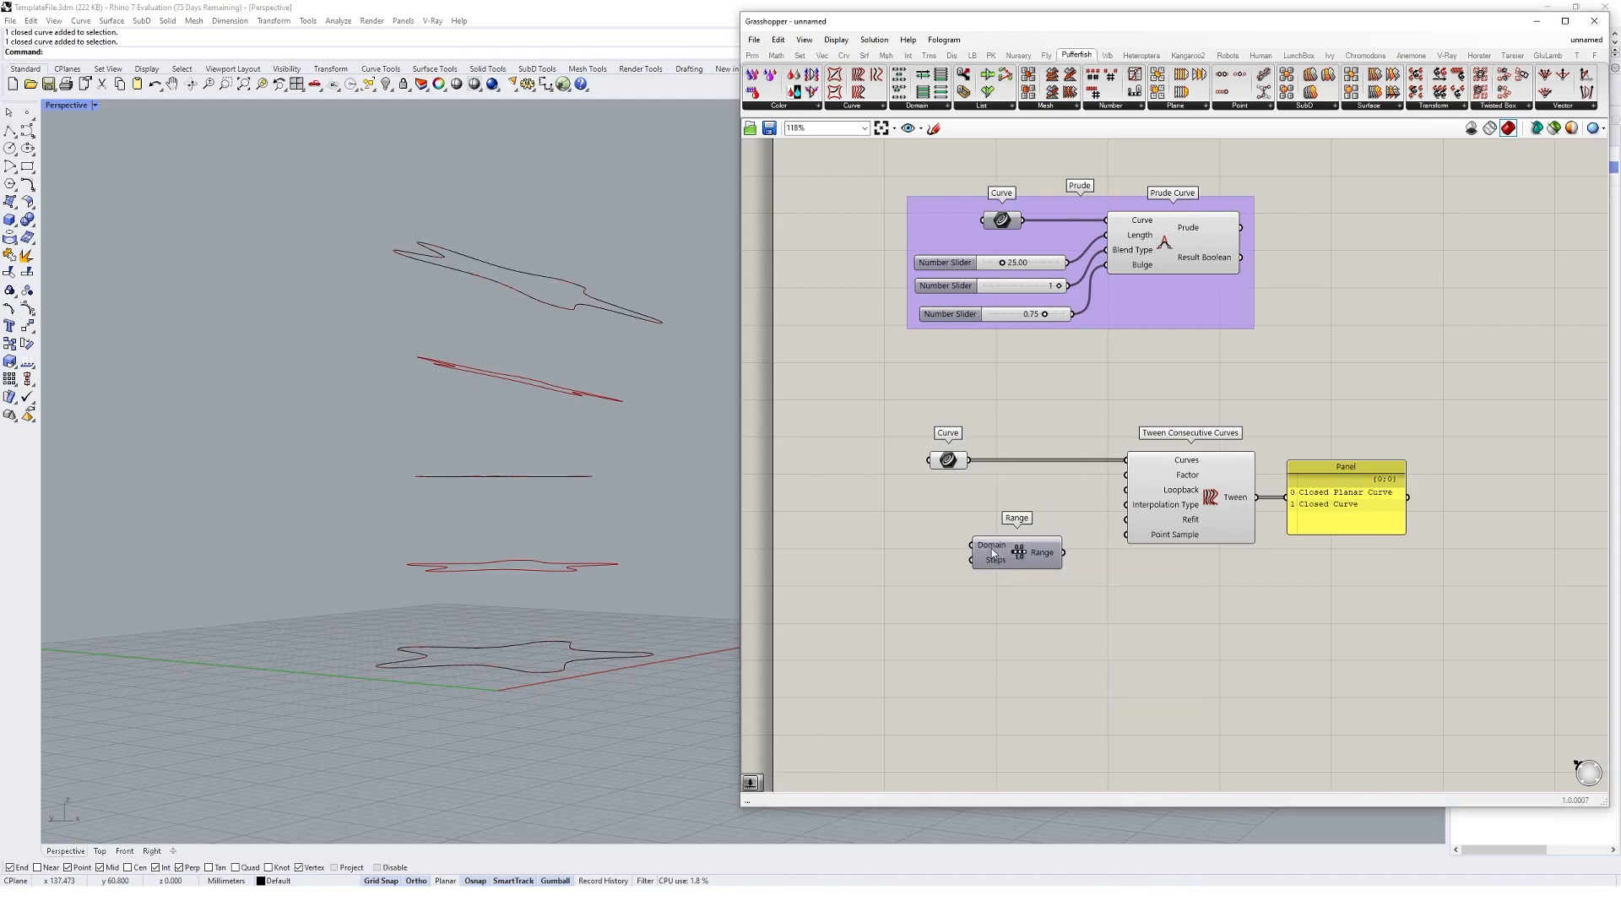
{"action": "mouse_move", "coordinate": [991, 545]}
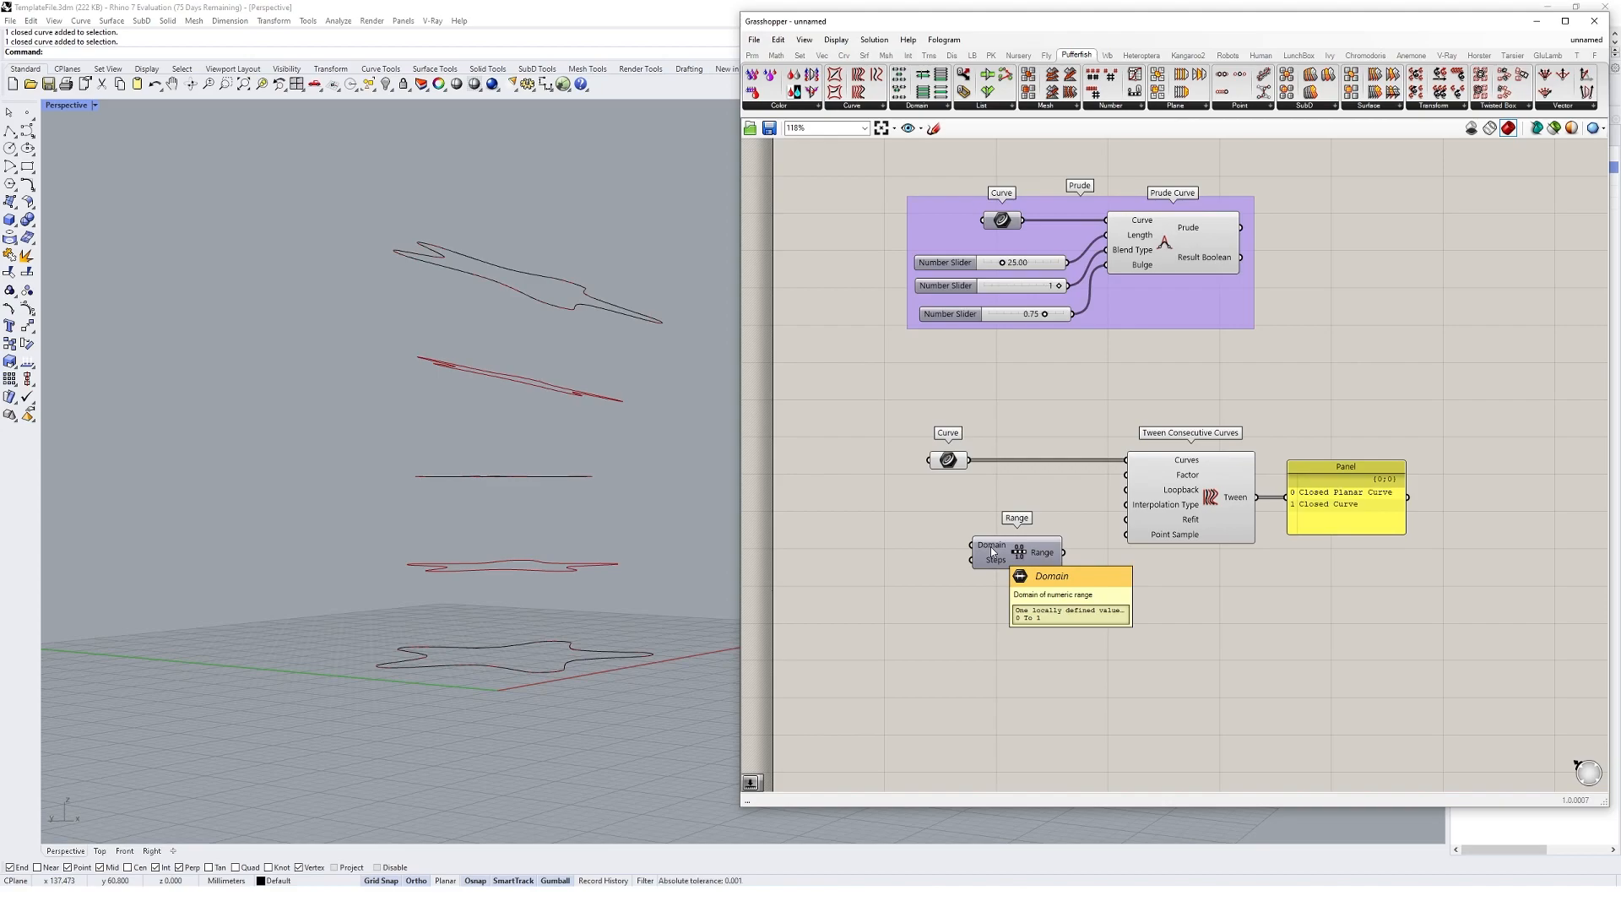
{"action": "mouse_move", "coordinate": [1003, 564]}
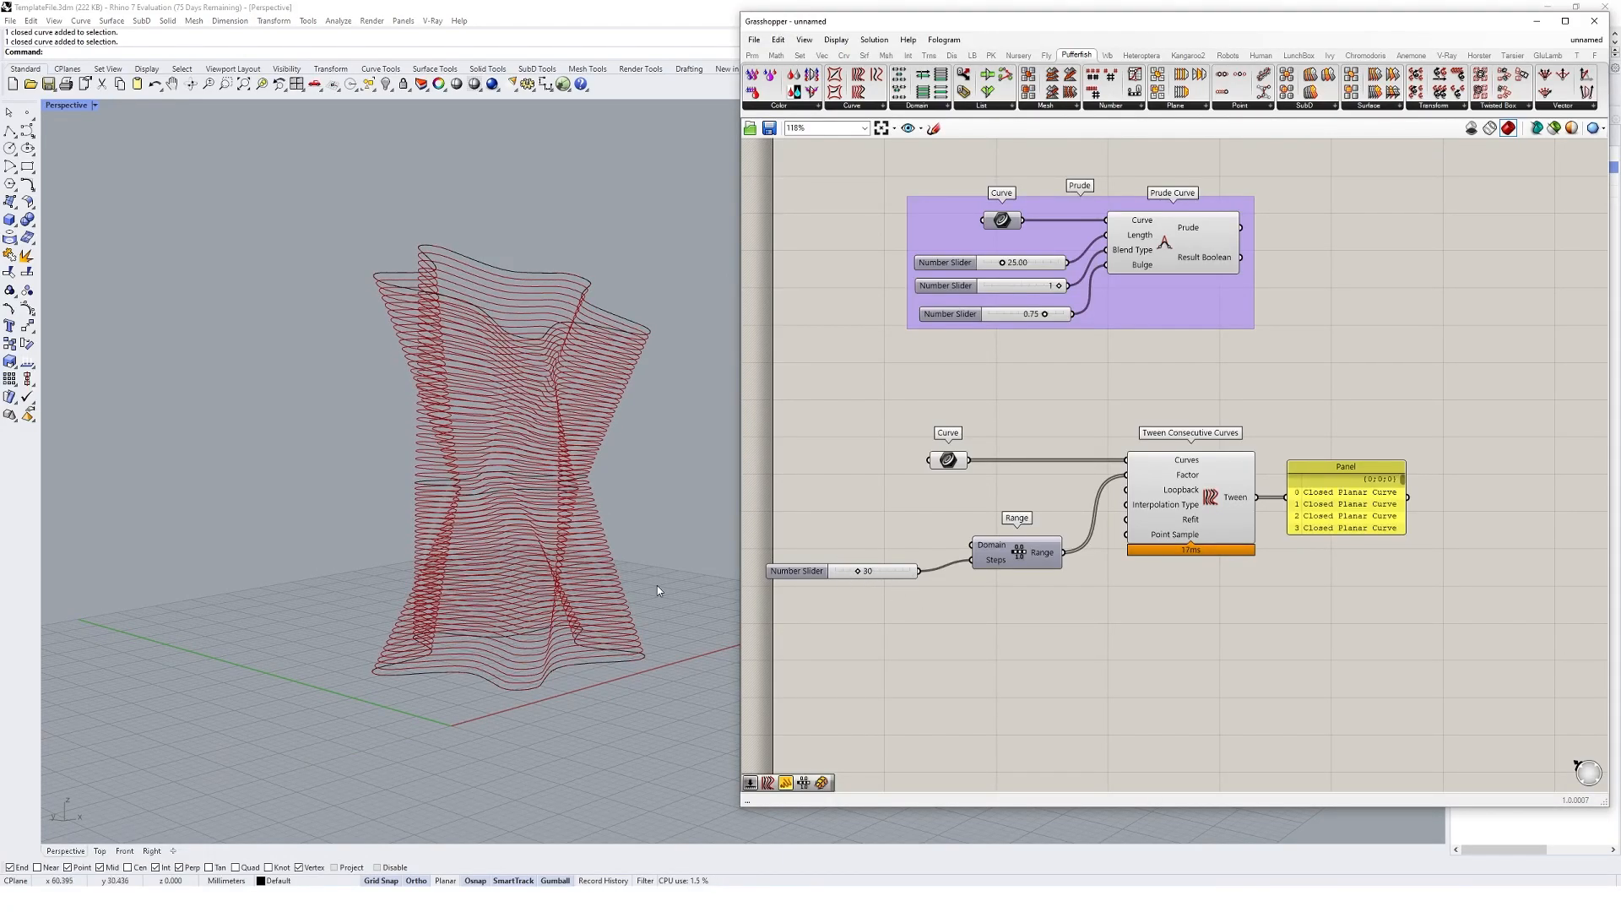
{"action": "left_click", "coordinate": [1188, 476]}
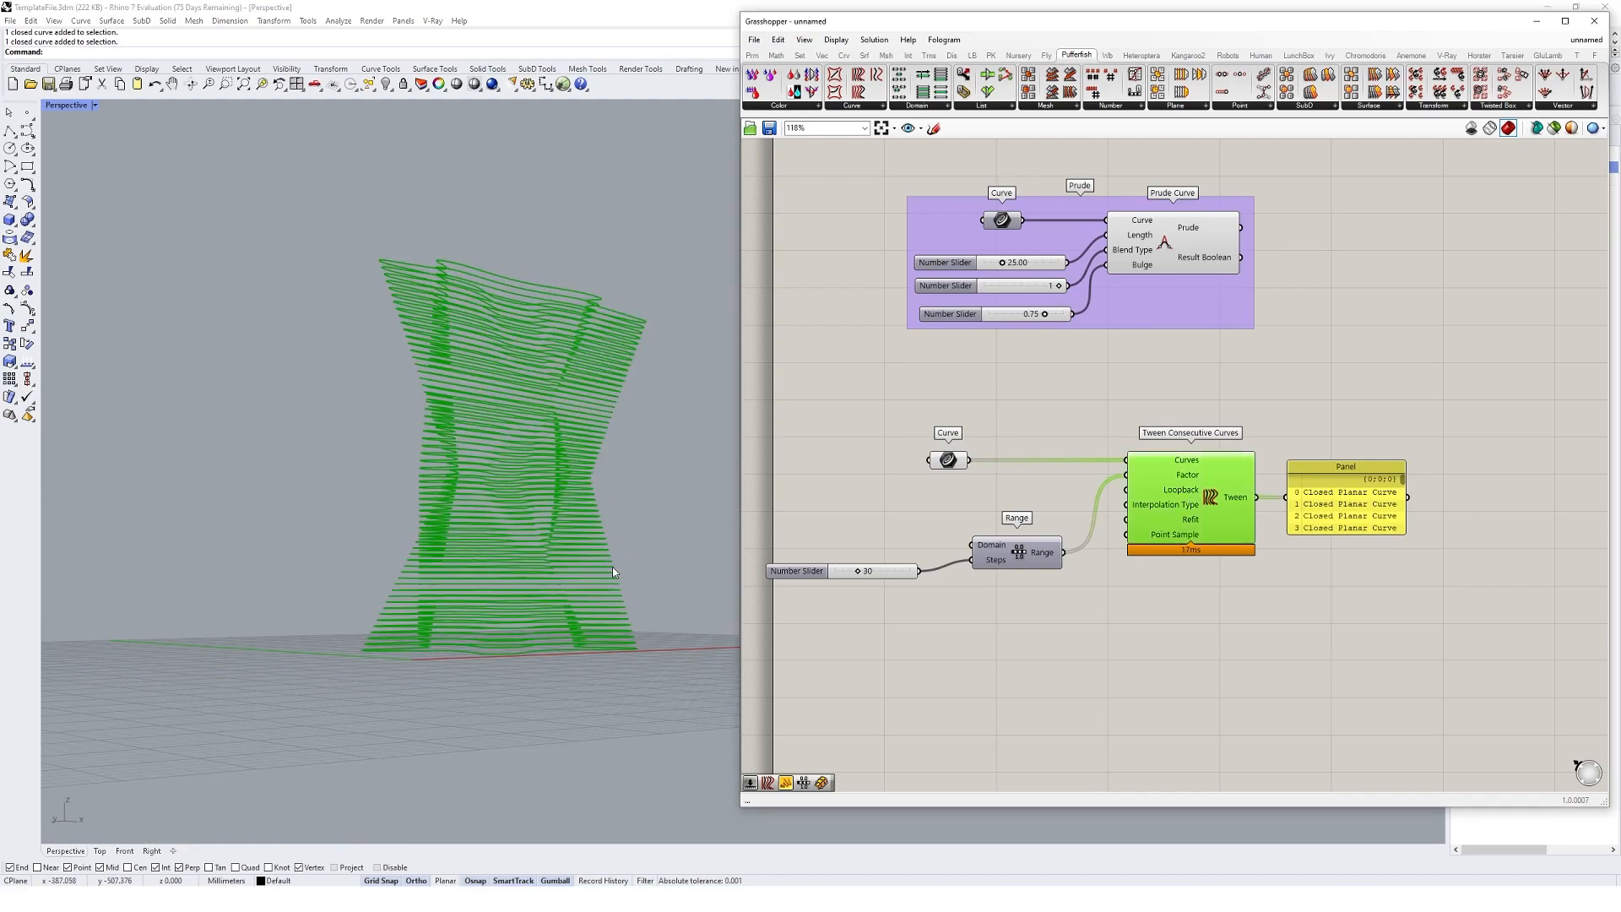
{"action": "mouse_move", "coordinate": [591, 513]}
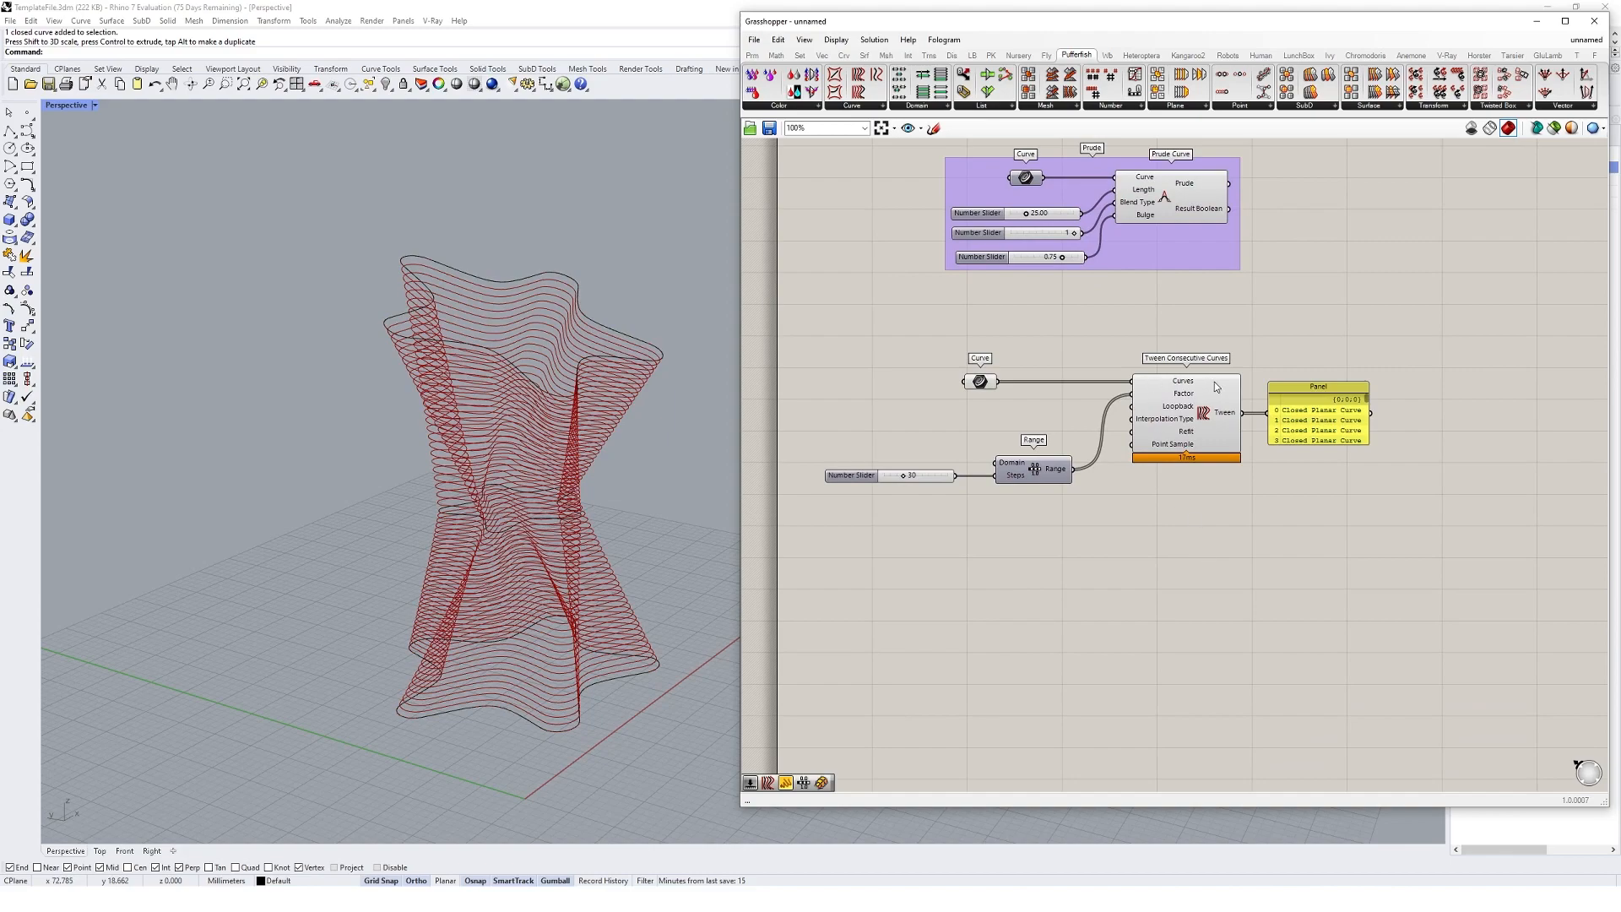
{"action": "left_click", "coordinate": [851, 91]}
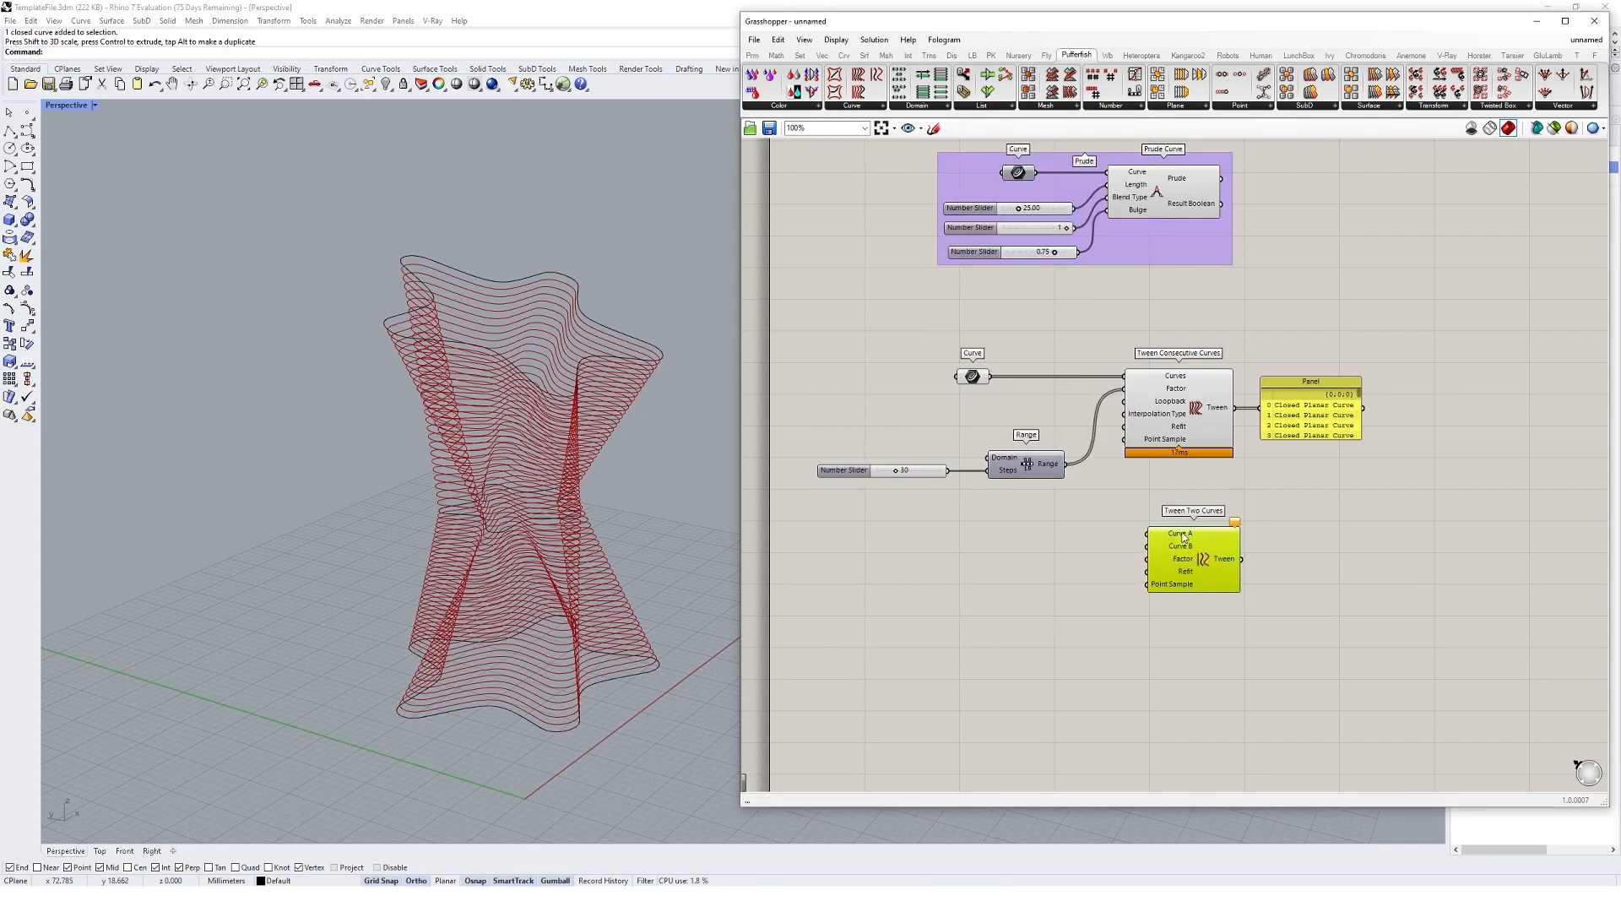
{"action": "mouse_move", "coordinate": [1178, 533]}
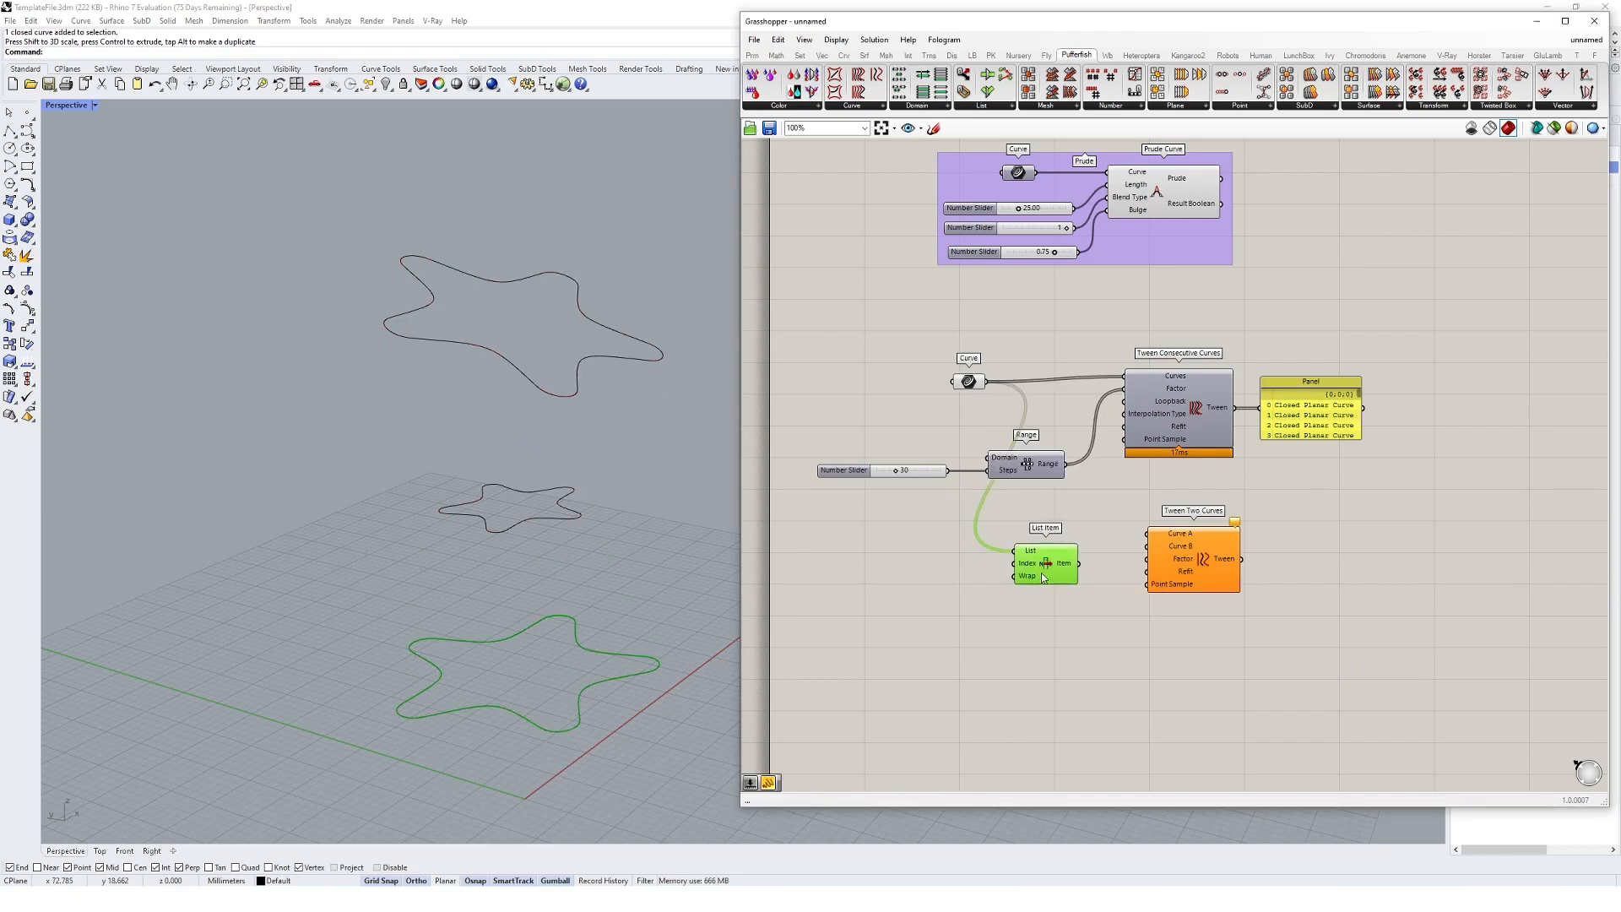
- Feed List Item's two stars into Tween Two Curves with the Range as its factor
{"action": "scroll", "scroll_direction": "up", "scroll_amount": 3}
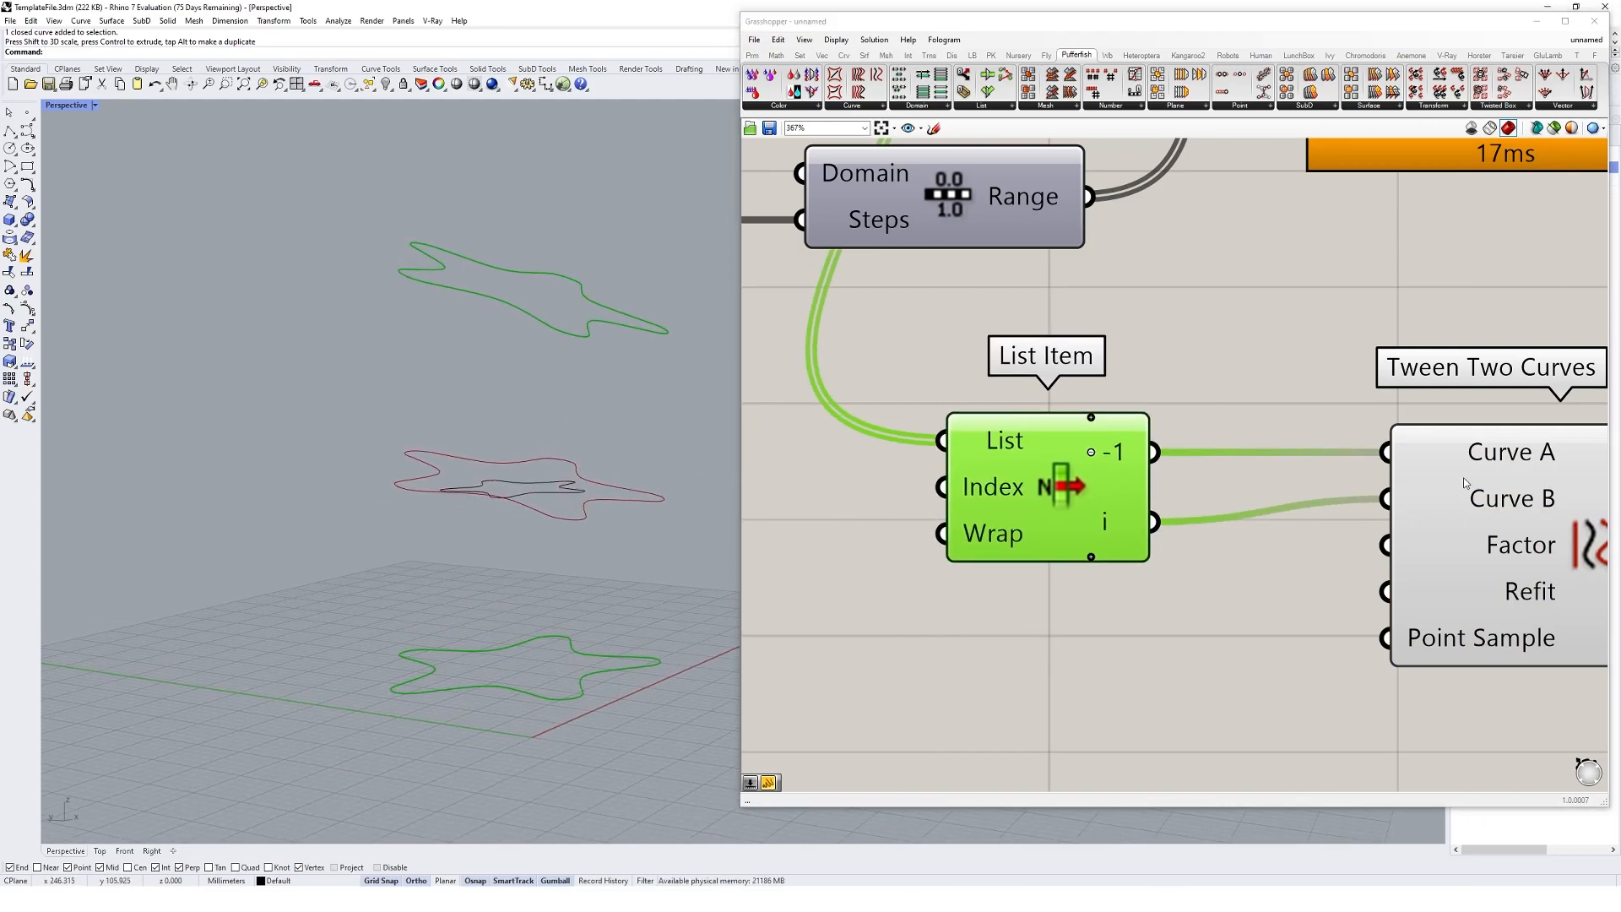
{"action": "scroll", "scroll_direction": "down", "scroll_amount": 3}
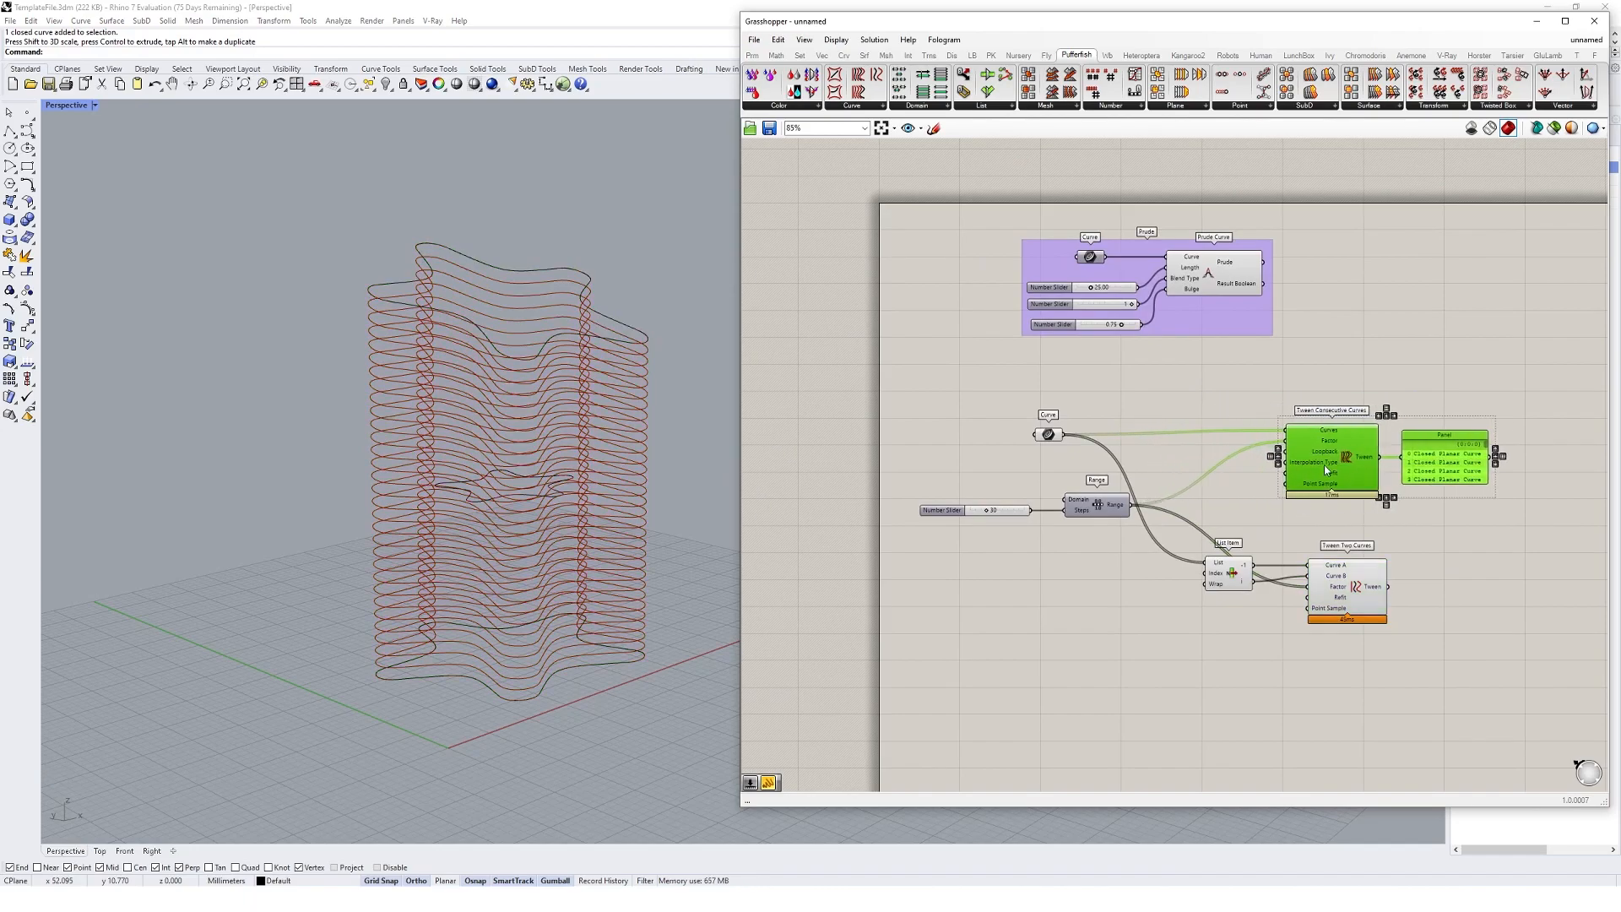
{"action": "left_click", "coordinate": [1332, 457]}
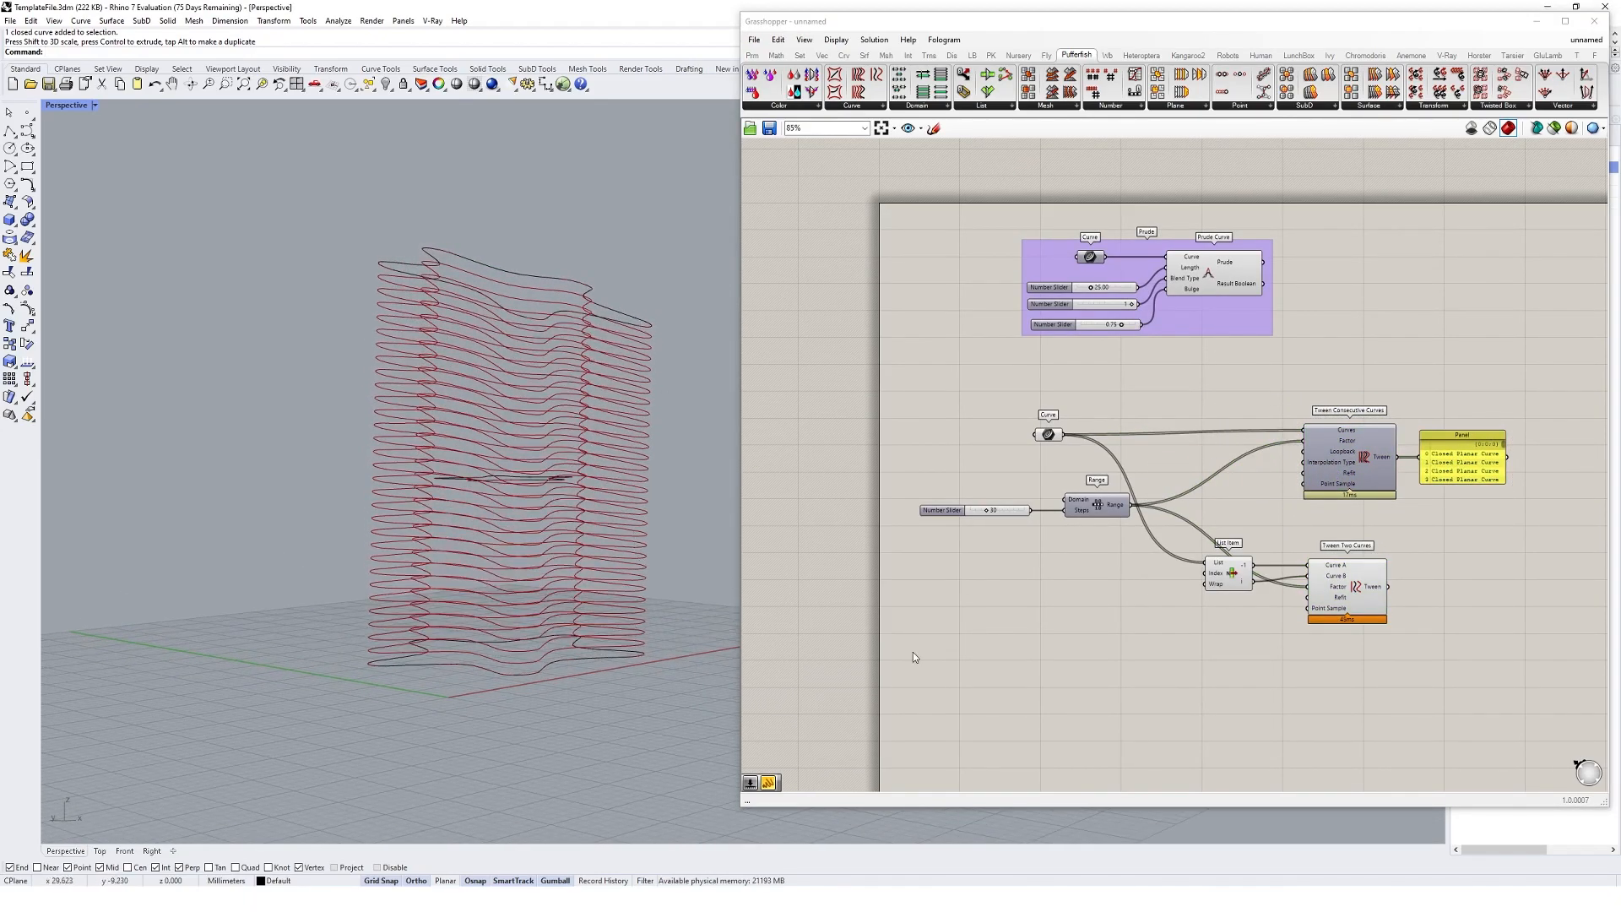
- Insert a Bezier Graph Mapper between the Range and the tween factor for an hourglass stack
{"action": "left_click", "coordinate": [1347, 586]}
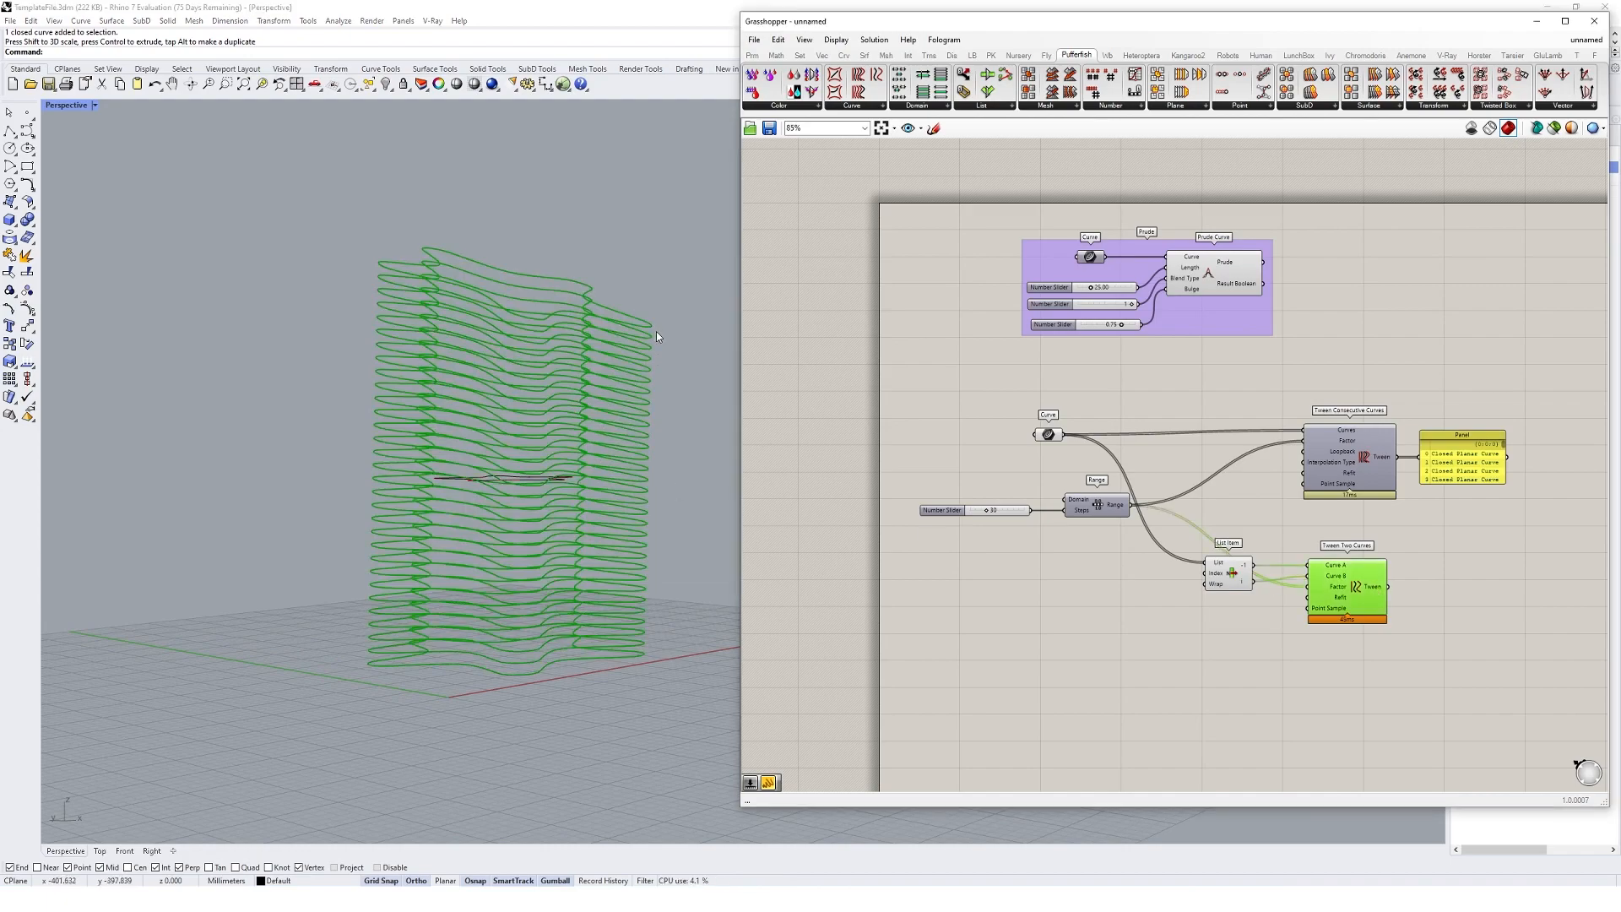
{"action": "mouse_move", "coordinate": [608, 316]}
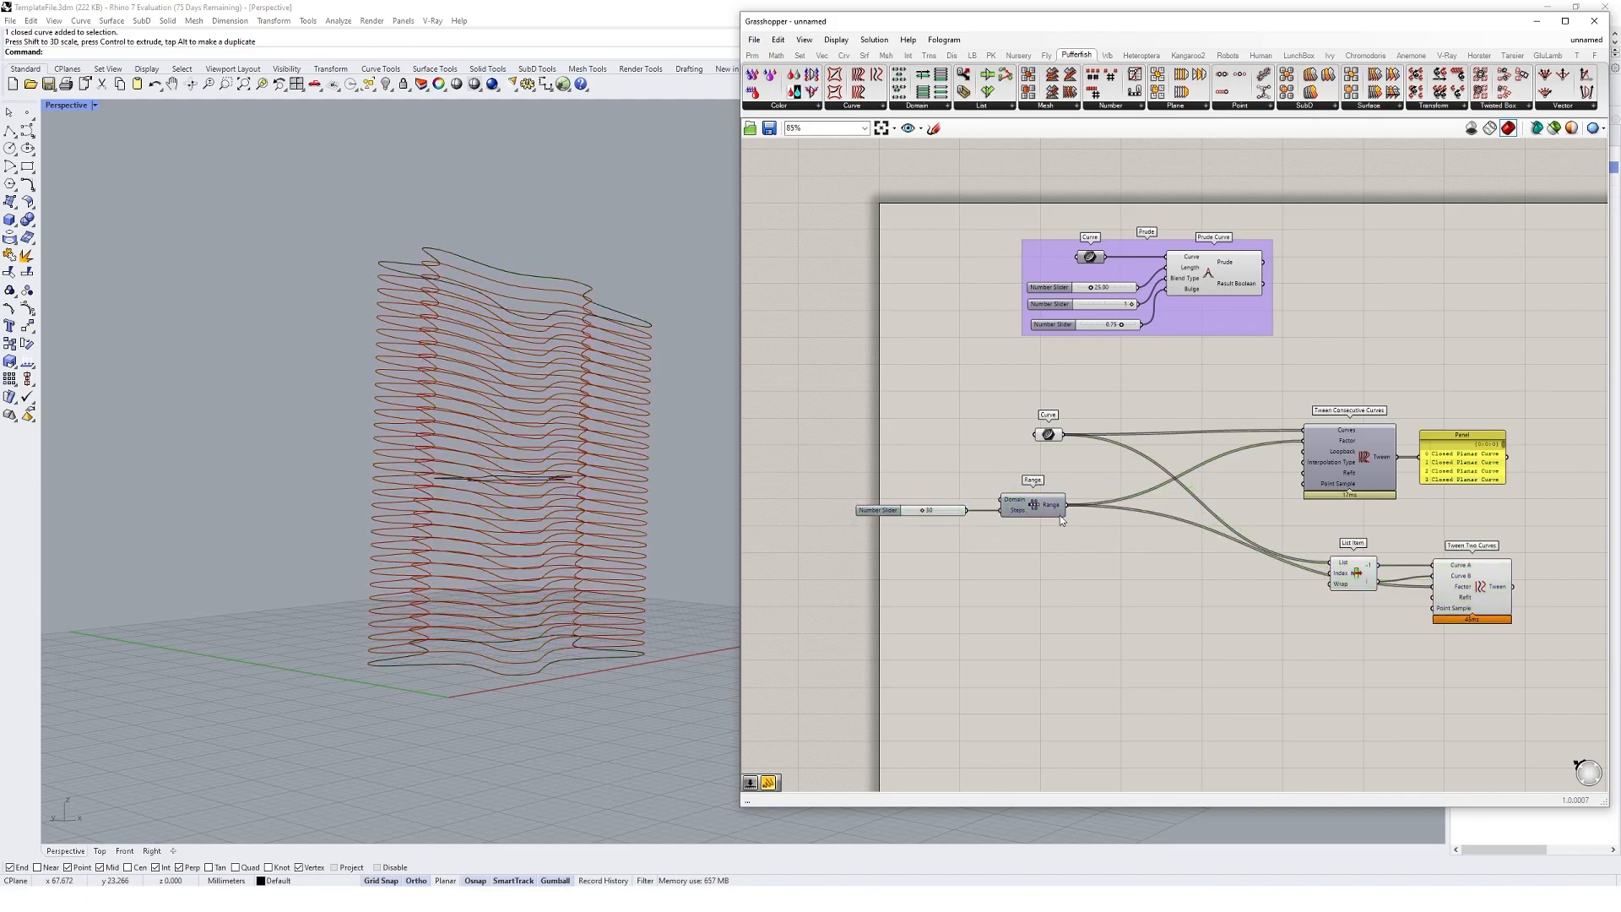
{"action": "mouse_move", "coordinate": [1054, 506]}
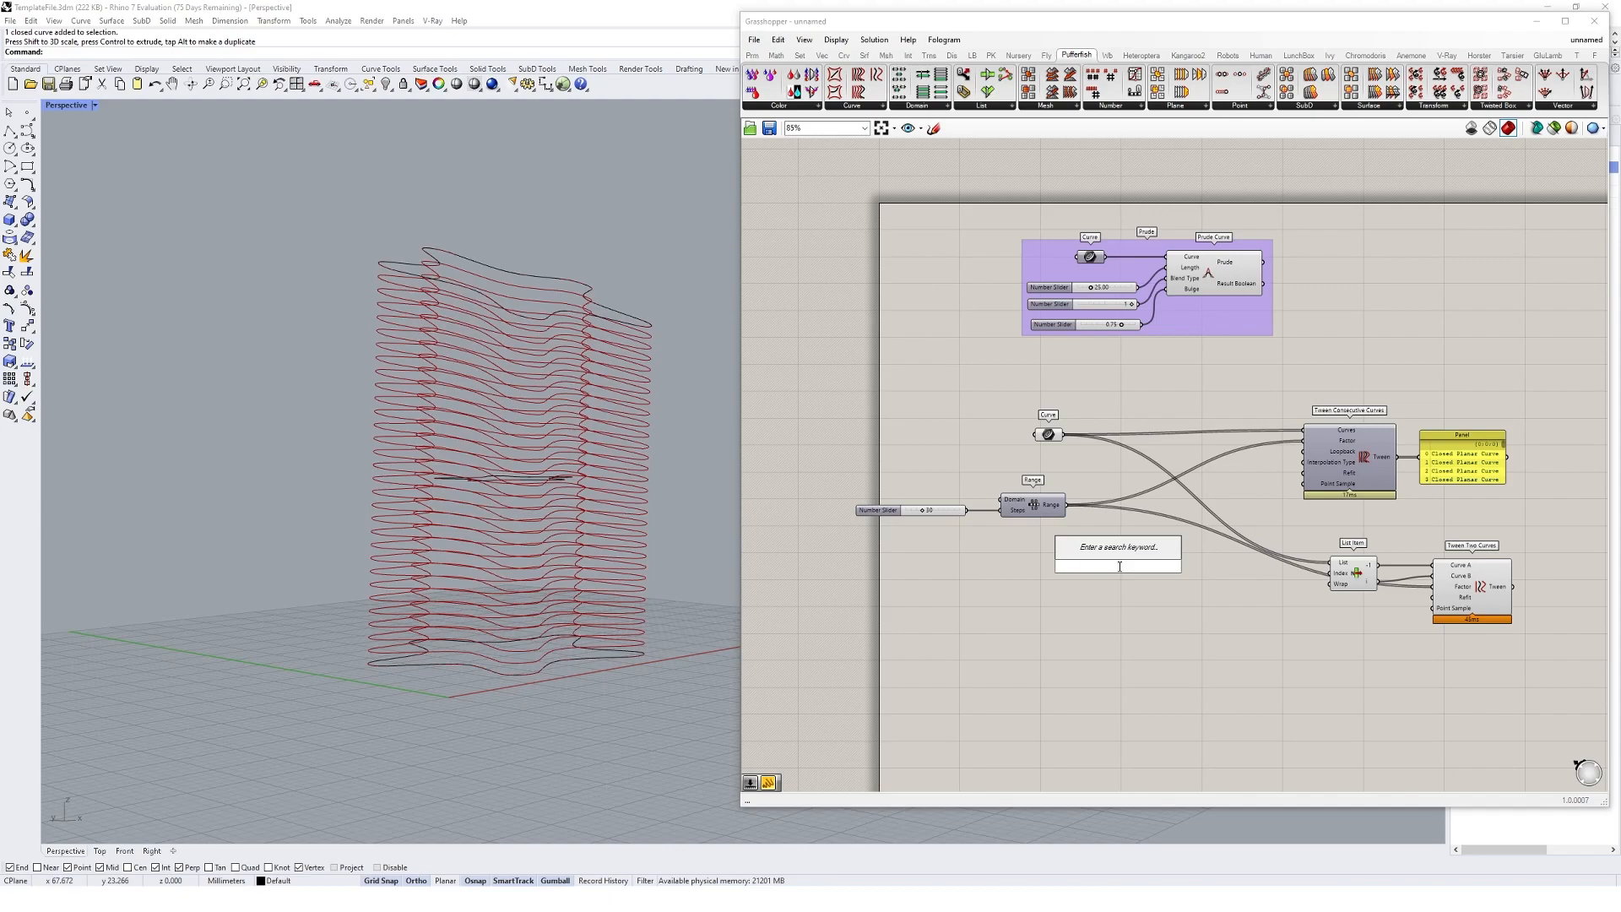
{"action": "type", "text": "graph mapp"}
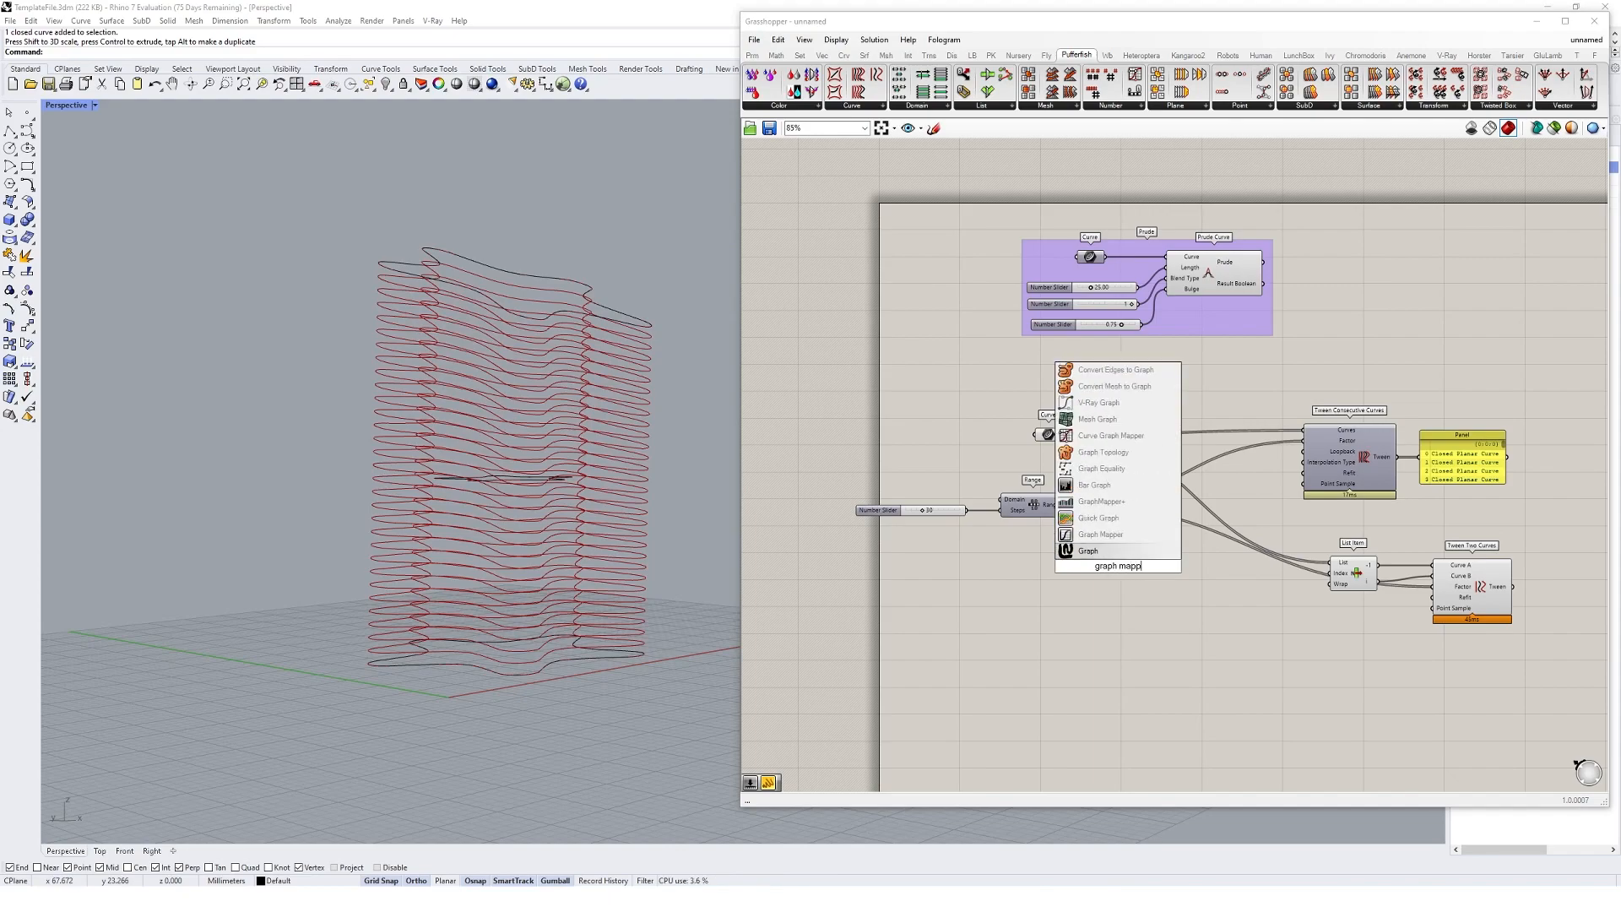
{"action": "mouse_move", "coordinate": [1100, 535]}
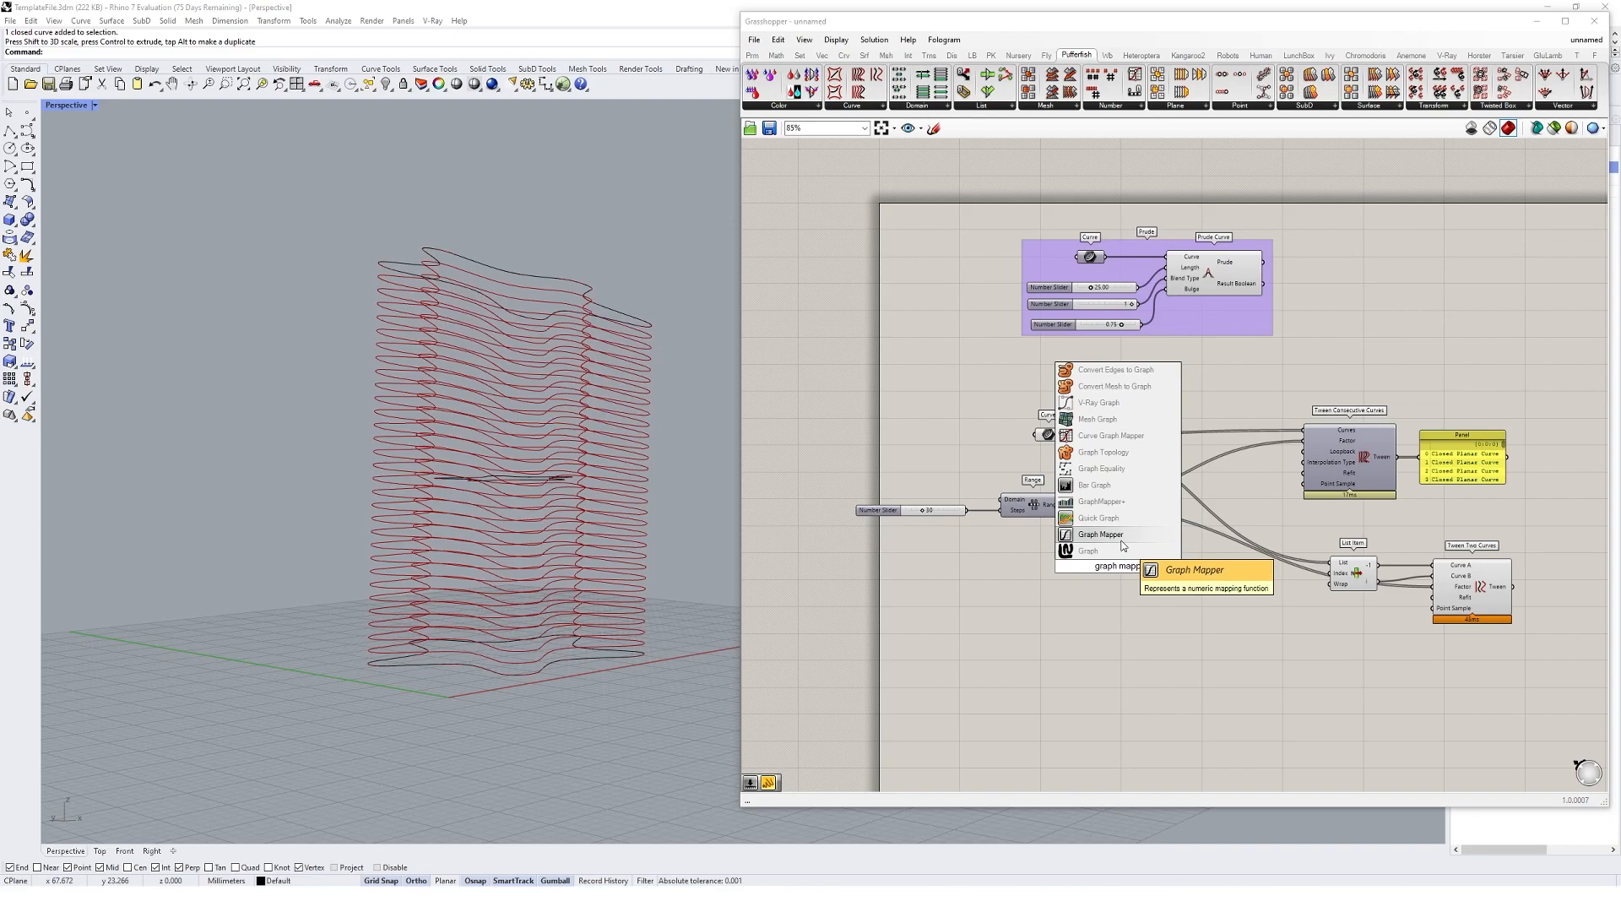
{"action": "left_click", "coordinate": [1100, 533]}
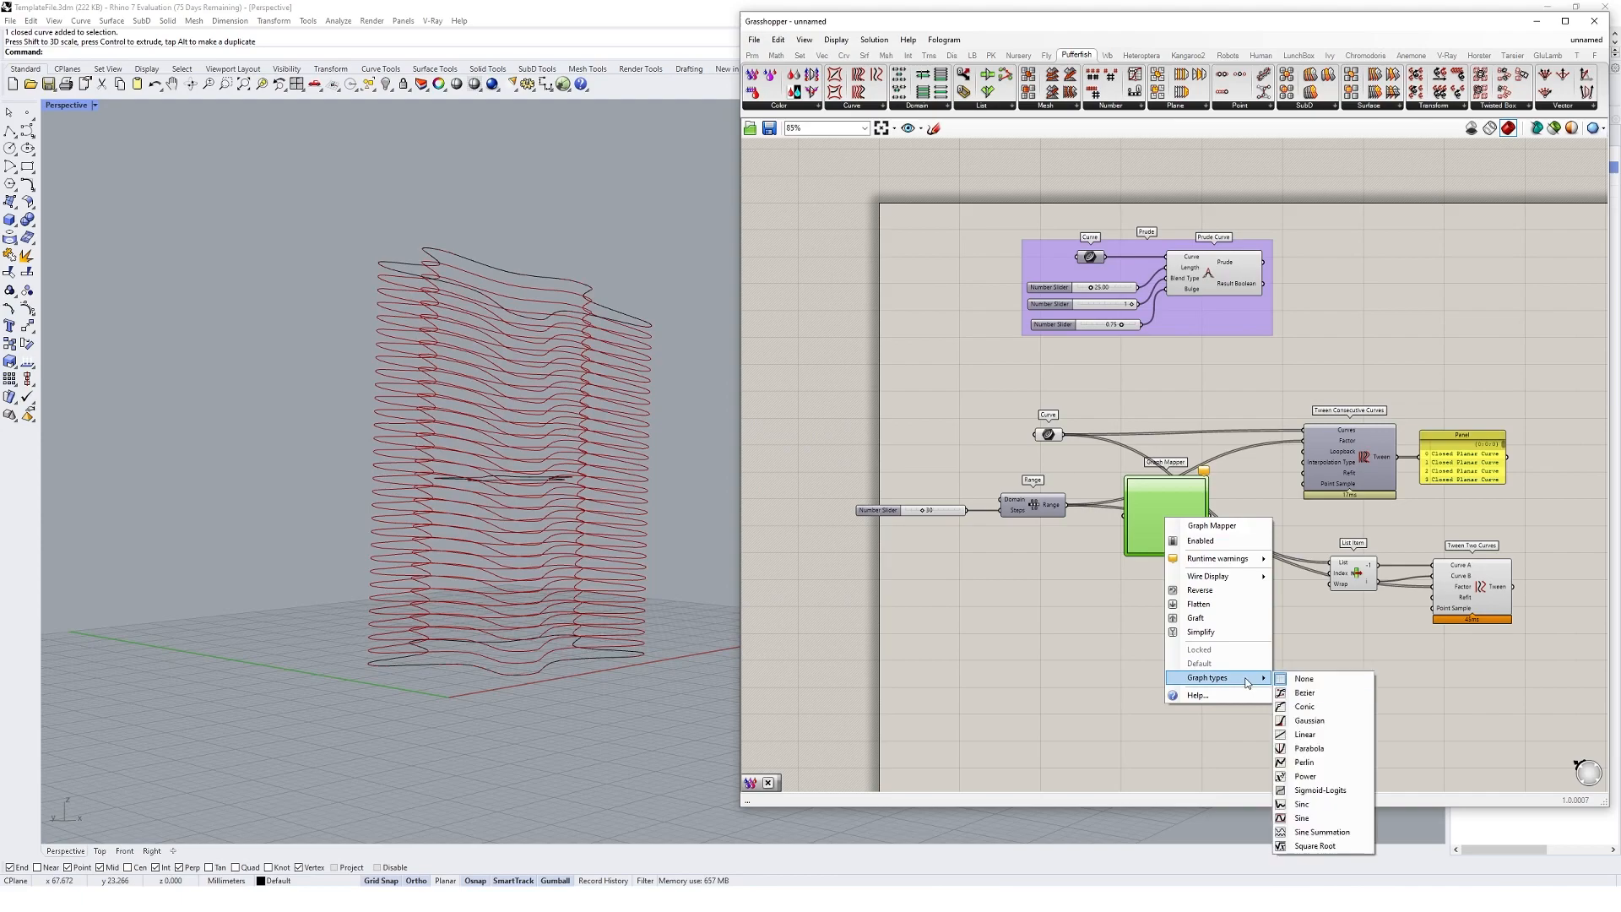
{"action": "mouse_move", "coordinate": [1325, 692]}
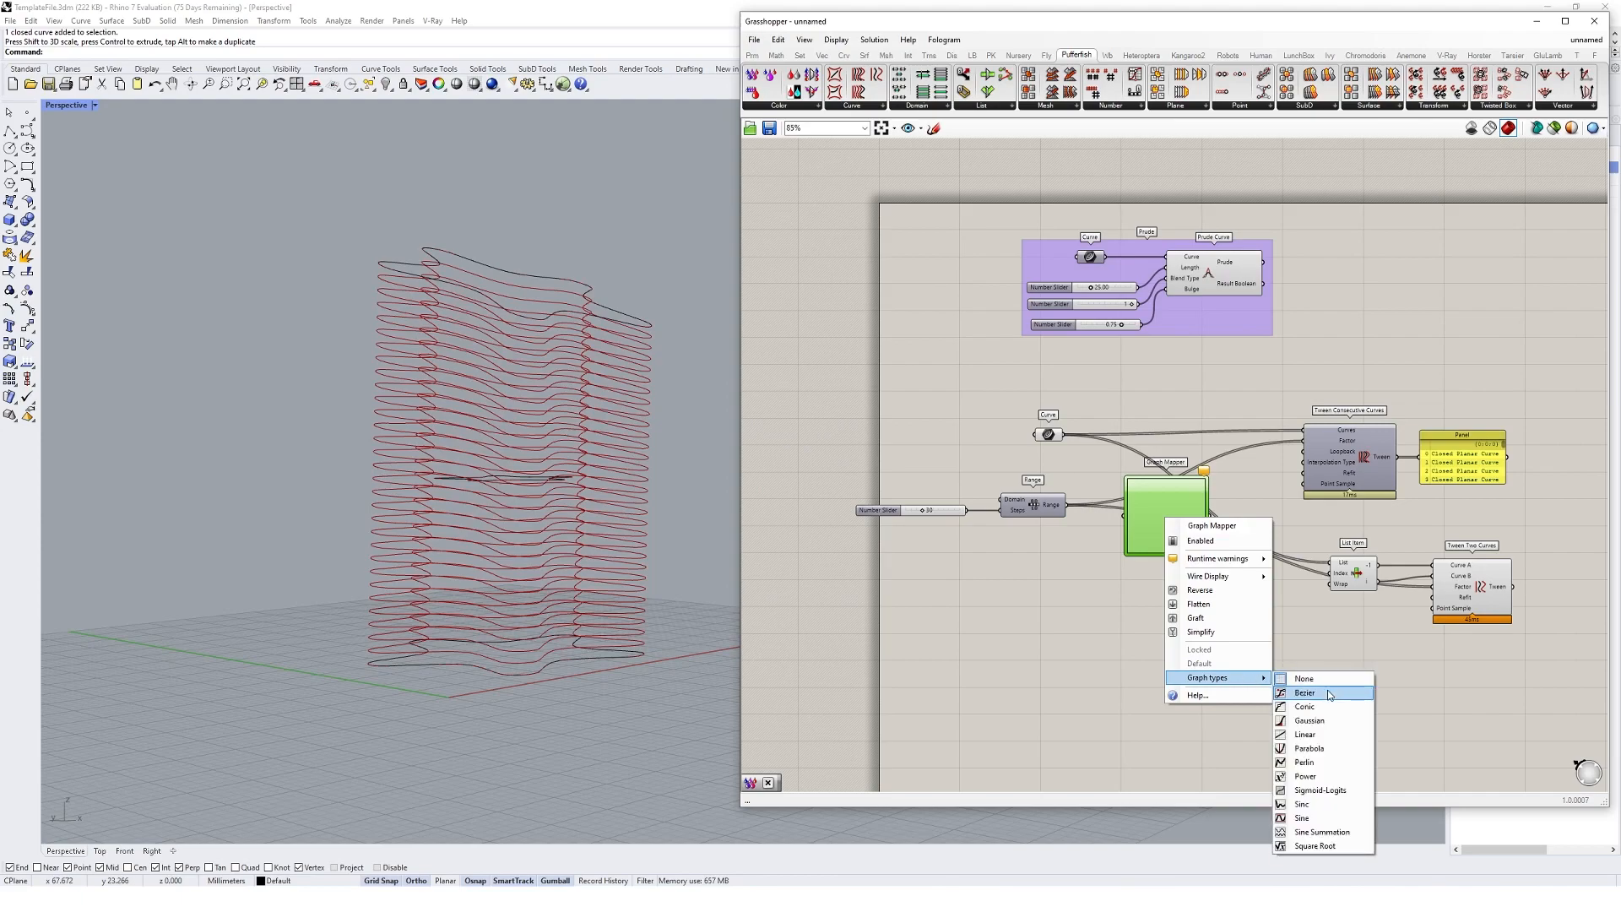
{"action": "left_click", "coordinate": [1305, 693]}
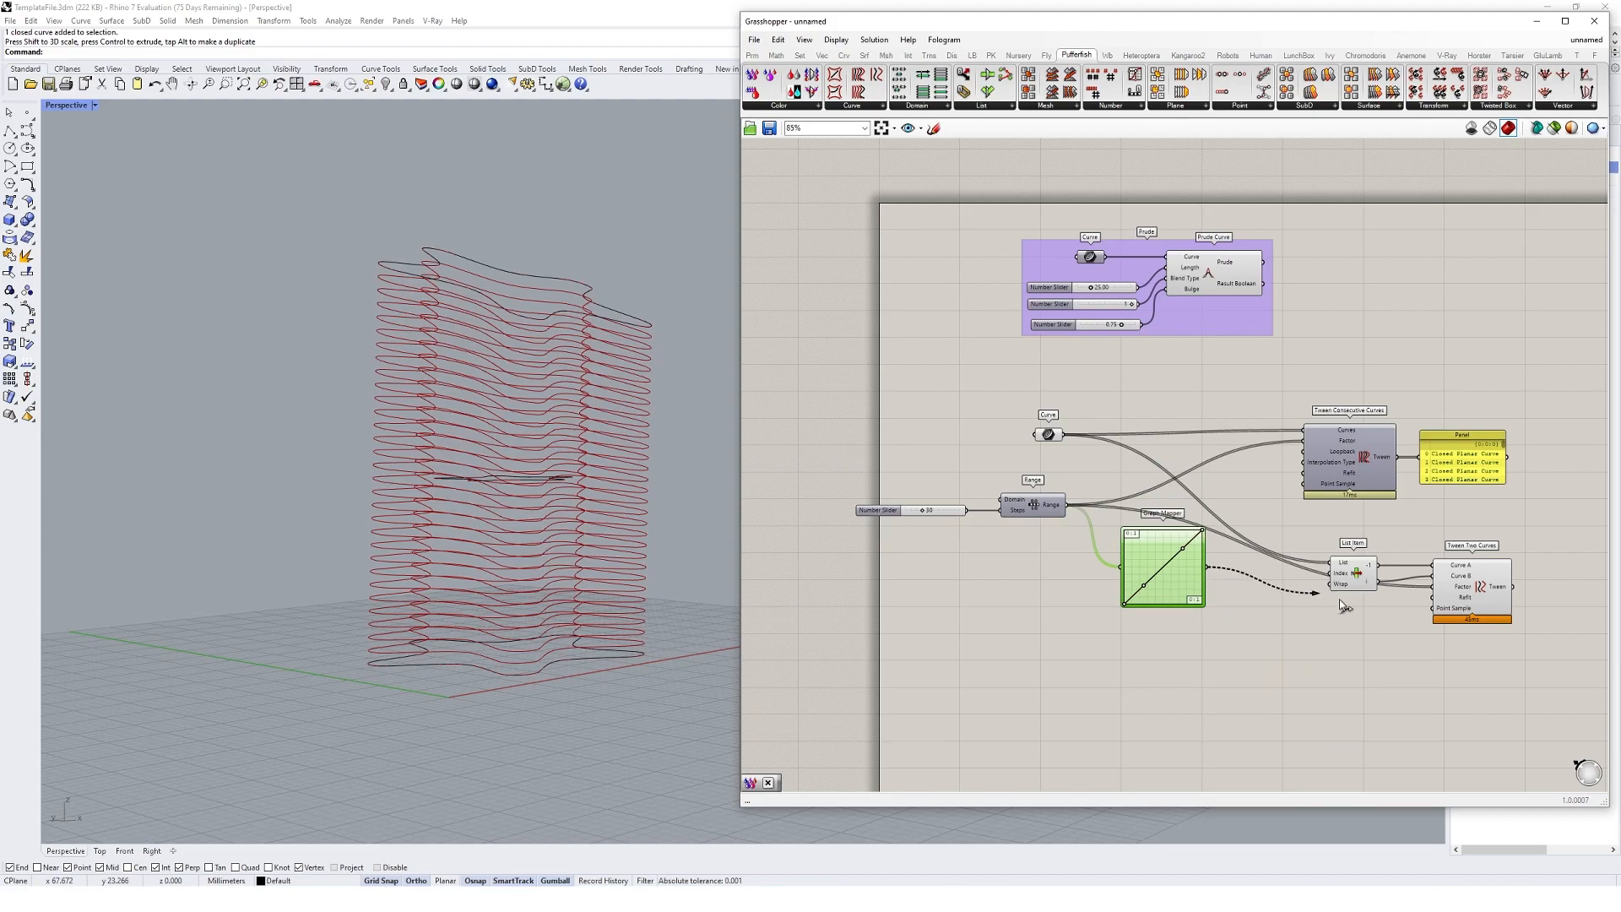
{"action": "scroll", "scroll_direction": "up", "scroll_amount": 3}
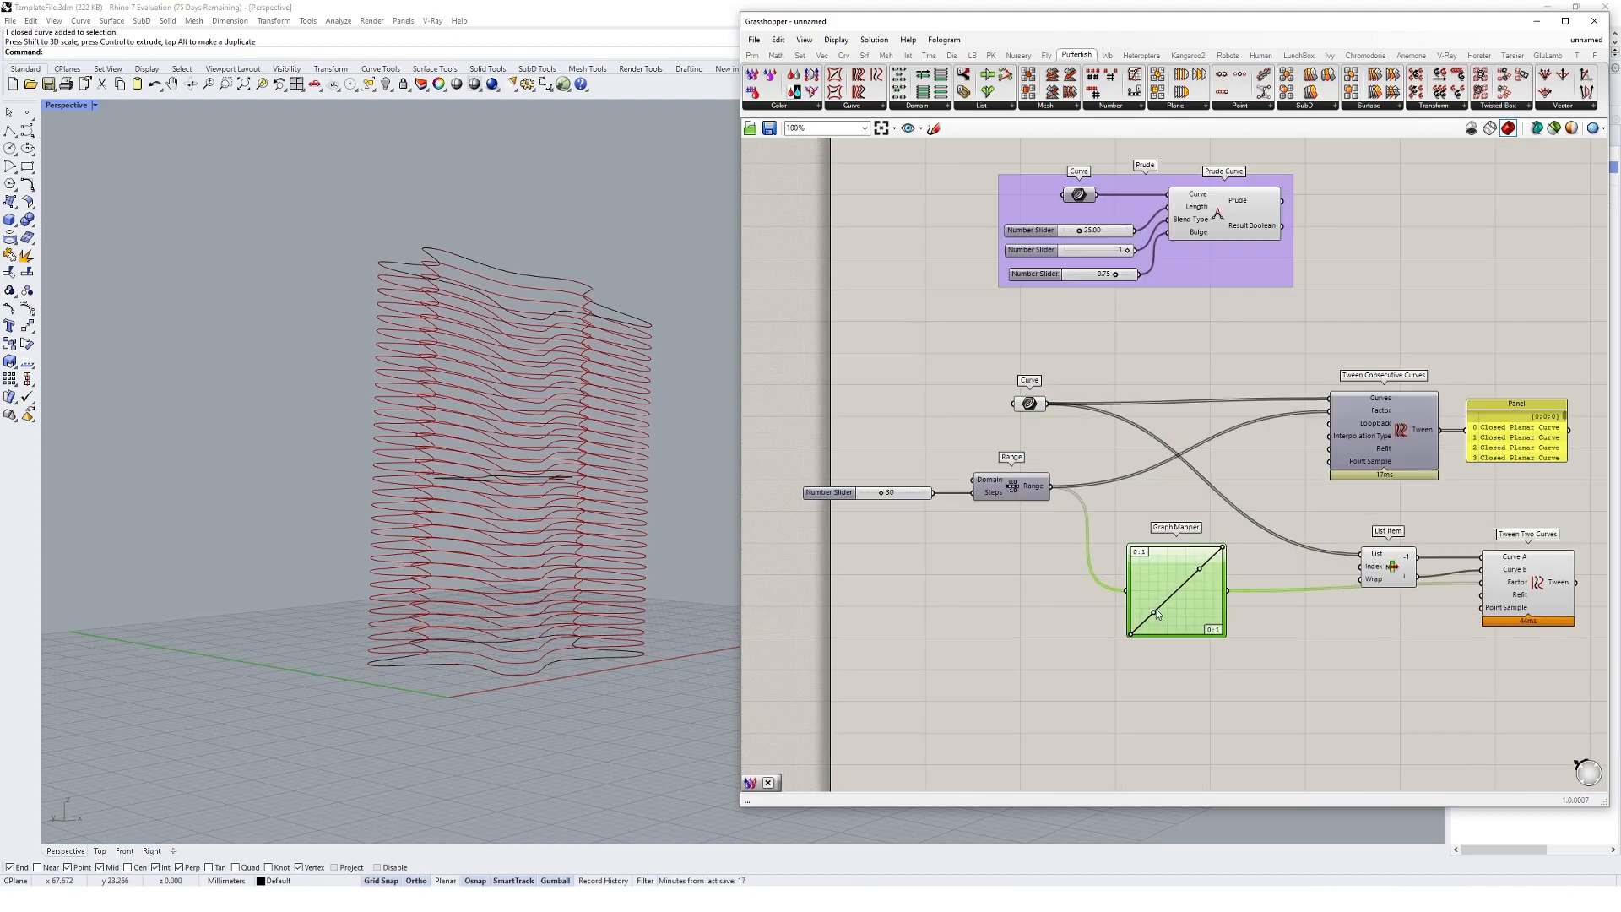
{"action": "scroll", "scroll_direction": "up", "scroll_amount": 3}
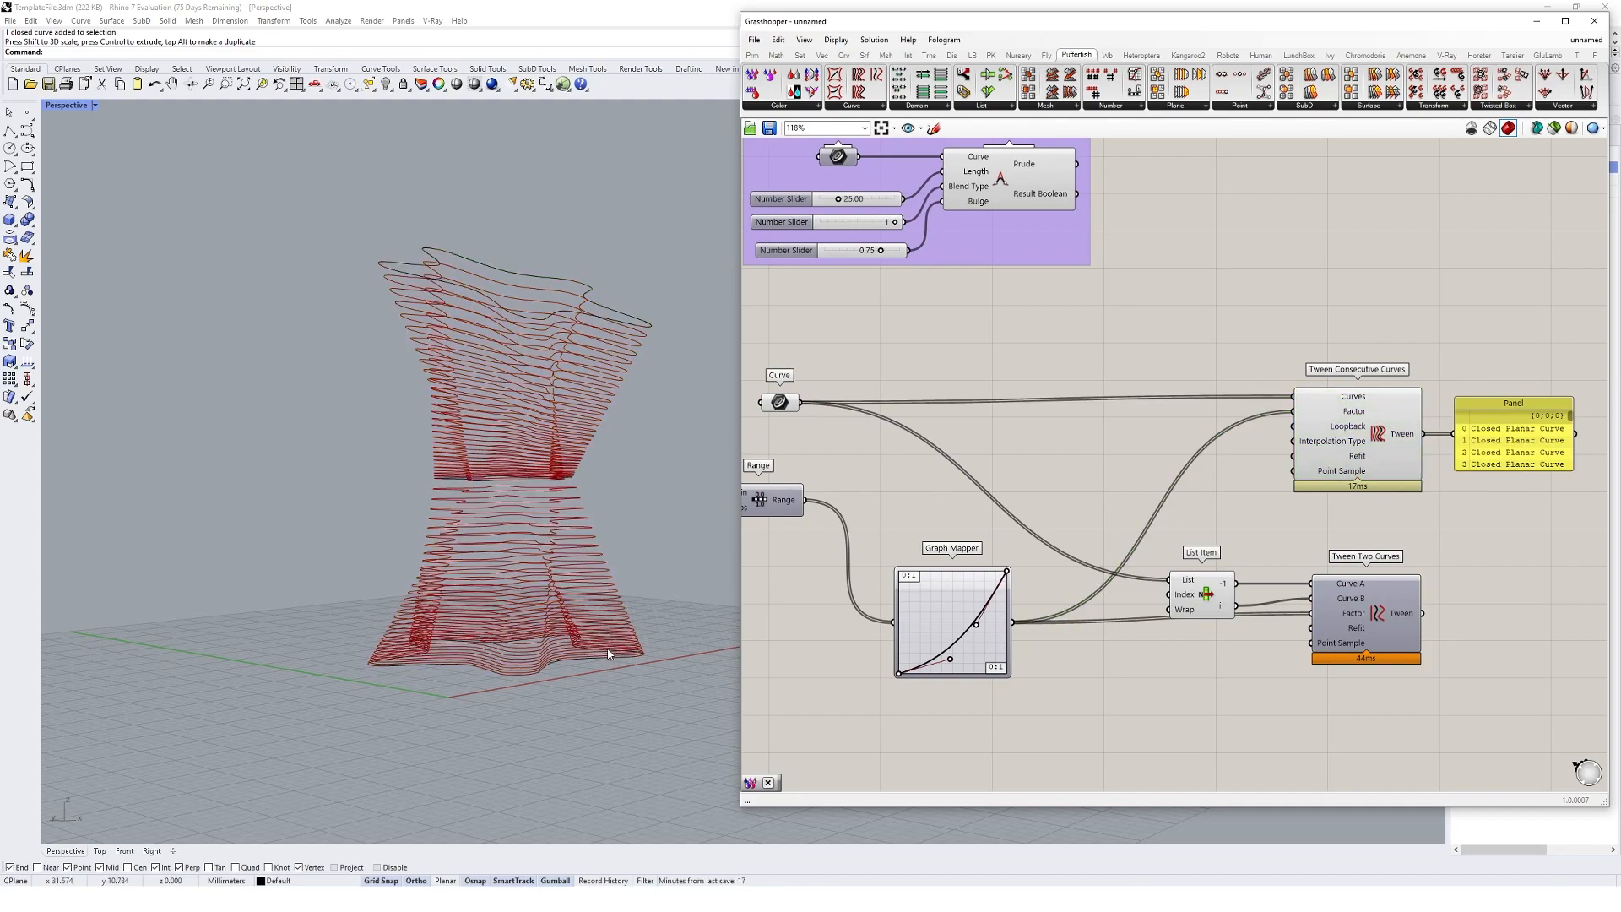
{"action": "mouse_move", "coordinate": [630, 662]}
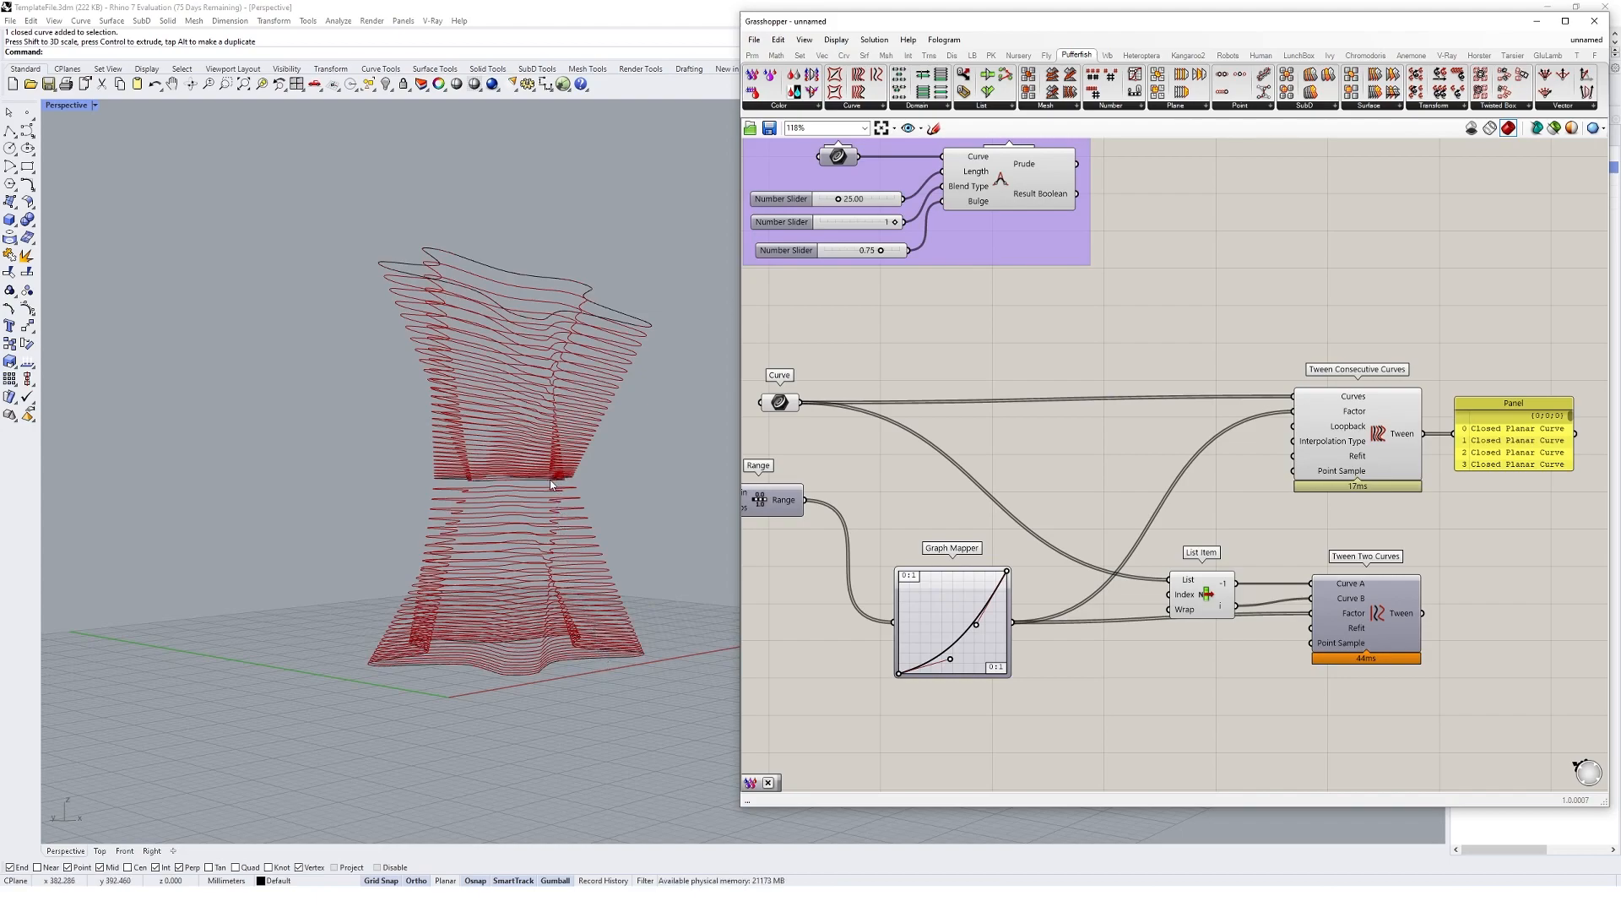
{"action": "mouse_move", "coordinate": [1320, 400]}
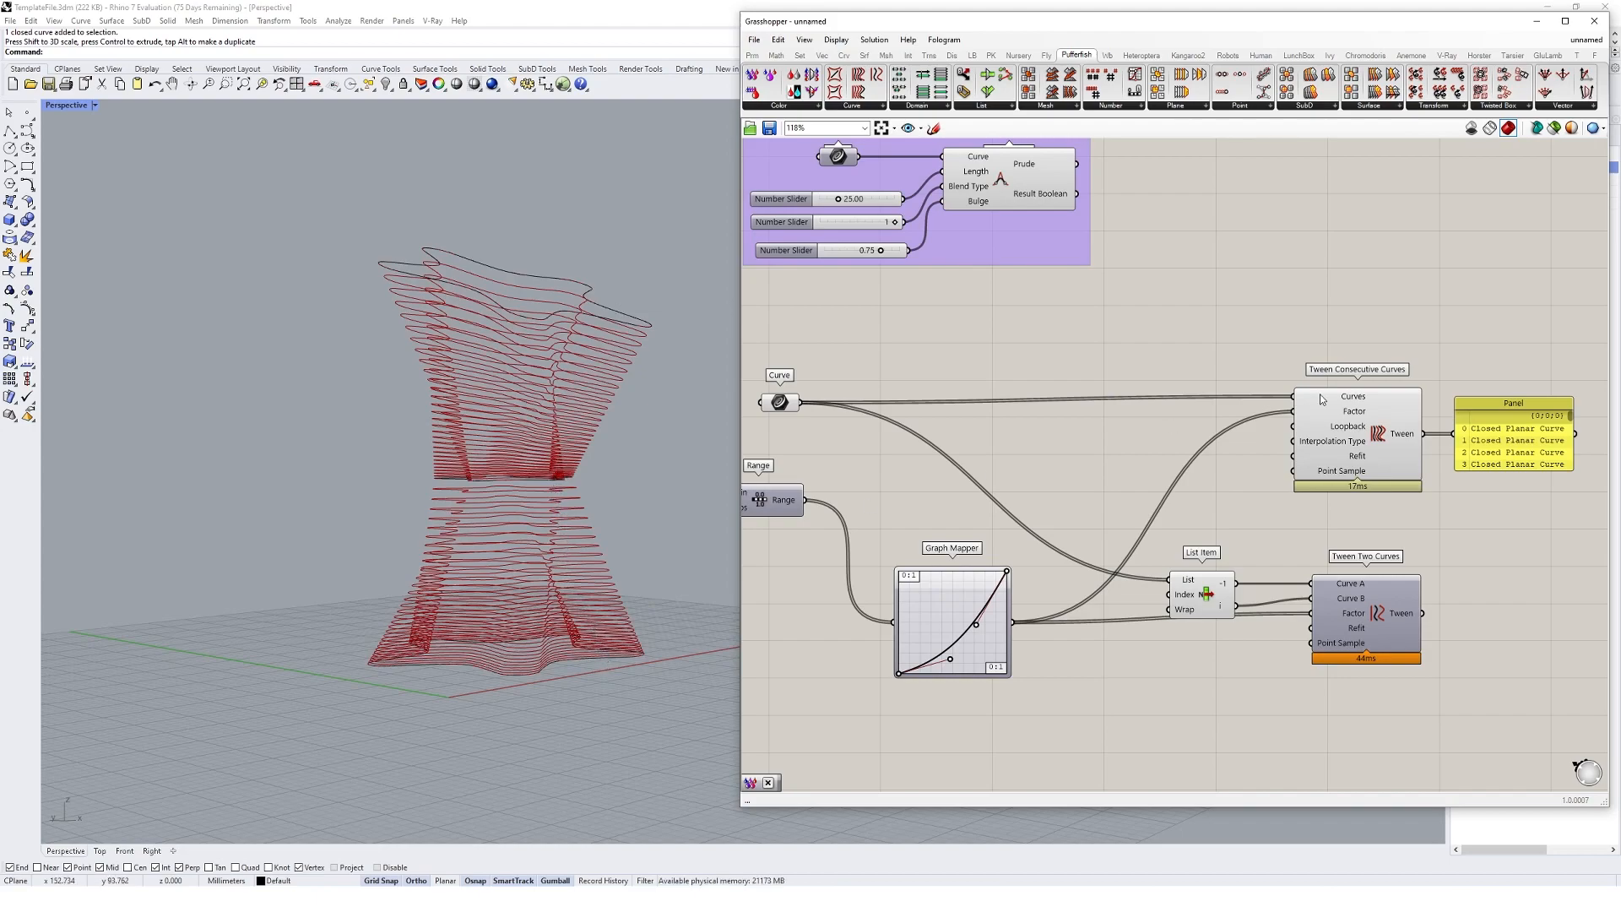
- Wire the tween components to the star curves and graph-mapped factors, previewing the layered form
{"action": "left_click", "coordinate": [1356, 434]}
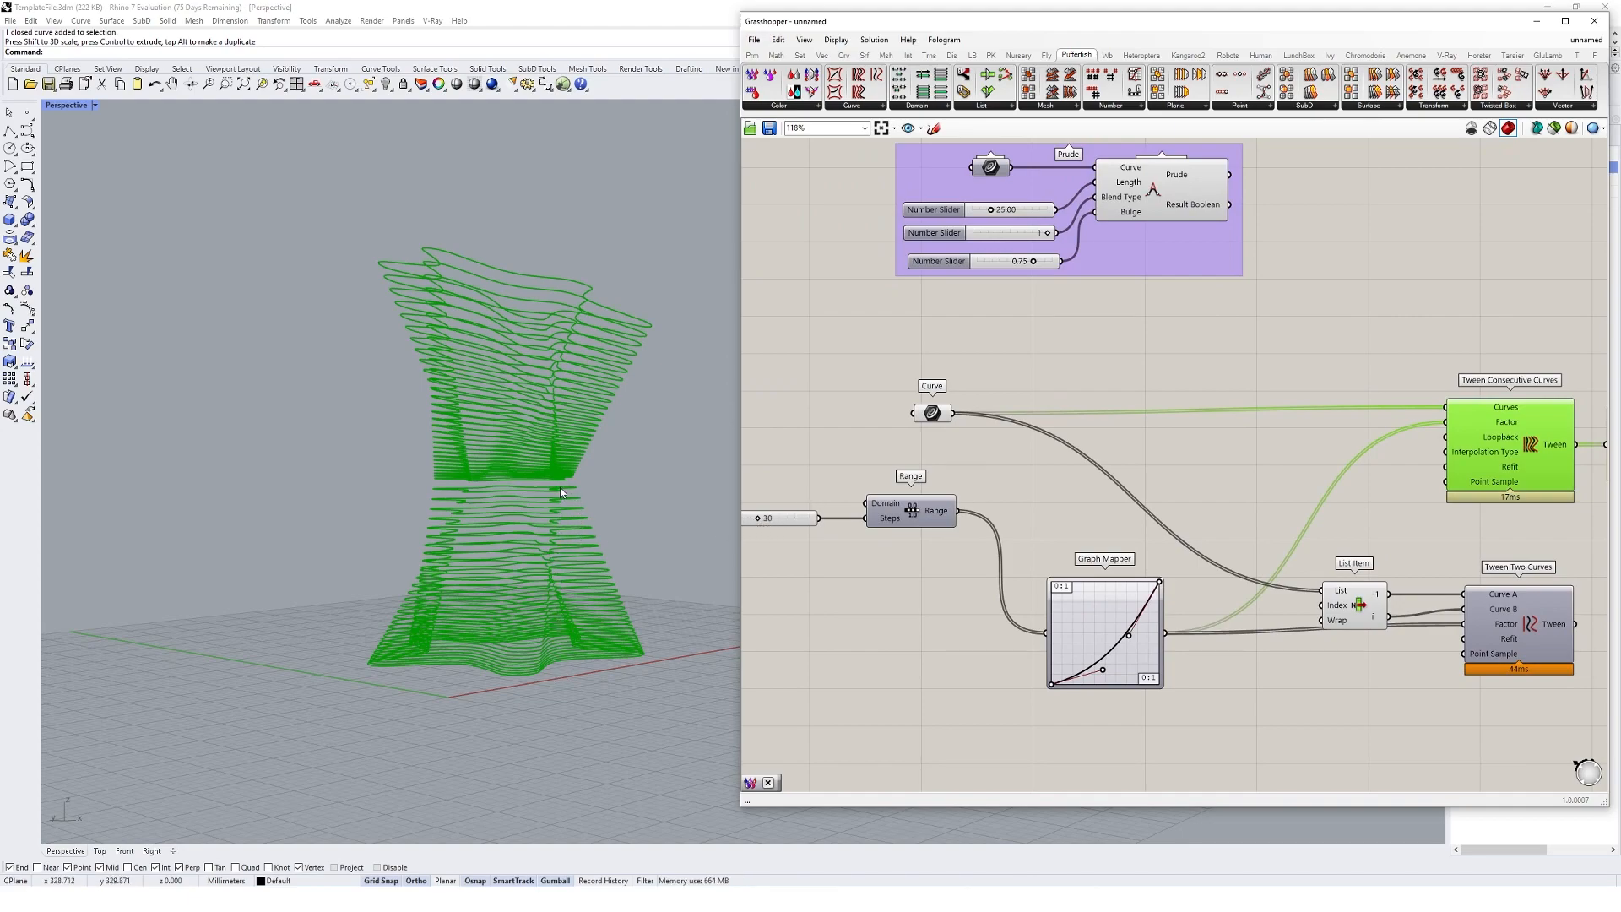
{"action": "mouse_move", "coordinate": [572, 609]}
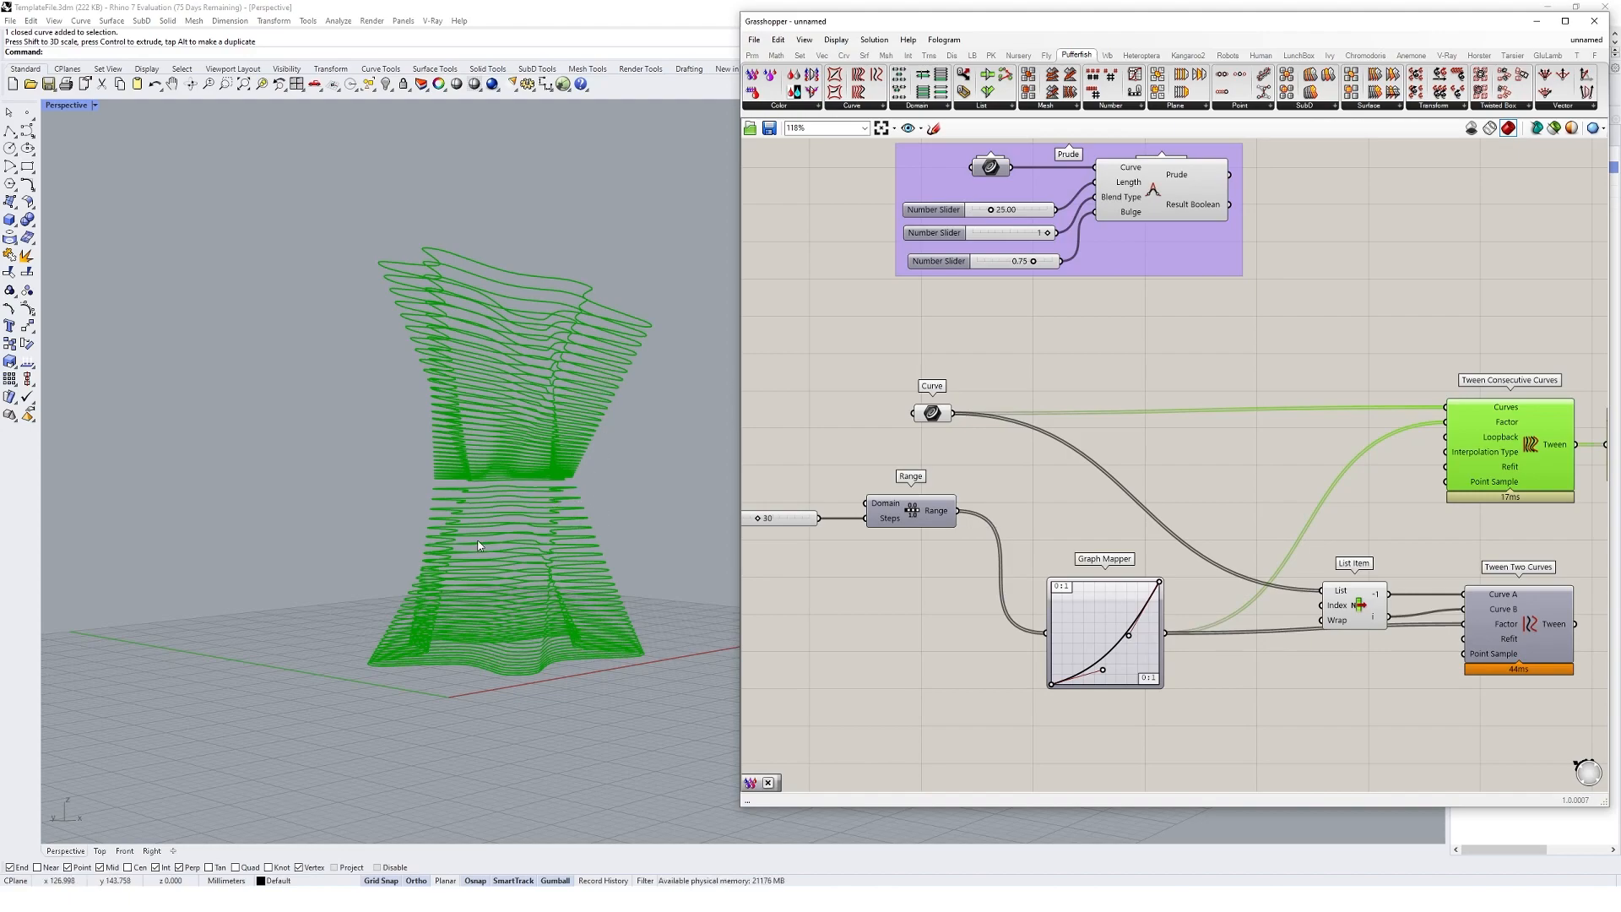
{"action": "mouse_move", "coordinate": [528, 576]}
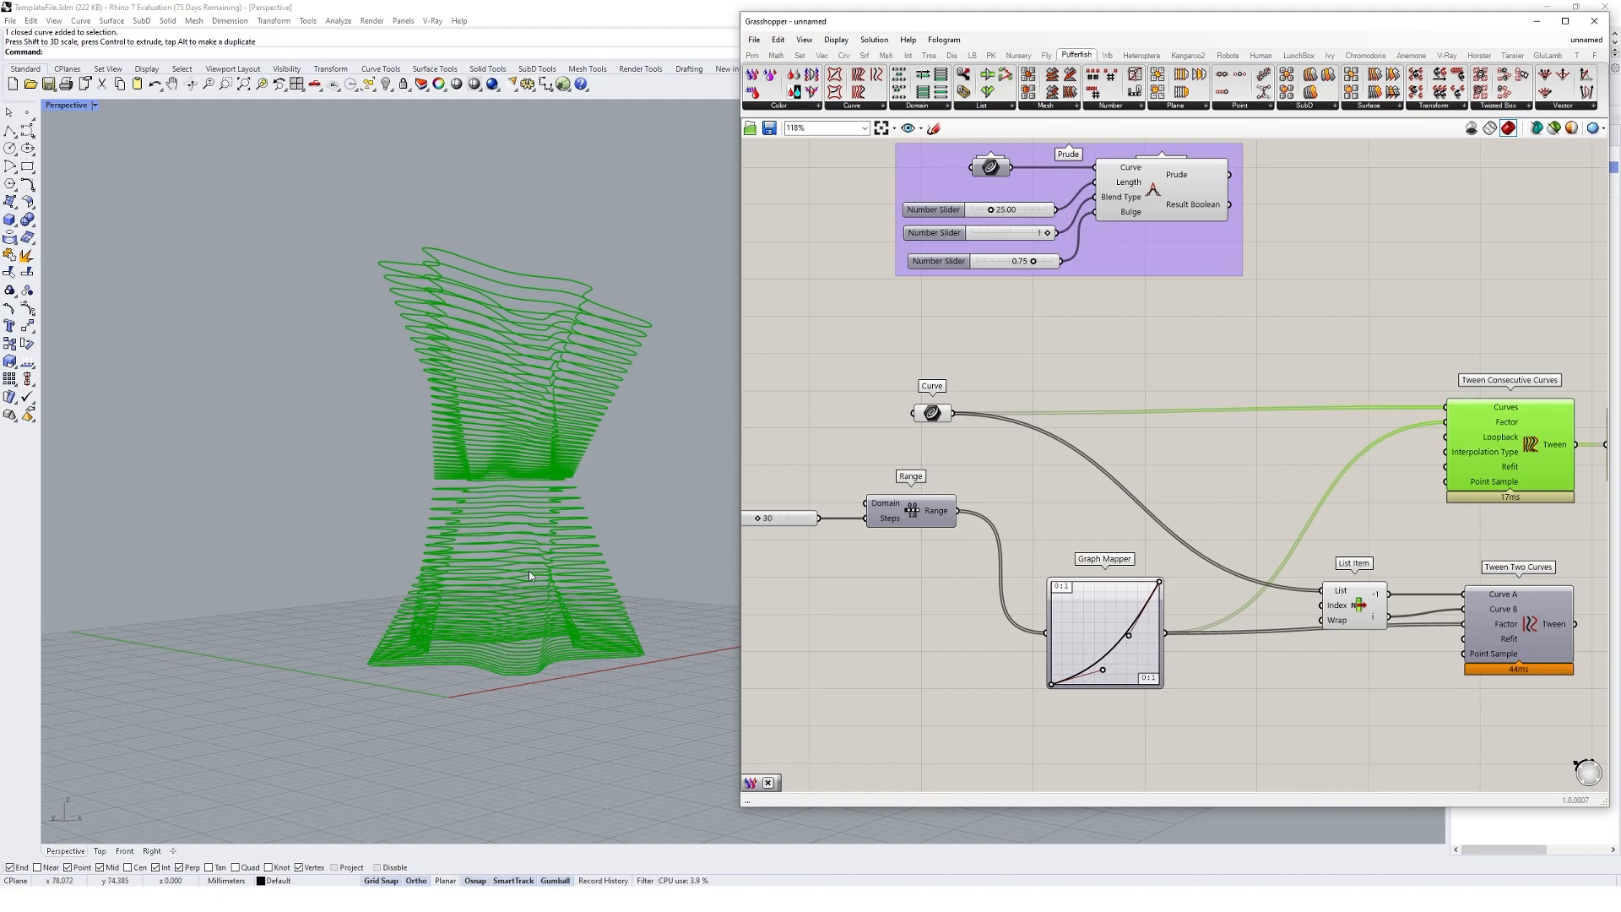
{"action": "mouse_move", "coordinate": [523, 471]}
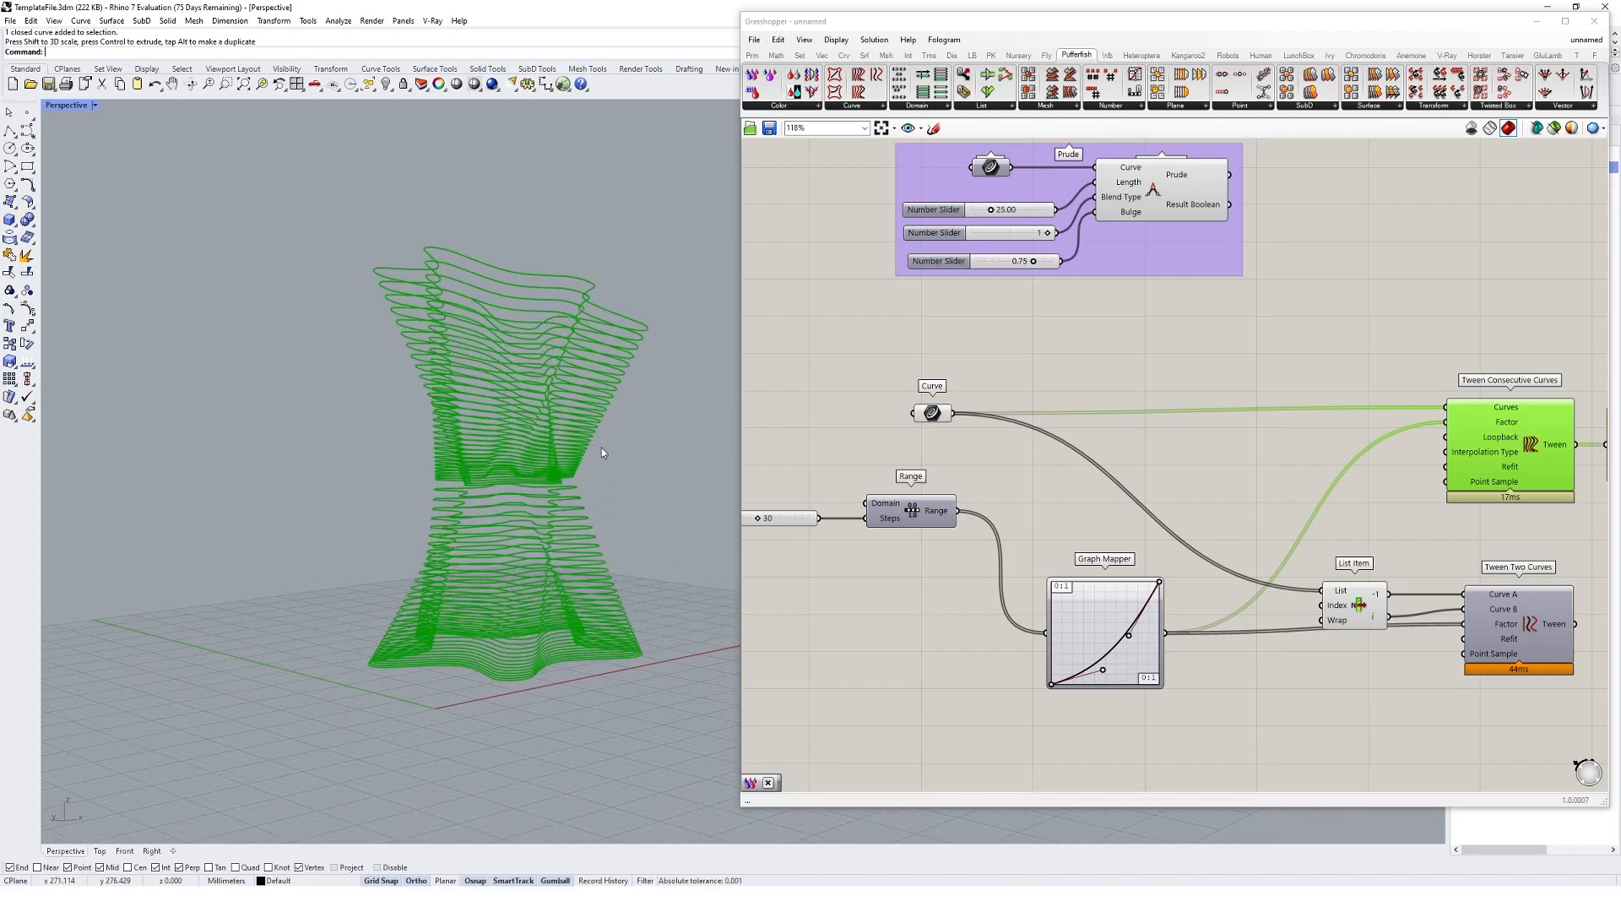
{"action": "left_click", "coordinate": [851, 105]}
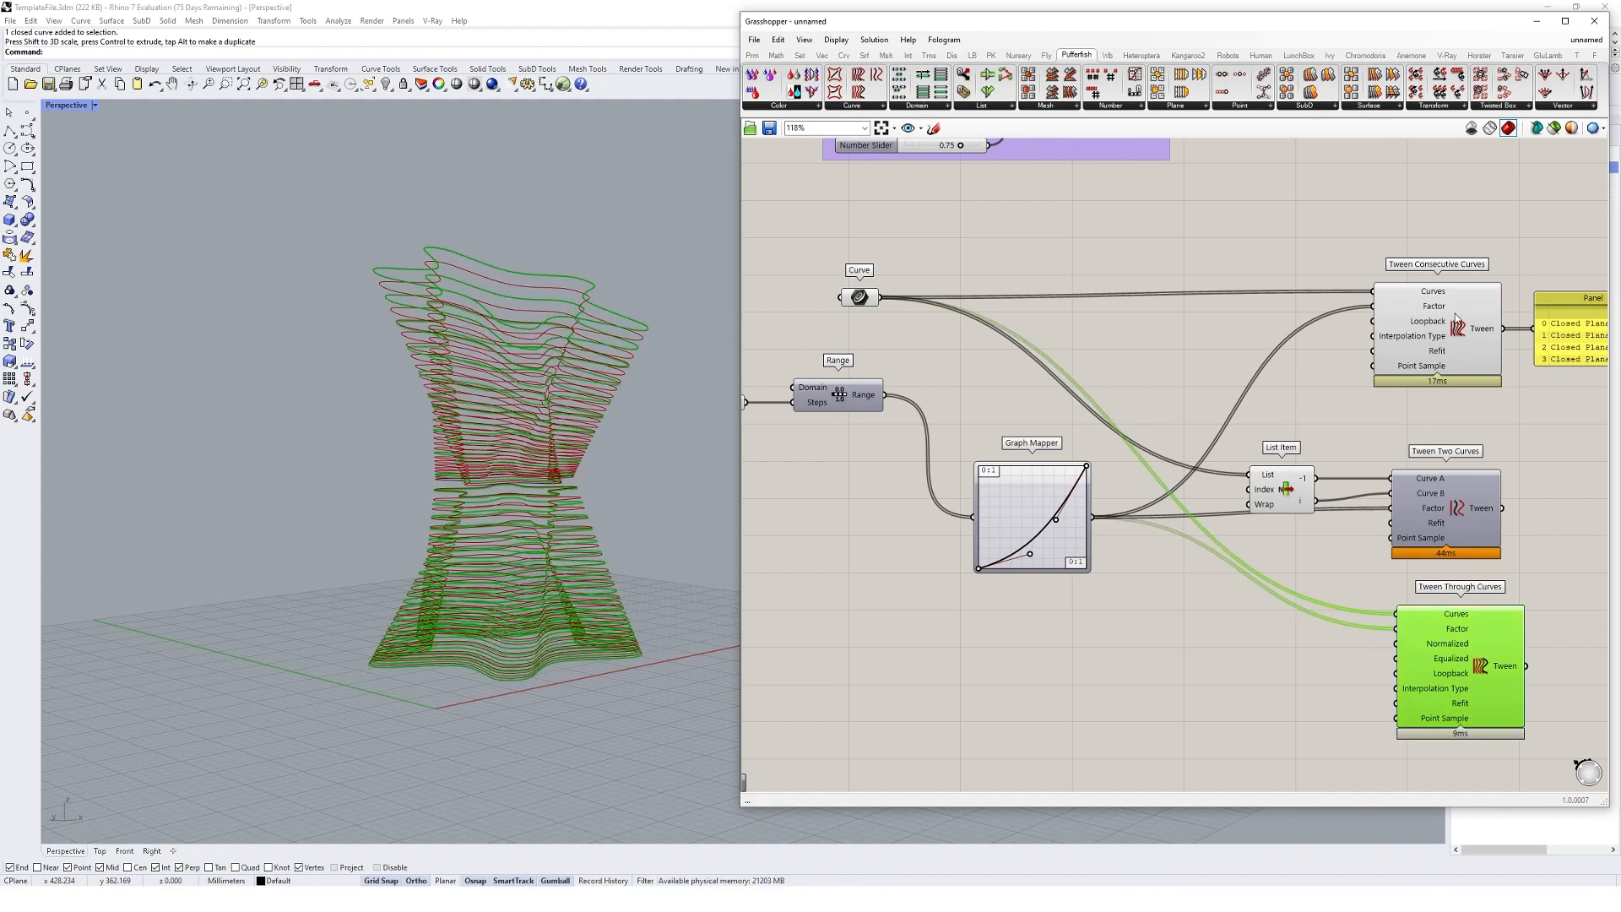
- Turn off the consecutive tween's Rhino preview and add Tween Through Curves with its sliders
{"action": "right_click", "coordinate": [1459, 665]}
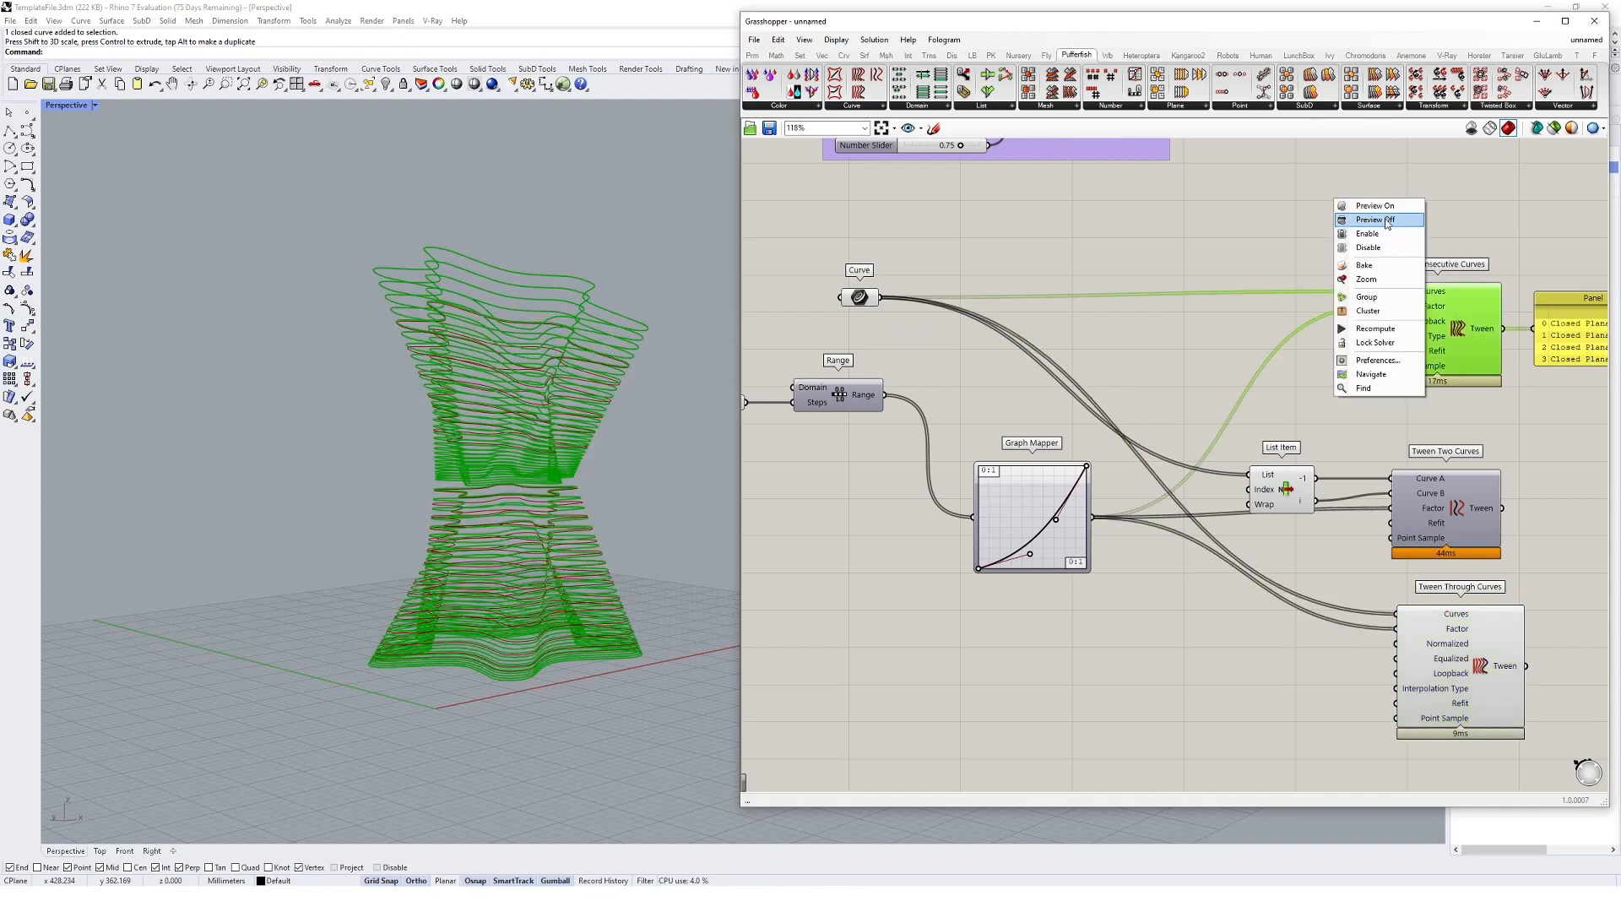
{"action": "left_click", "coordinate": [1375, 219]}
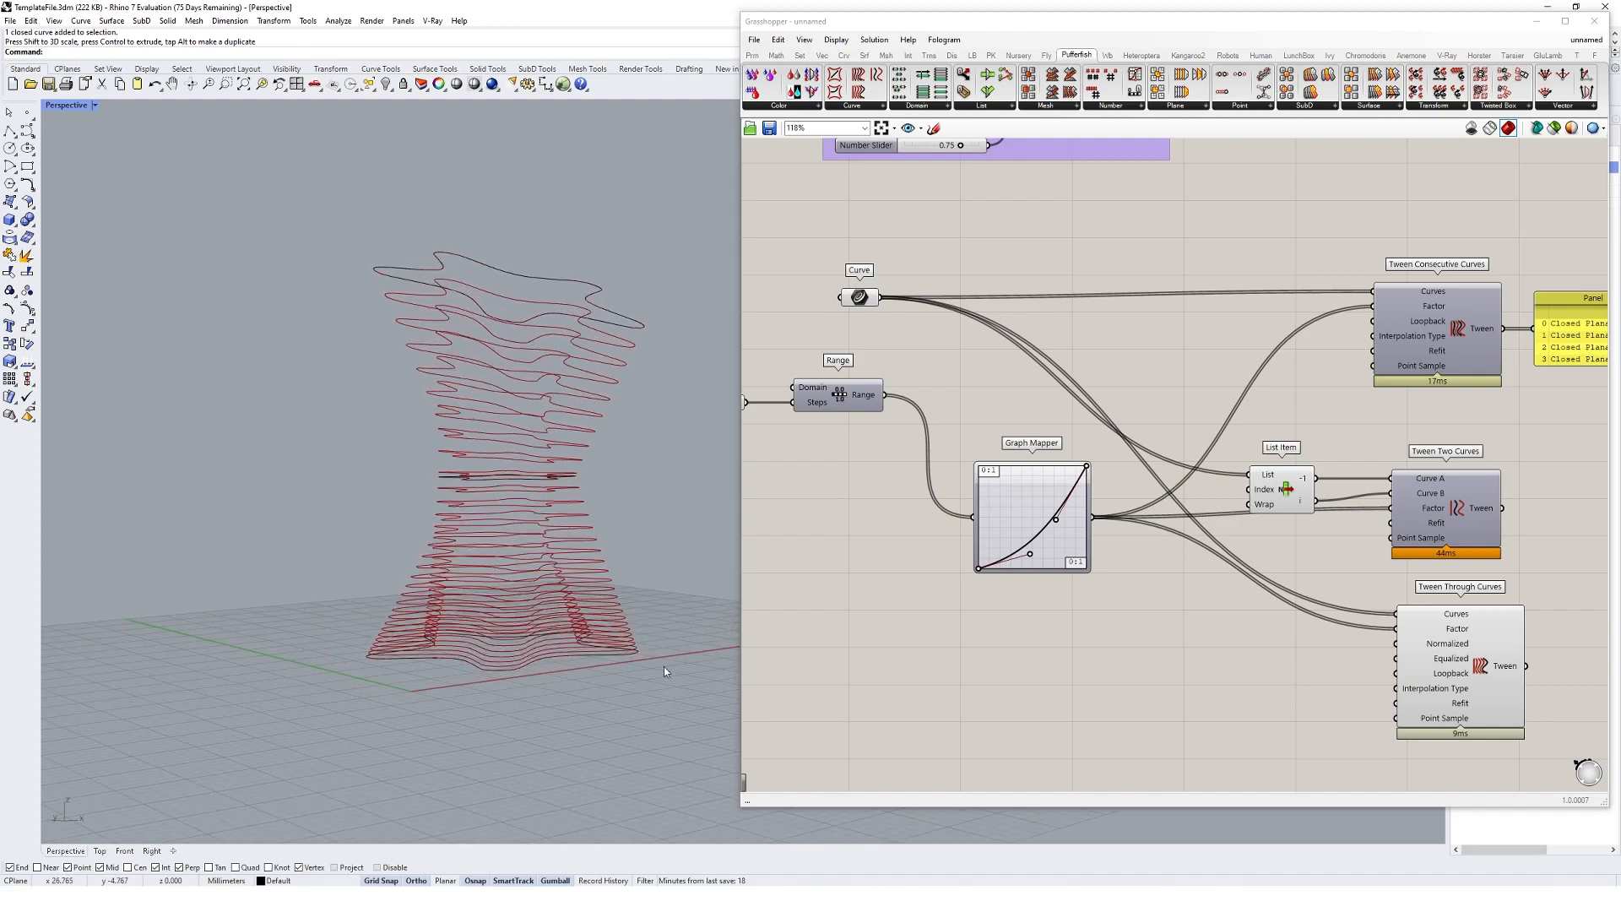
{"action": "mouse_move", "coordinate": [611, 584]}
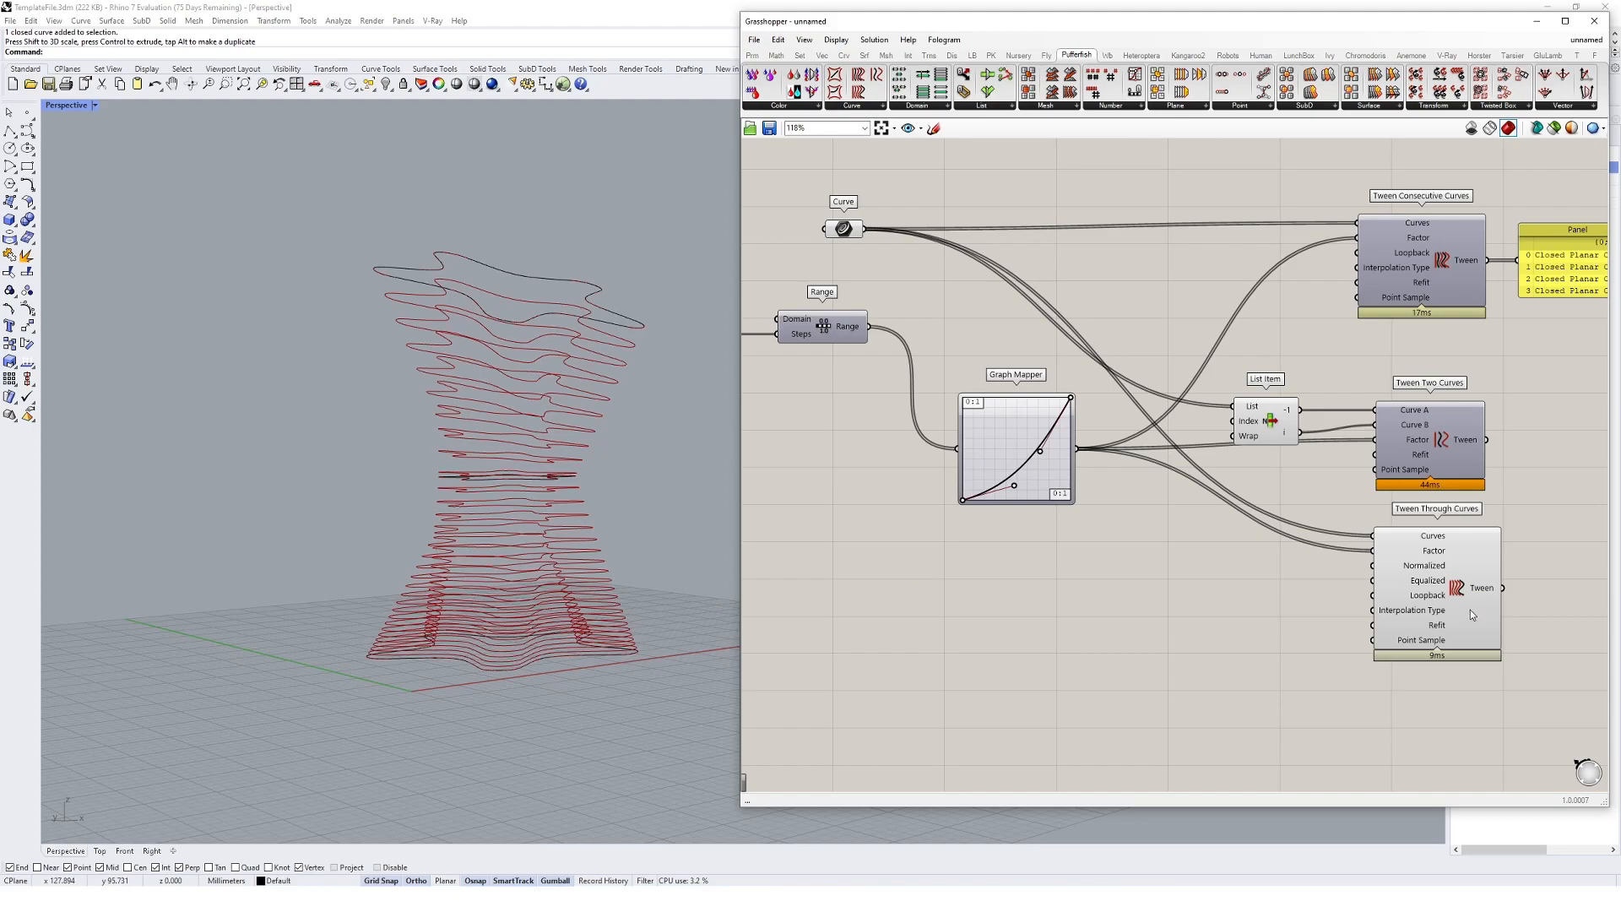
{"action": "double_click", "coordinate": [1209, 605]}
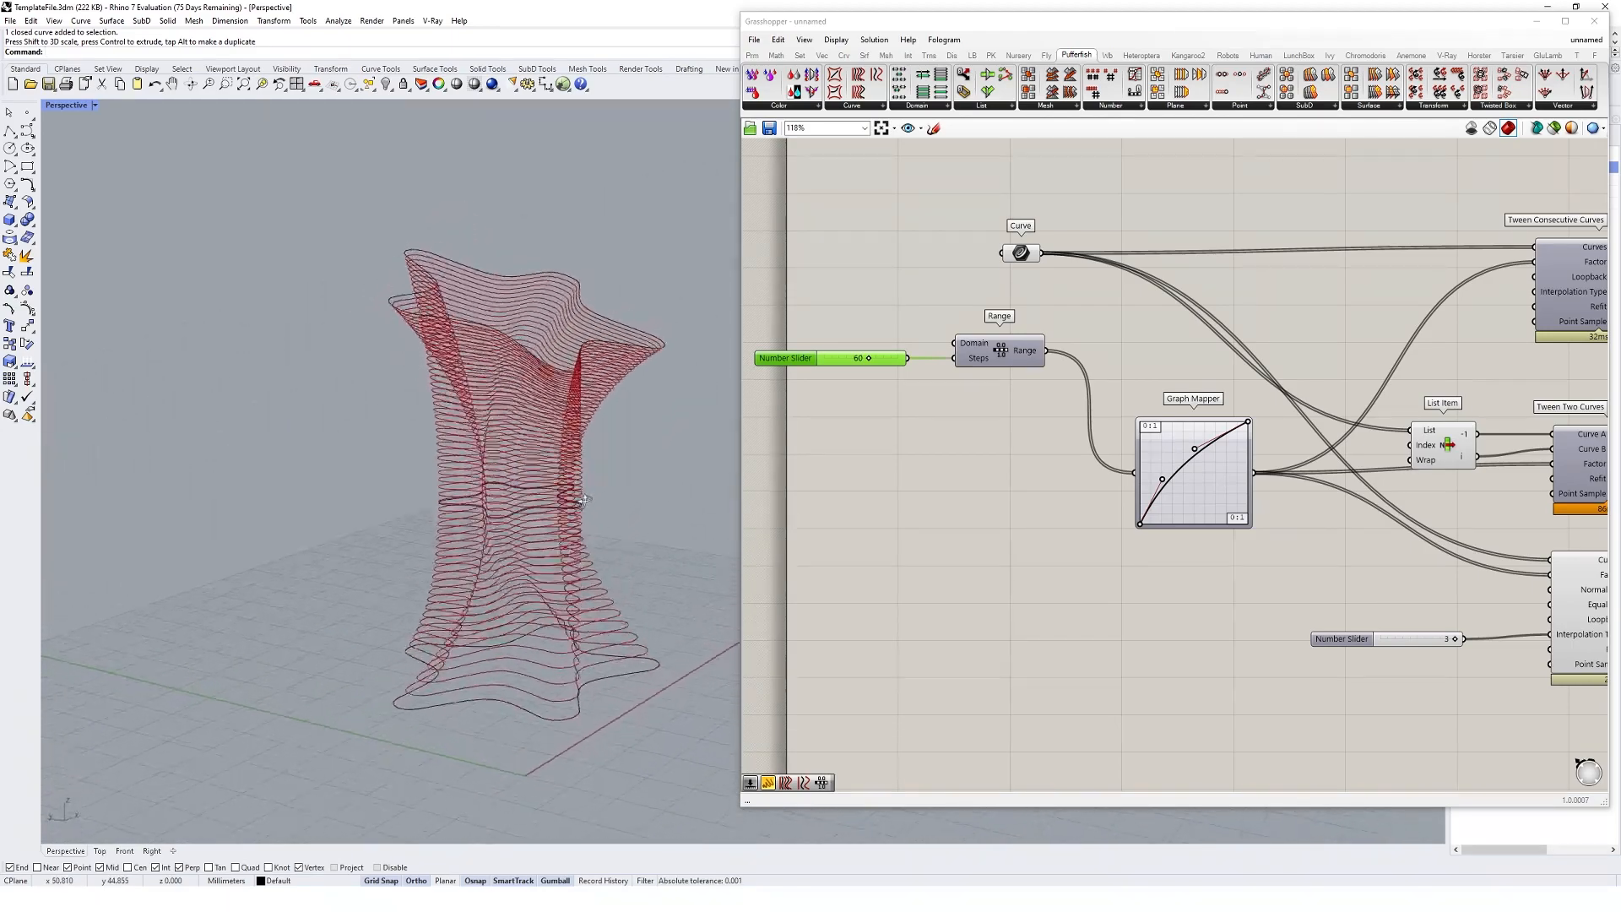
{"action": "scroll", "scroll_direction": "down", "scroll_amount": 3}
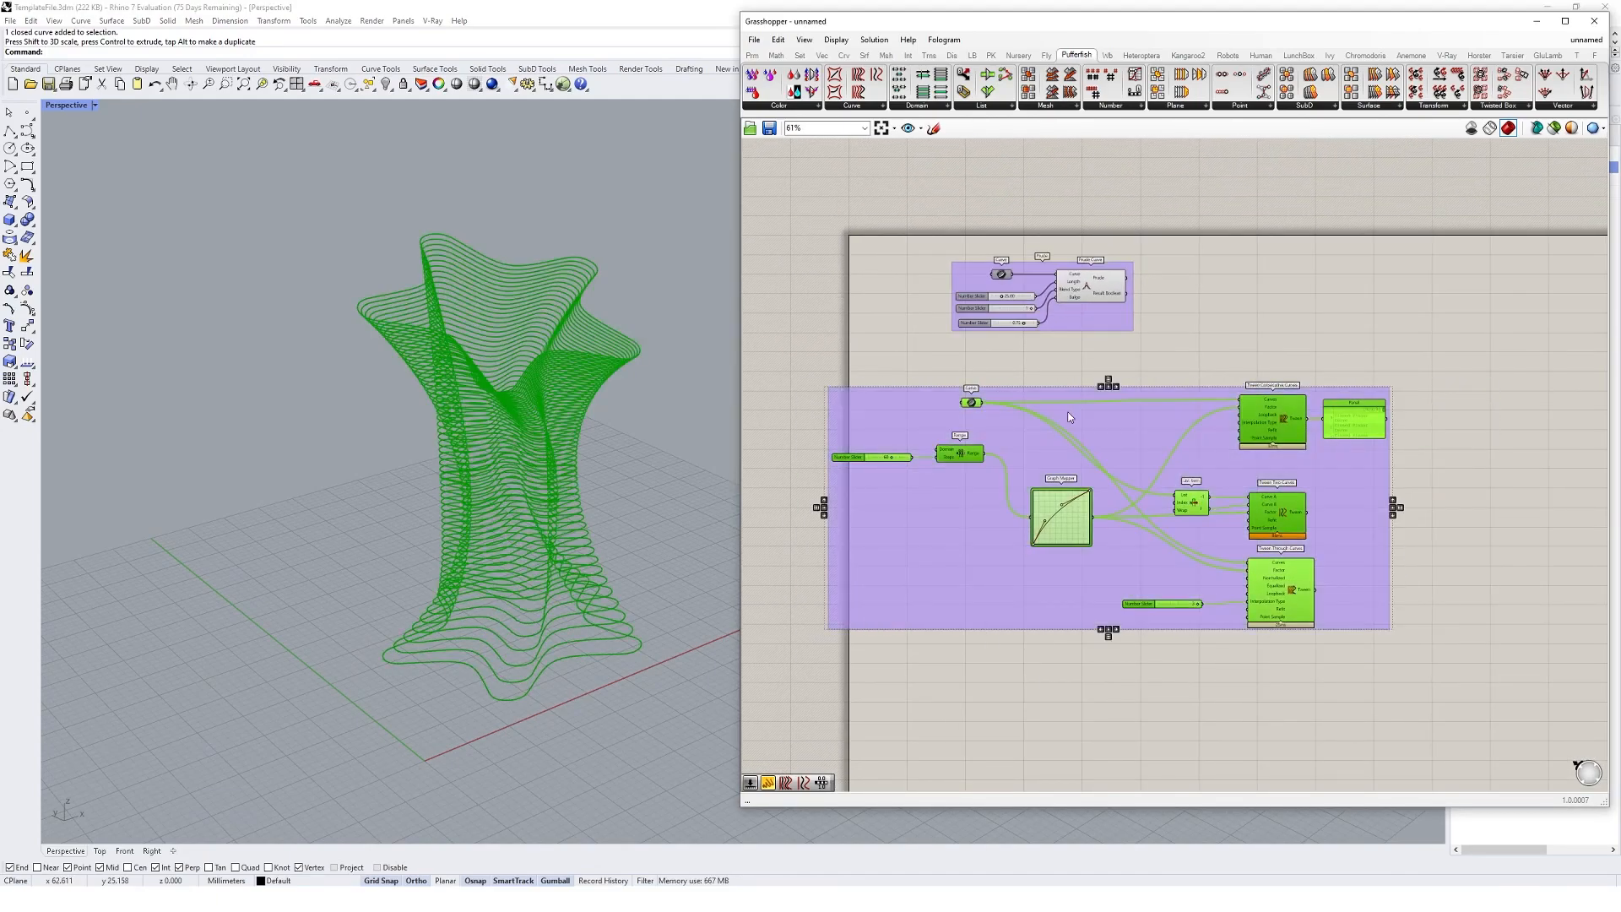
- Name the new tween group 'Tween Curves' via its right-click options
{"action": "right_click", "coordinate": [1071, 417]}
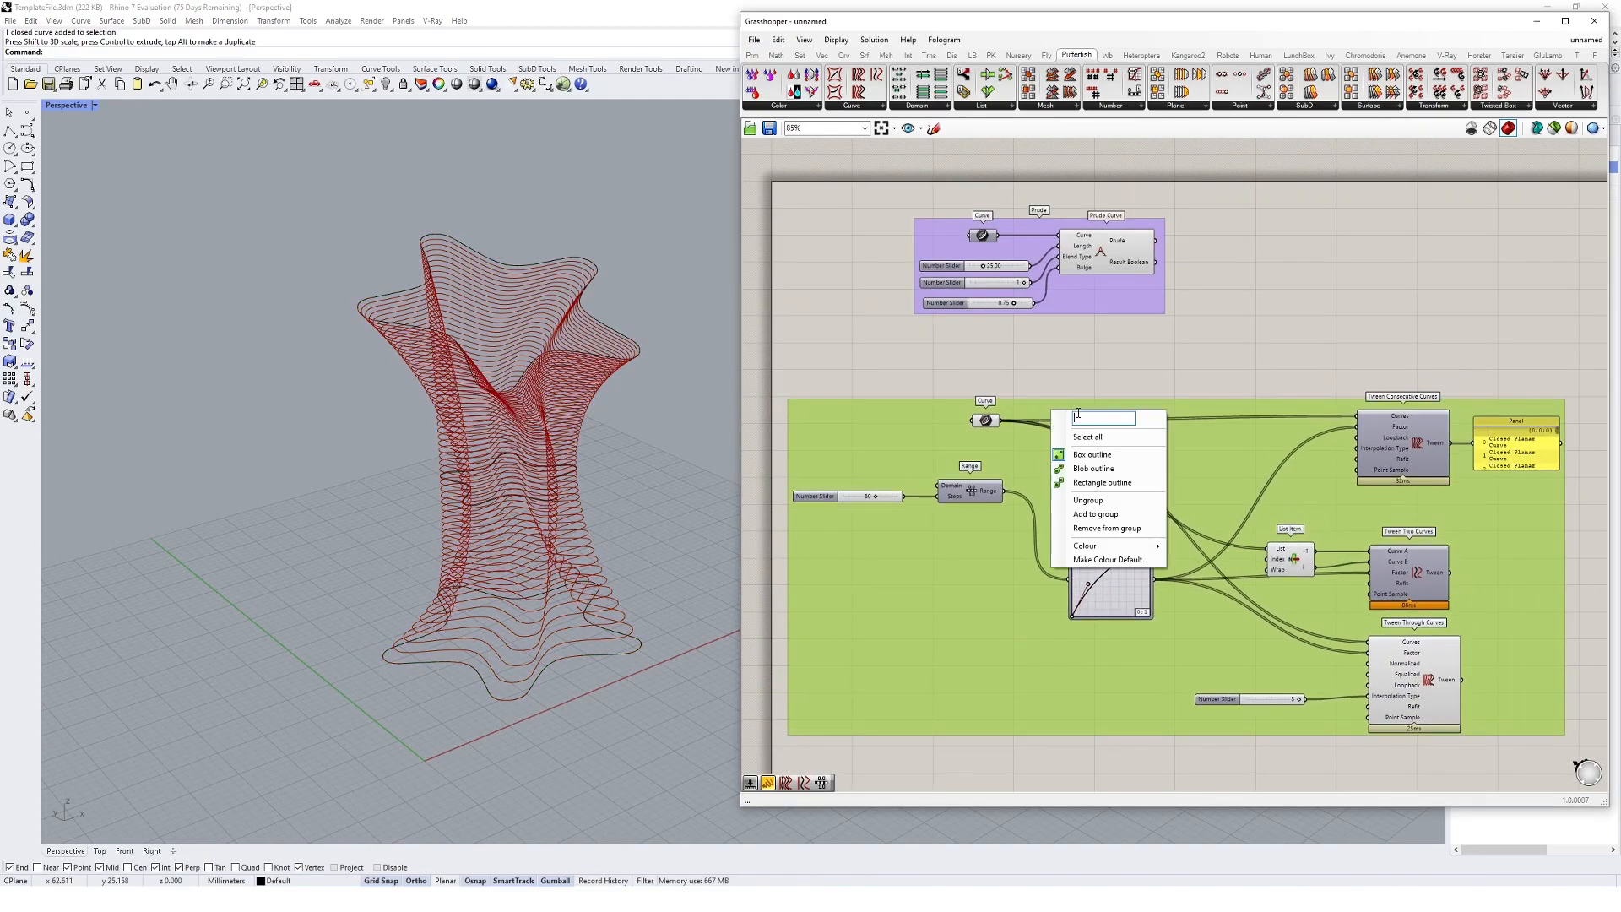
{"action": "type", "text": "Tween Curves"}
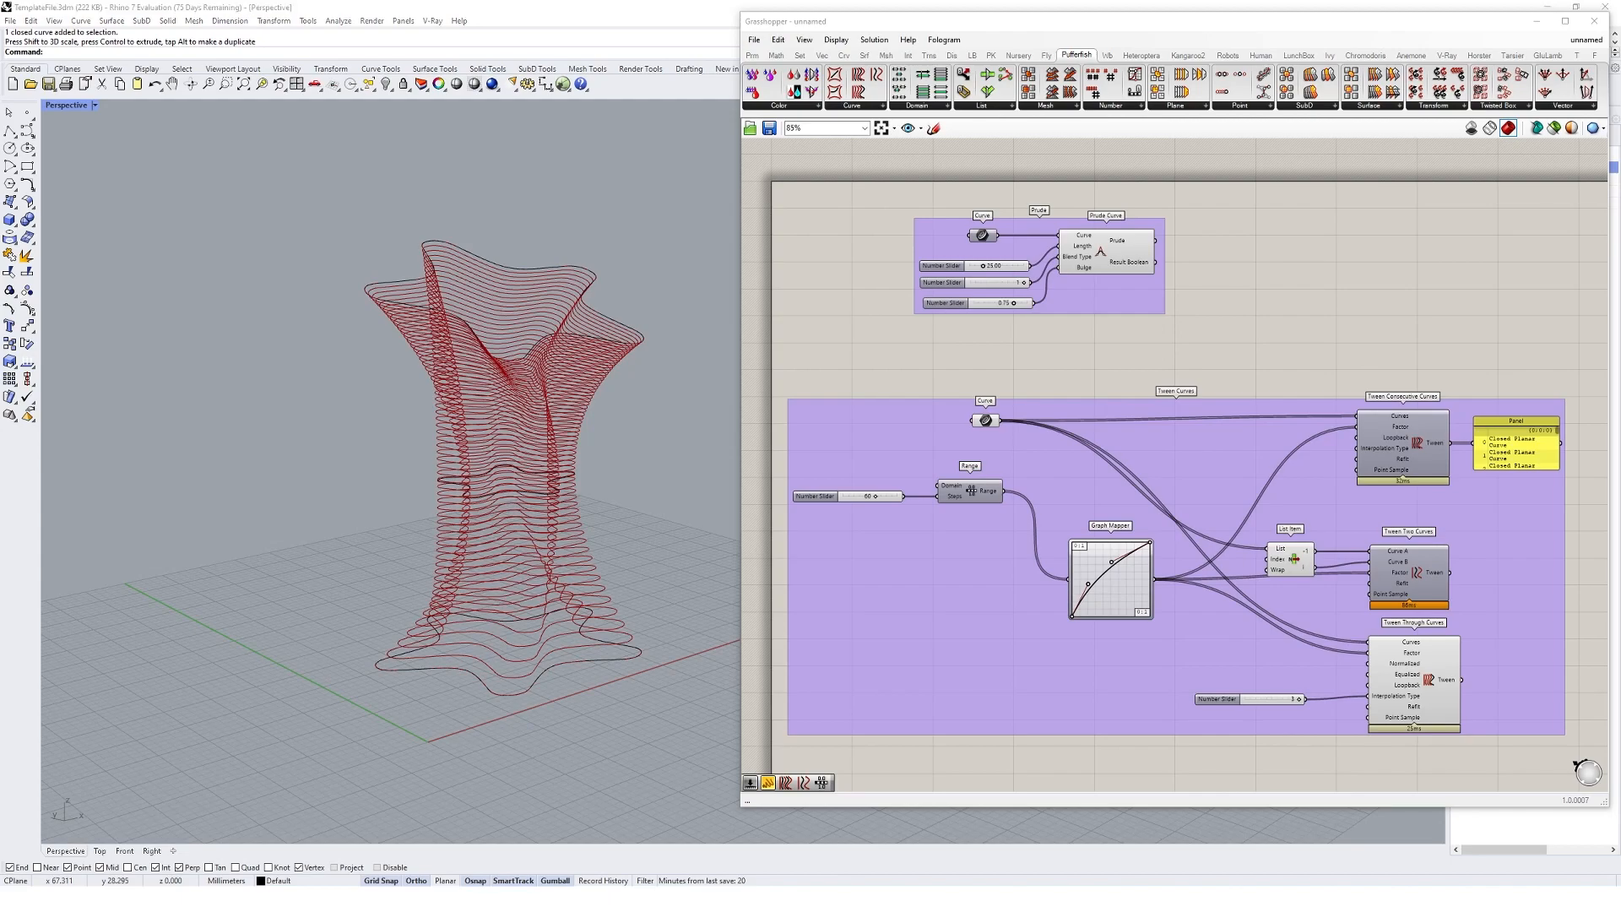
{"action": "scroll", "scroll_direction": "down", "scroll_amount": 3}
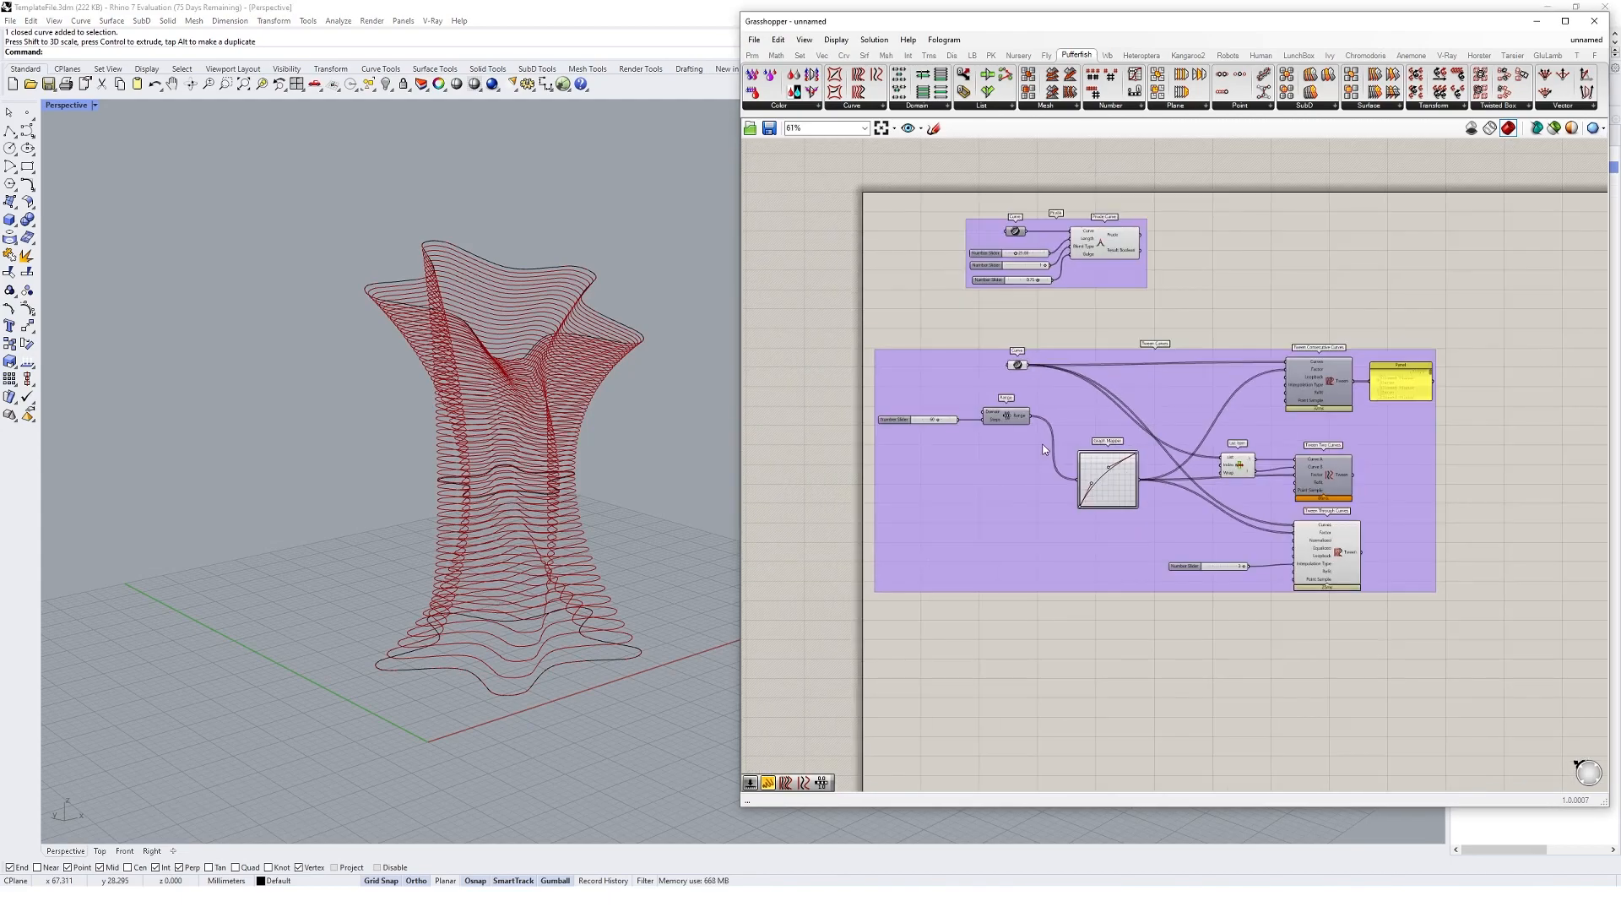
{"action": "scroll", "scroll_direction": "up", "scroll_amount": 3}
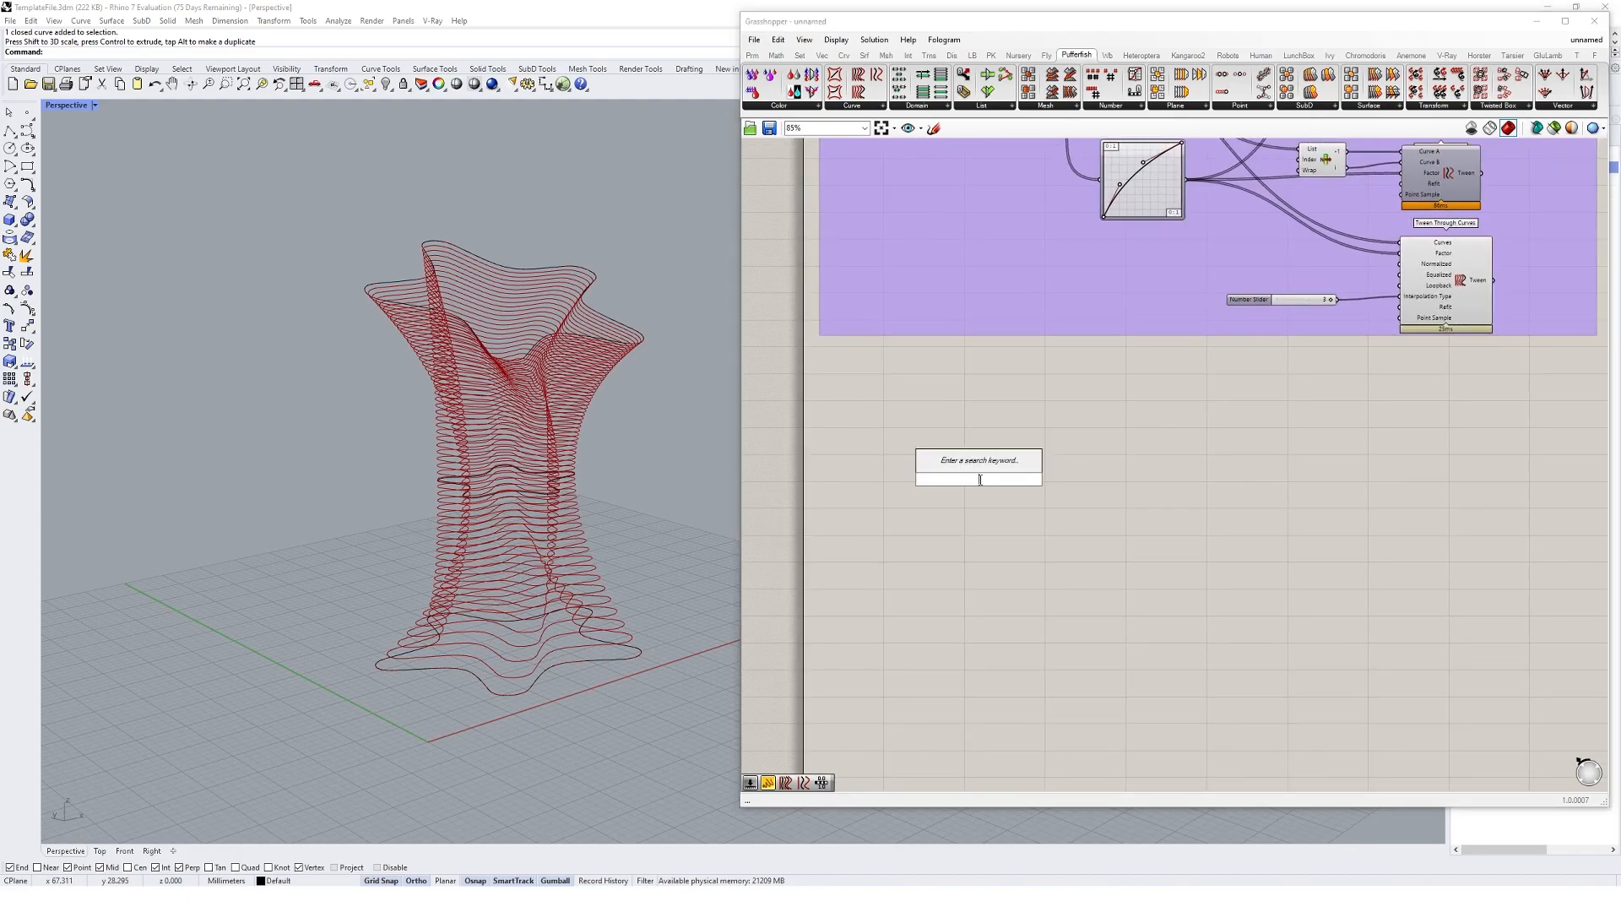
- Hide the grouped tween's preview and place a fresh Tween Through Curves with a Curve parameter below
{"action": "type", "text": "curve"}
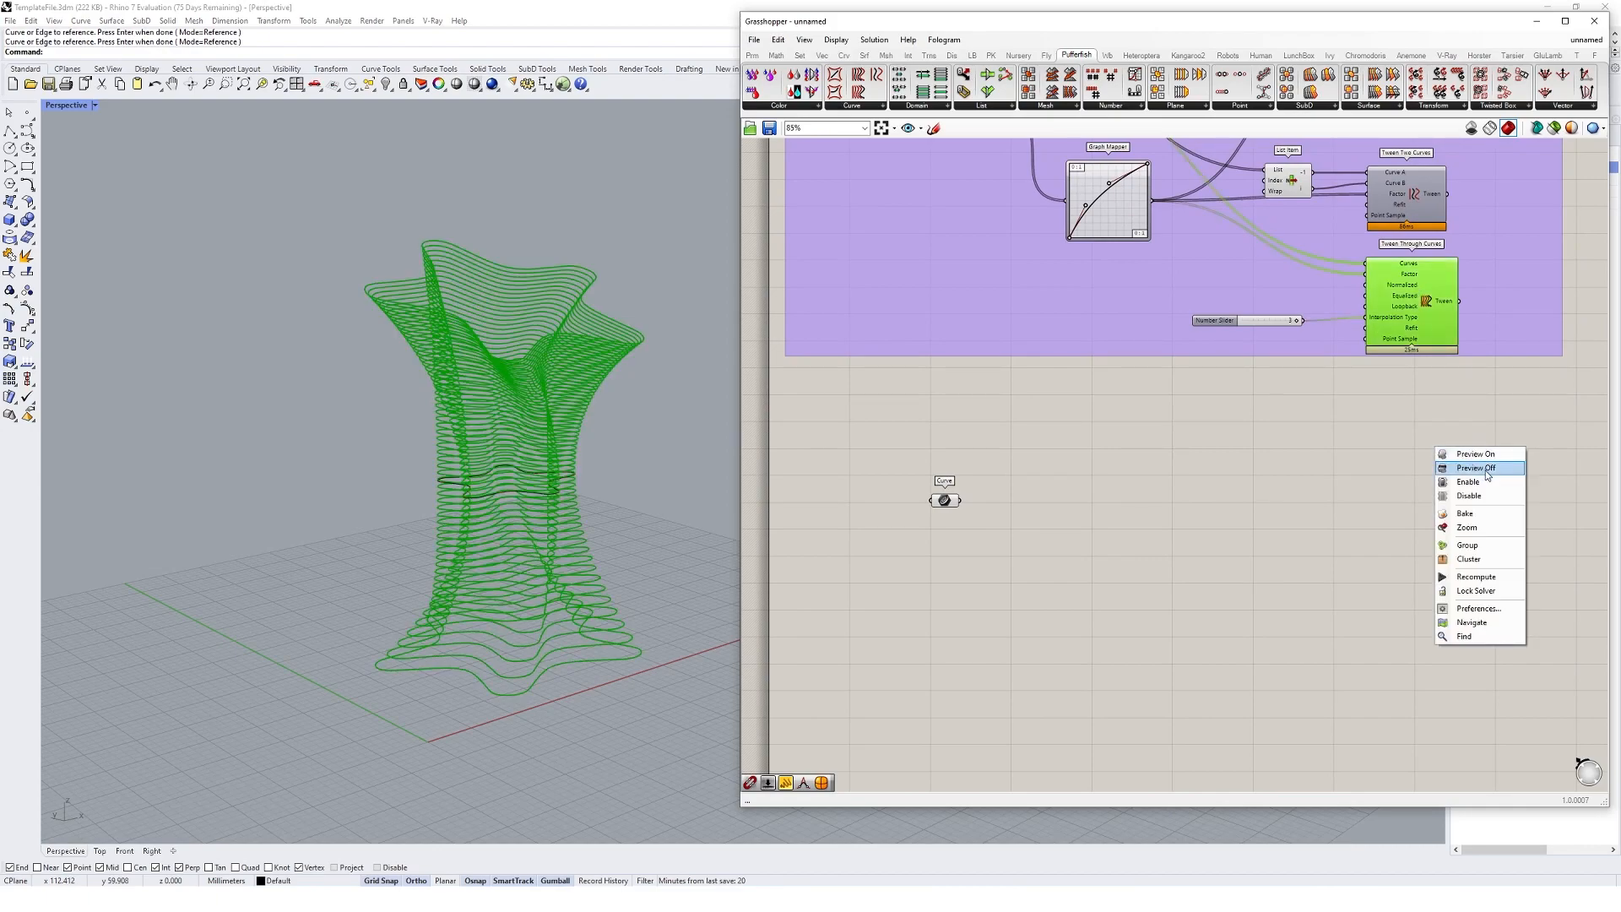
{"action": "left_click", "coordinate": [1476, 468]}
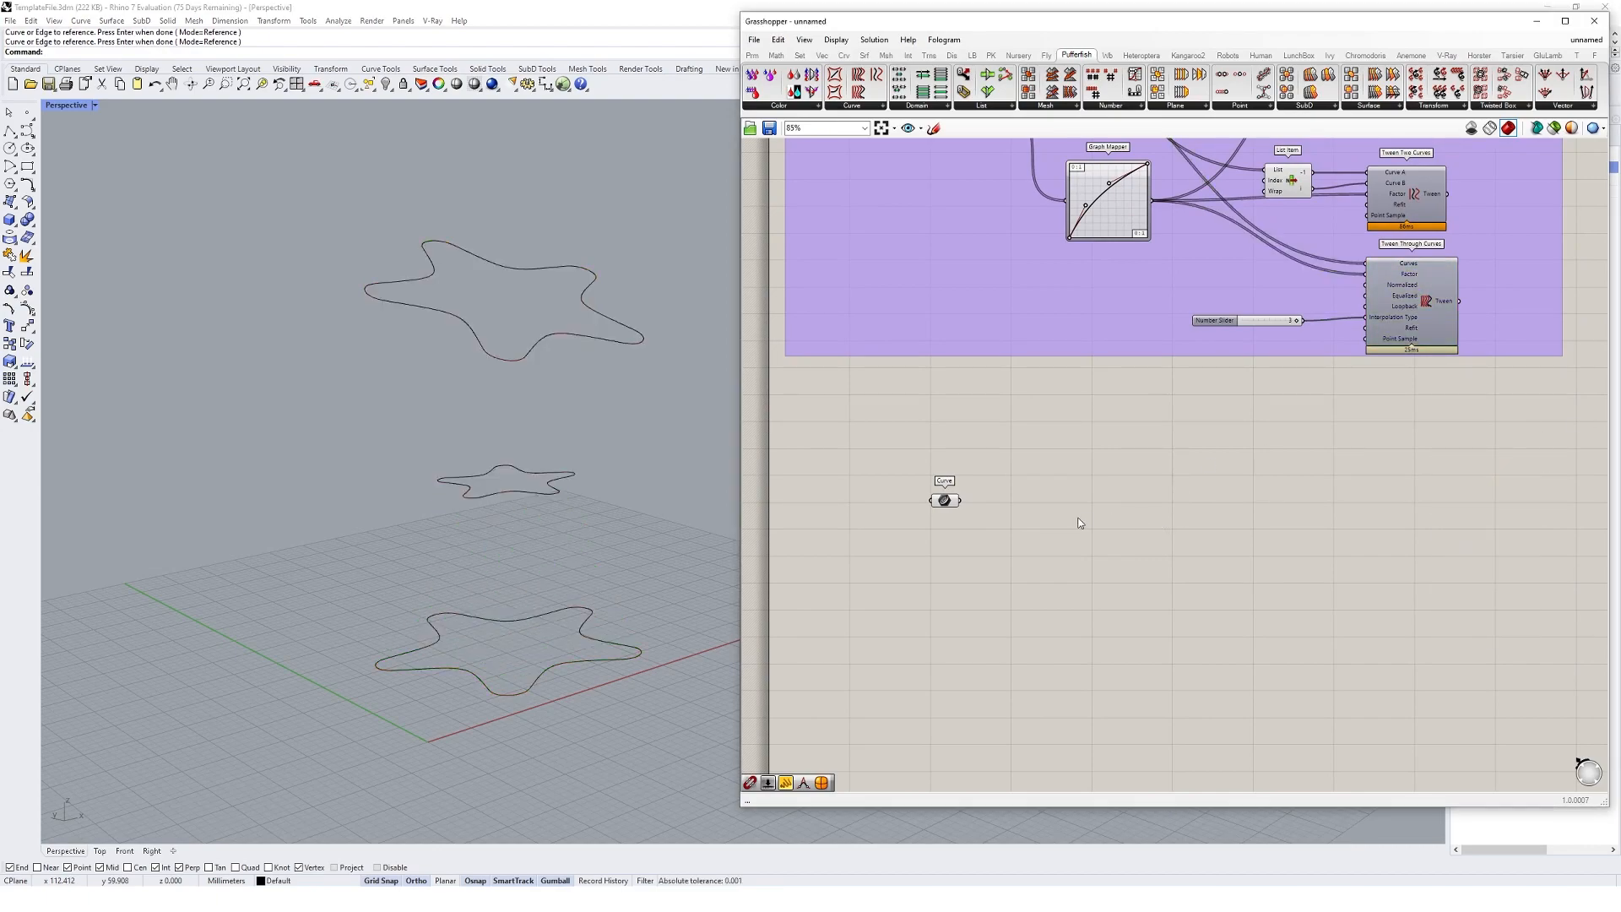
{"action": "double_click", "coordinate": [1079, 517]}
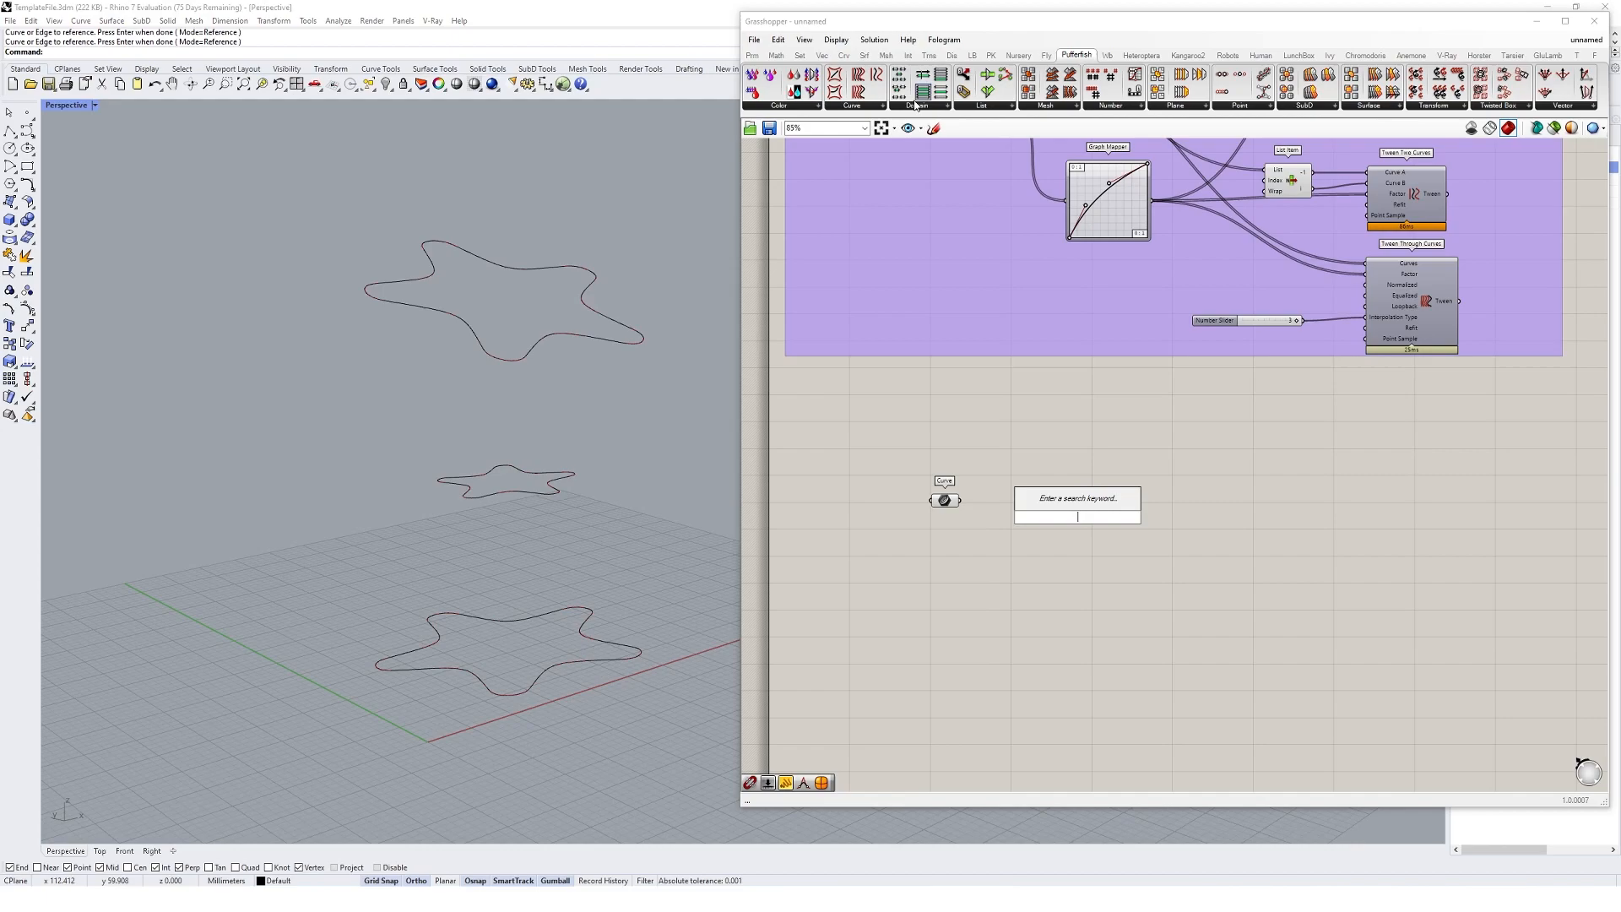
{"action": "left_click", "coordinate": [851, 104]}
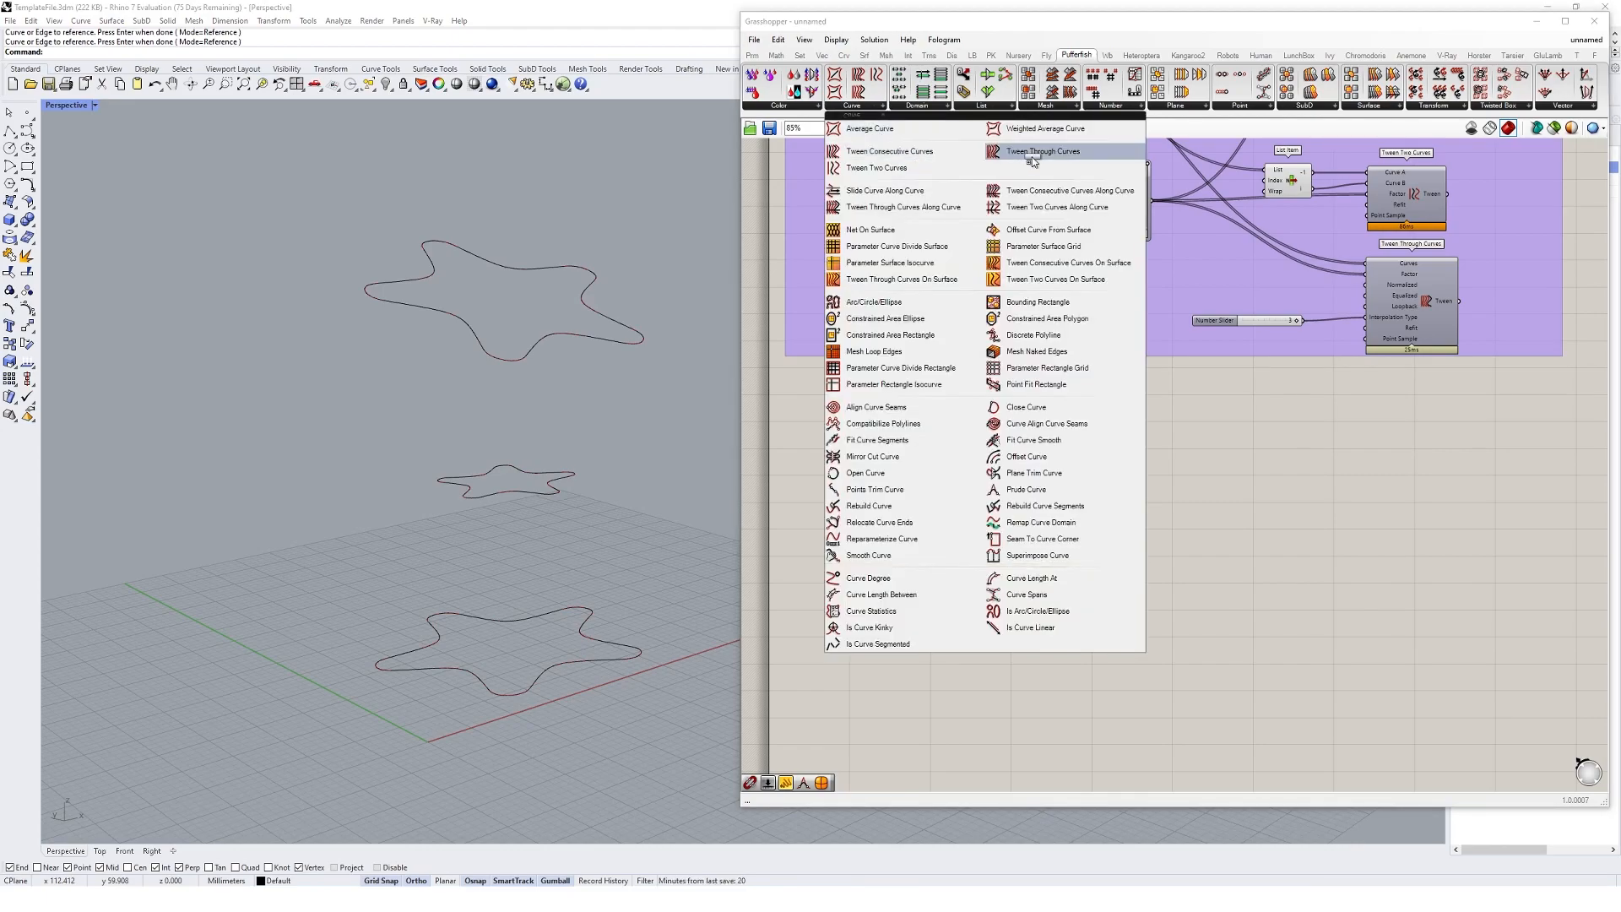
{"action": "left_click", "coordinate": [1041, 150]}
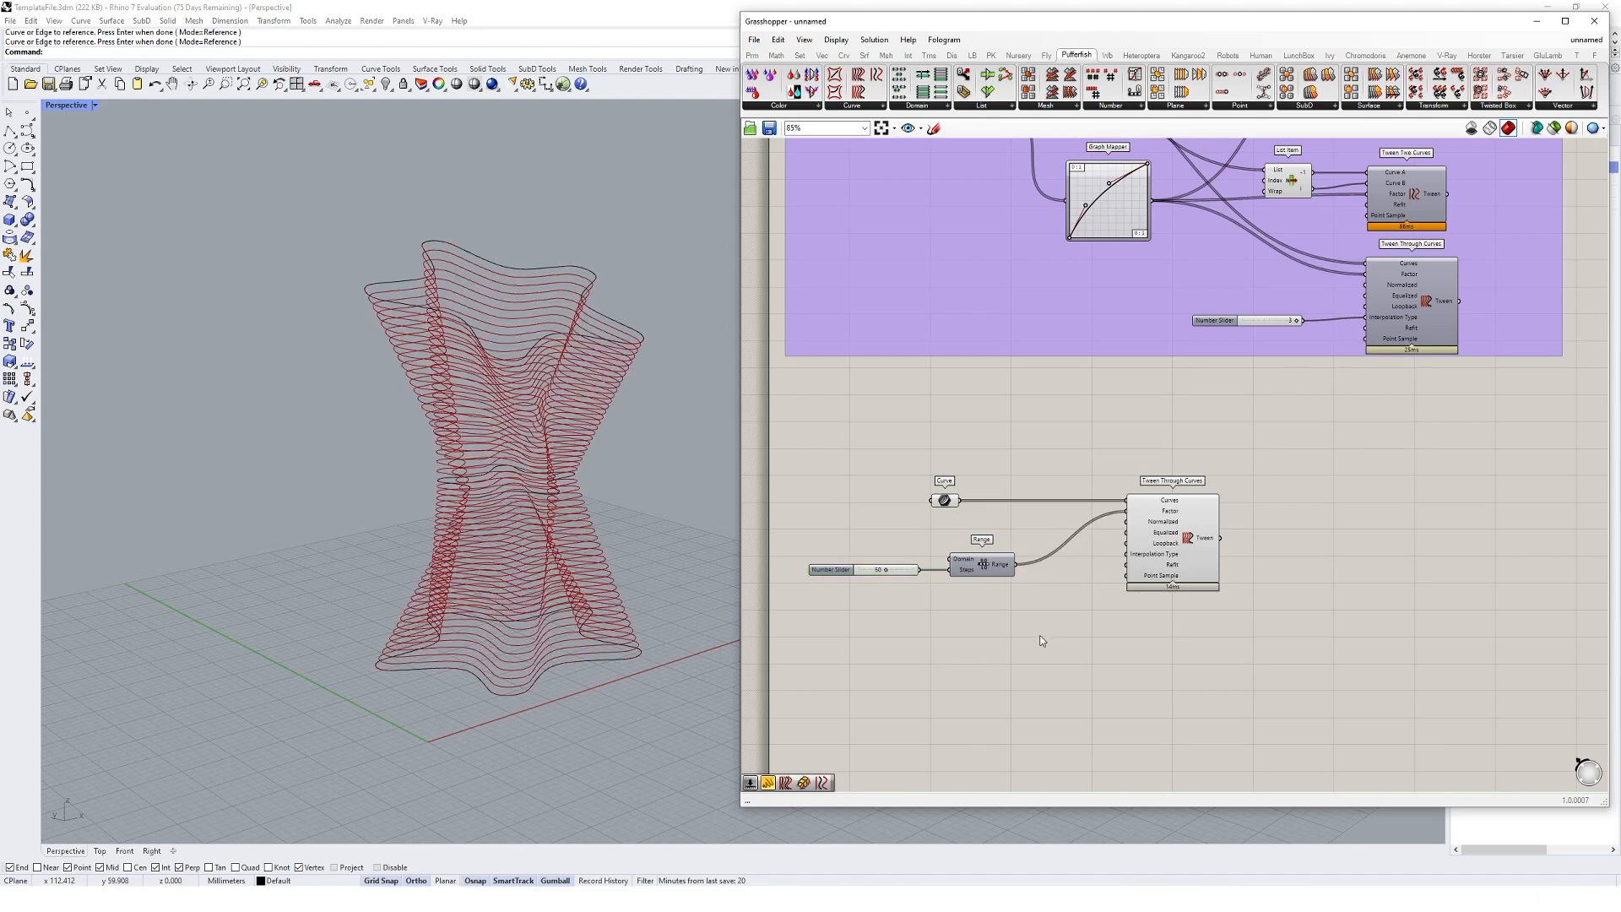
{"action": "mouse_move", "coordinate": [1228, 336]}
{"action": "type", "text": "graph"}
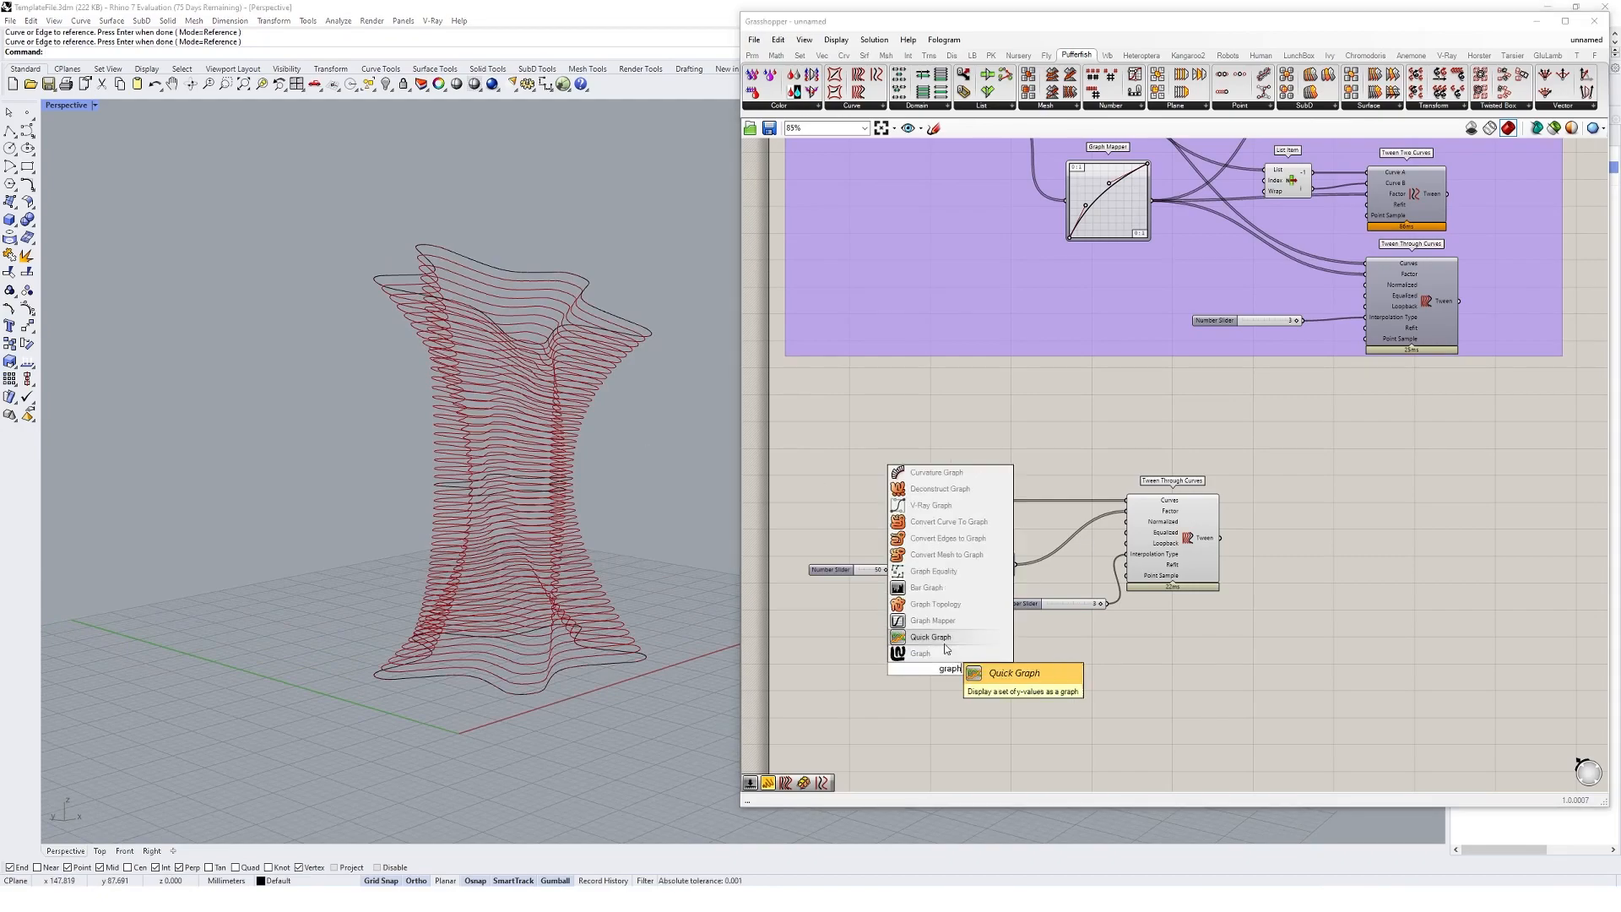
- Add a Graph Mapper set to Bezier between the new Range and the tween factor
{"action": "left_click", "coordinate": [932, 620]}
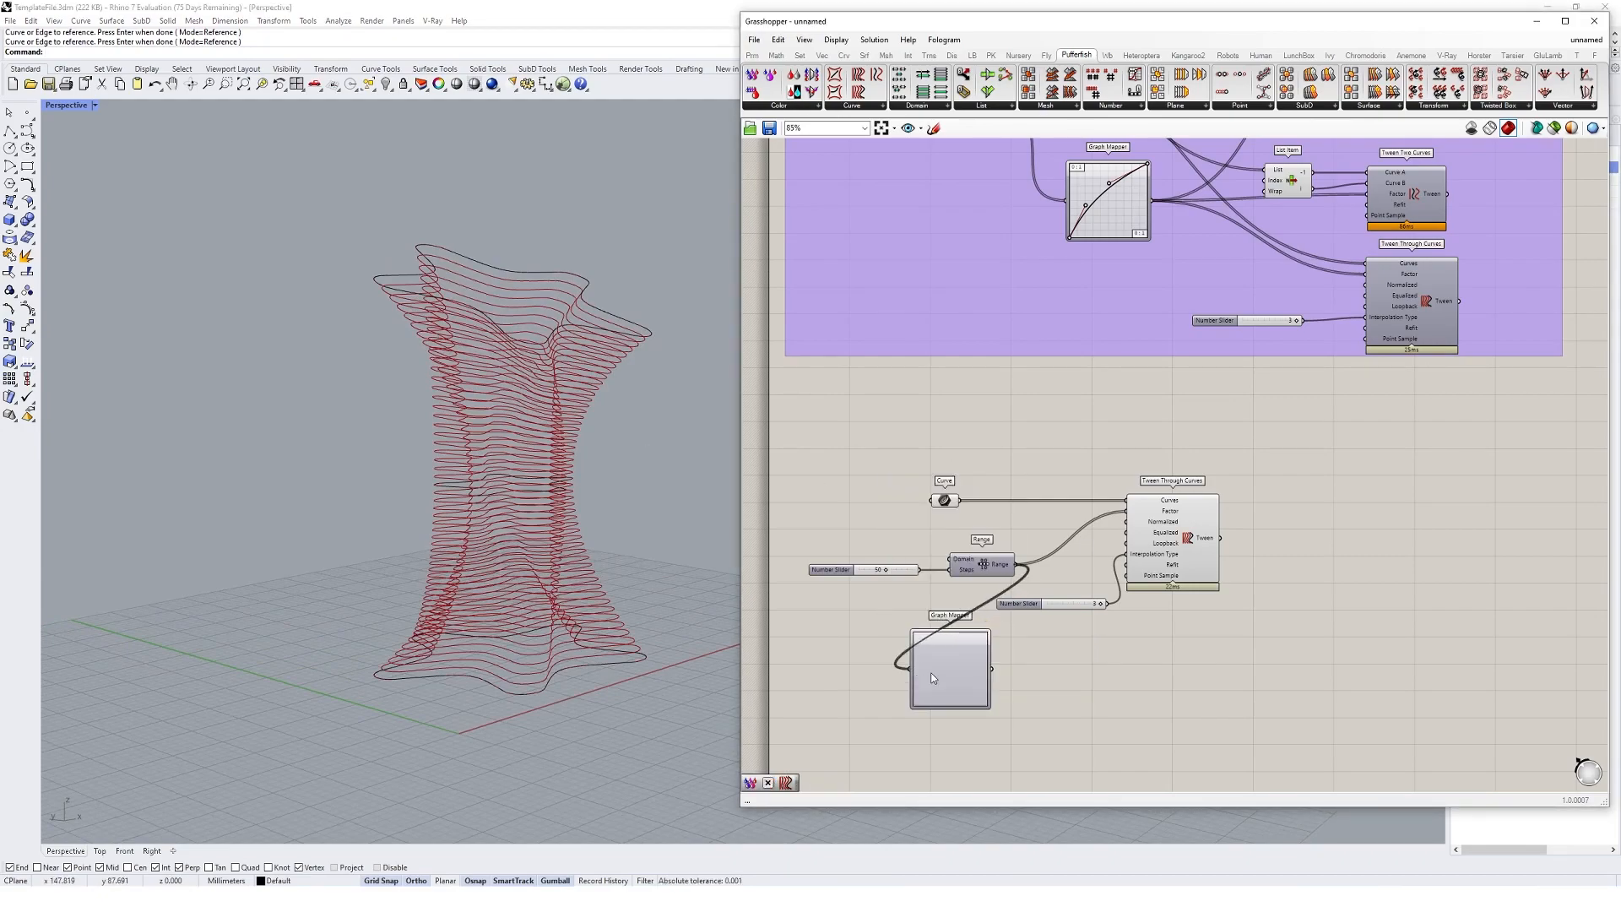
{"action": "right_click", "coordinate": [947, 667]}
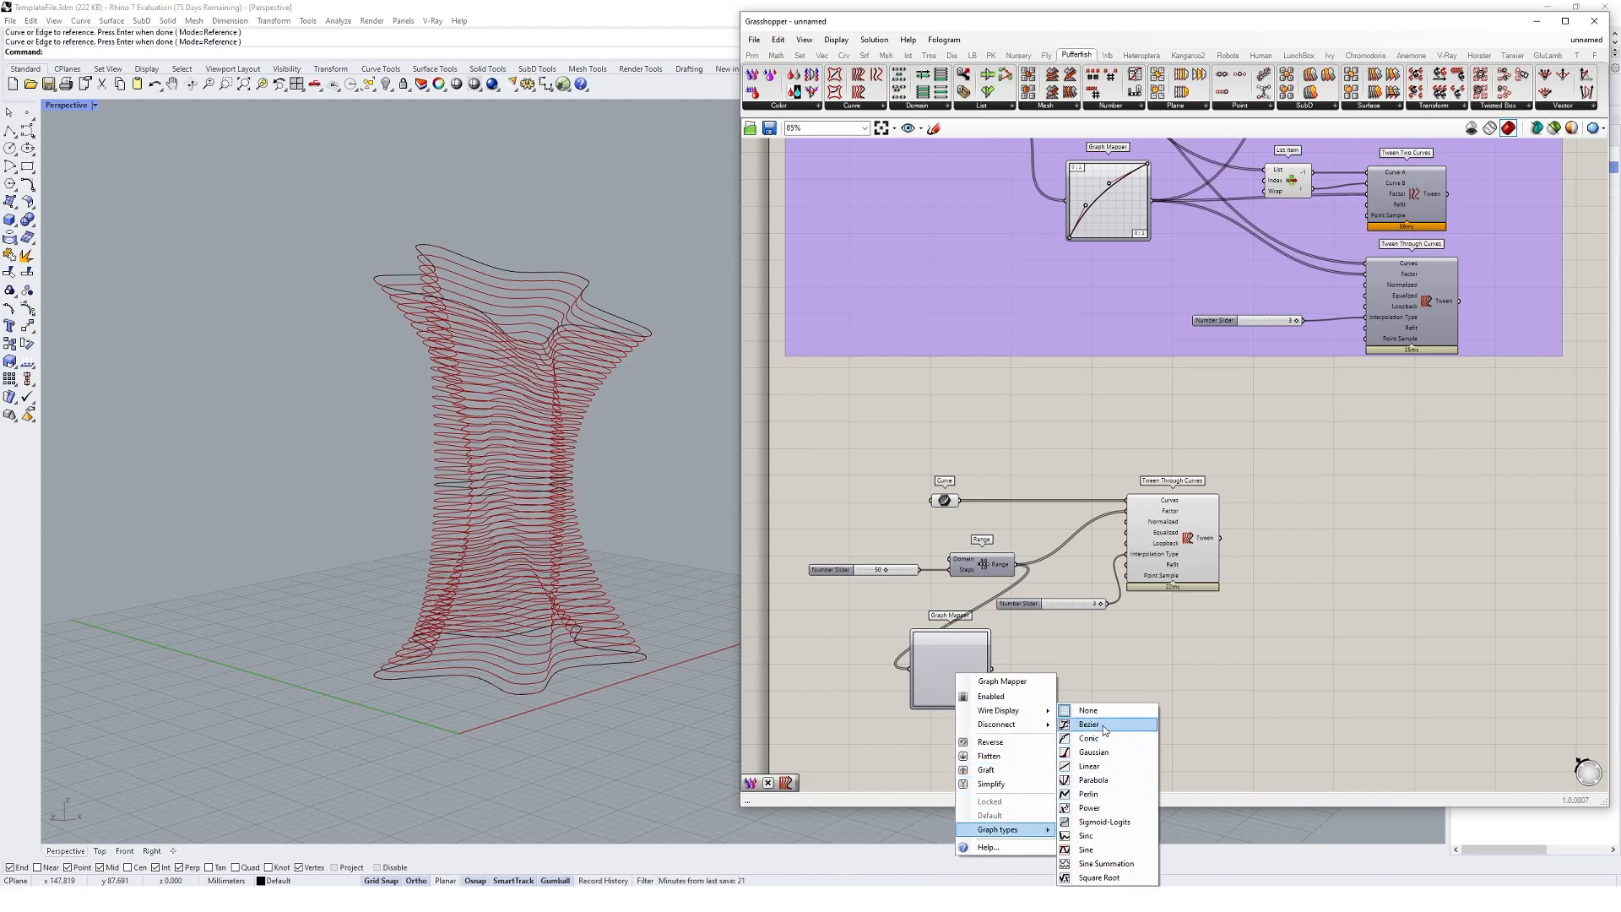
{"action": "left_click", "coordinate": [1087, 724]}
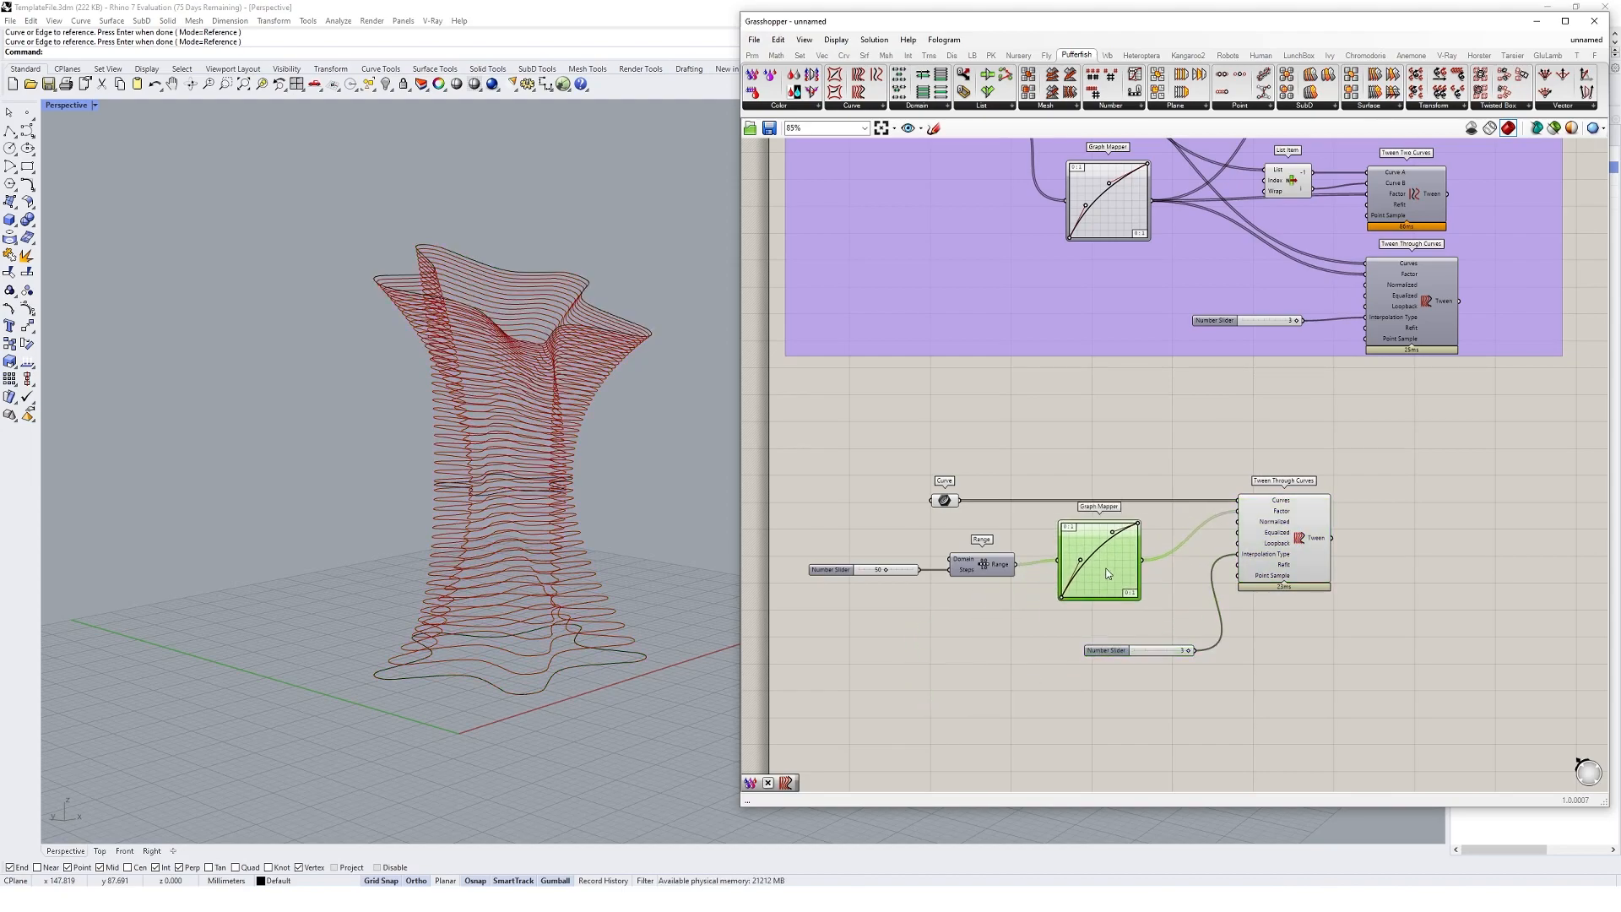
{"action": "mouse_move", "coordinate": [1100, 579]}
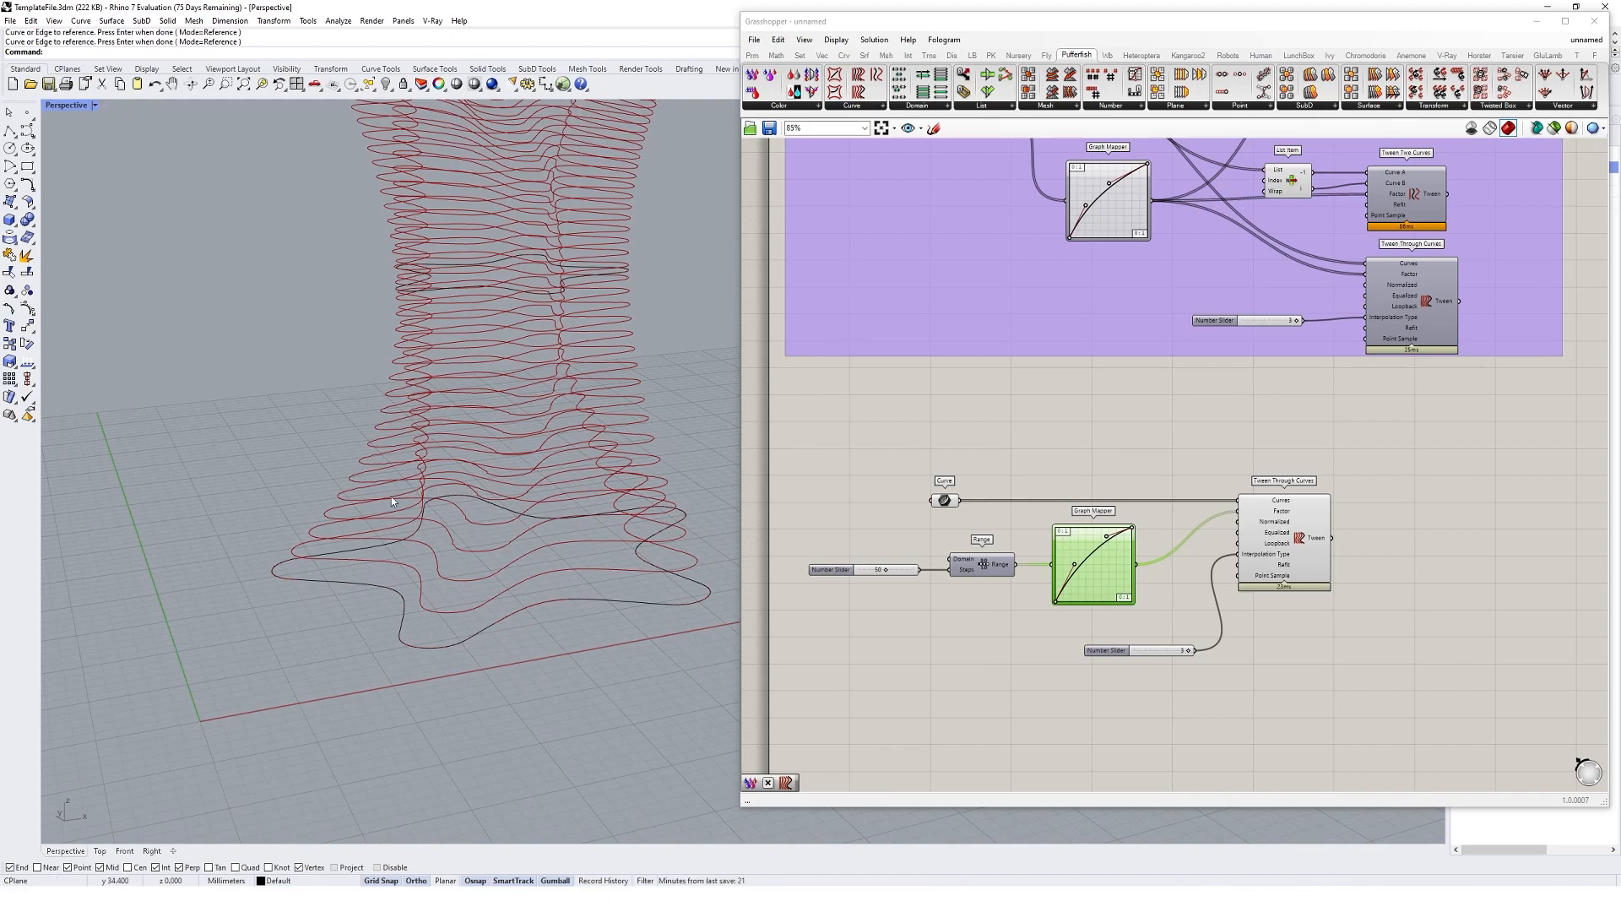
{"action": "mouse_move", "coordinate": [426, 600]}
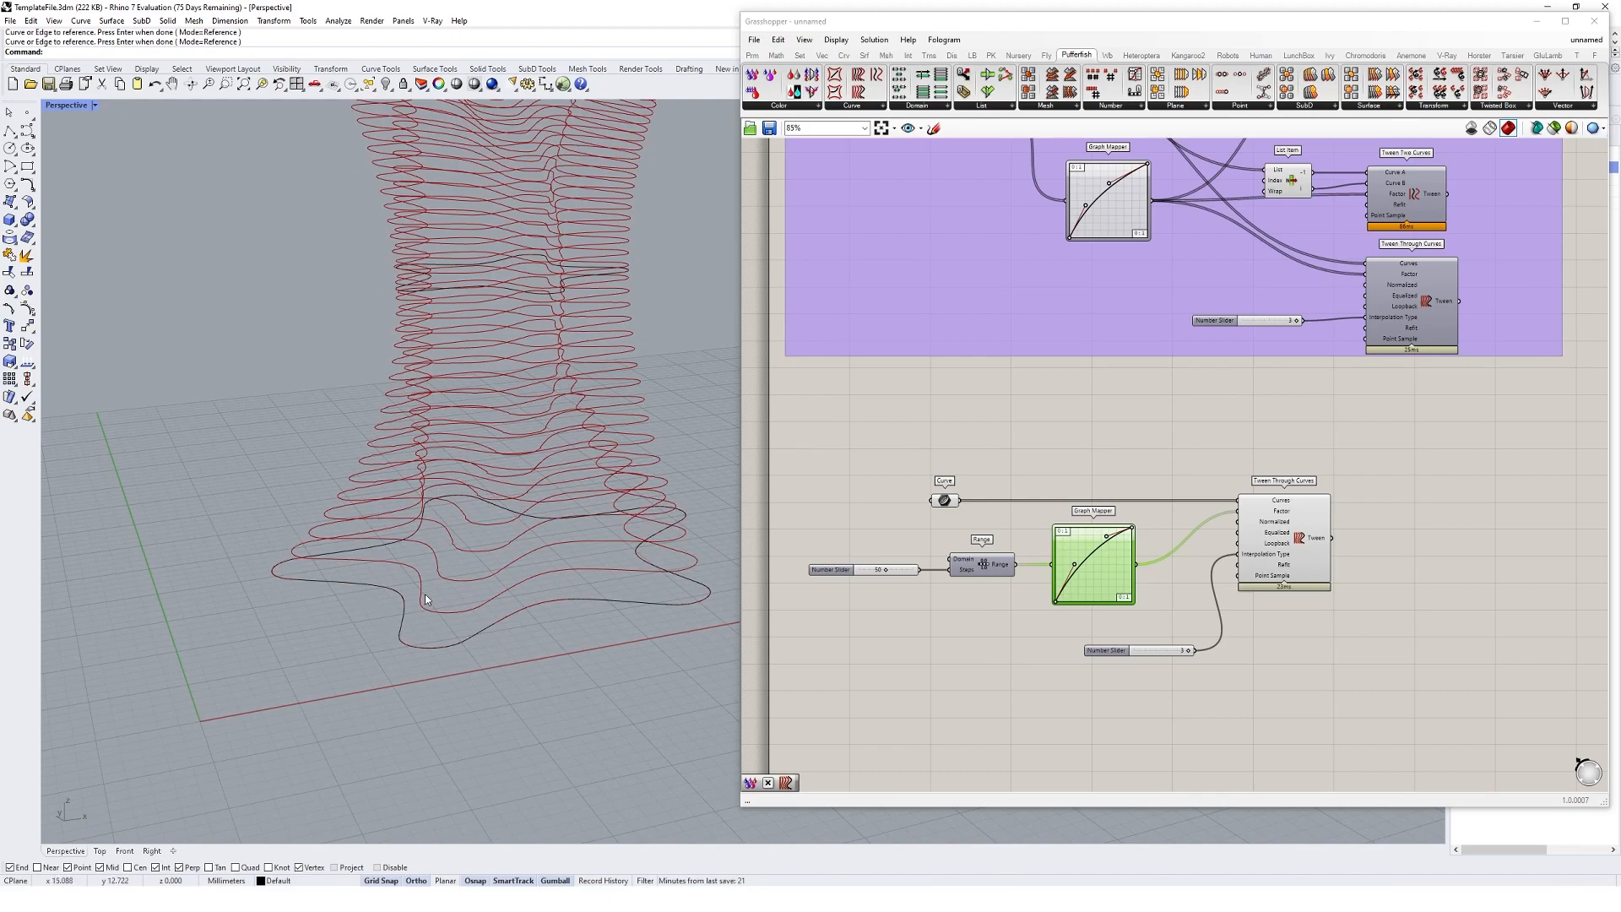
{"action": "mouse_move", "coordinate": [618, 516]}
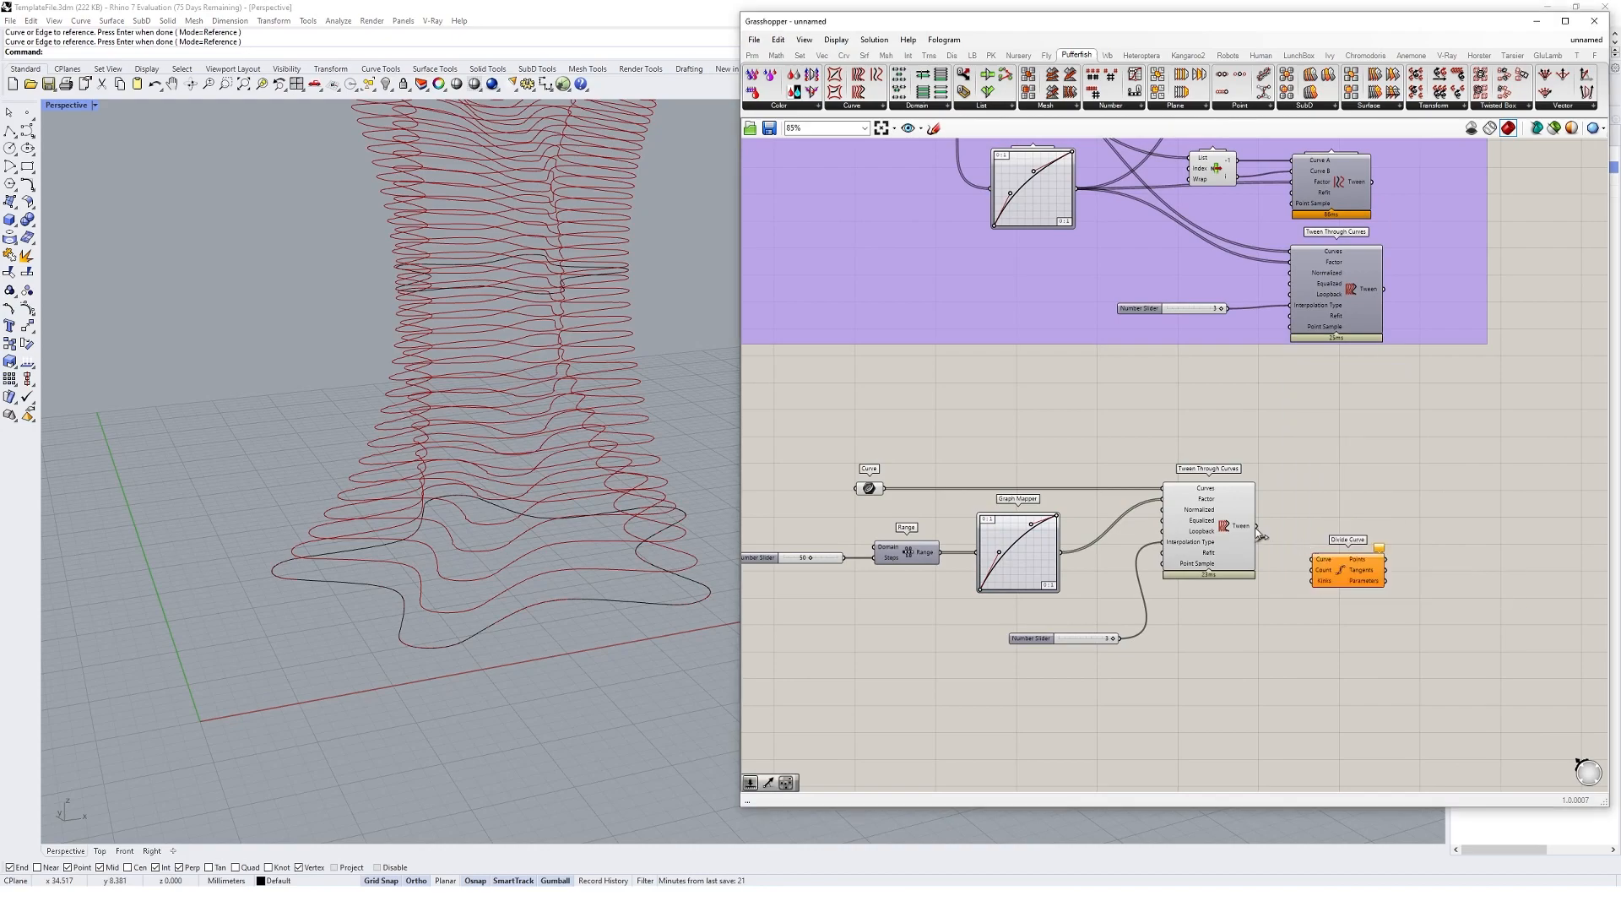
- Feed the tweened curves into Divide Curve with a Count slider set to 200
{"action": "left_click", "coordinate": [1406, 569]}
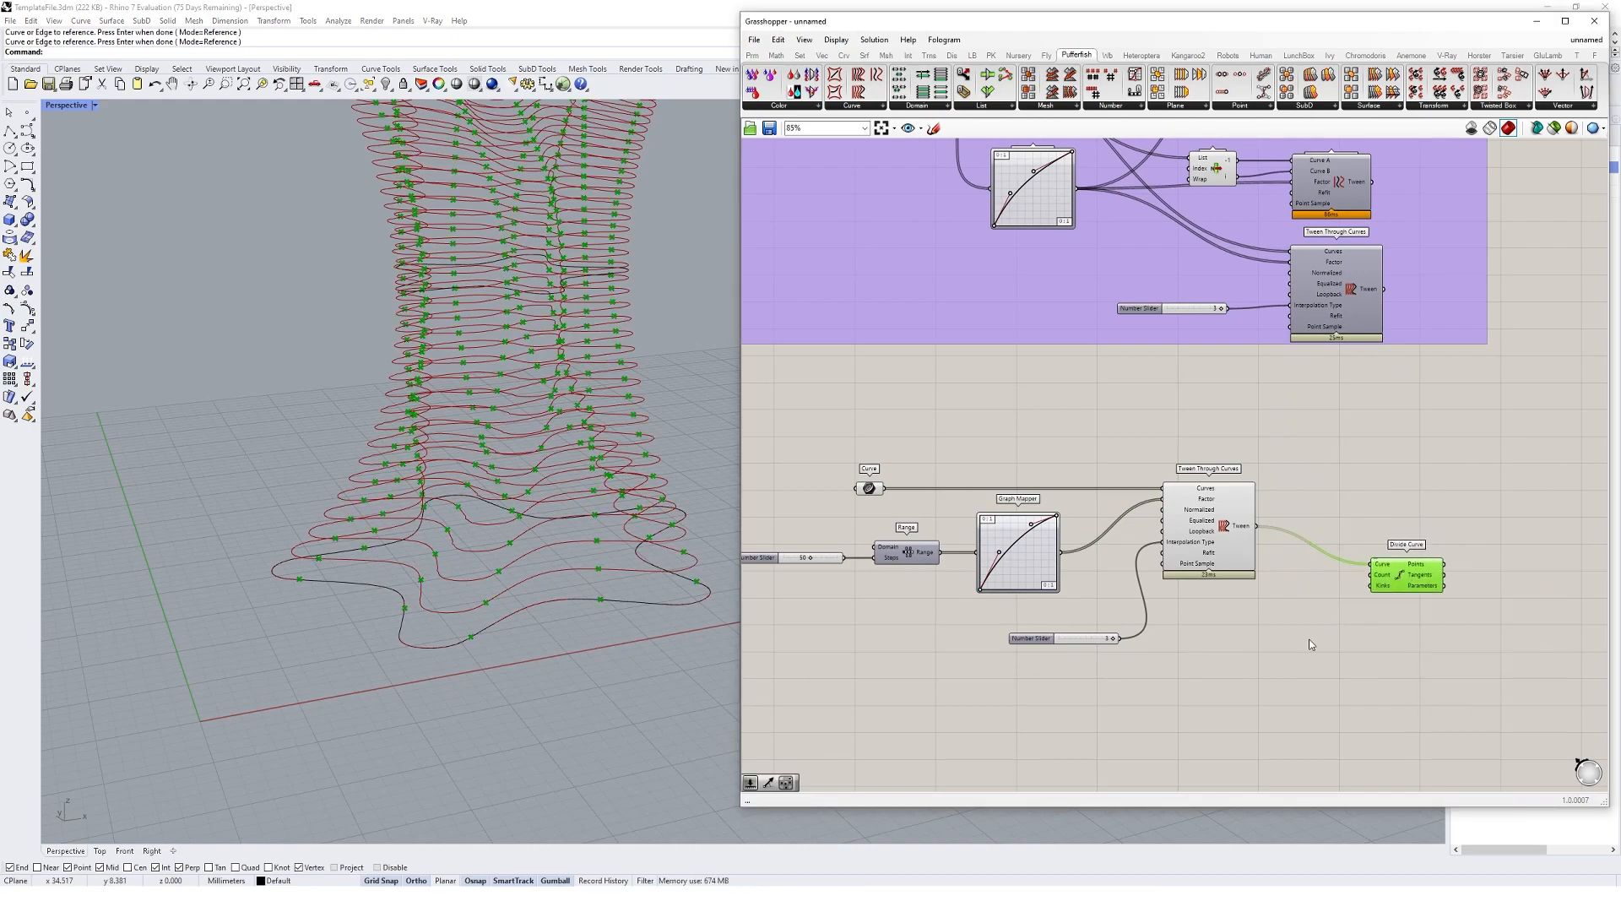
{"action": "double_click", "coordinate": [1306, 642]}
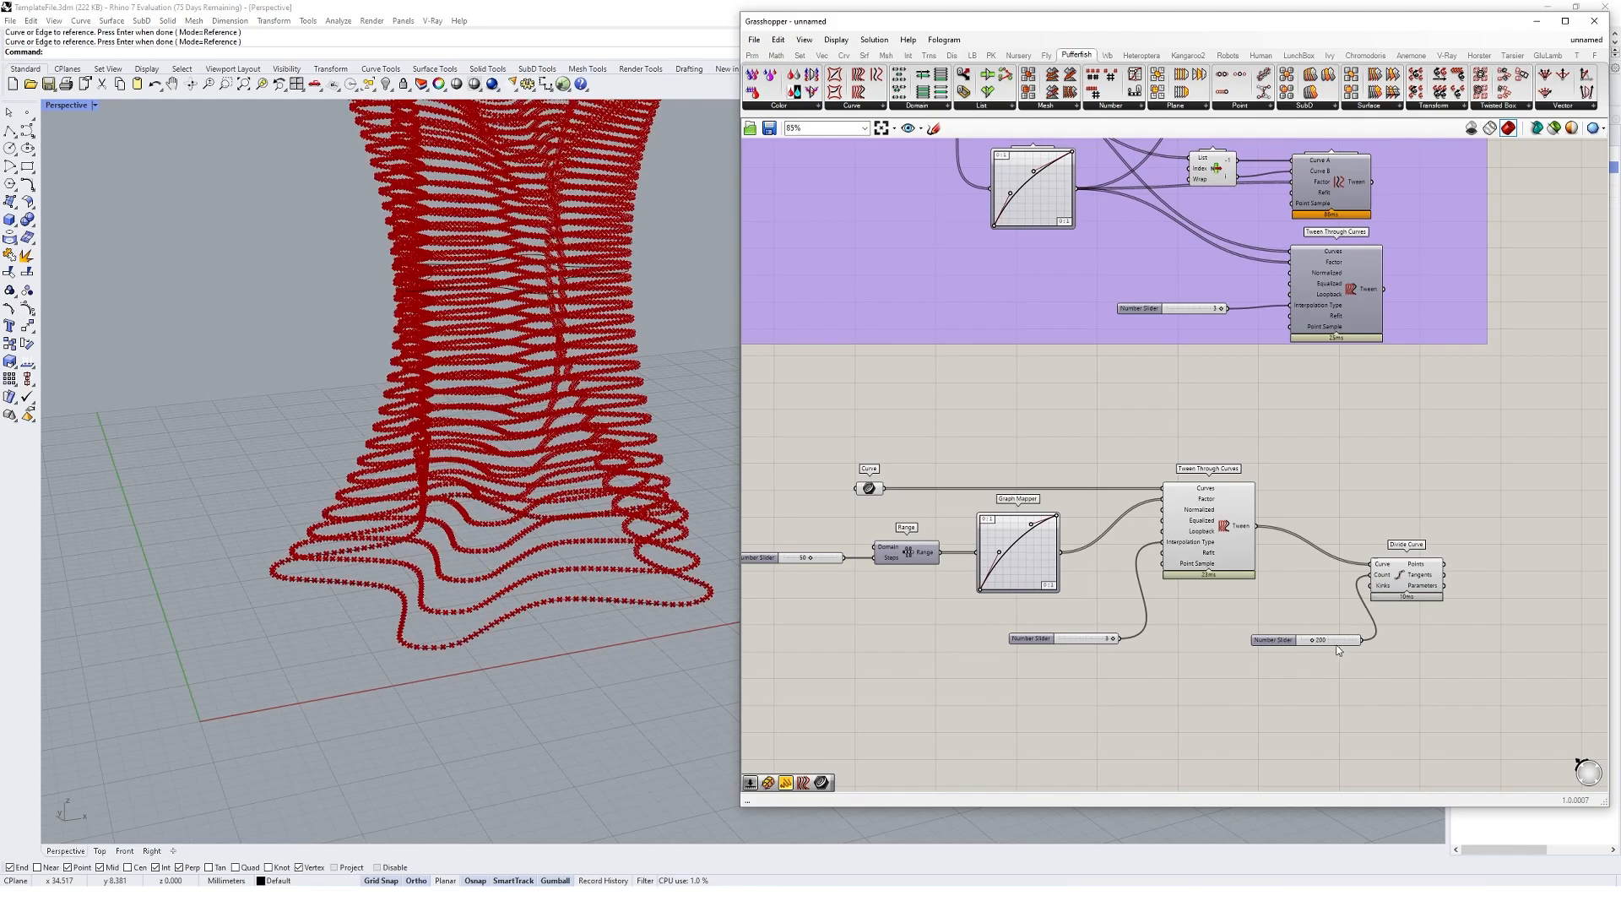
{"action": "left_click", "coordinate": [1407, 574]}
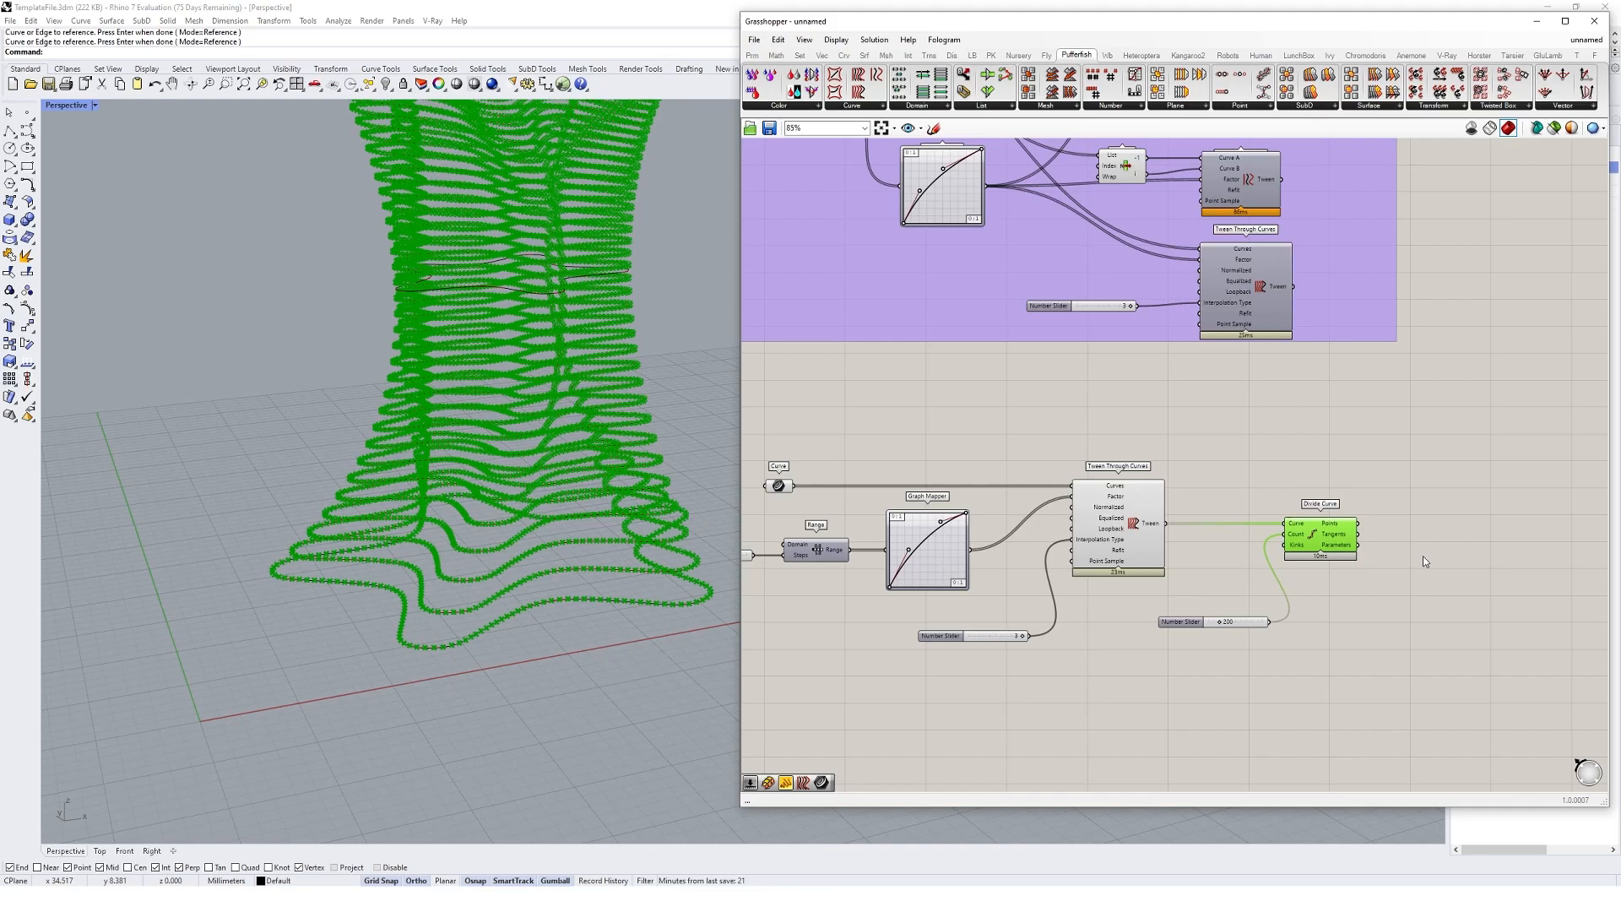
- Add Cull Index and an index panel listing 0 and 1 to remove points per curve
{"action": "double_click", "coordinate": [1449, 561]}
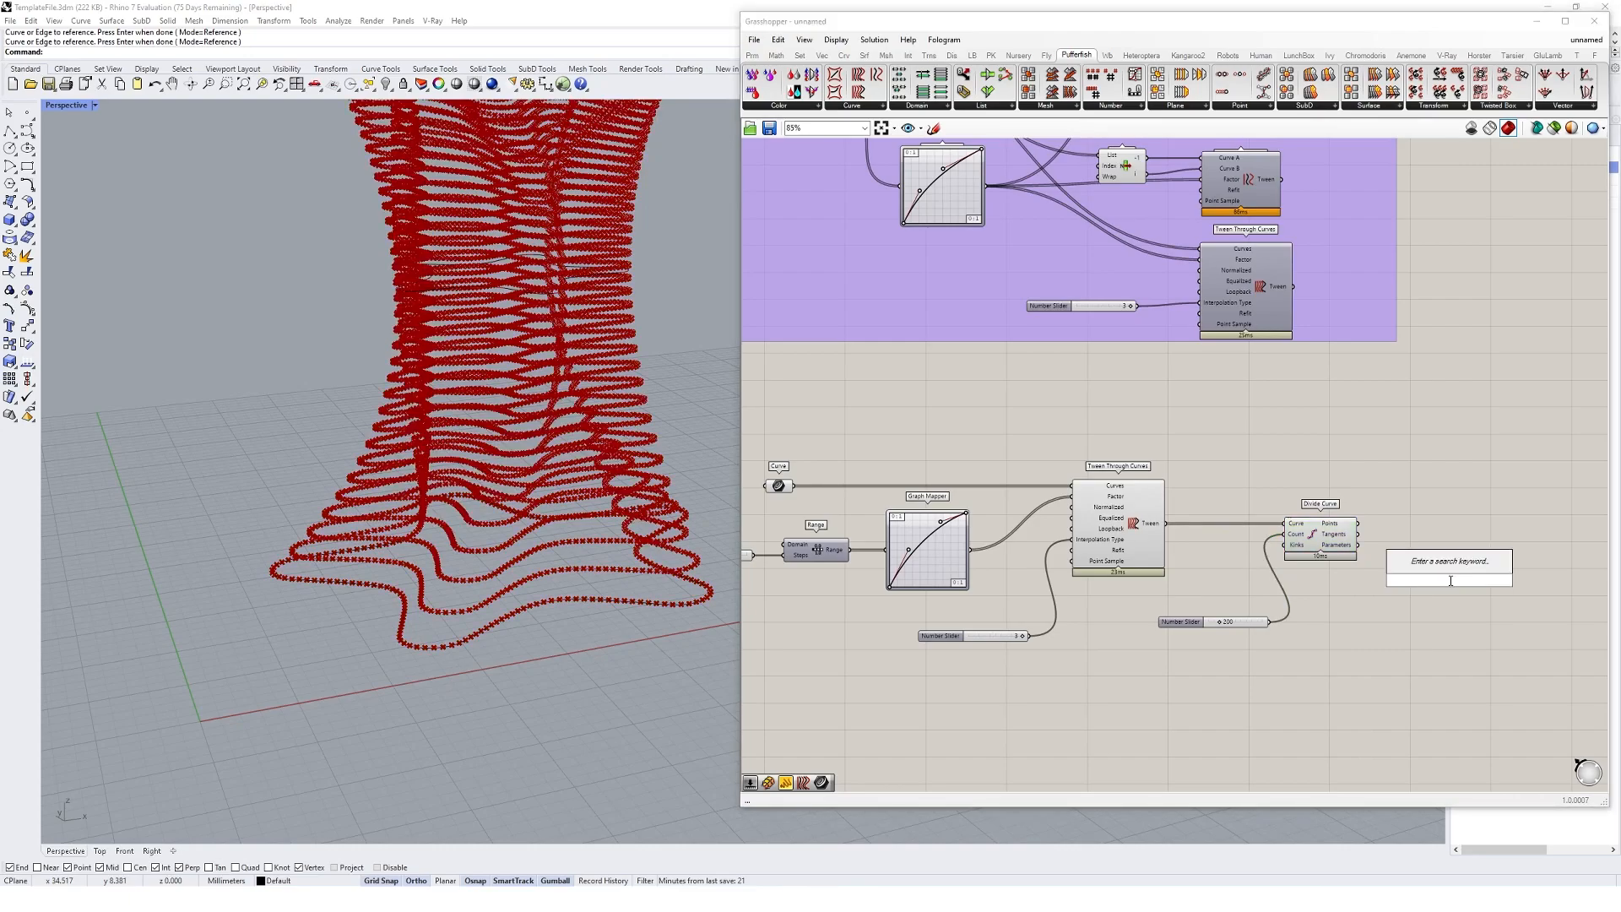
{"action": "type", "text": "cull ind"}
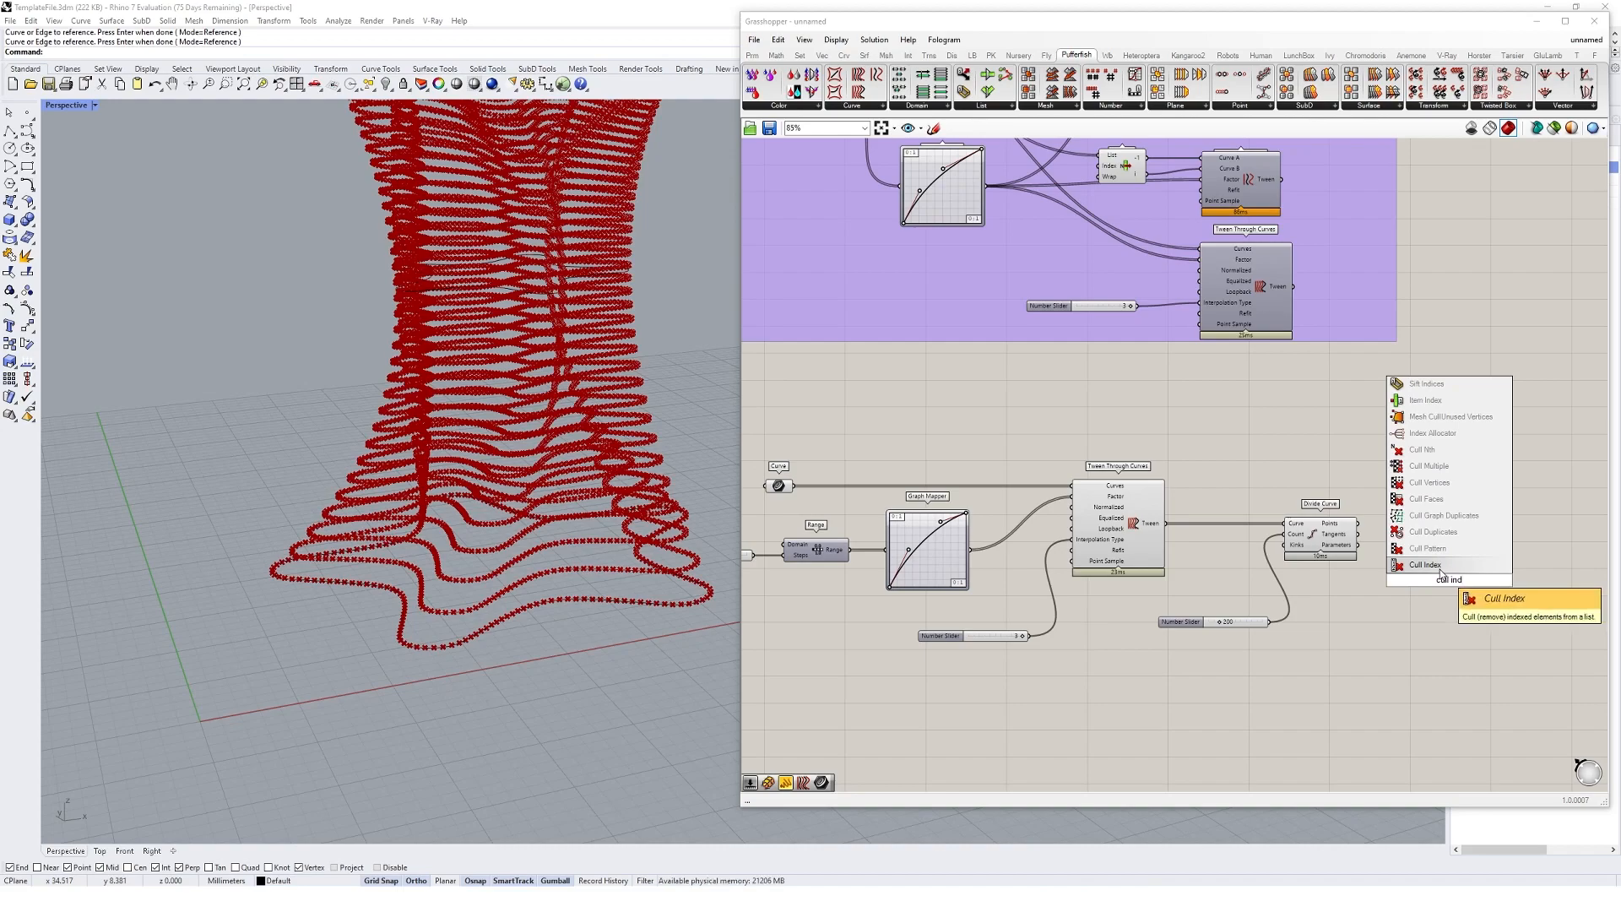
{"action": "left_click", "coordinate": [1426, 564]}
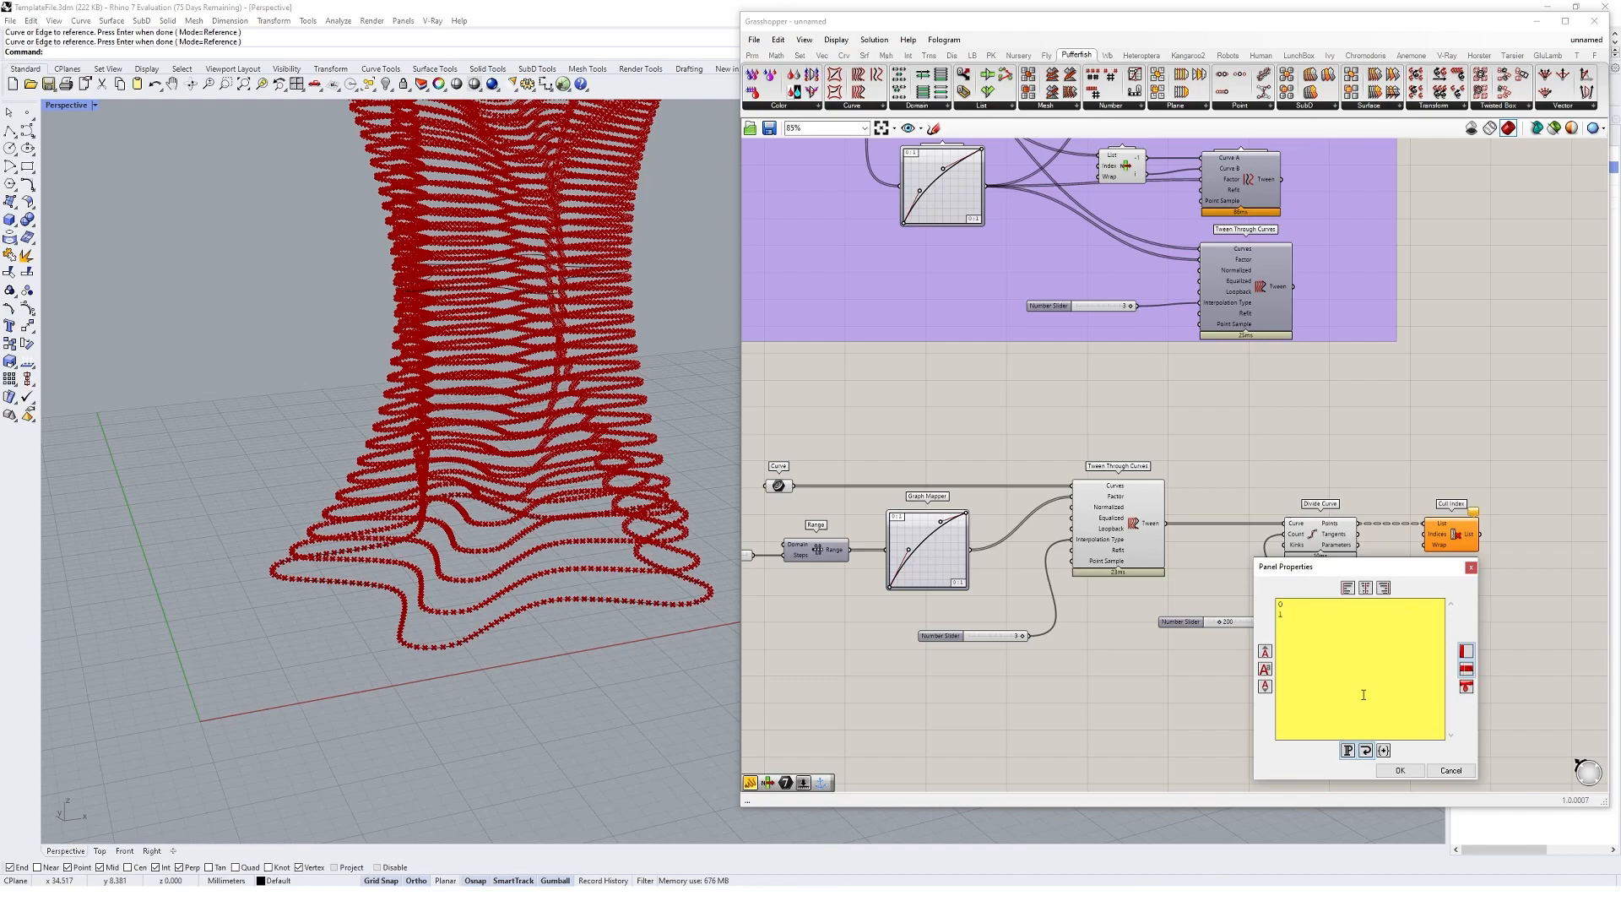
{"action": "right_click", "coordinate": [1343, 653]}
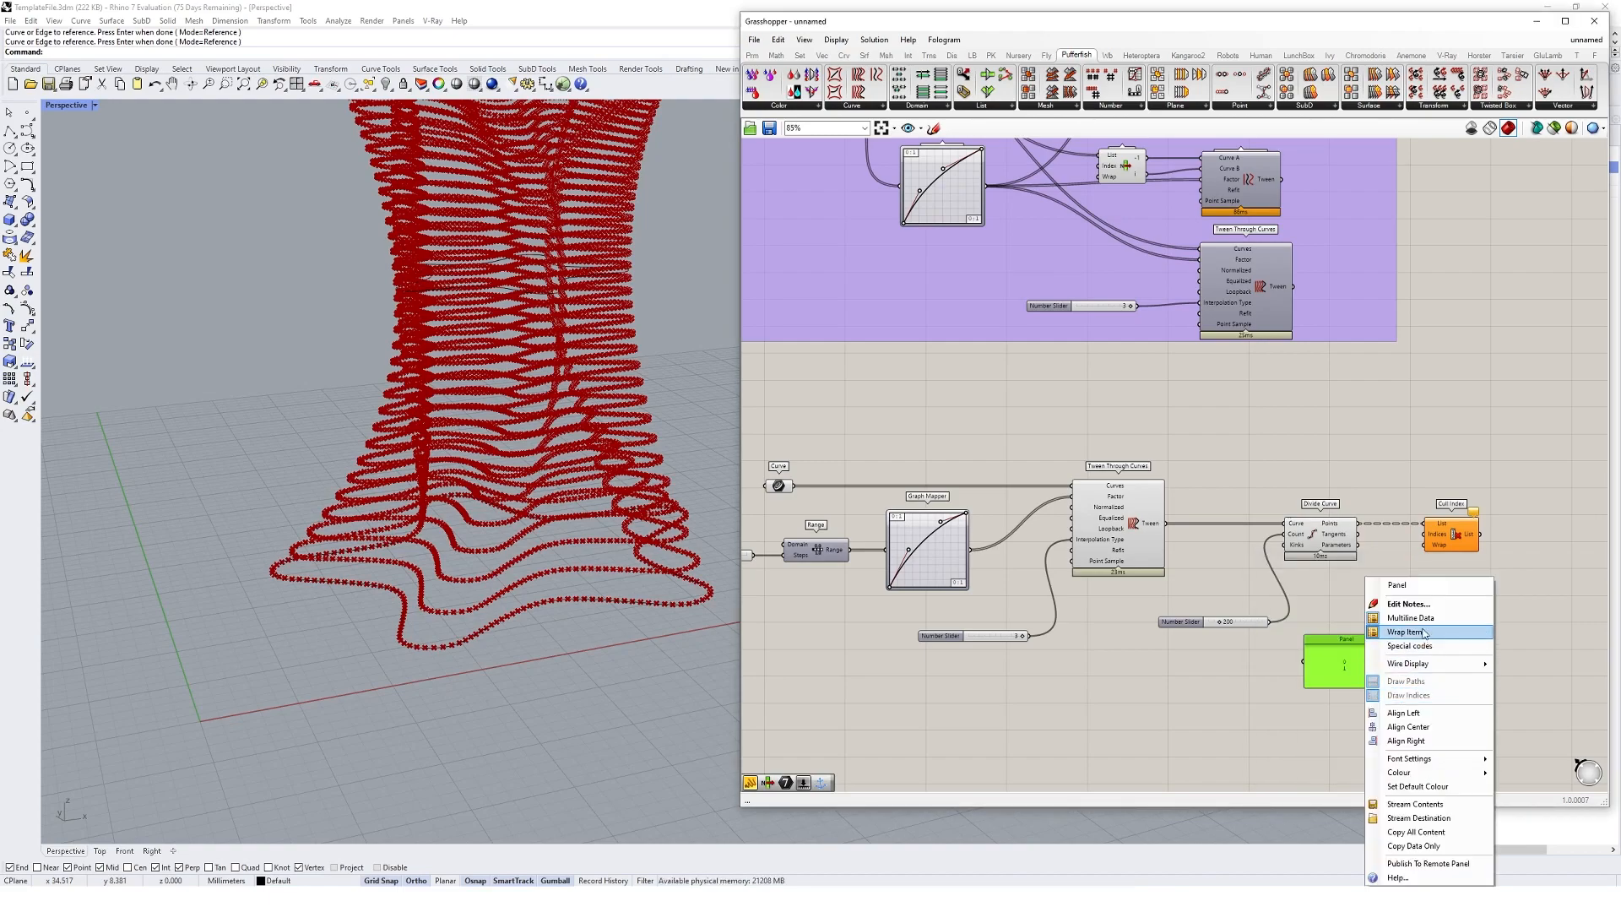
{"action": "left_click", "coordinate": [1408, 632]}
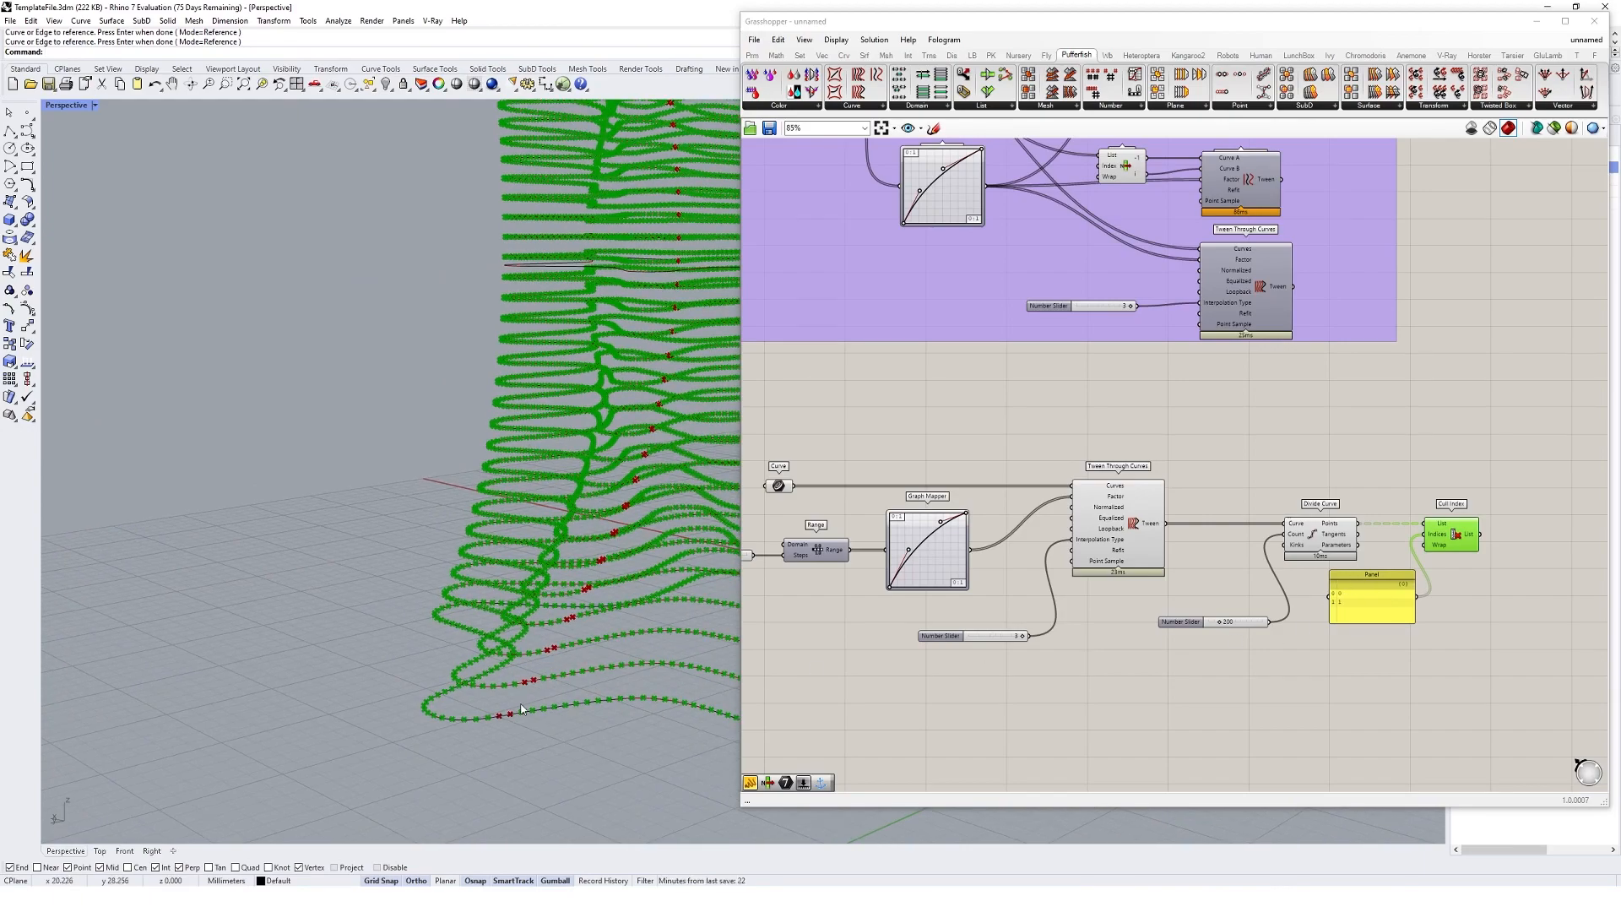
{"action": "double_click", "coordinate": [1371, 610]}
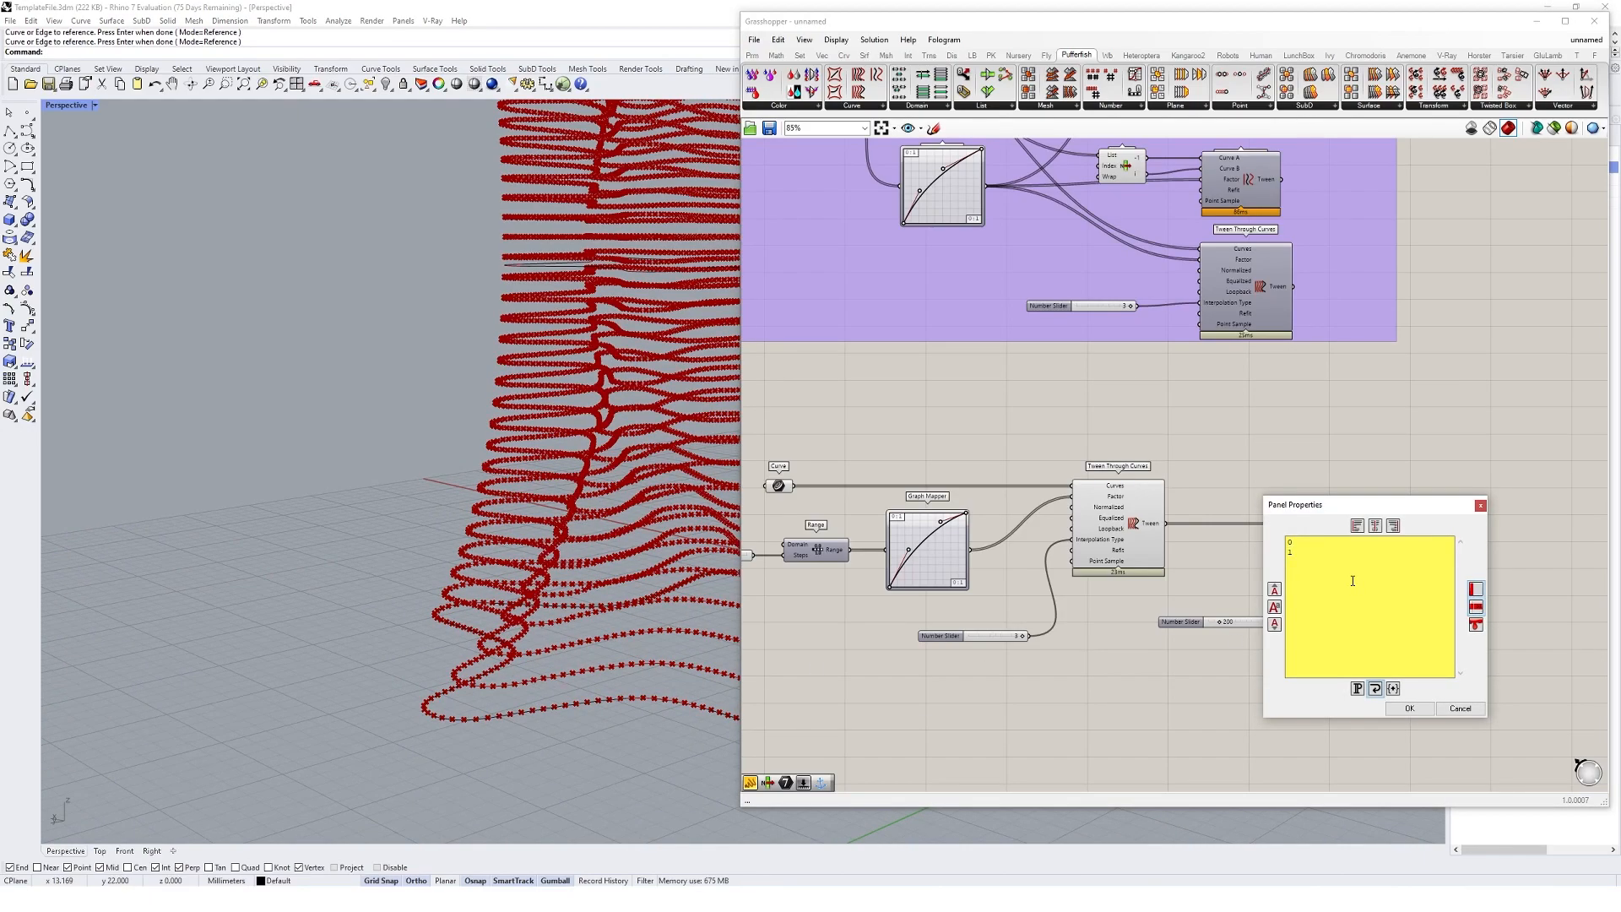
{"action": "left_click", "coordinate": [1406, 708]}
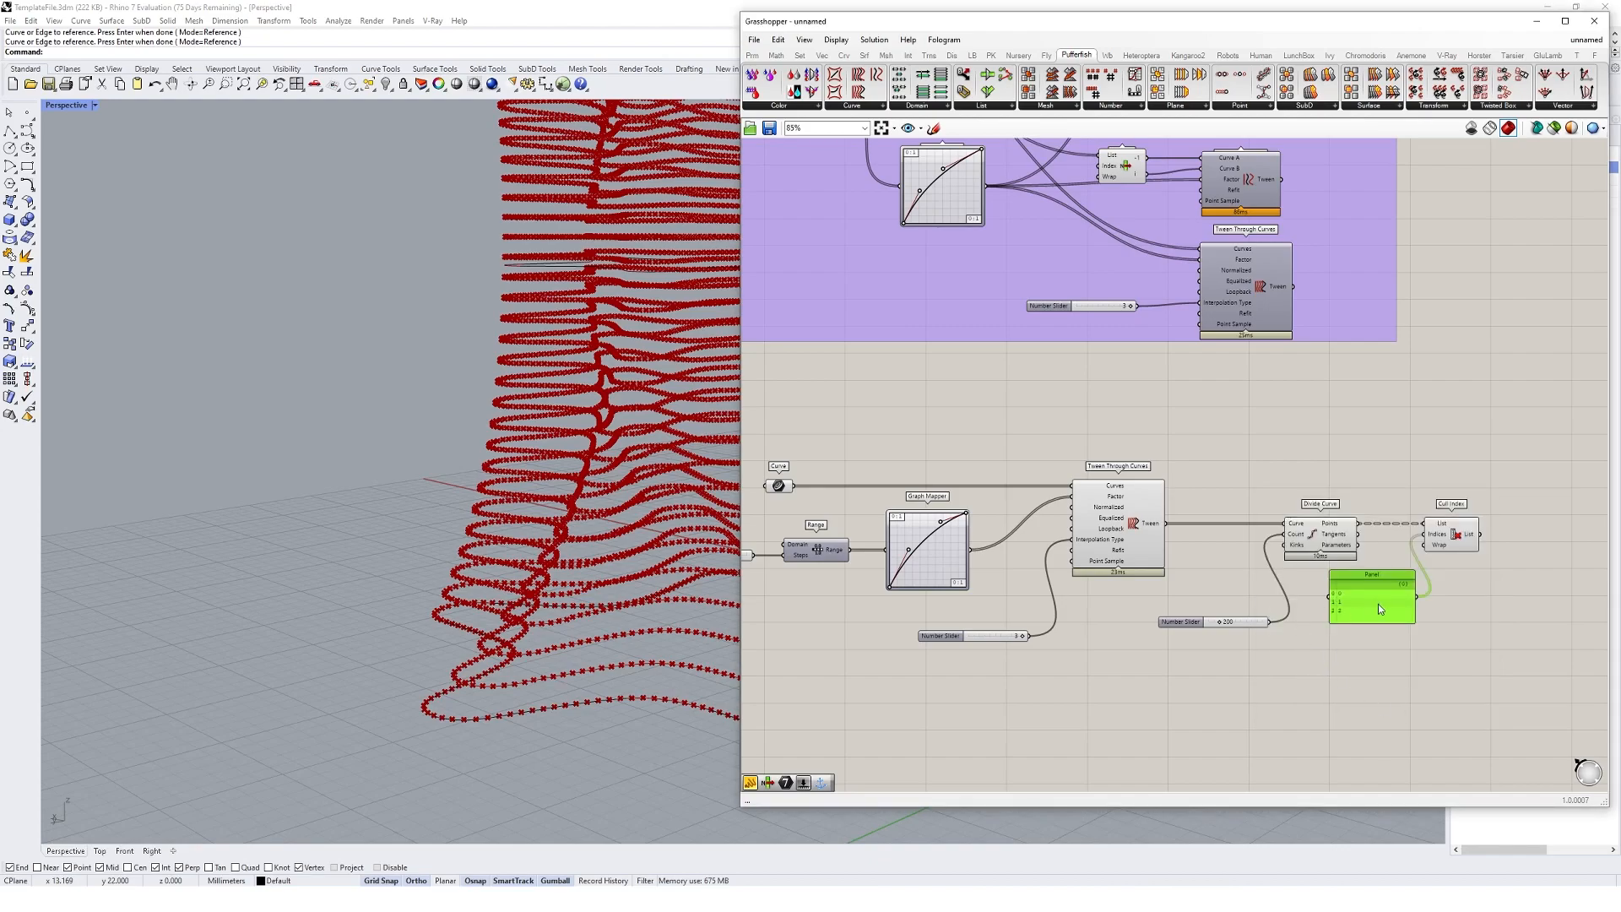
{"action": "left_click", "coordinate": [1371, 608]}
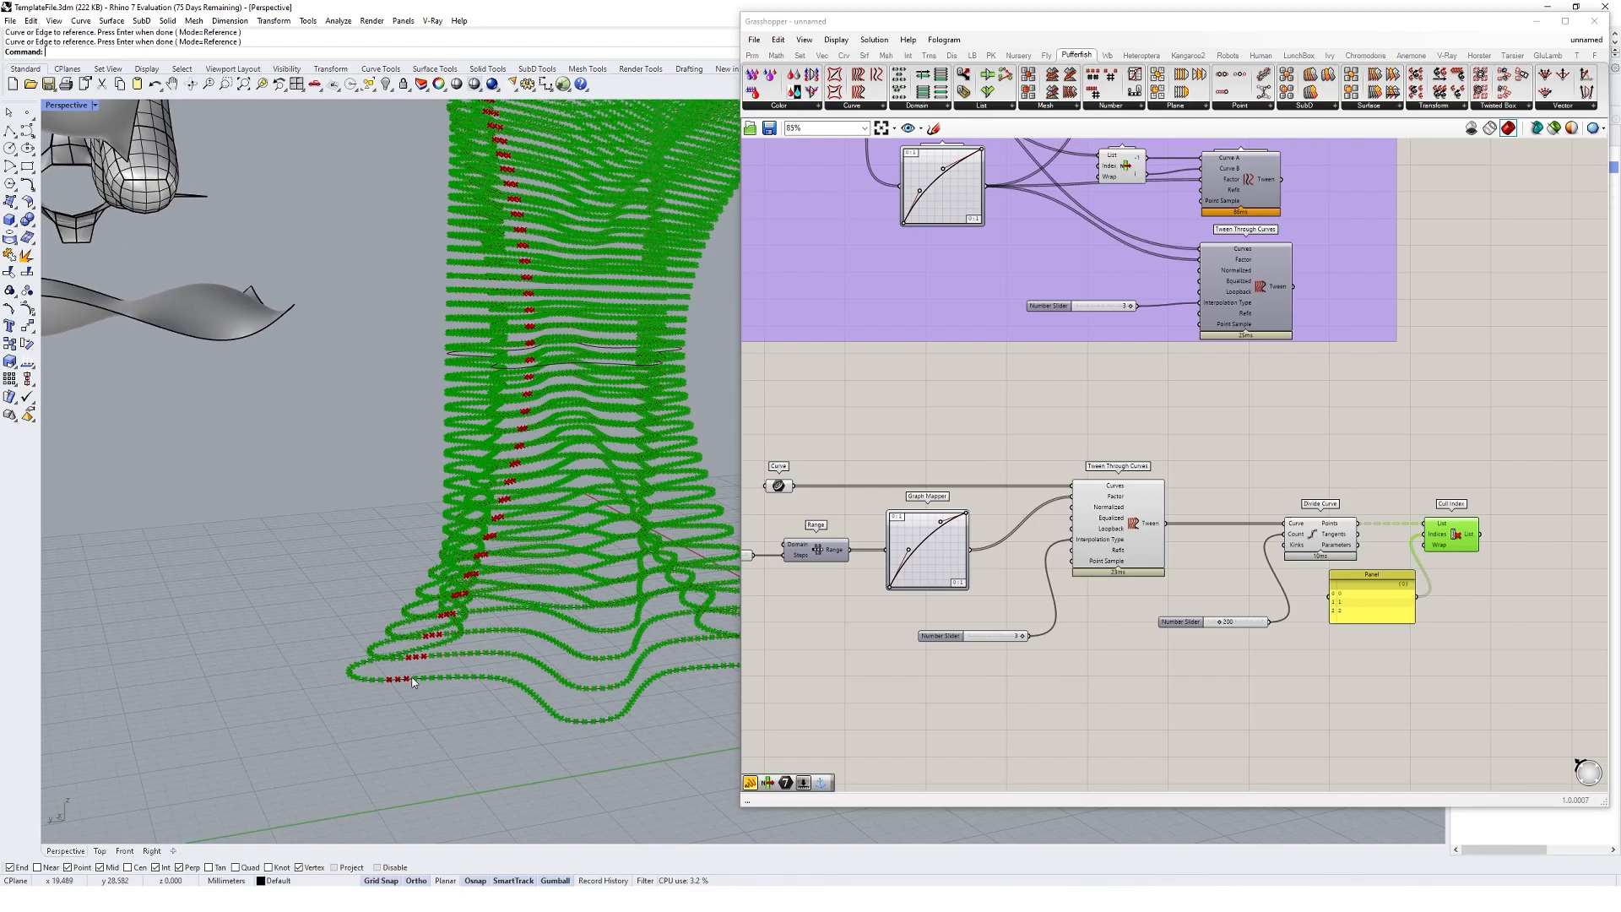
{"action": "mouse_move", "coordinate": [441, 593]}
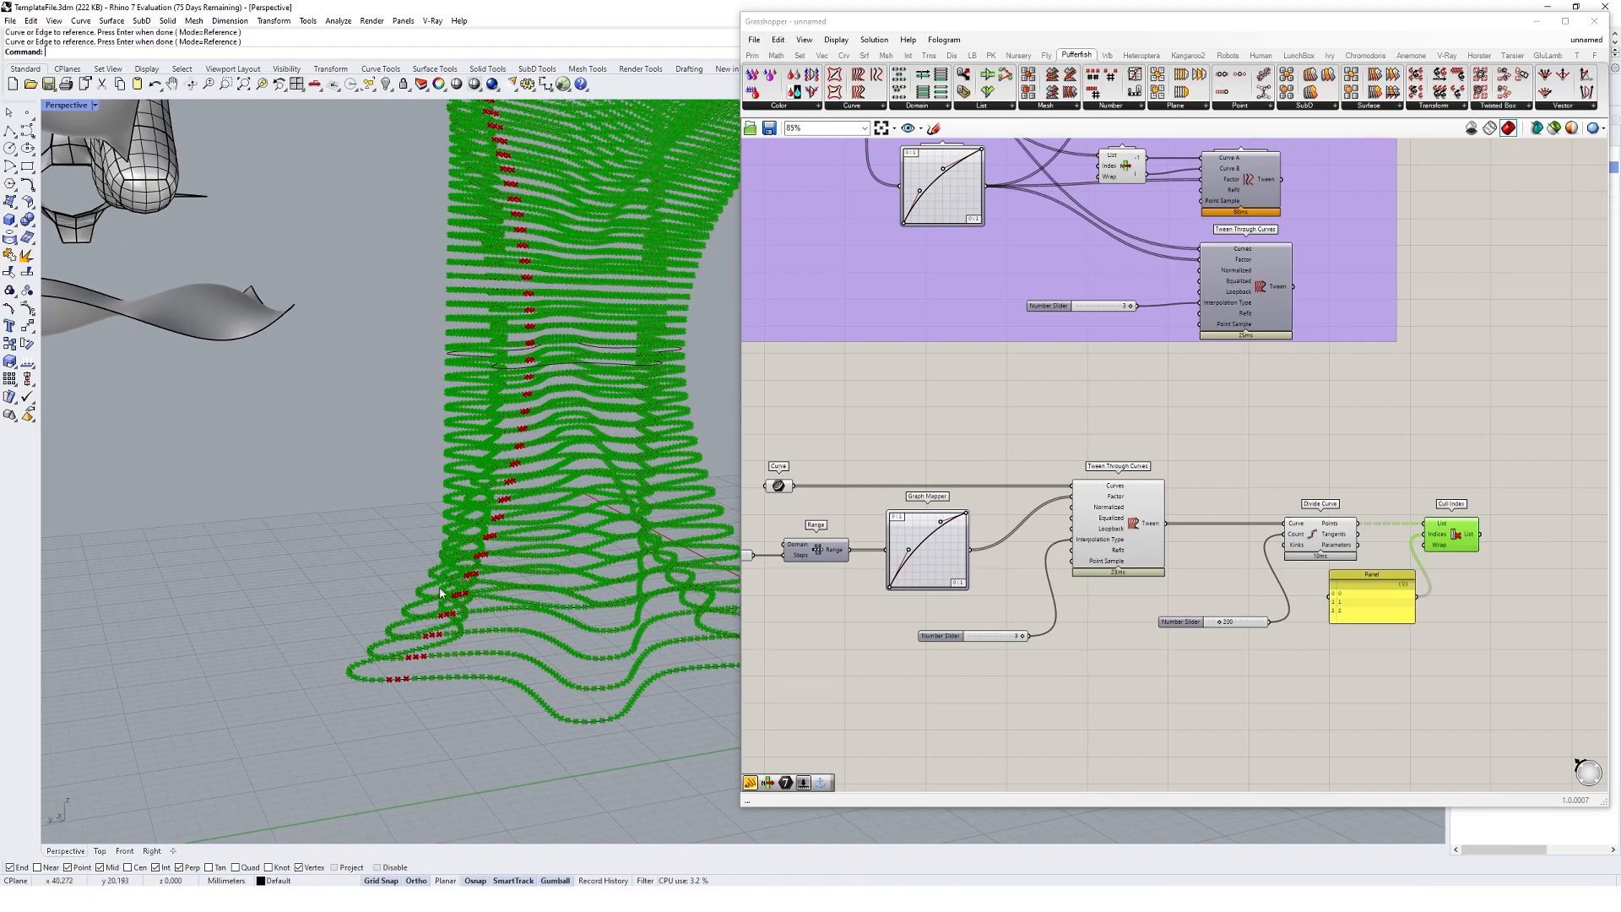
{"action": "mouse_move", "coordinate": [423, 661]}
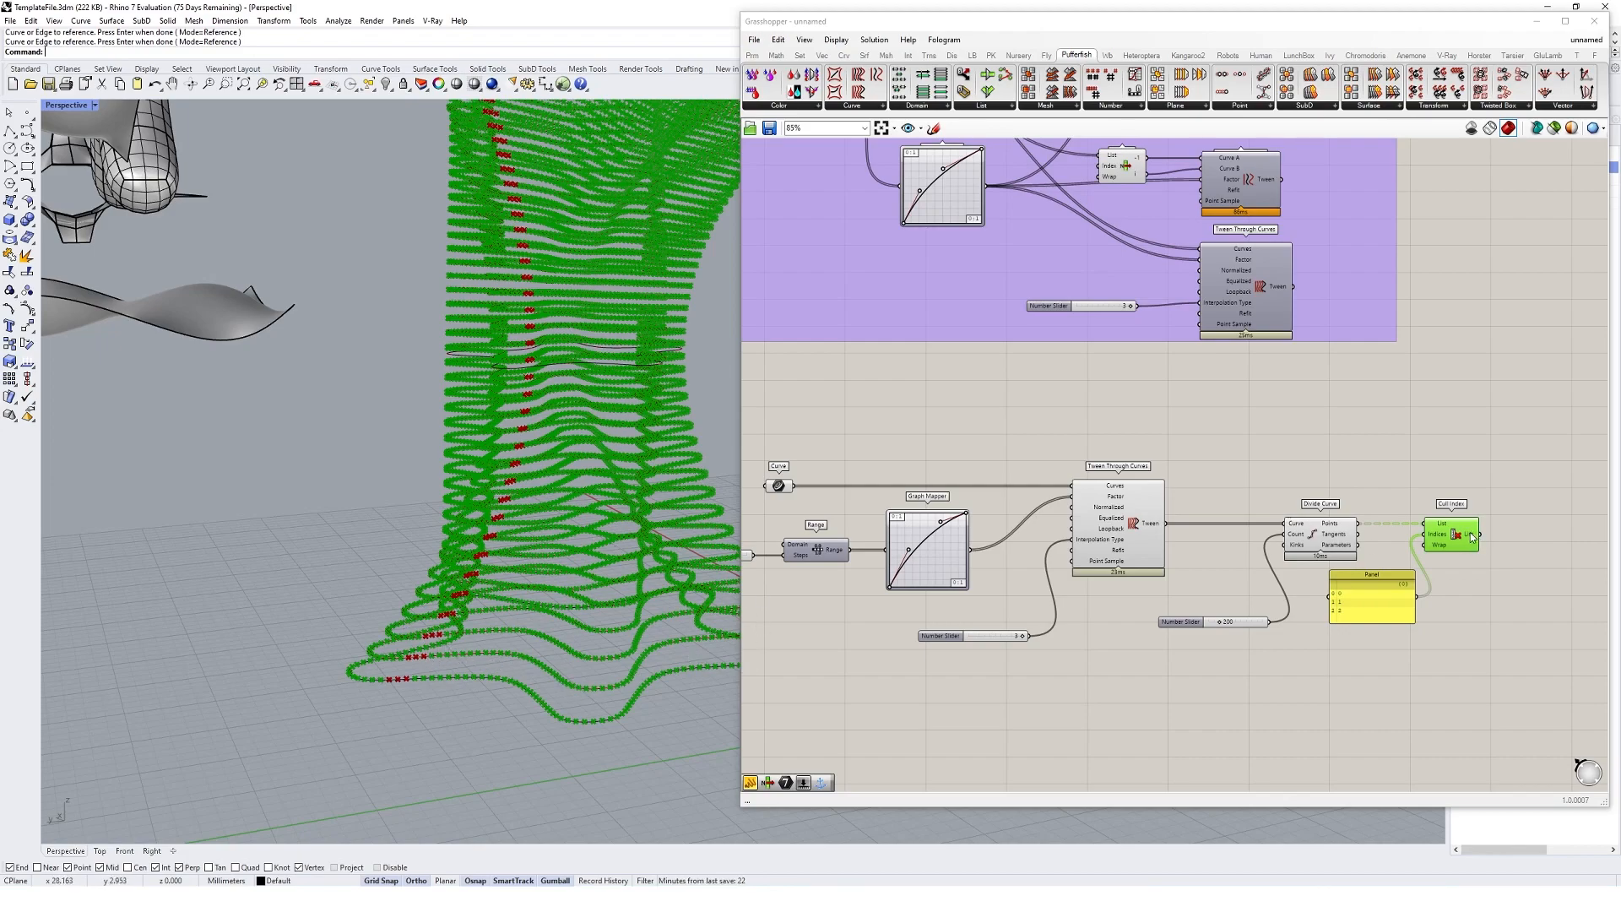
- Adjust the data structure of the incoming divided points list on Cull Index
{"action": "right_click", "coordinate": [1454, 535]}
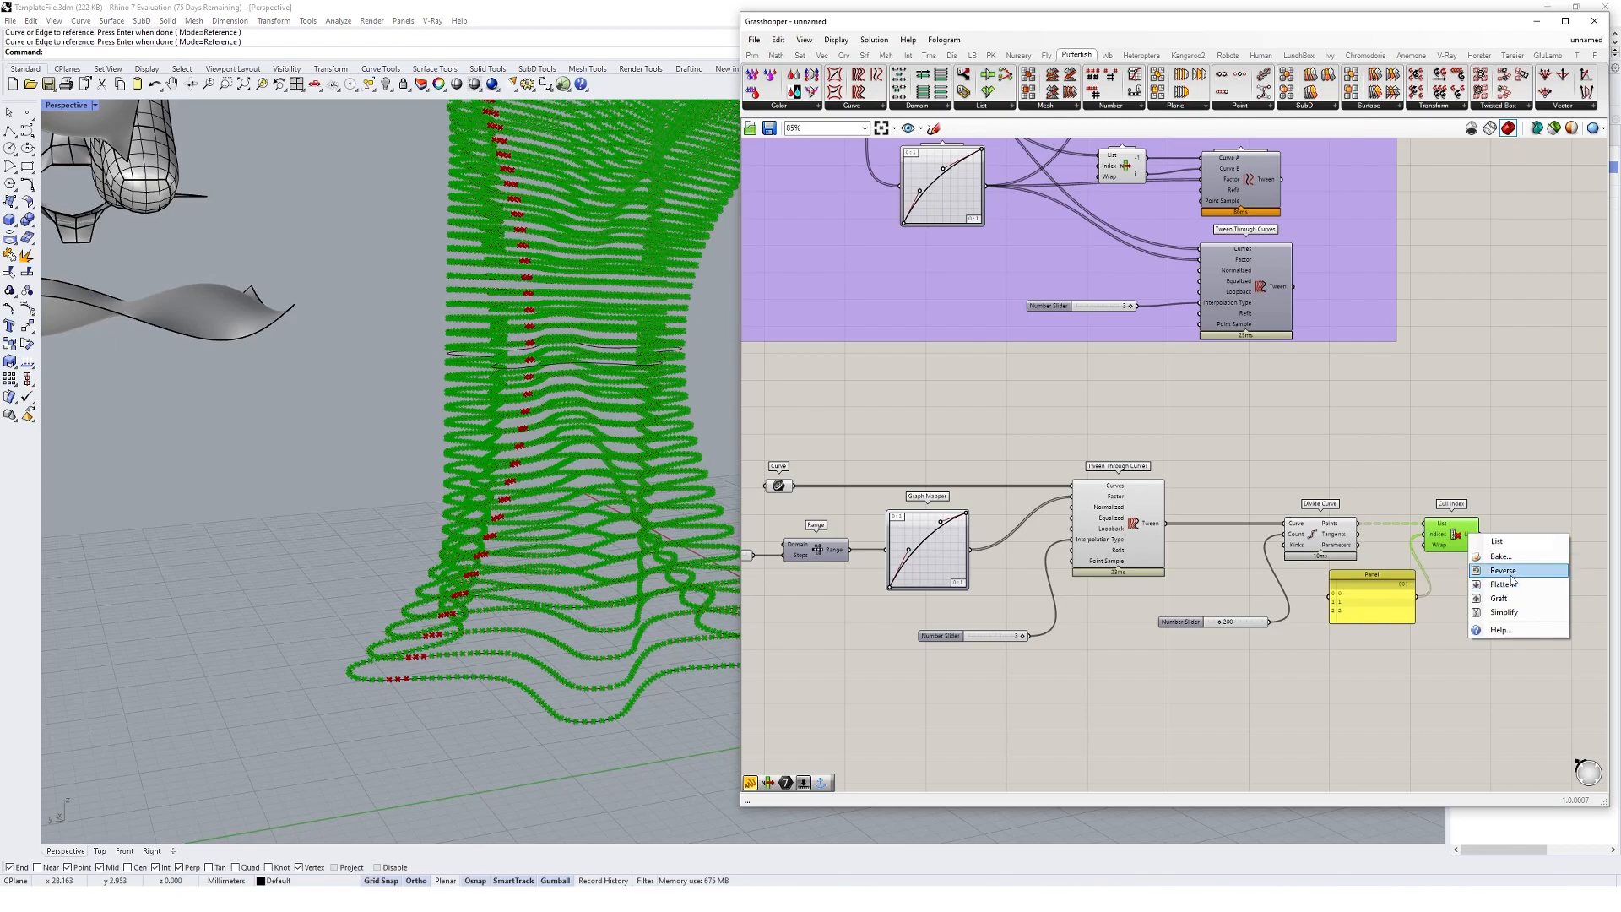
{"action": "left_click", "coordinate": [1503, 569]}
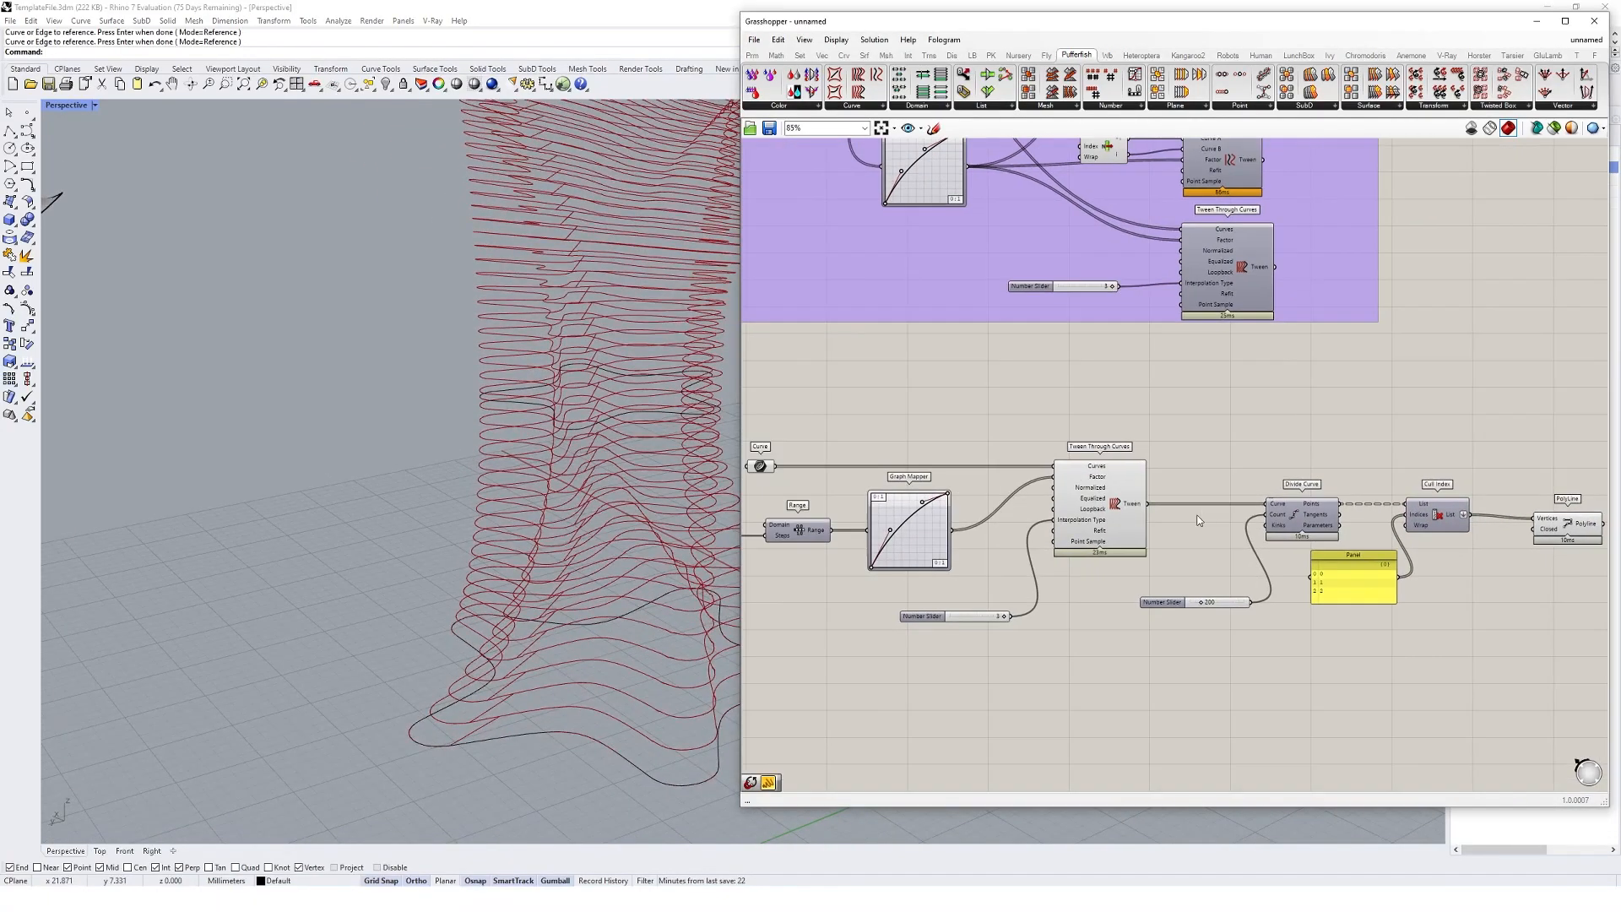
- Zoom out the canvas while the three Rhino reference curves get hidden
{"action": "scroll", "scroll_direction": "down", "scroll_amount": 3}
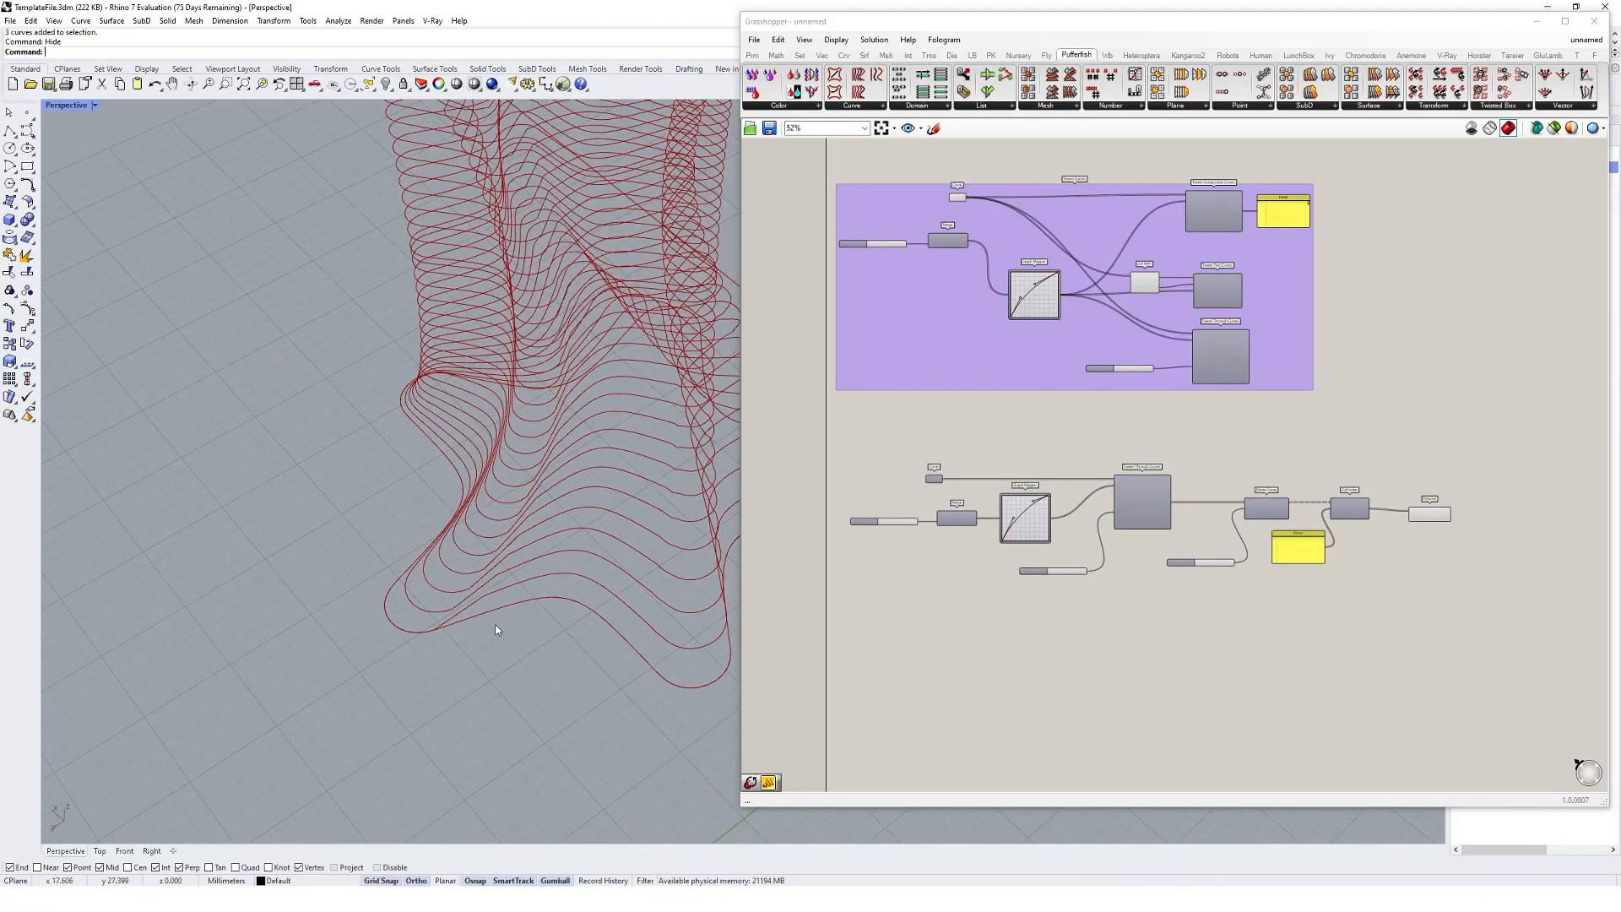
{"action": "mouse_move", "coordinate": [662, 674]}
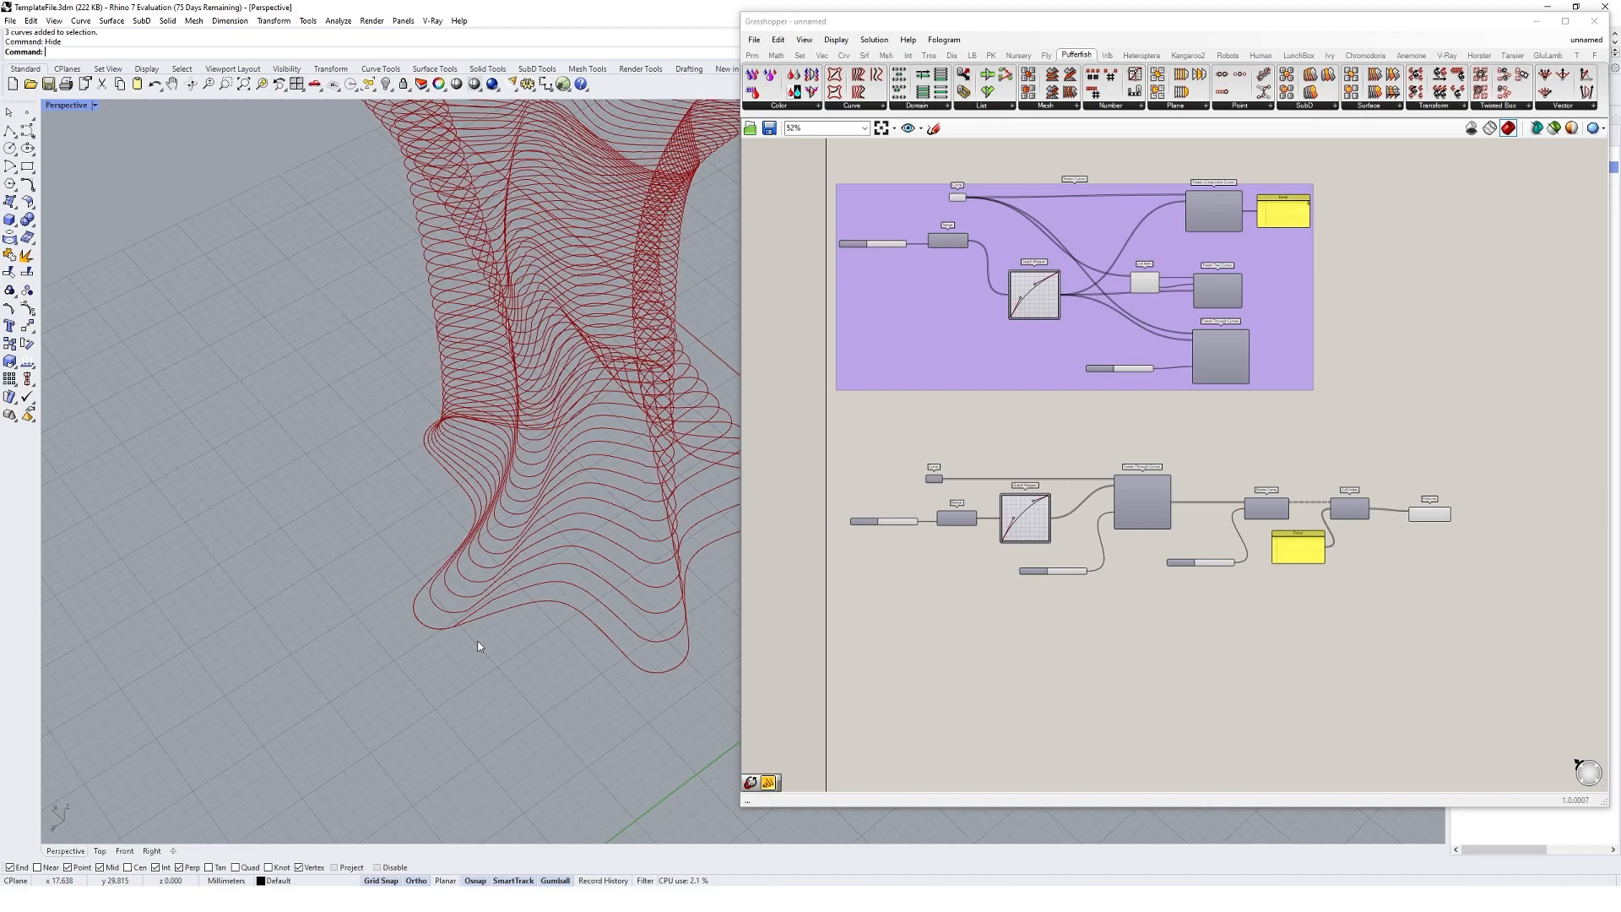
{"action": "mouse_move", "coordinate": [458, 635]}
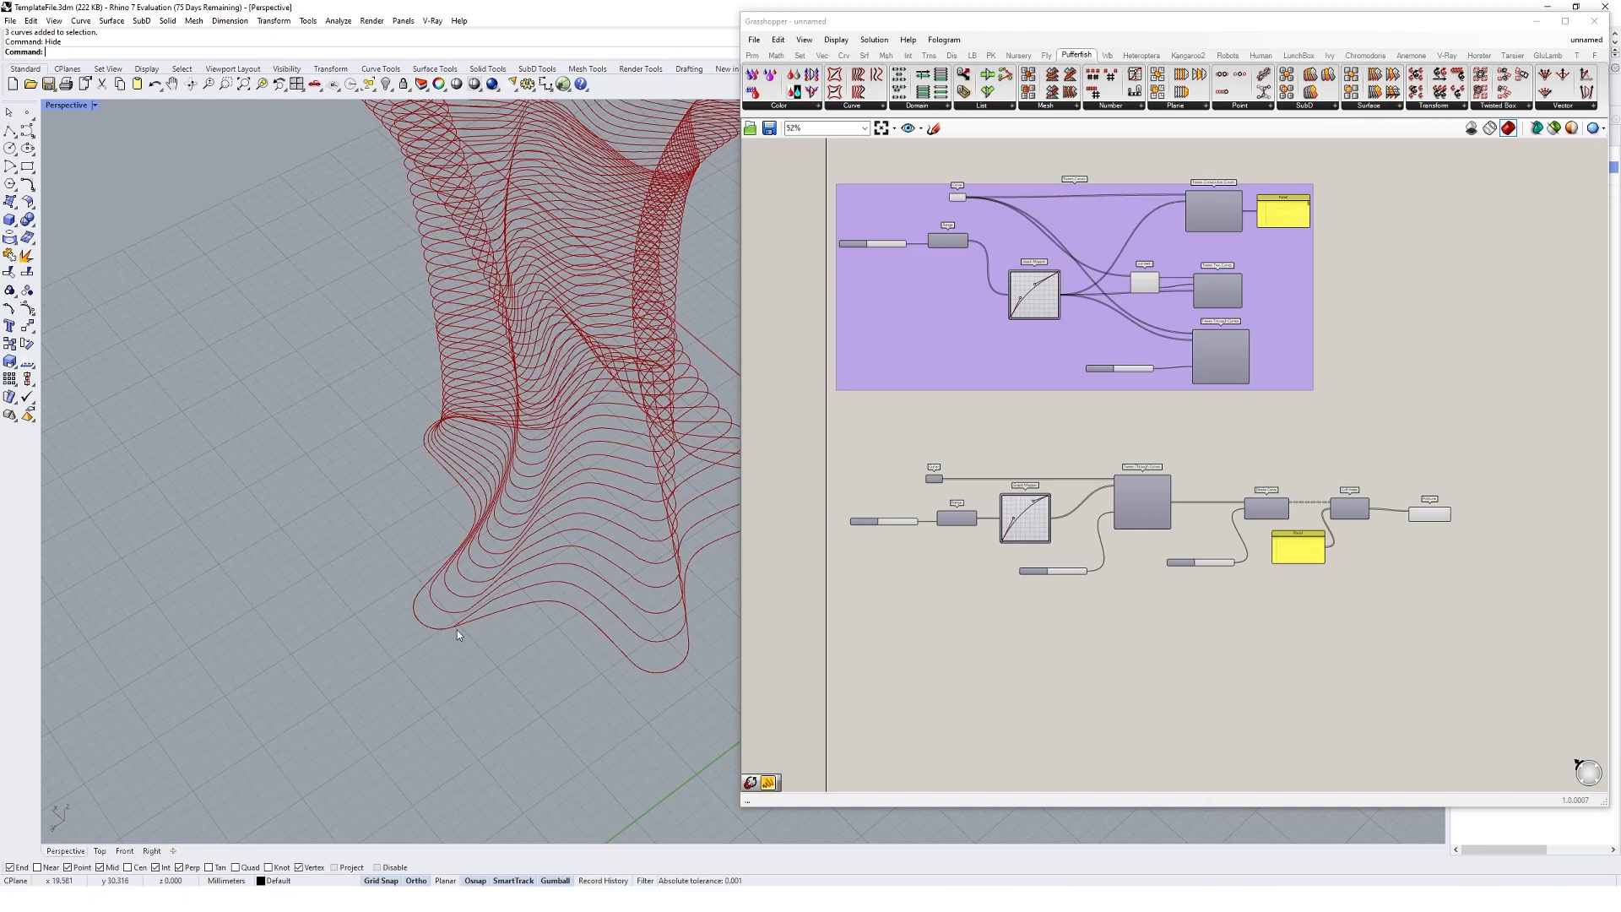
{"action": "mouse_move", "coordinate": [549, 495]}
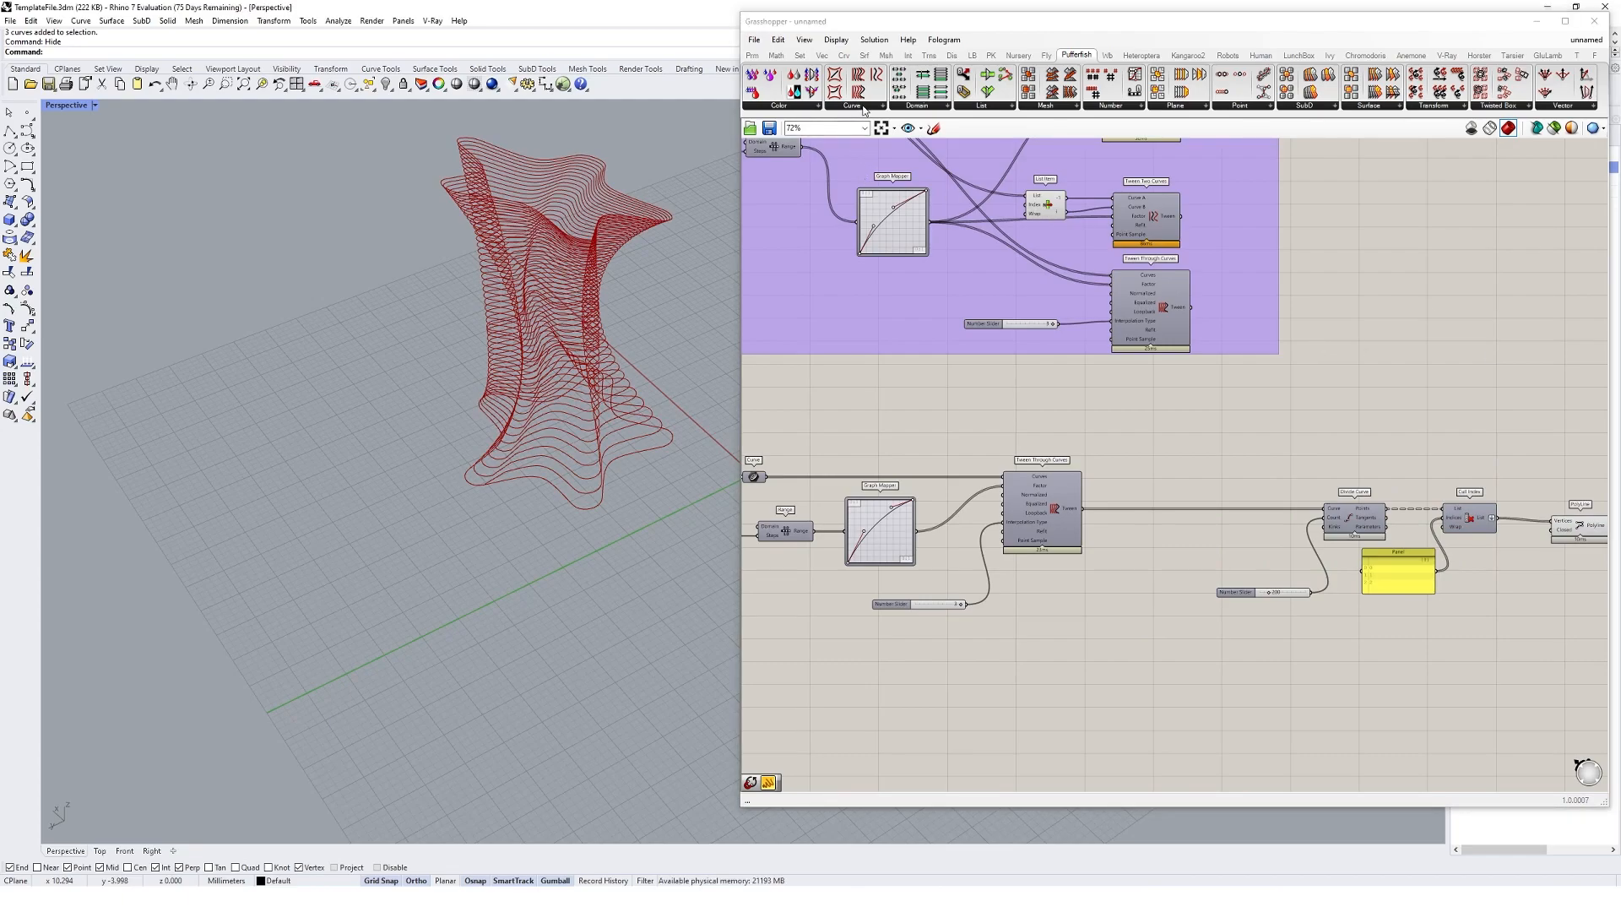
- Insert Curve Align Curve Seams before Divide Curve and add a Curve parameter for the guide
{"action": "left_click", "coordinate": [851, 105]}
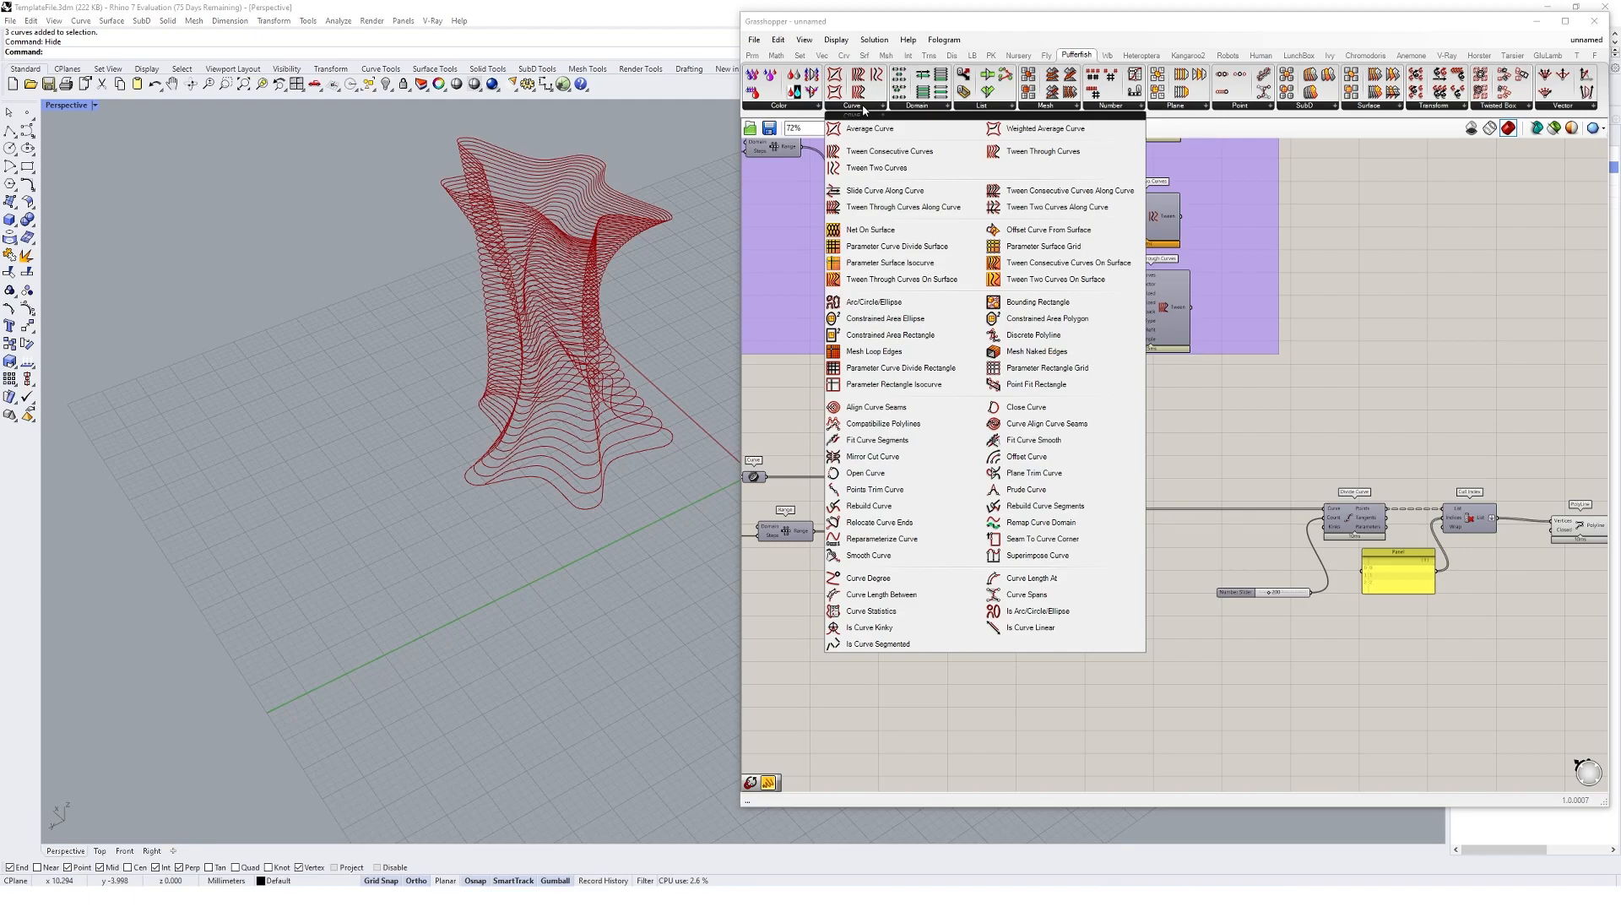
{"action": "mouse_move", "coordinate": [1075, 405]}
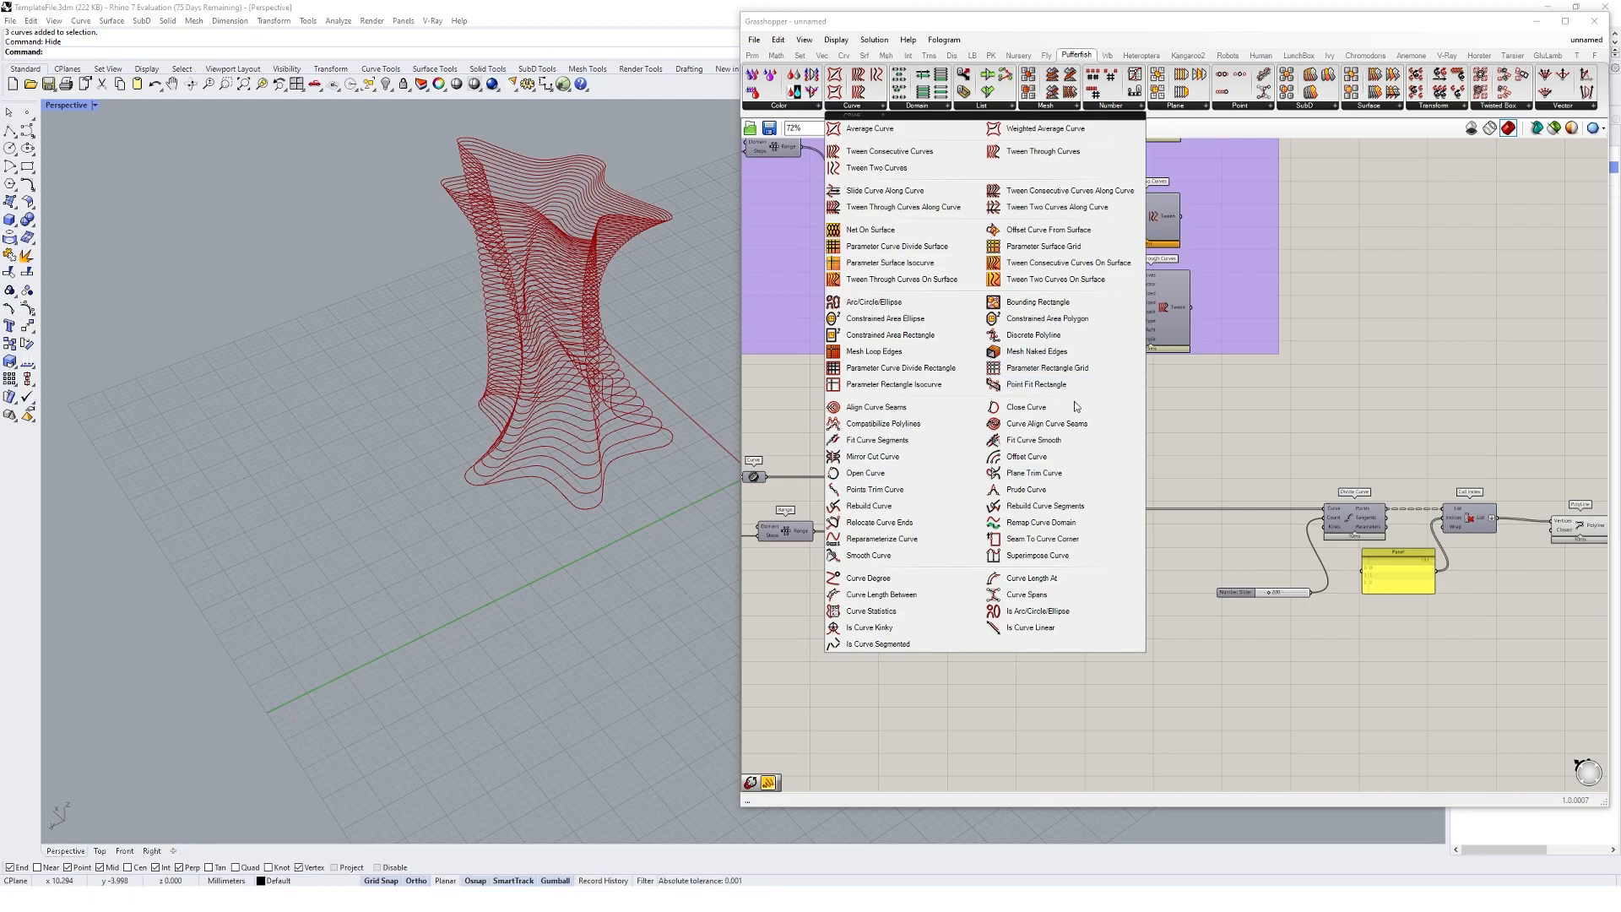
{"action": "mouse_move", "coordinate": [1045, 422]}
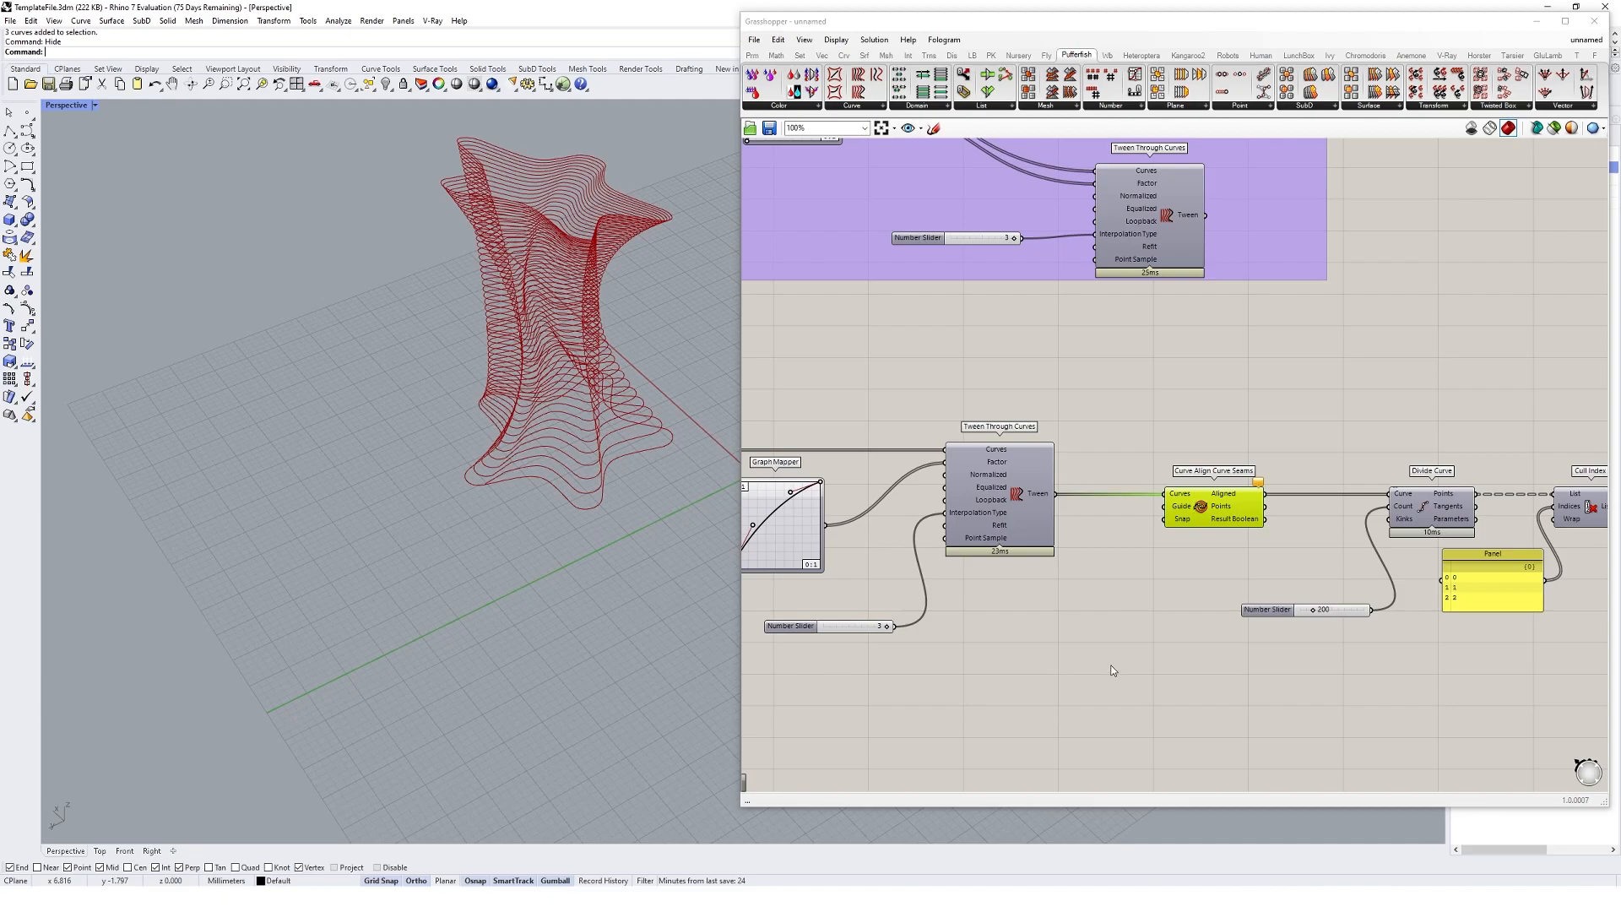
{"action": "double_click", "coordinate": [1108, 663]}
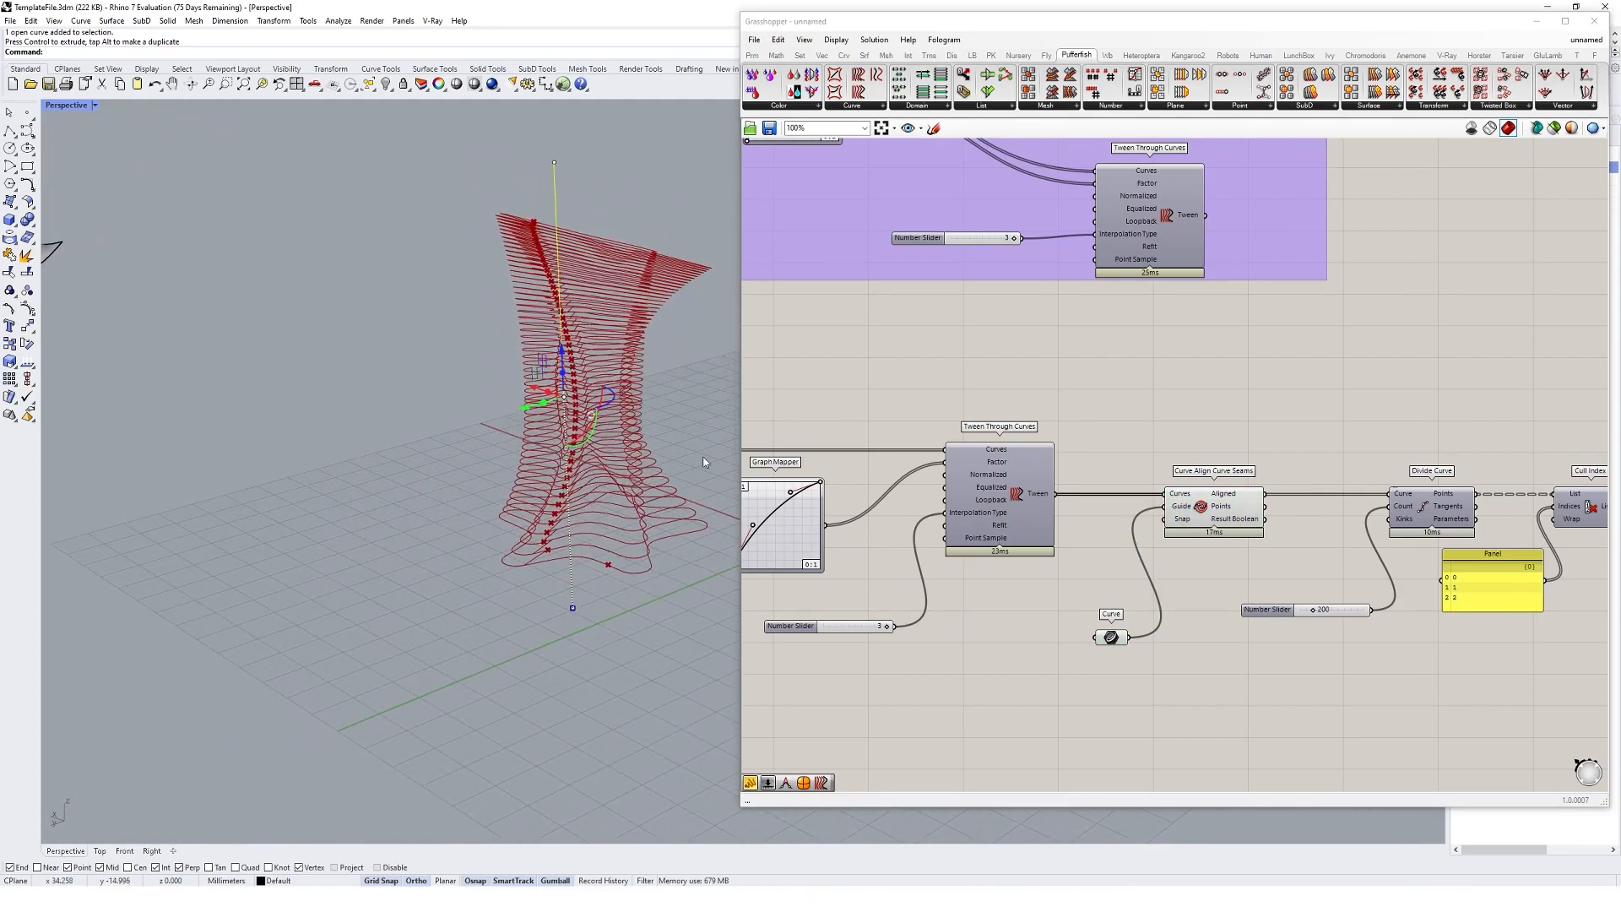
- Position the vertical guide curve in the form and re-enable the seam-alignment component
{"action": "left_click", "coordinate": [1212, 507]}
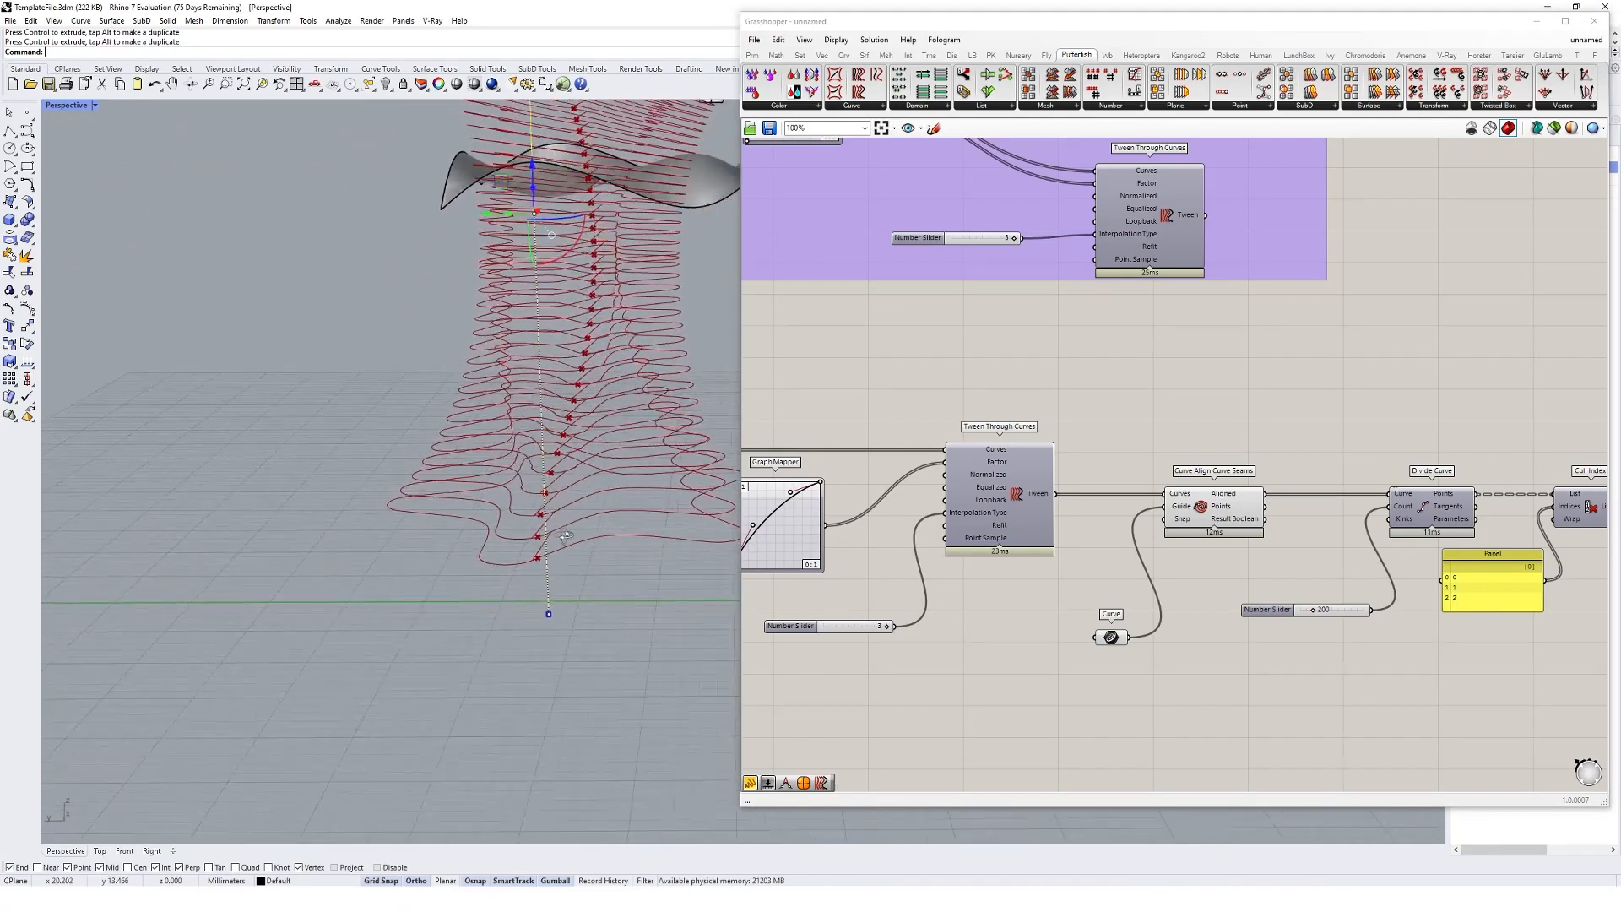
{"action": "right_click", "coordinate": [1024, 497]}
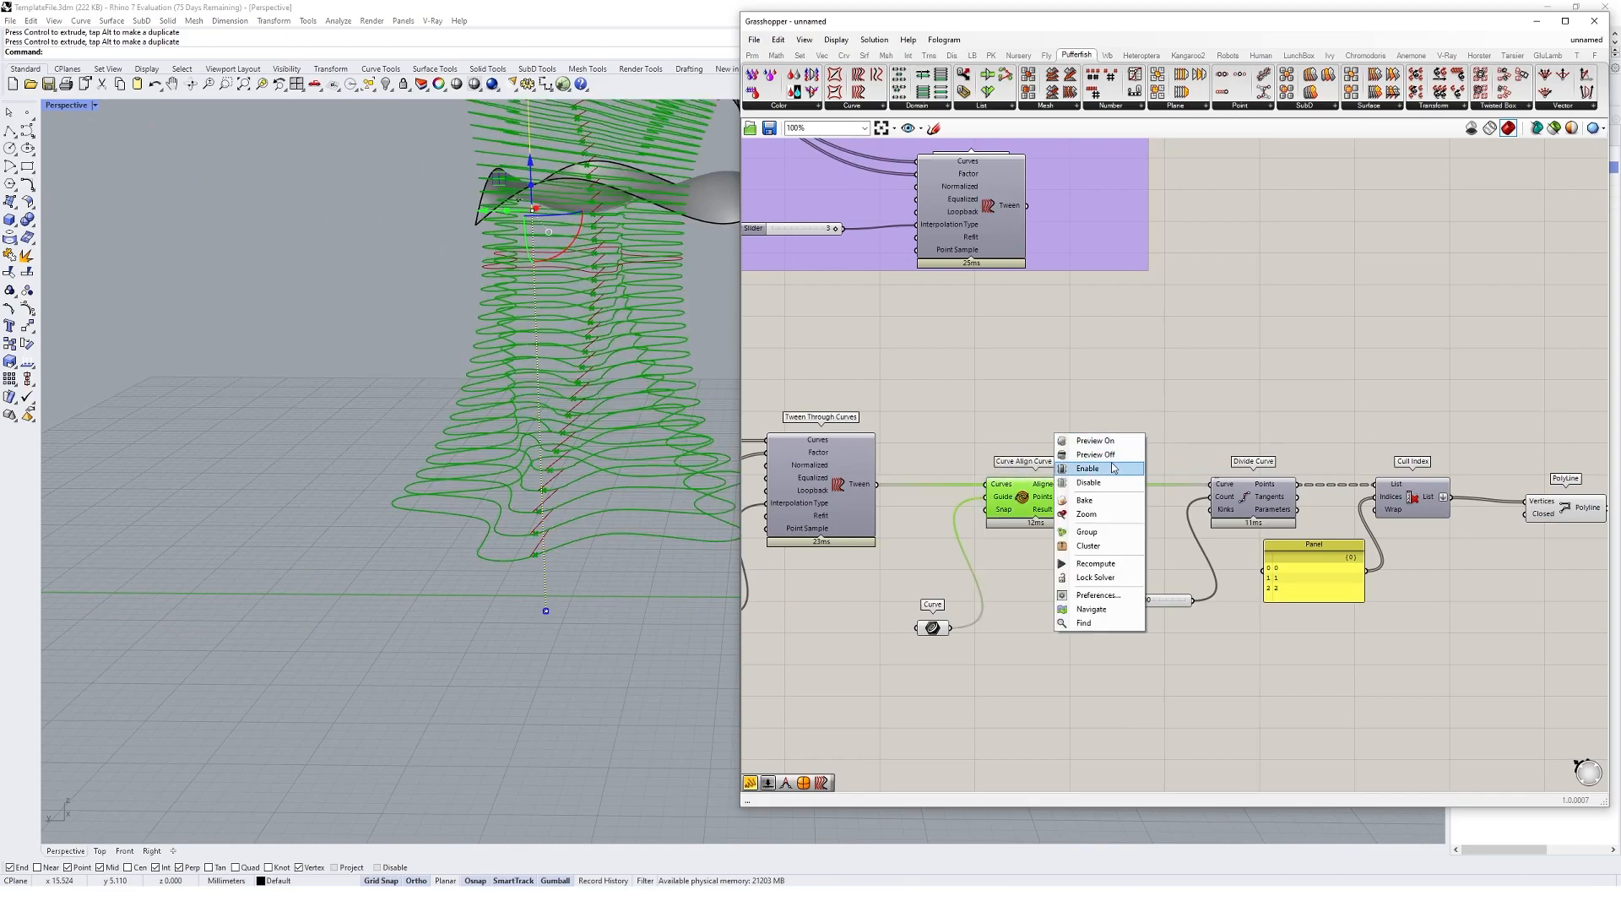
{"action": "left_click", "coordinate": [1086, 467]}
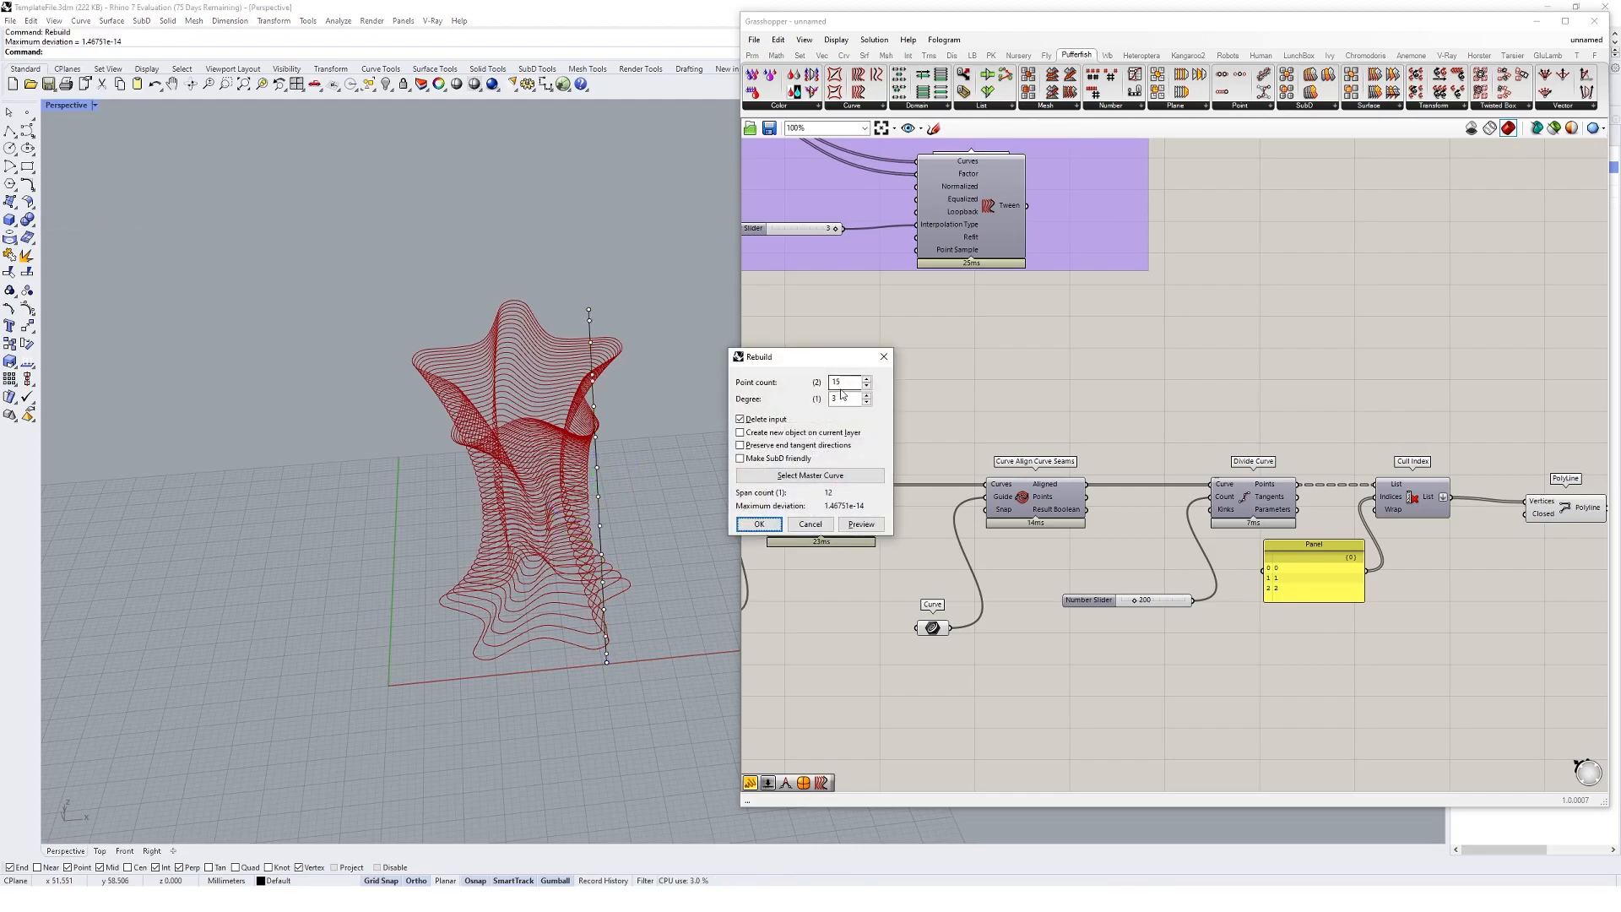
- Confirm the Rebuild, then grab a control point to bend the guide curve steering the seams
{"action": "left_click", "coordinate": [759, 523]}
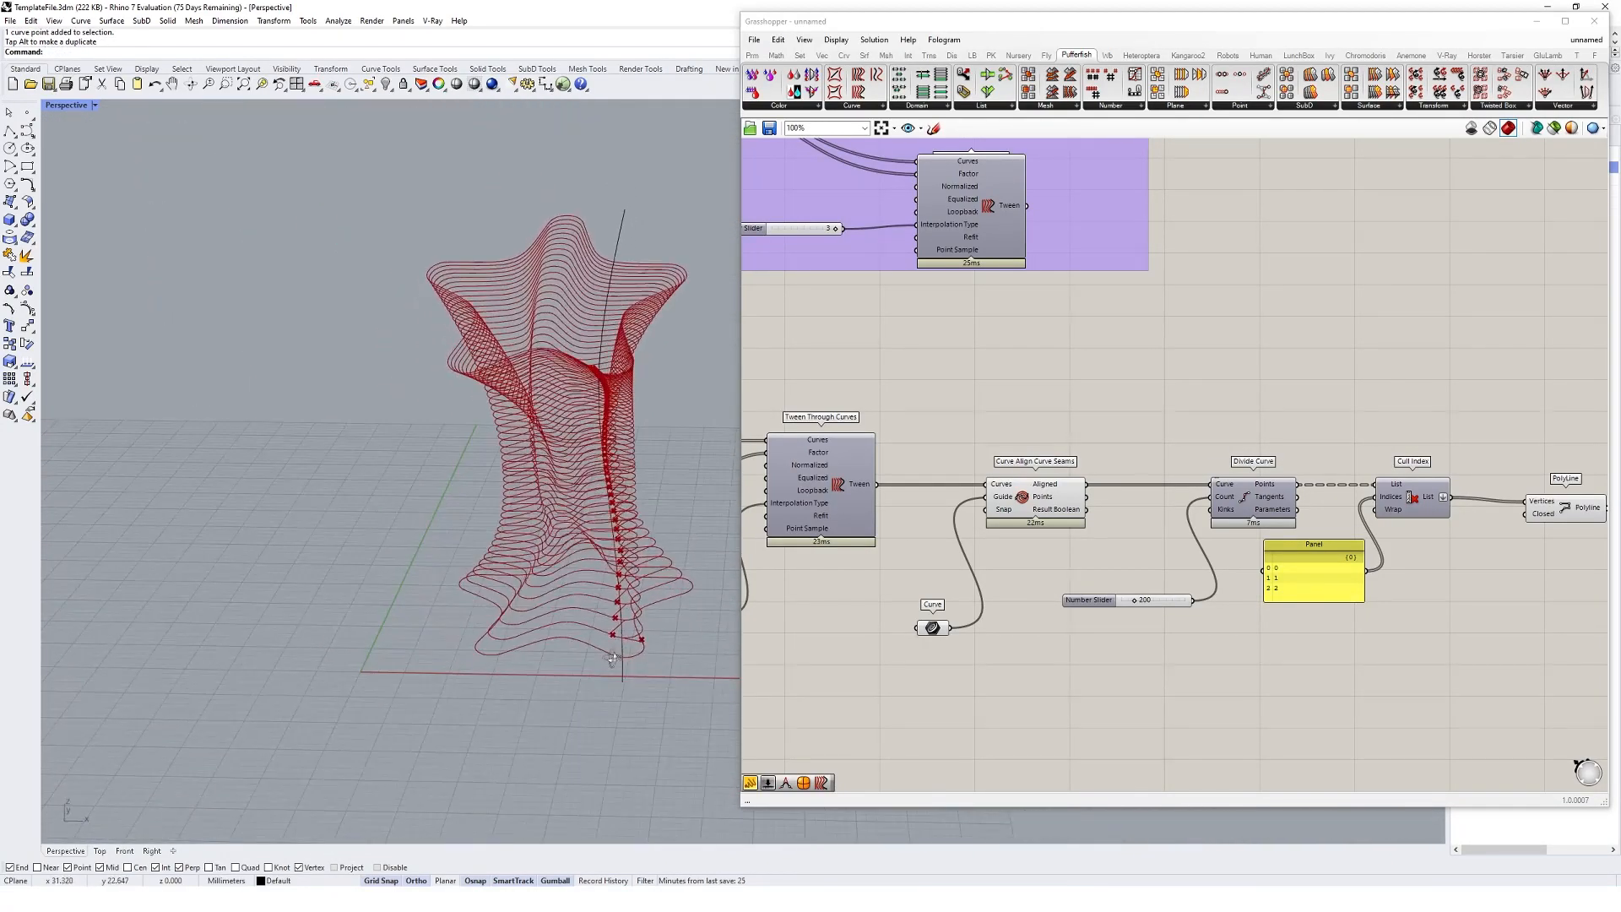
{"action": "left_click", "coordinate": [624, 642]}
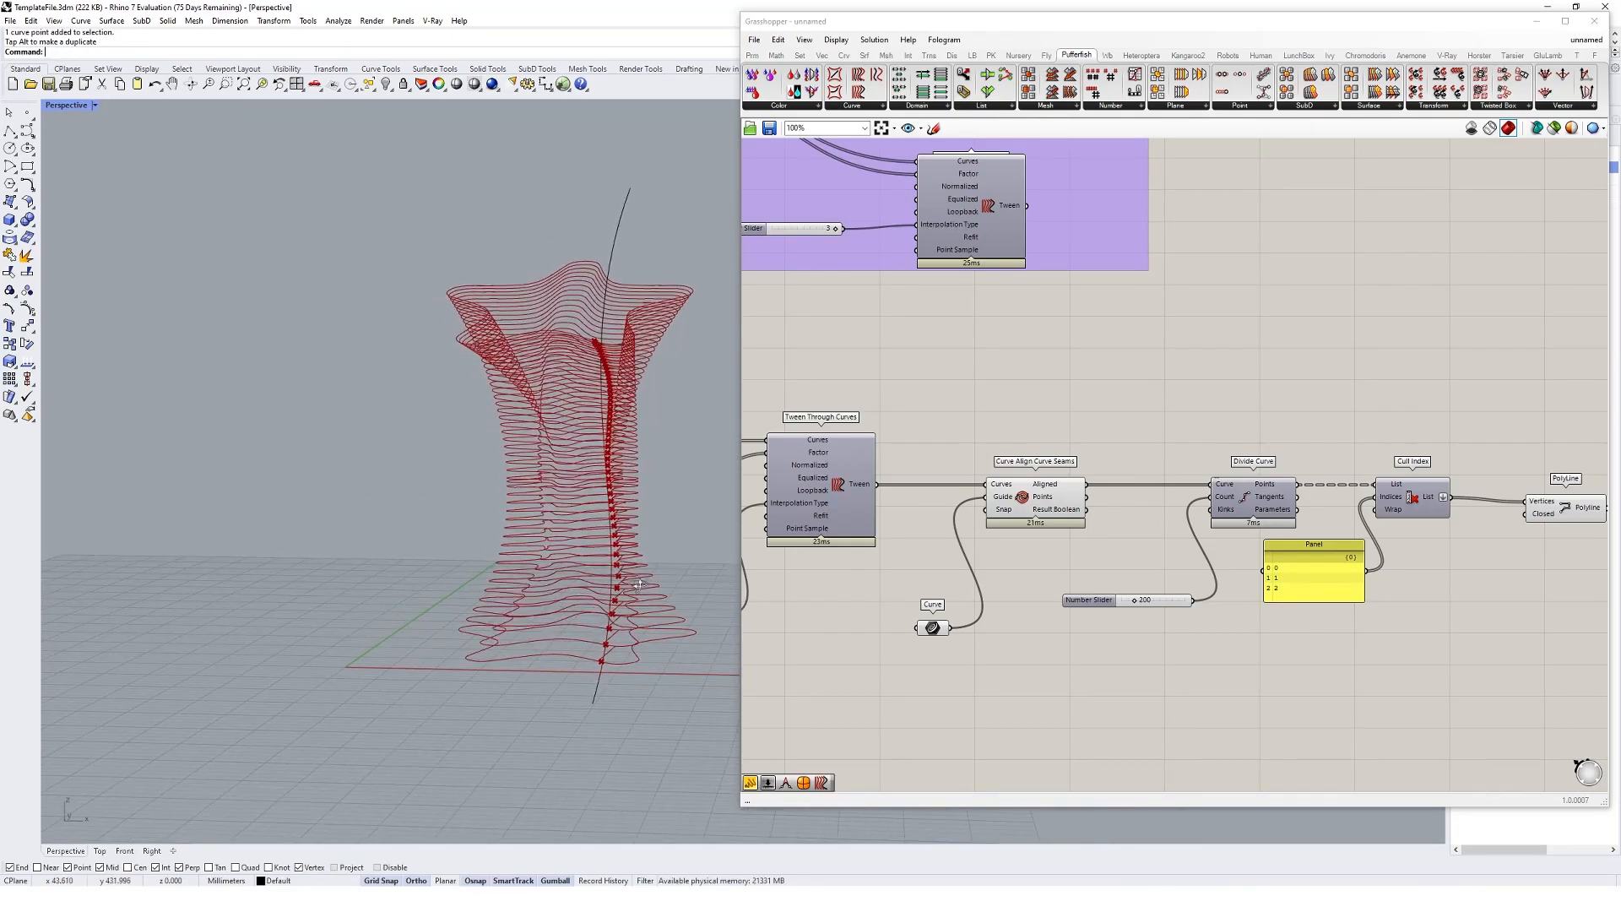
{"action": "scroll", "scroll_direction": "down", "scroll_amount": 3}
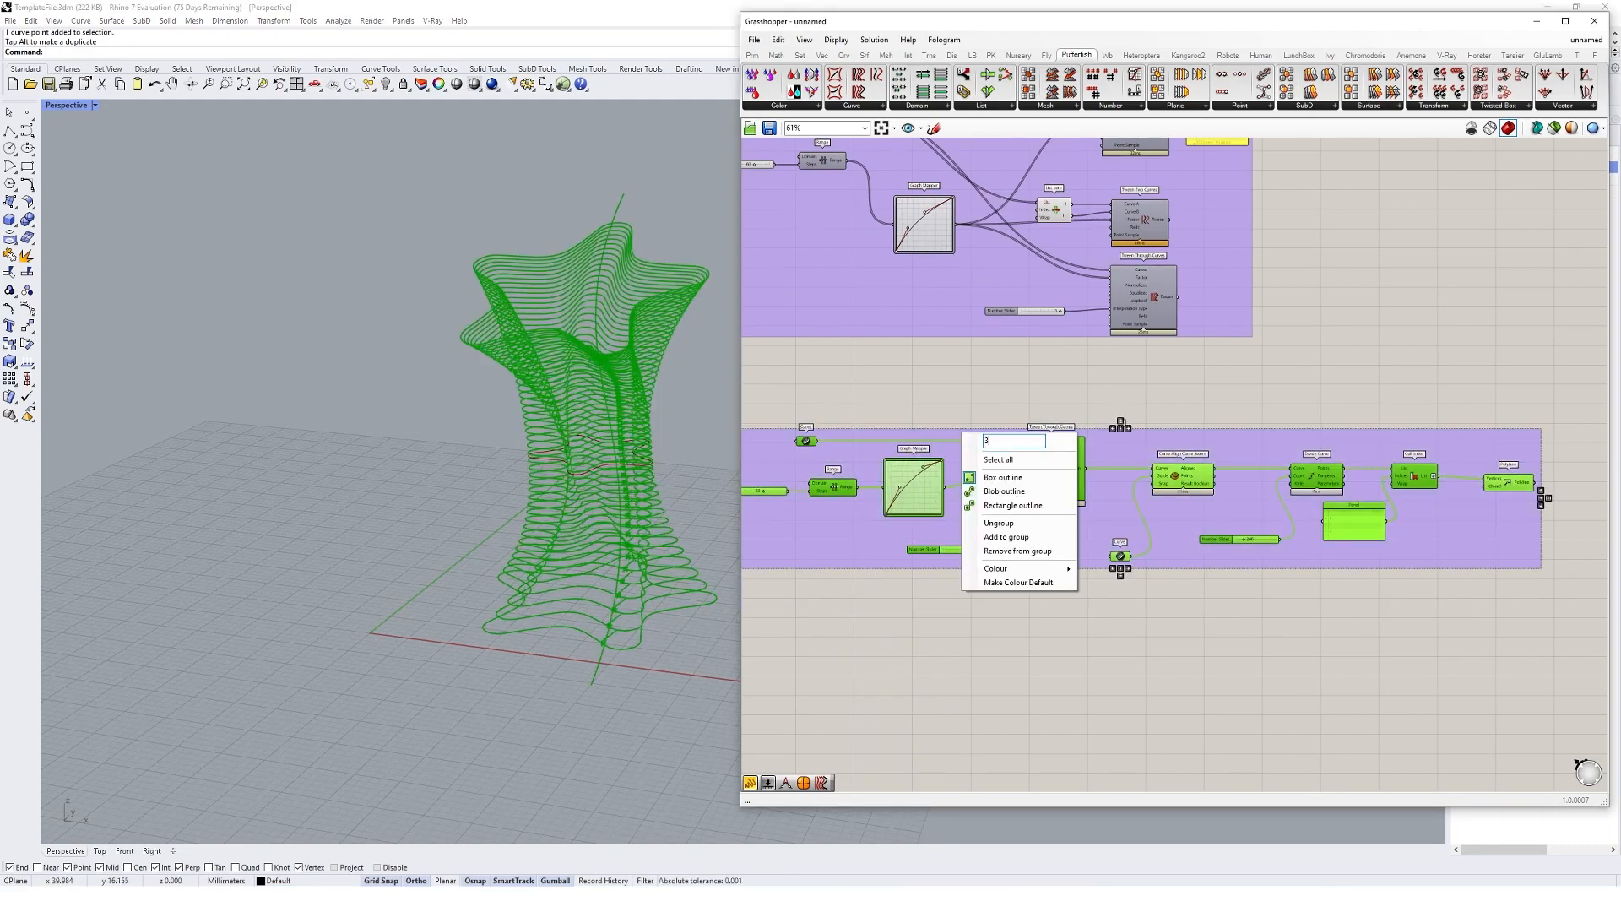
- Name the new toolpath group "3D printing lo…" for the 3D printing logic
{"action": "type", "text": "3D printing lo"}
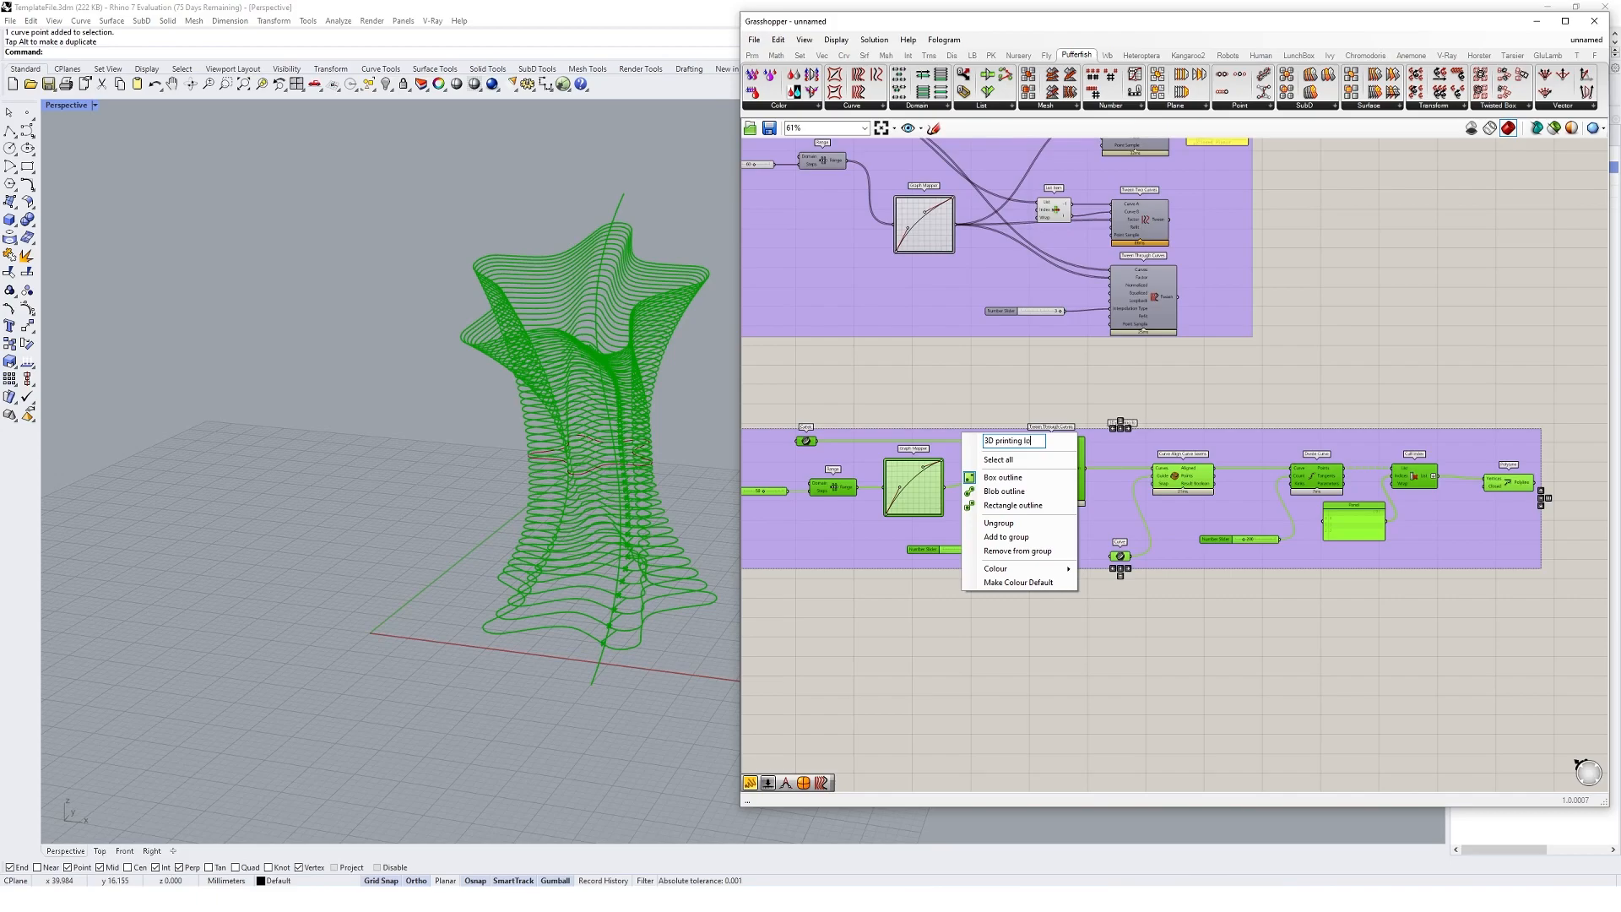